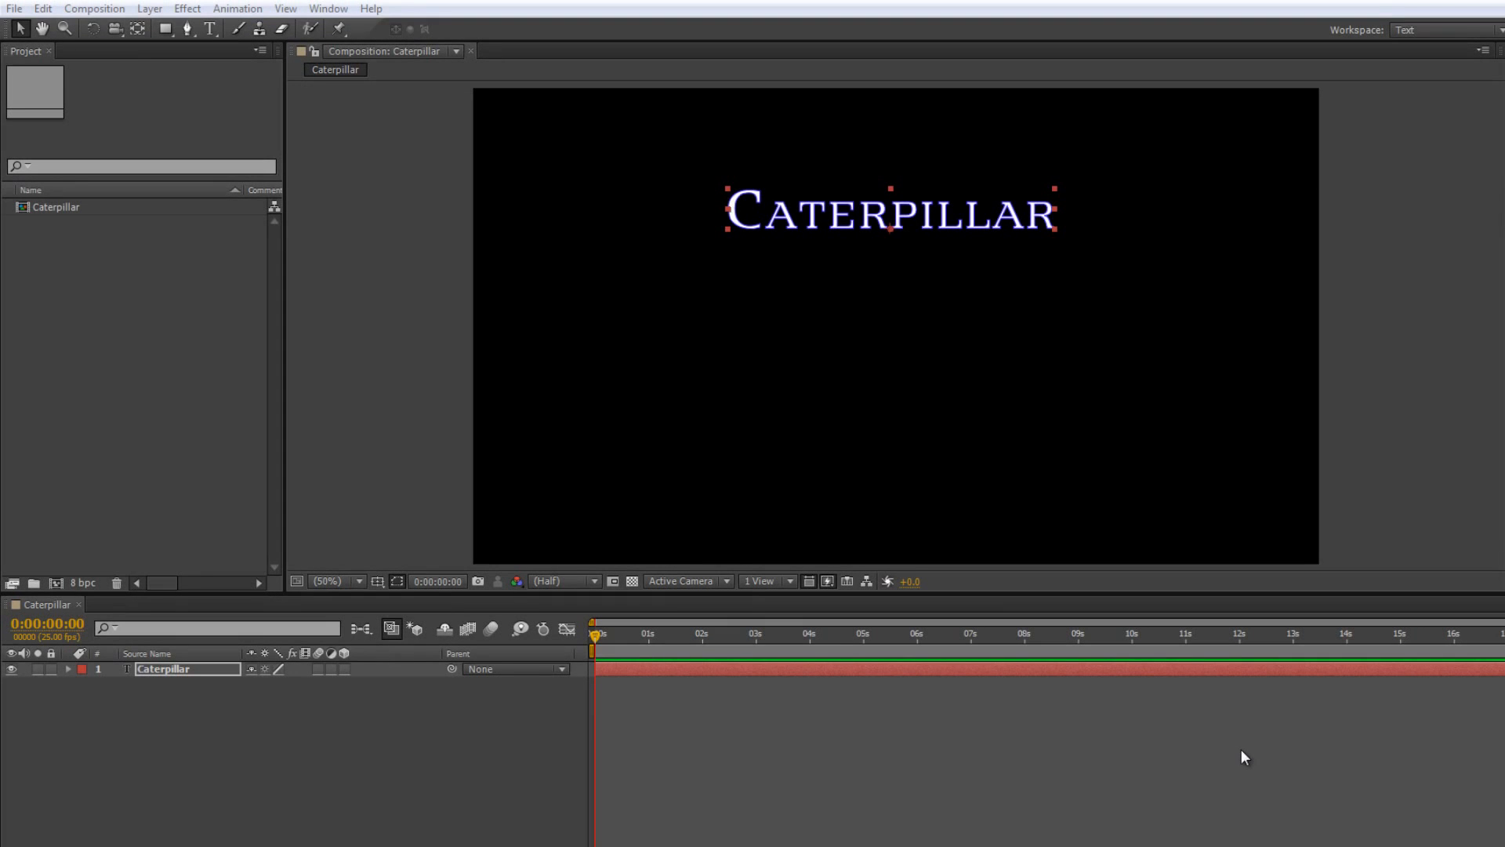
mouse_move(750, 249)
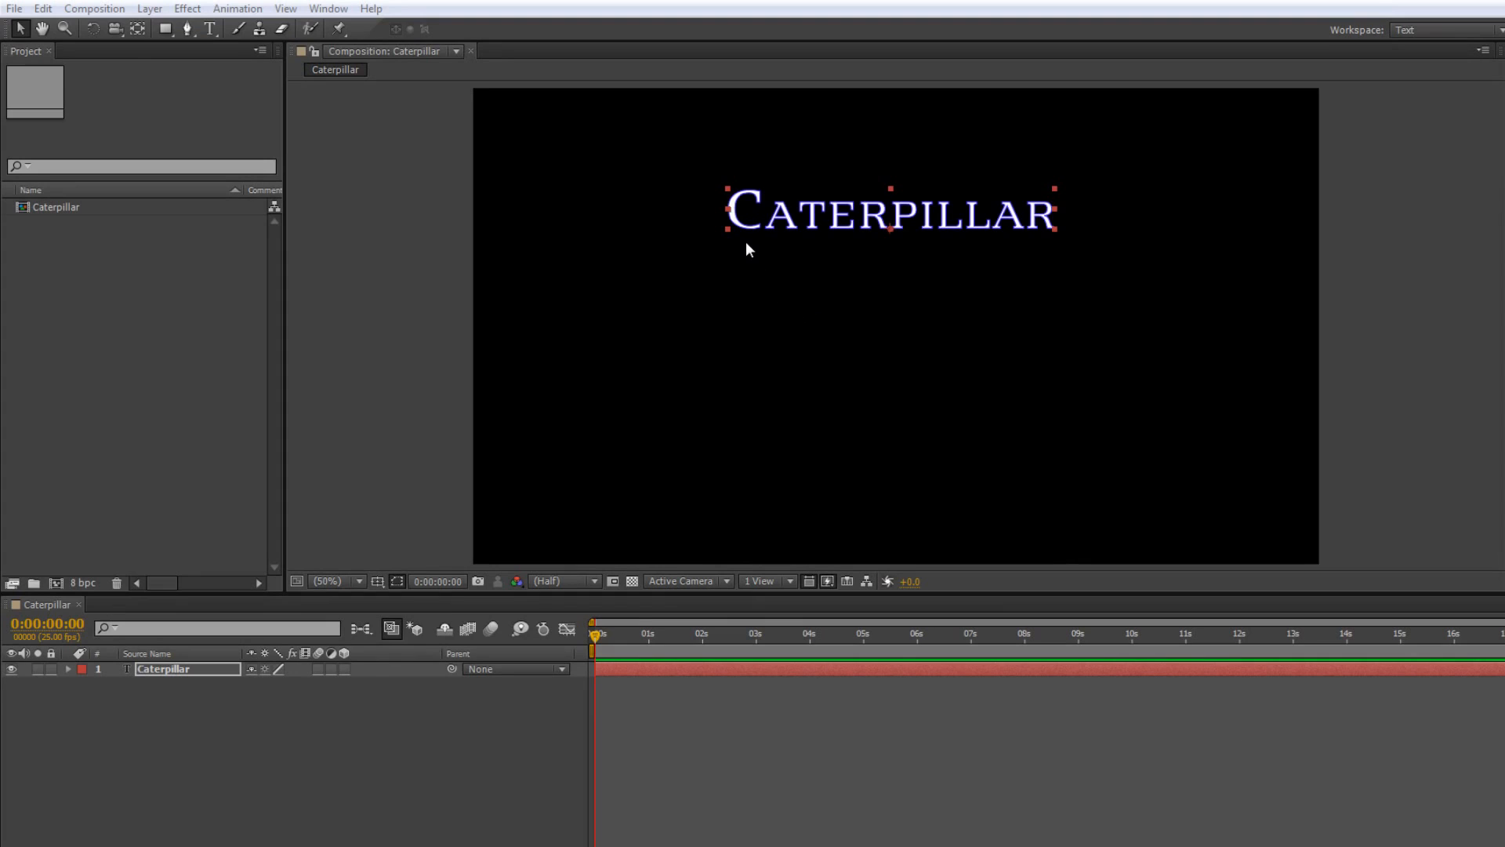
mouse_move(1039, 256)
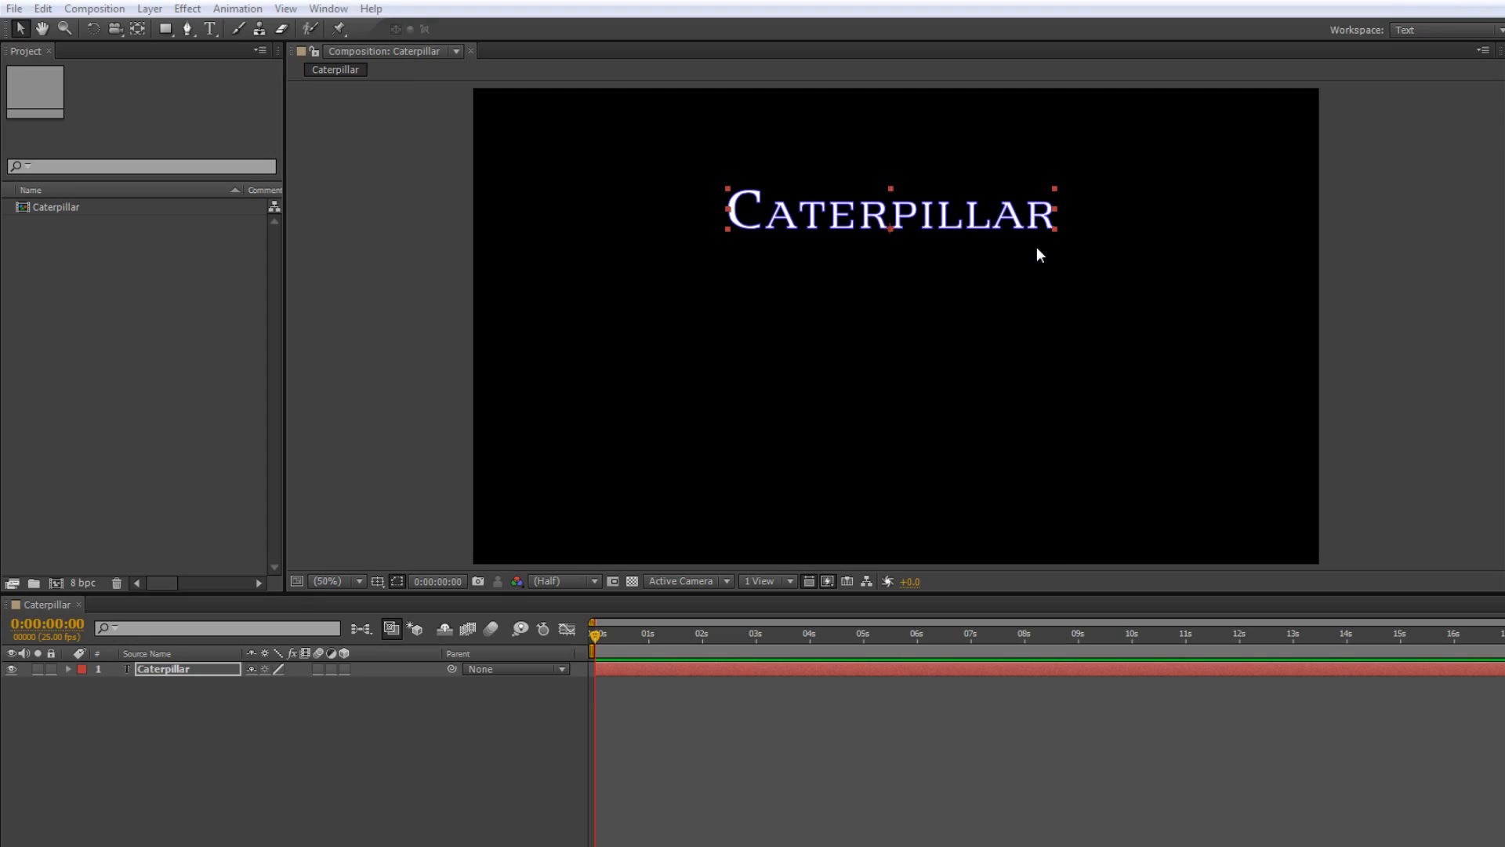
mouse_move(375, 455)
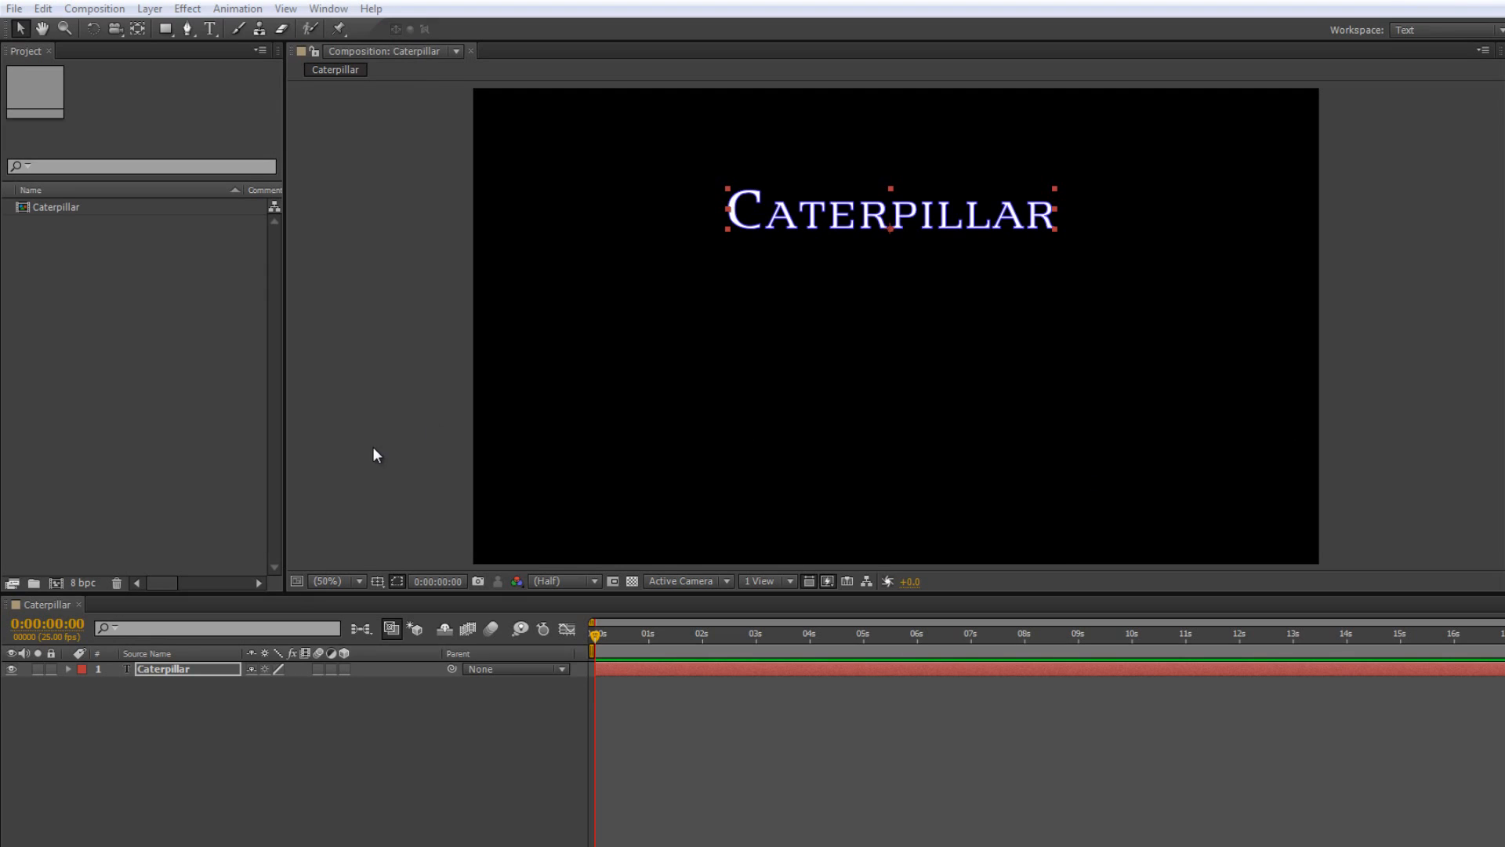
mouse_move(524, 254)
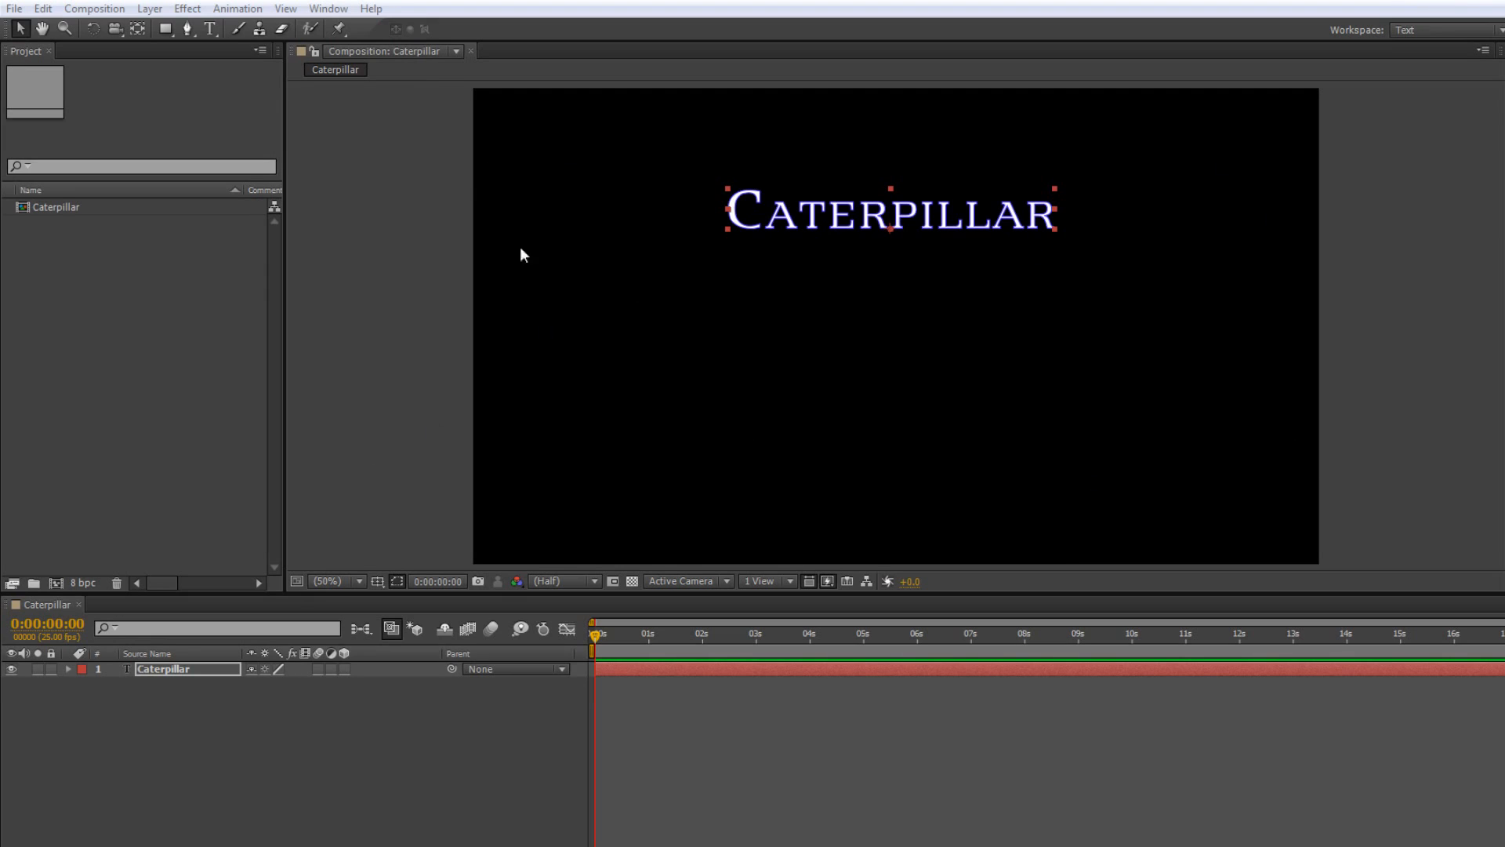
mouse_move(751, 182)
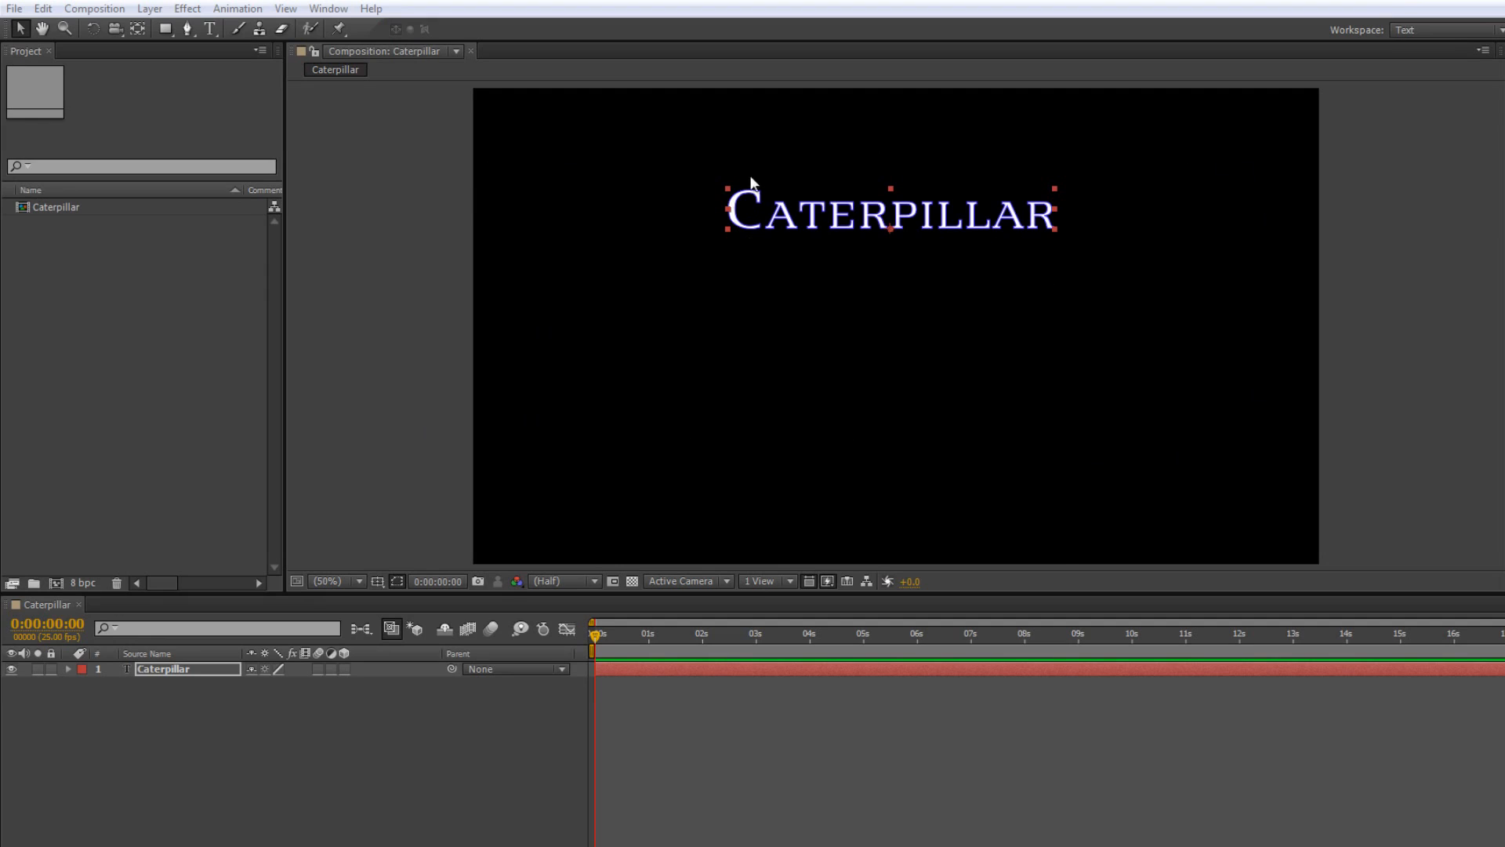
mouse_move(944, 228)
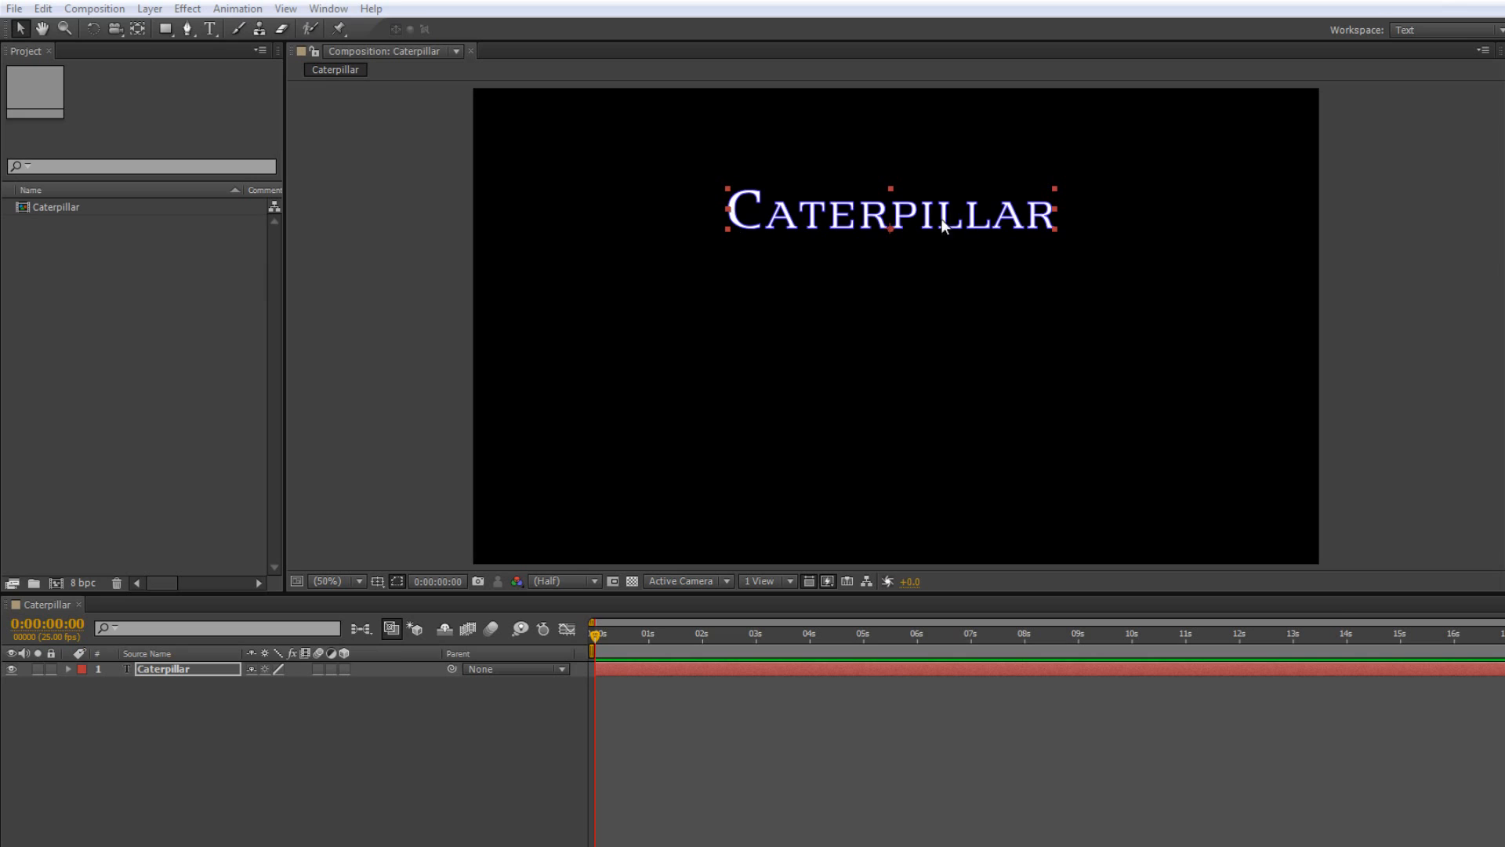
mouse_move(897, 263)
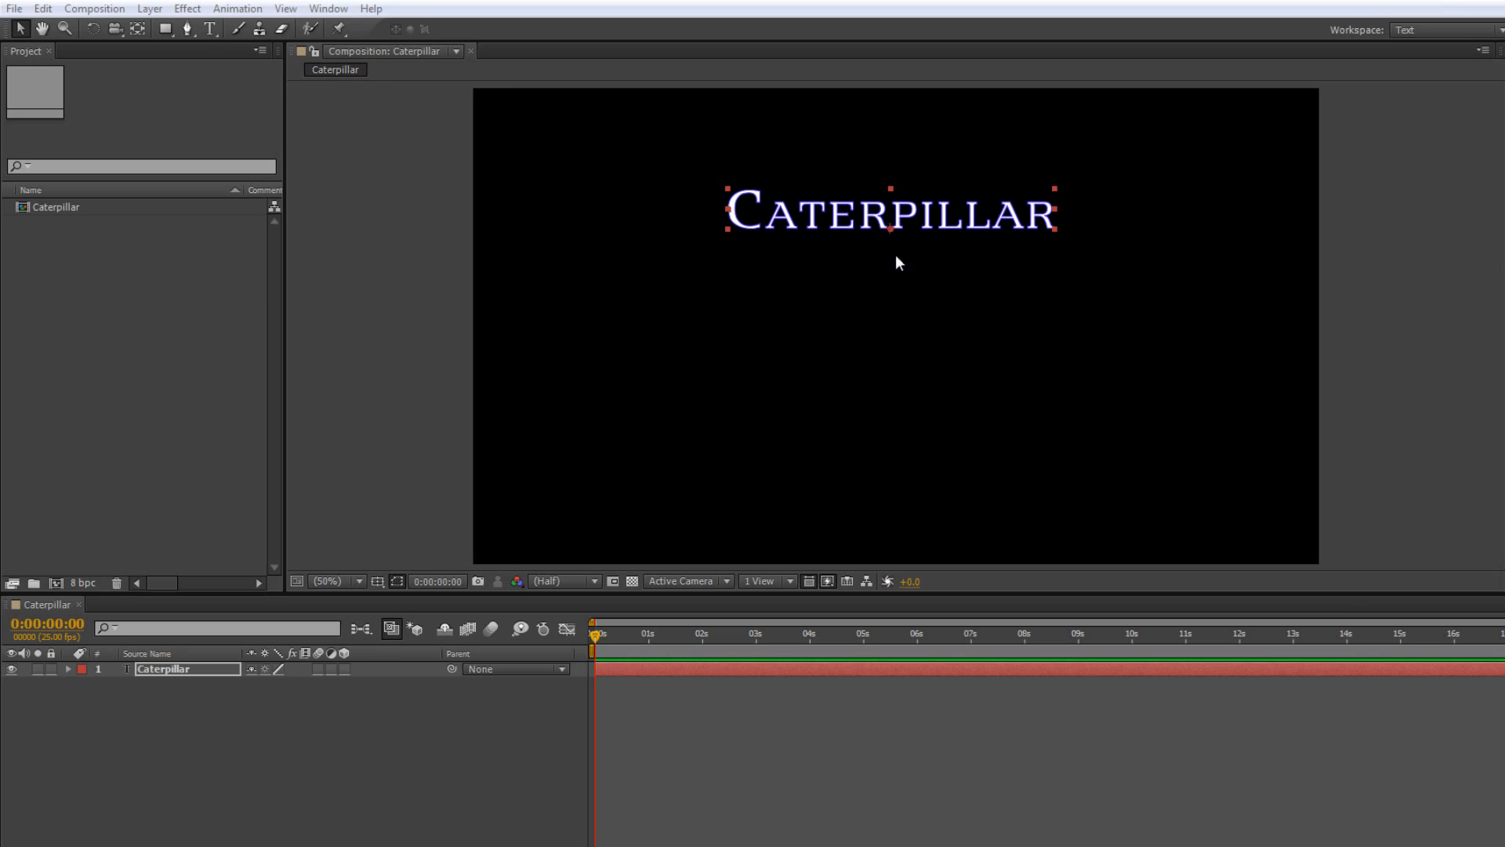
mouse_move(764, 235)
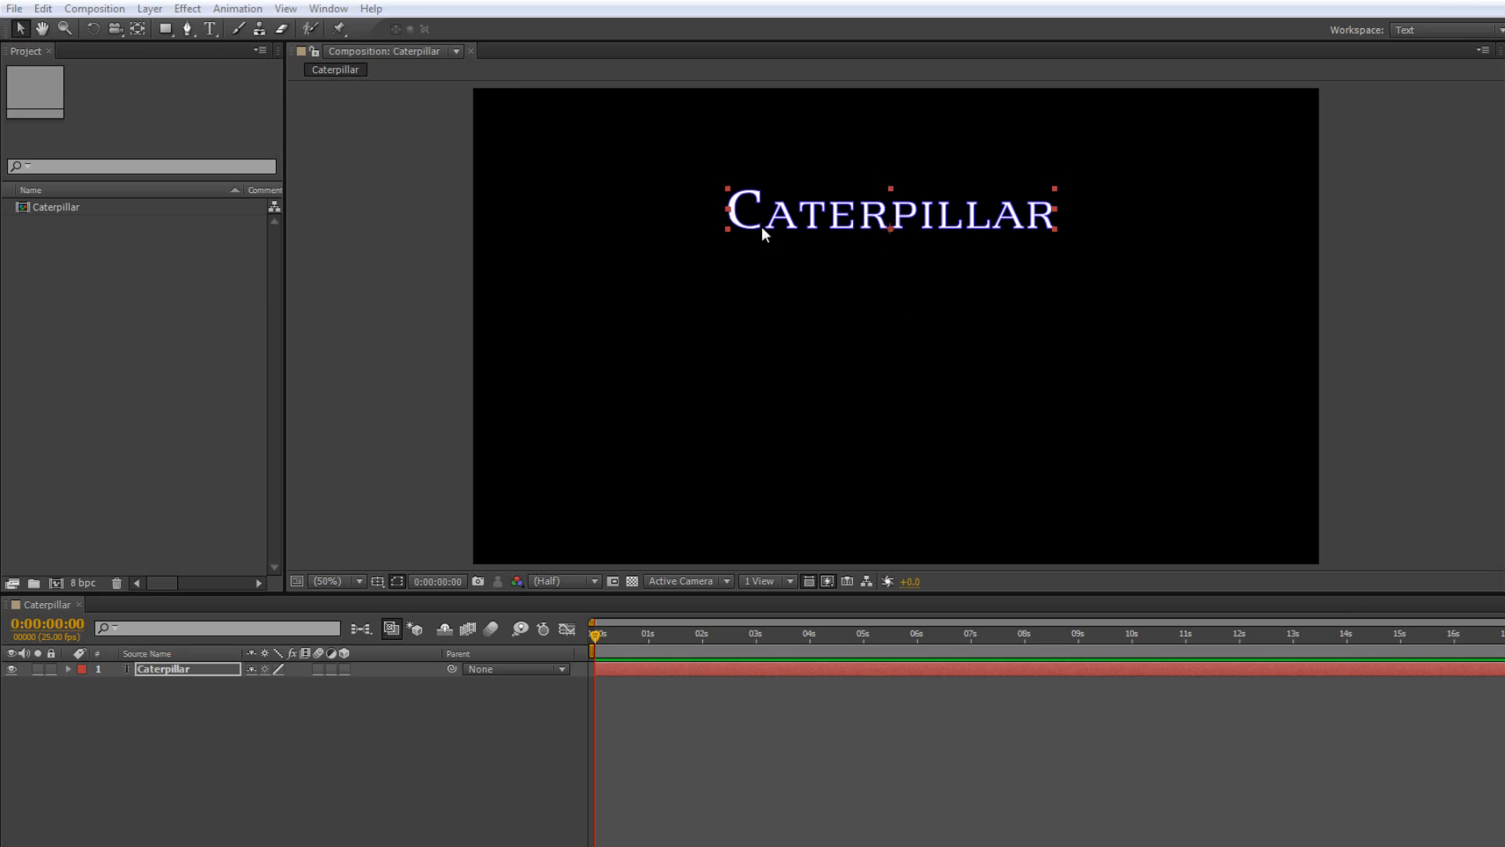
mouse_move(1066, 232)
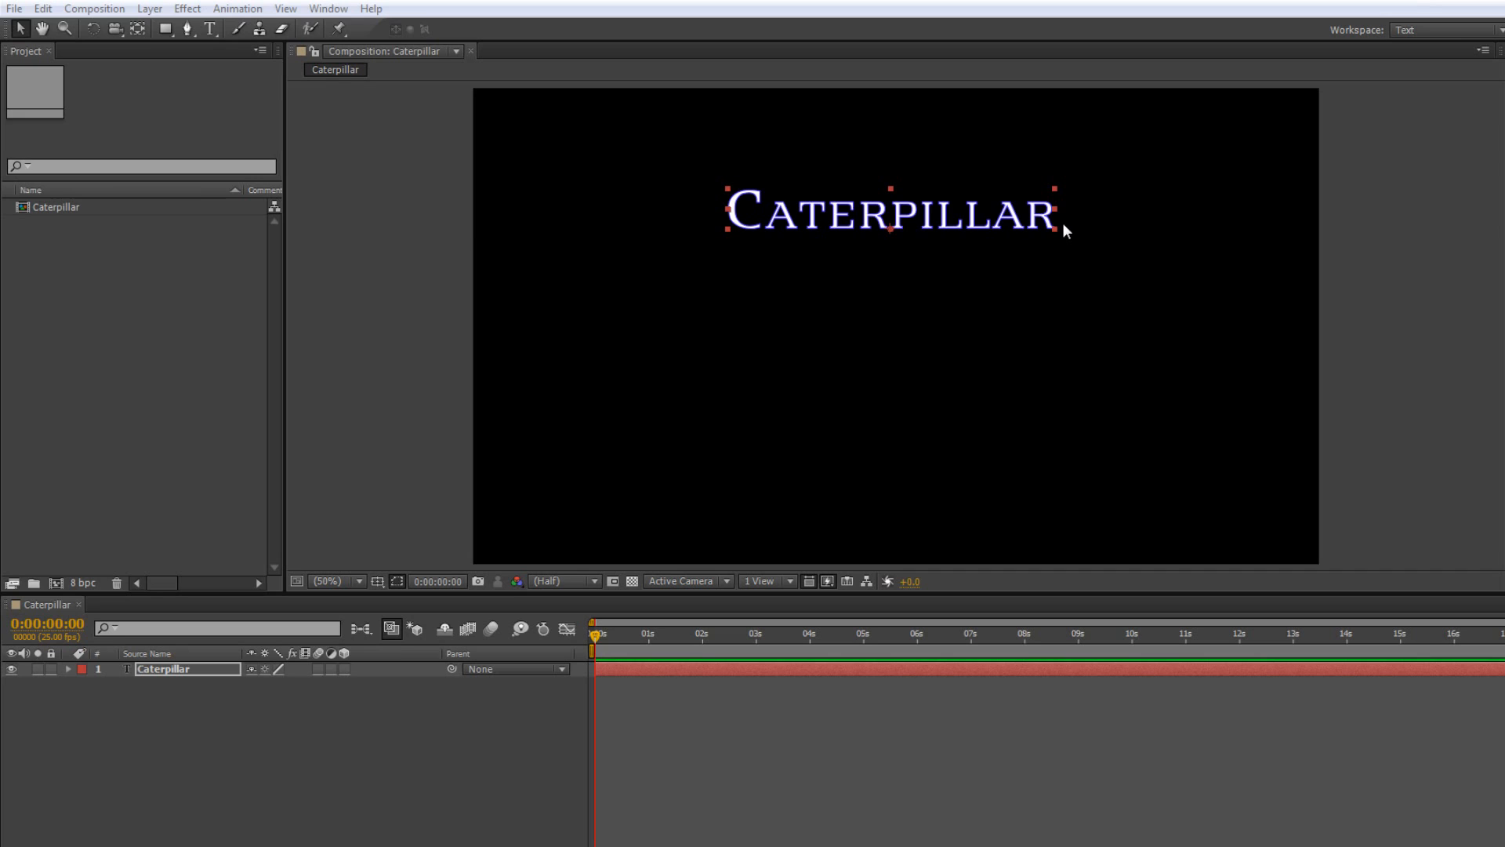
mouse_move(694, 179)
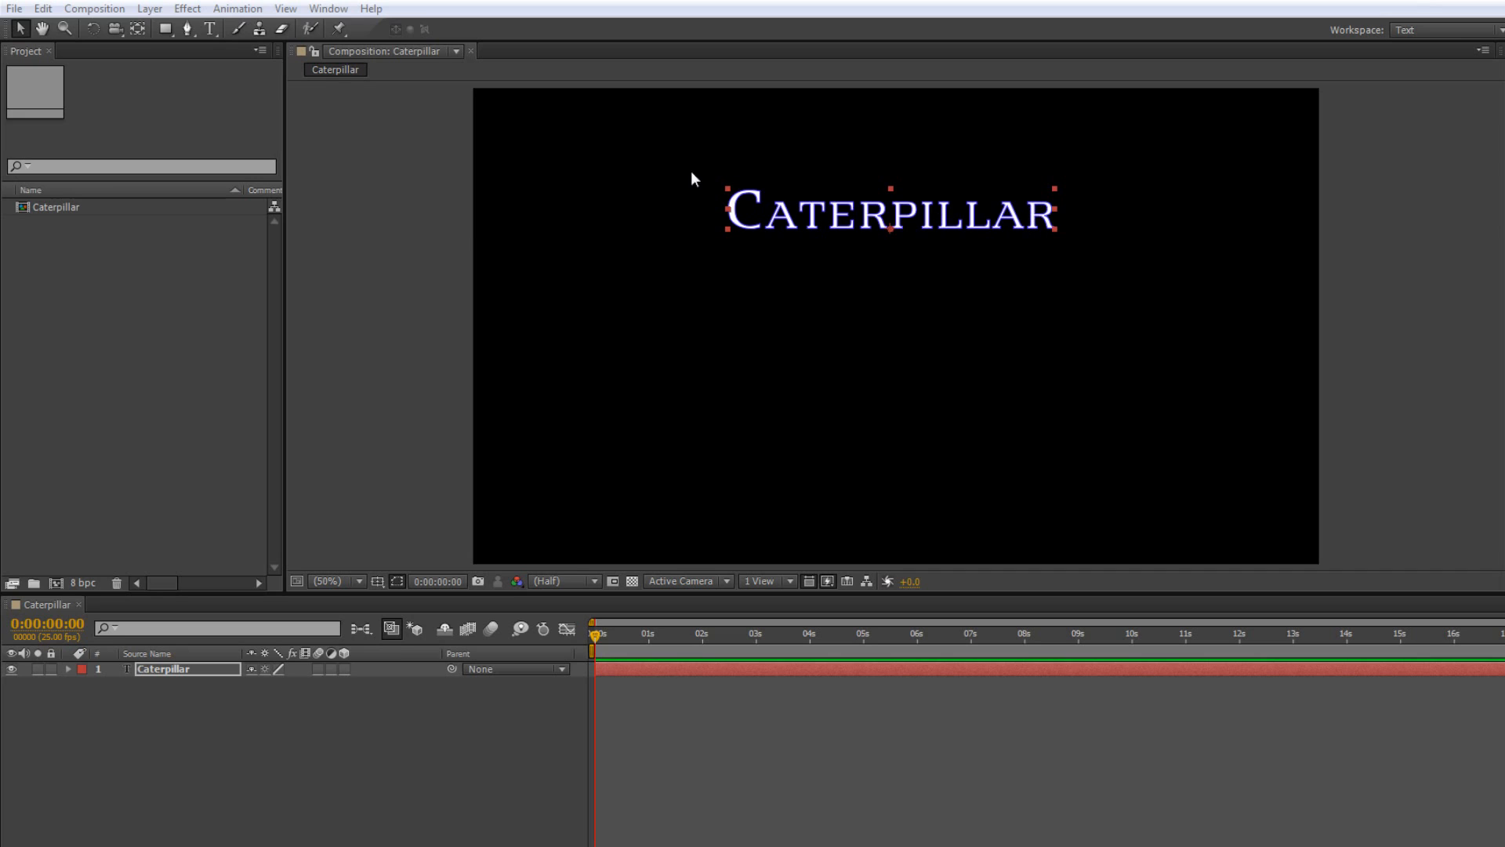
mouse_move(719, 229)
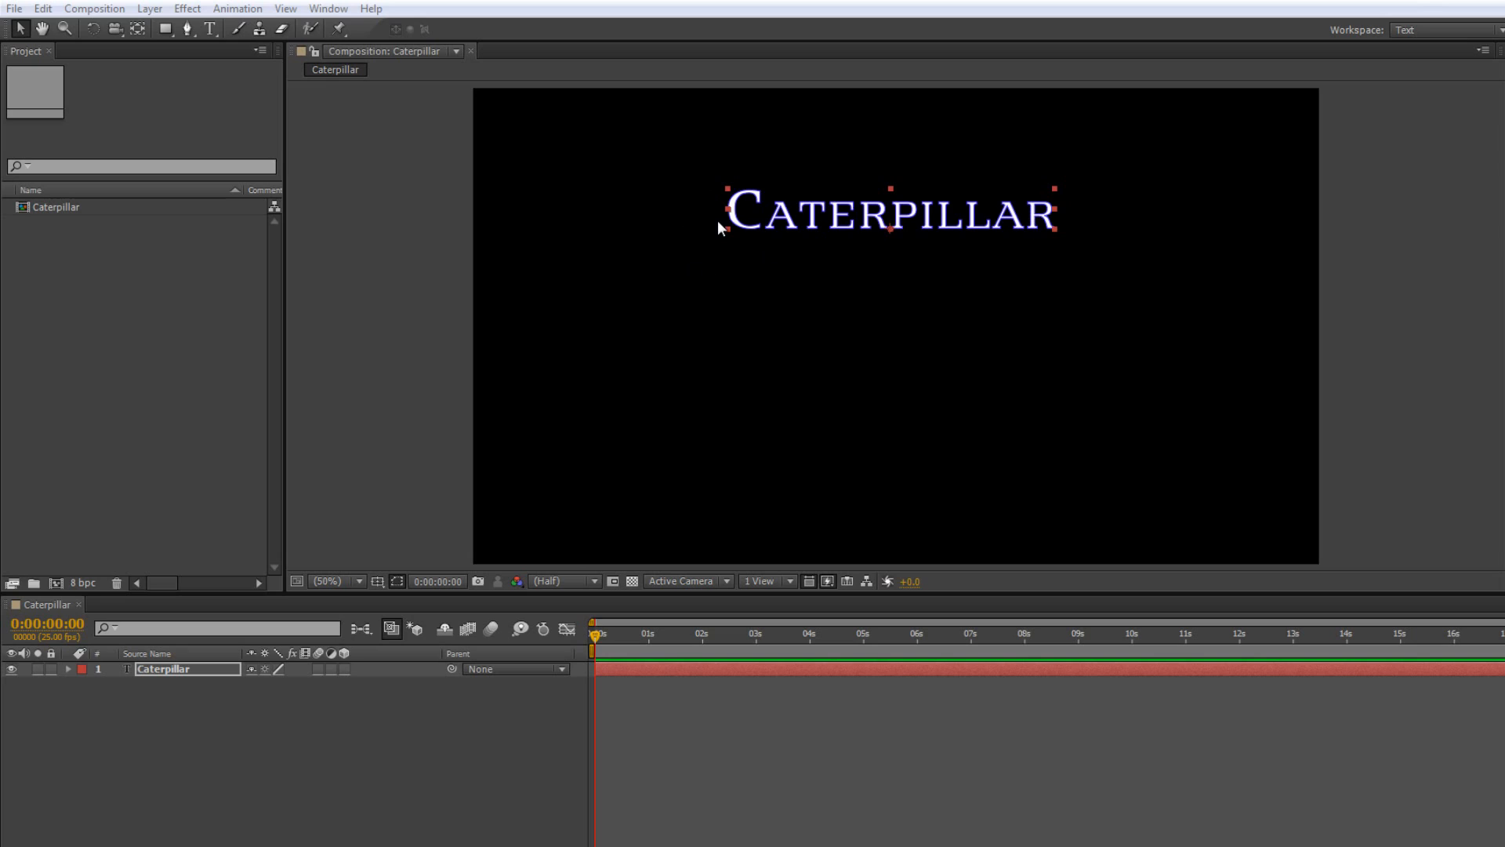
mouse_move(738, 238)
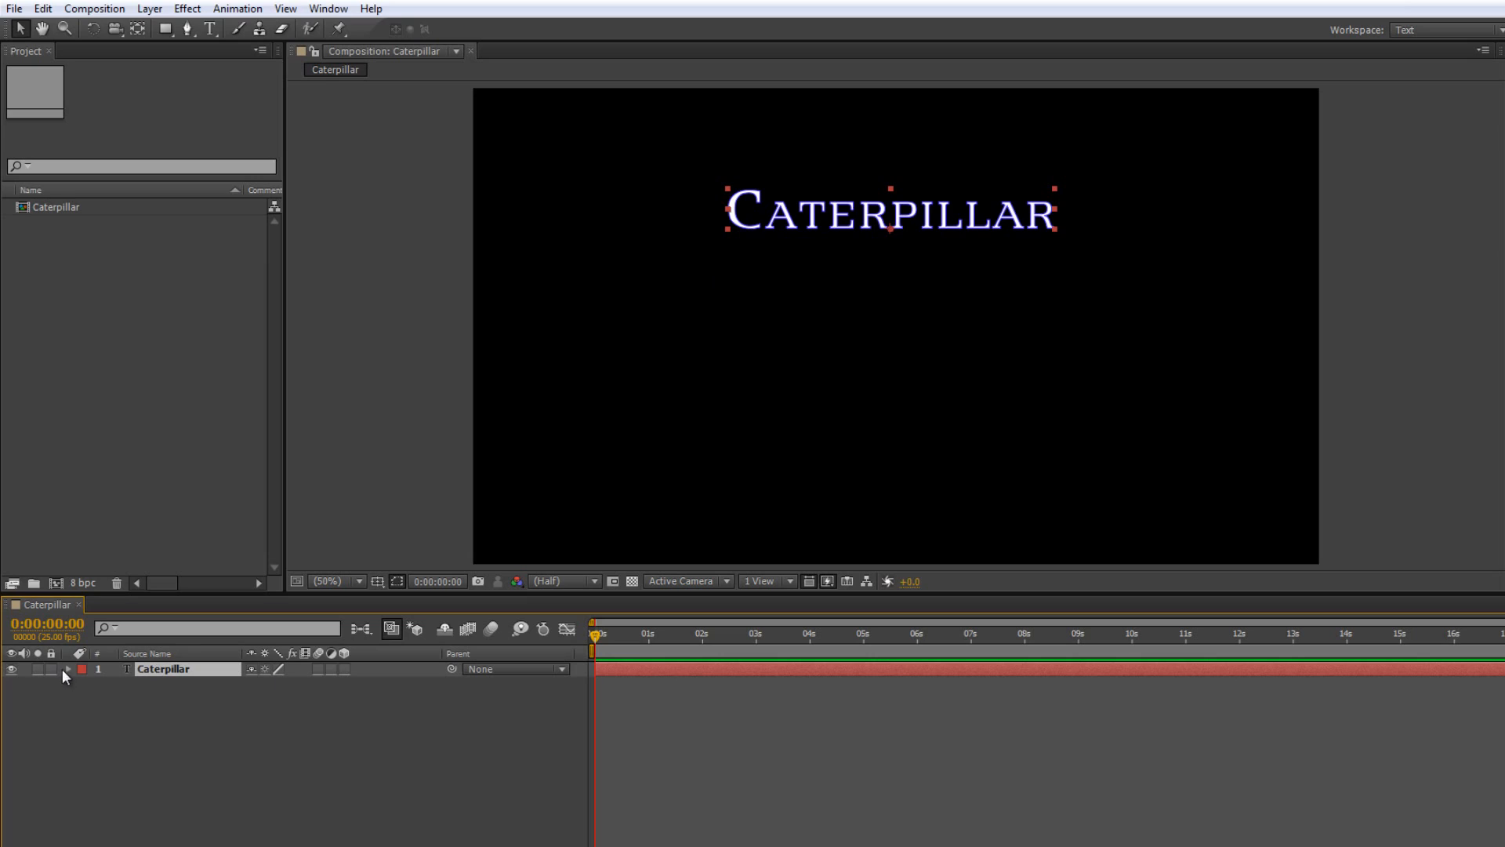
Add a Scale animator to the Caterpillar text layer so its letters can shrink to 40%.
left_click(69, 669)
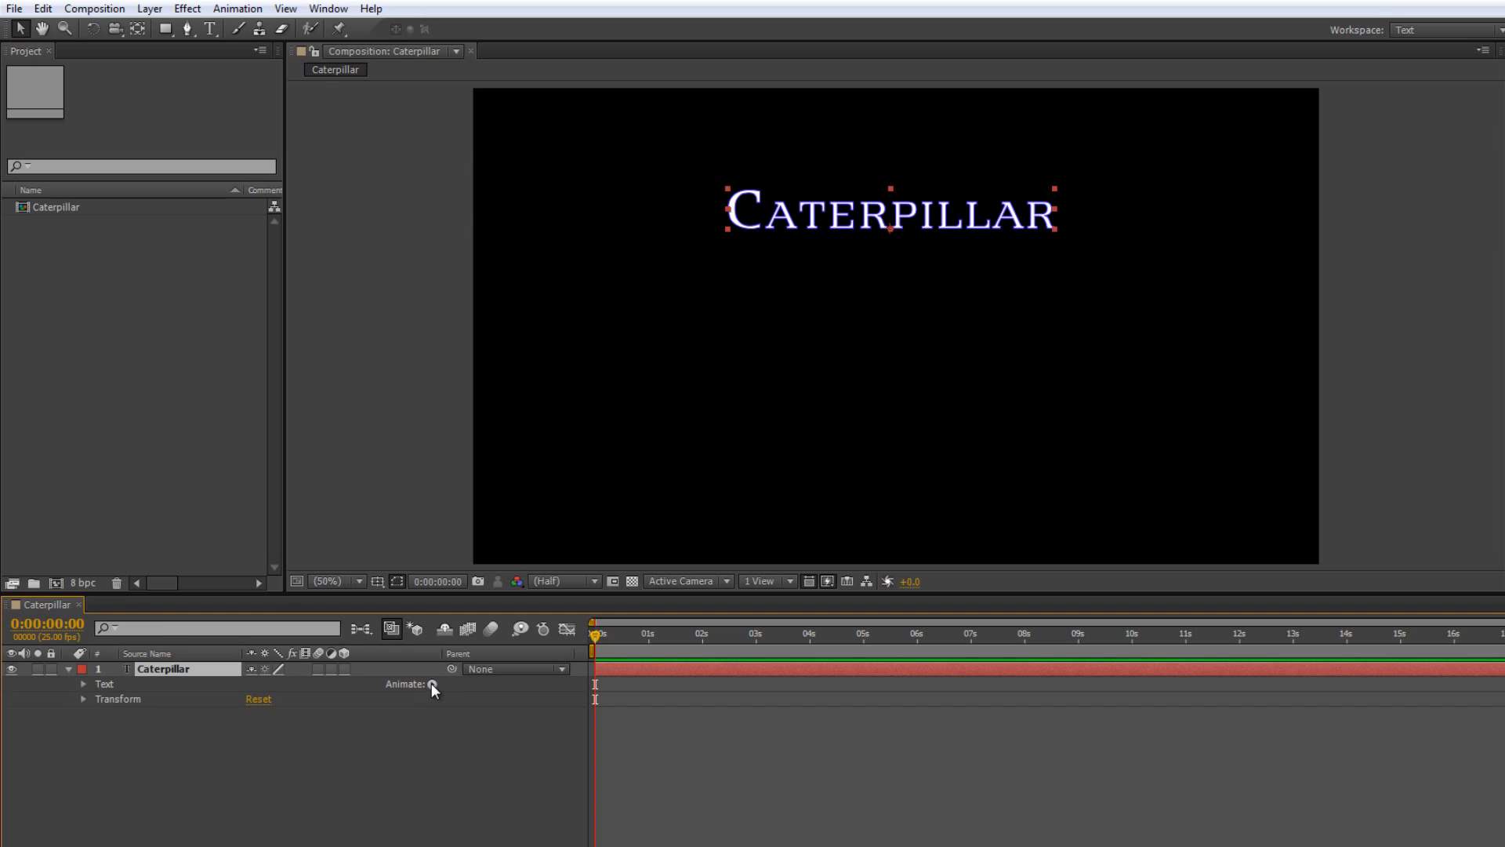
left_click(431, 685)
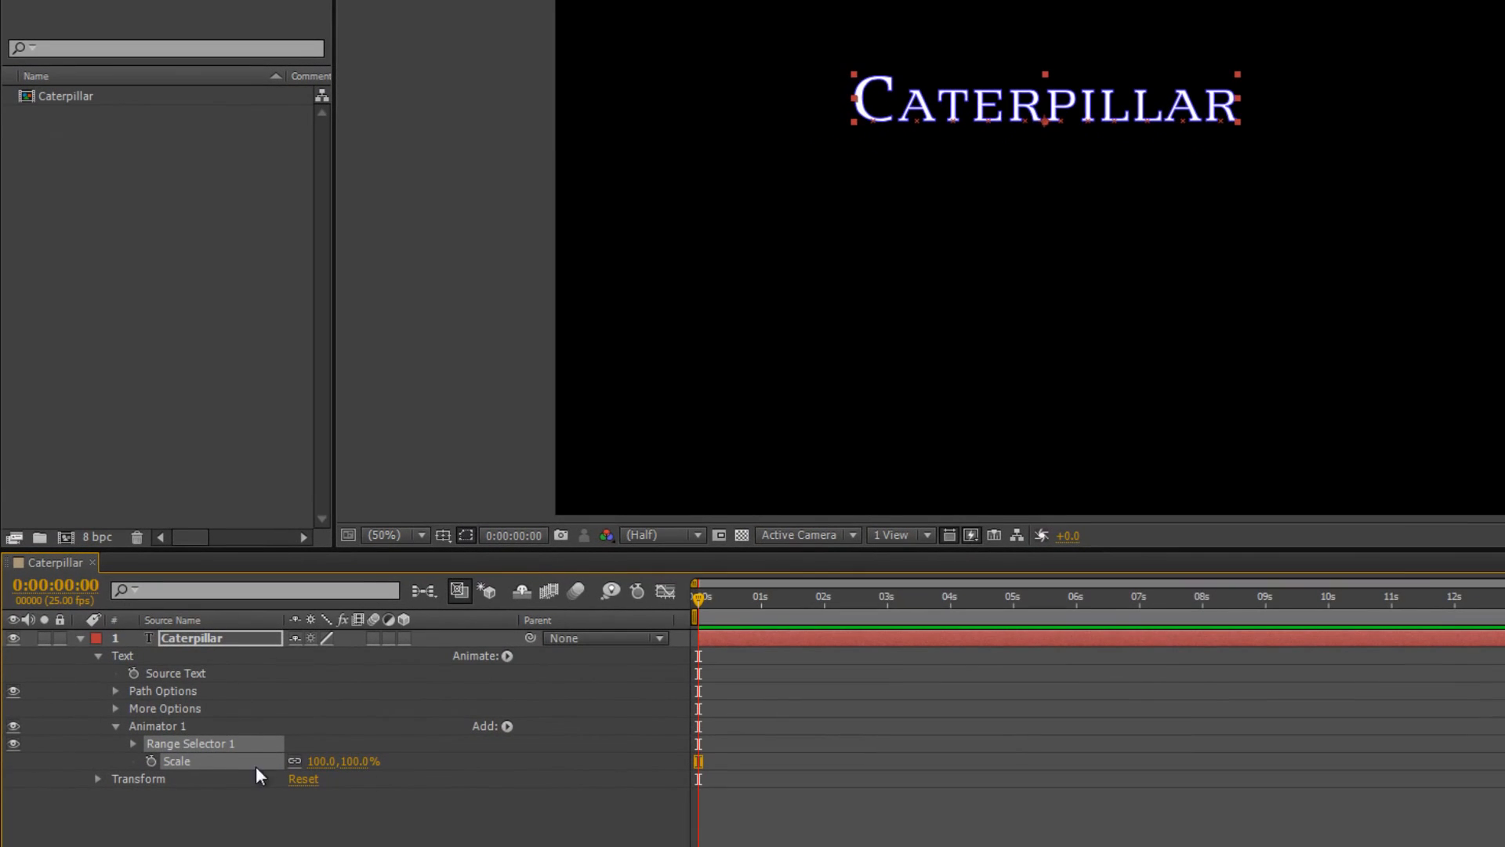
mouse_move(829, 135)
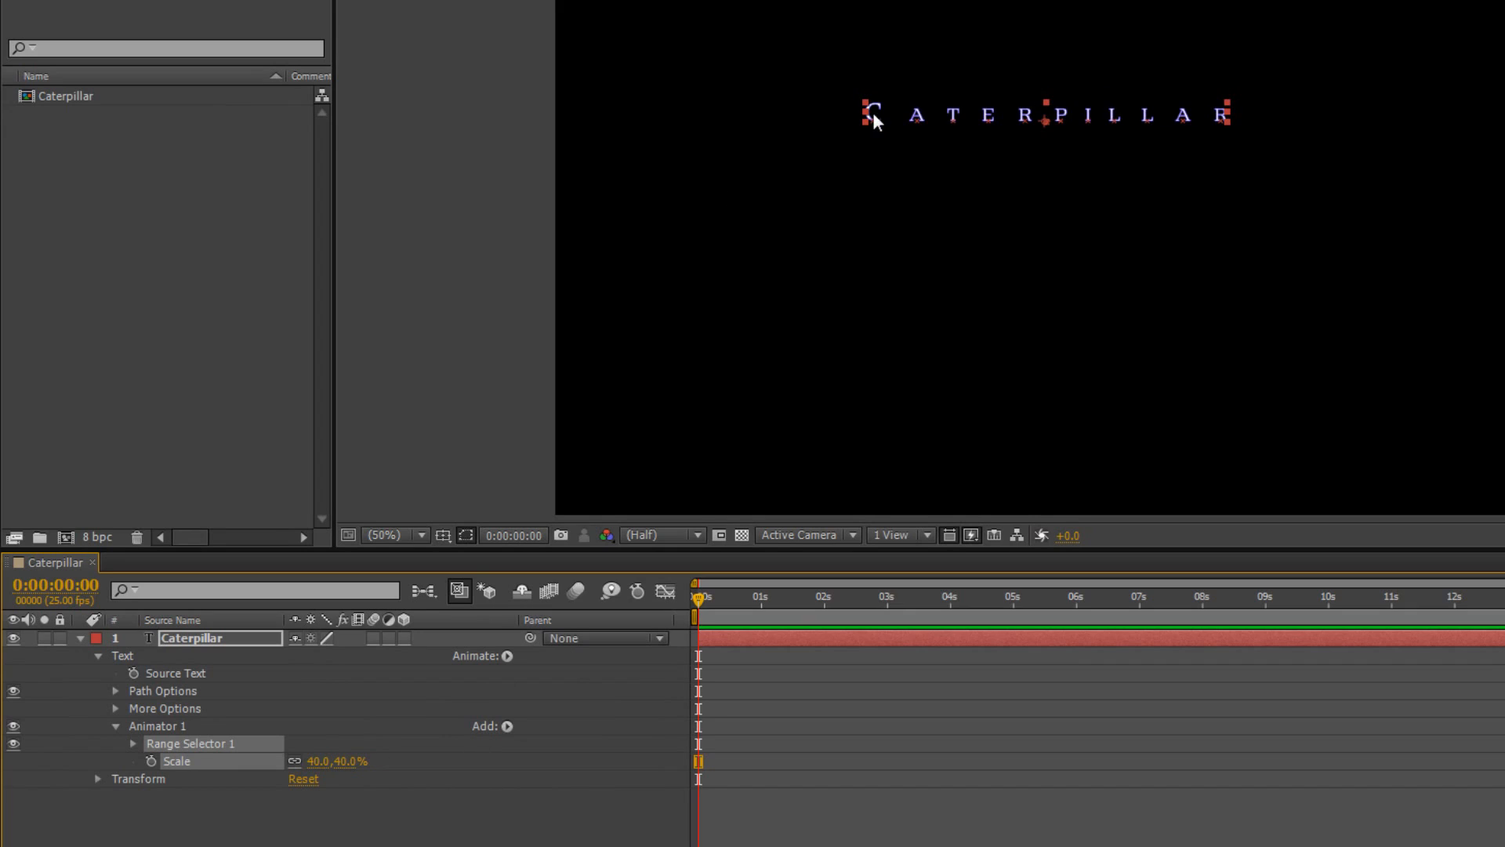
mouse_move(1212, 127)
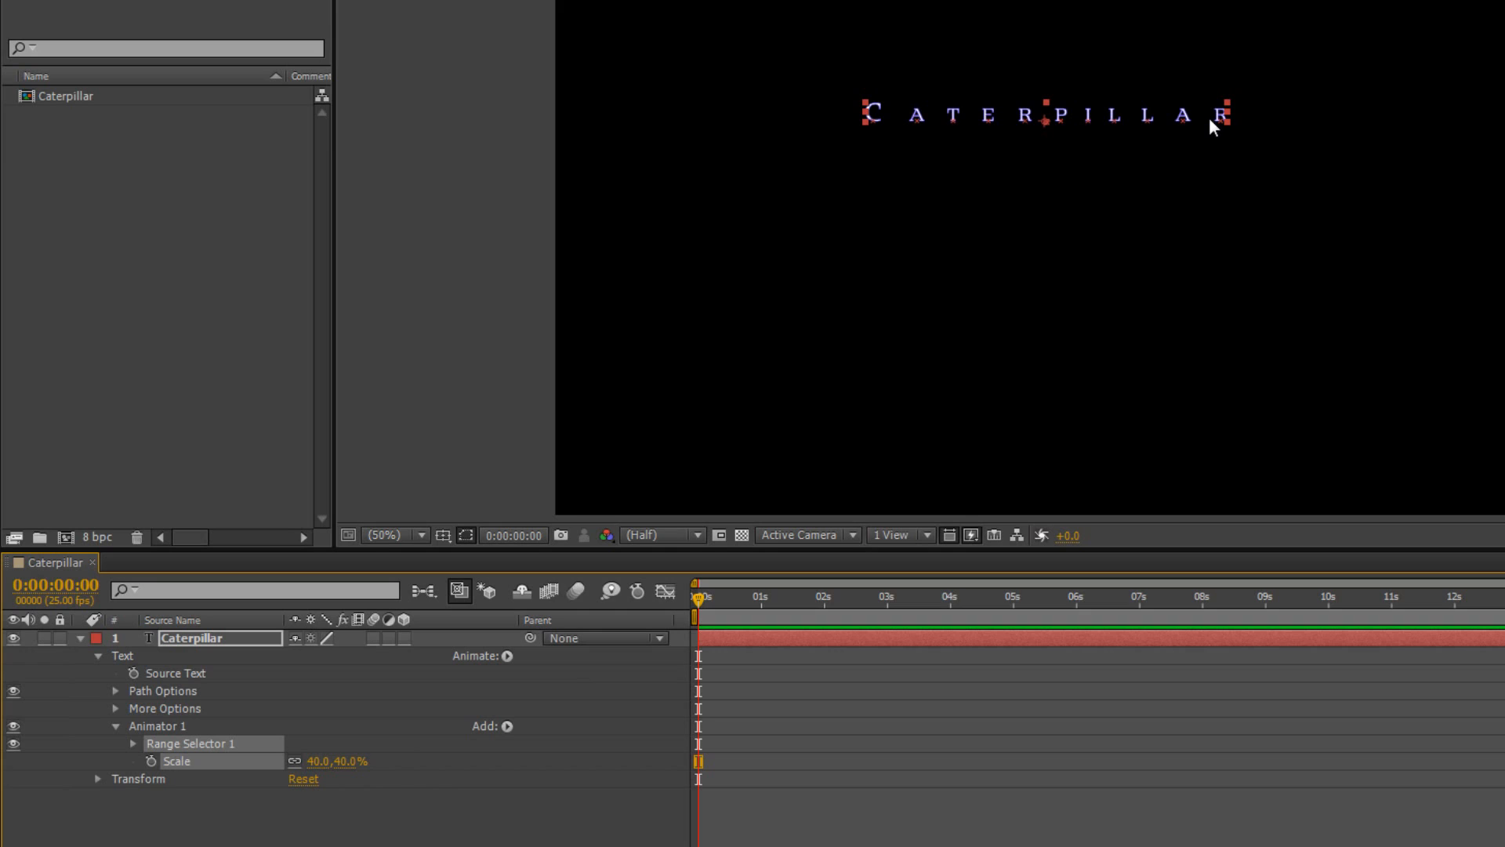
mouse_move(967, 39)
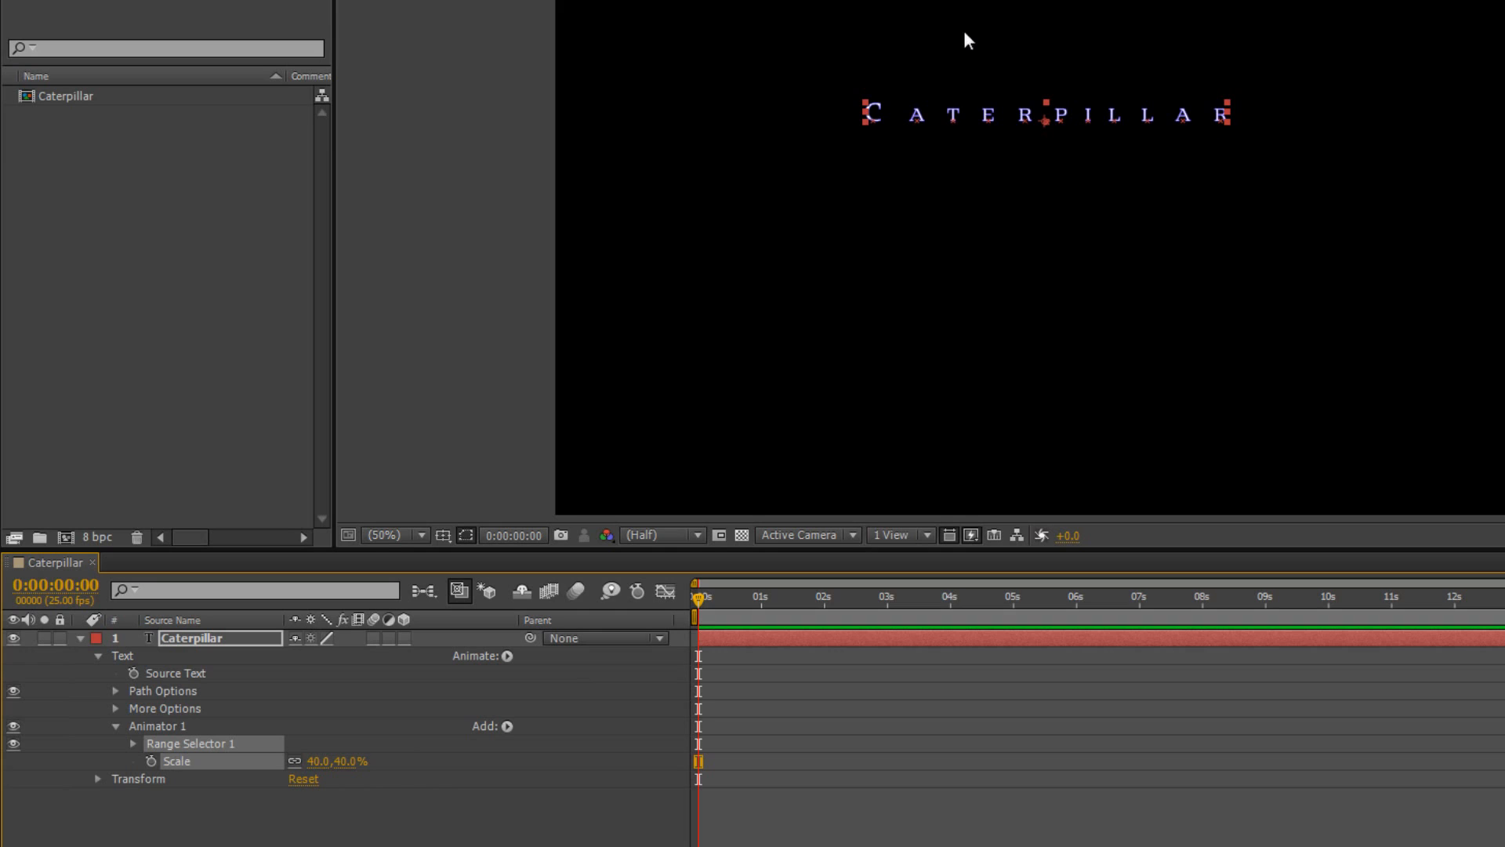
mouse_move(852, 113)
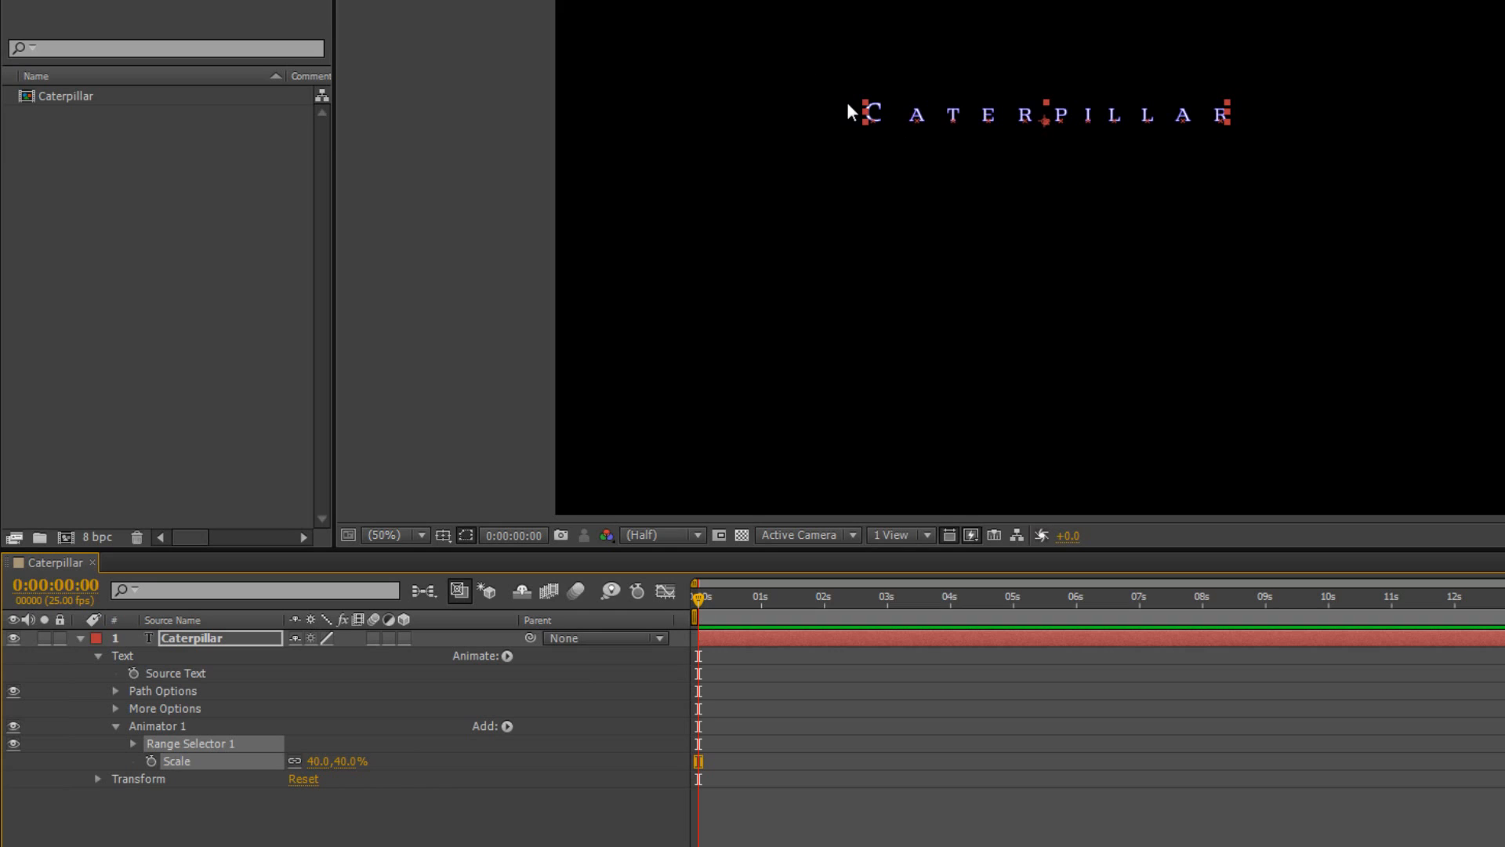
mouse_move(1225, 127)
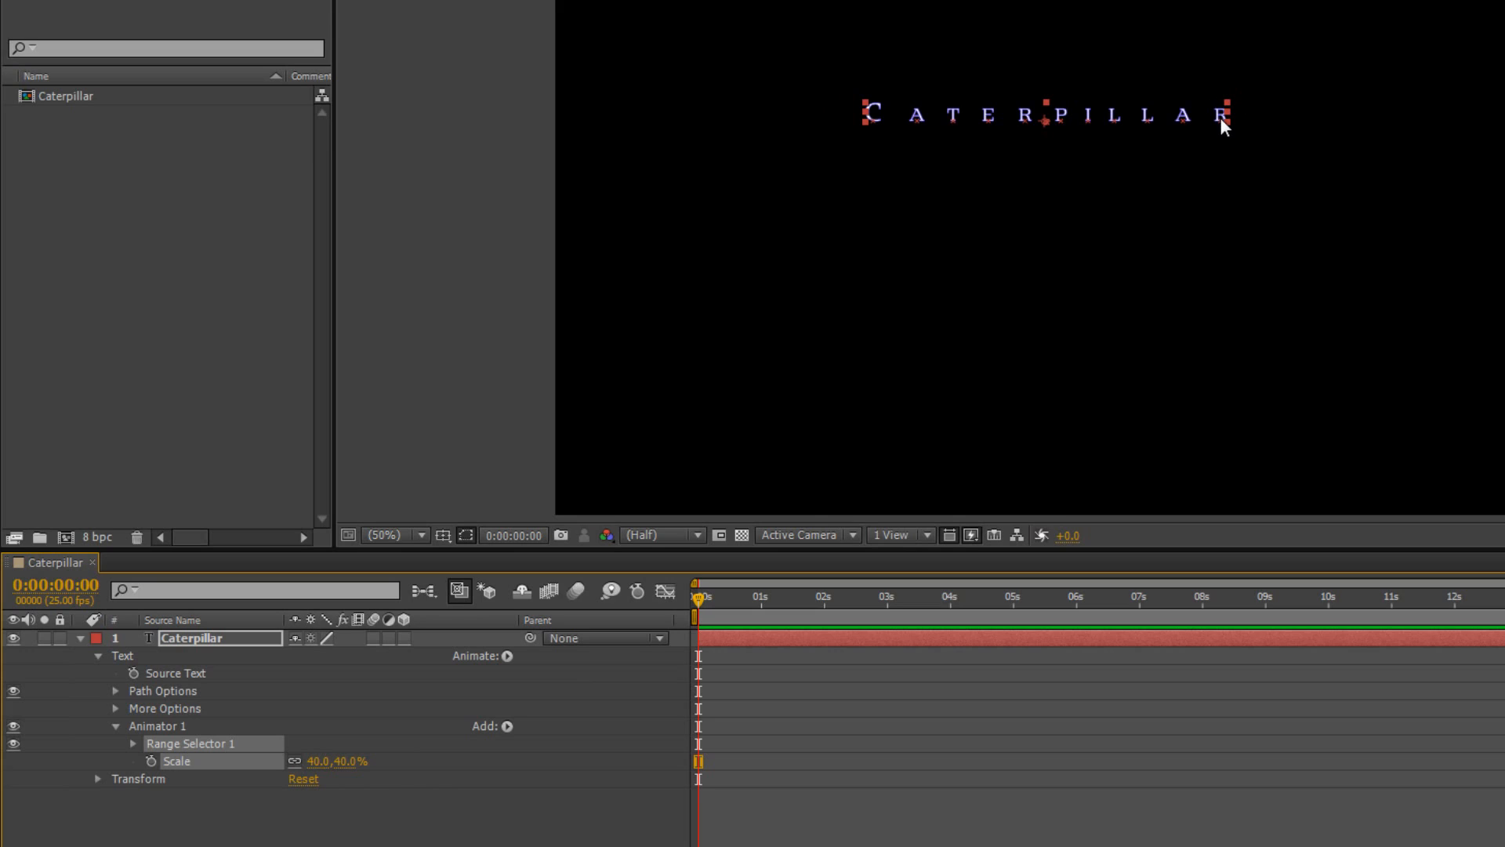
mouse_move(477, 773)
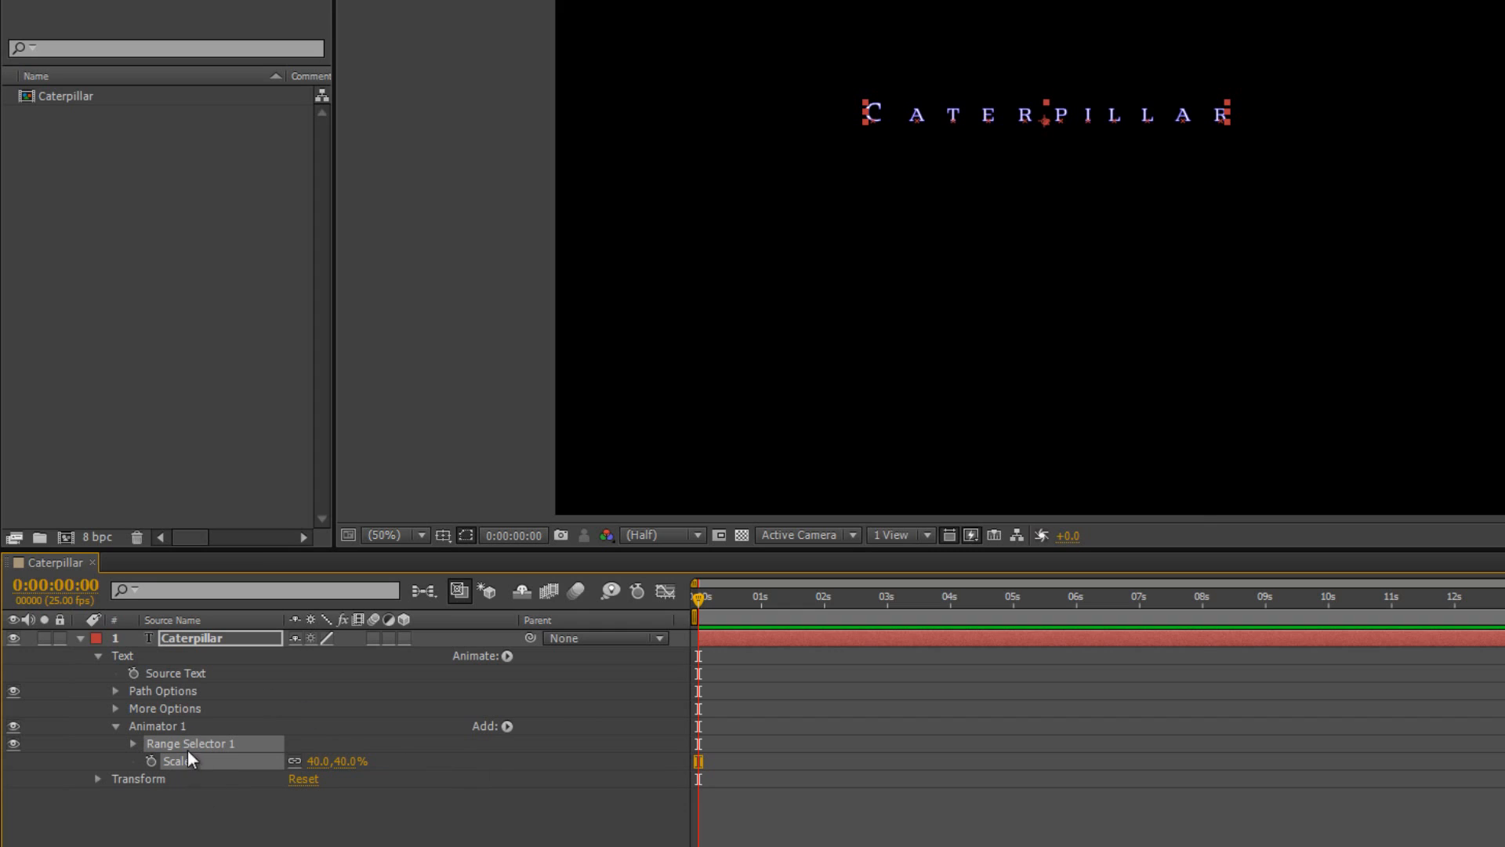
mouse_move(162, 734)
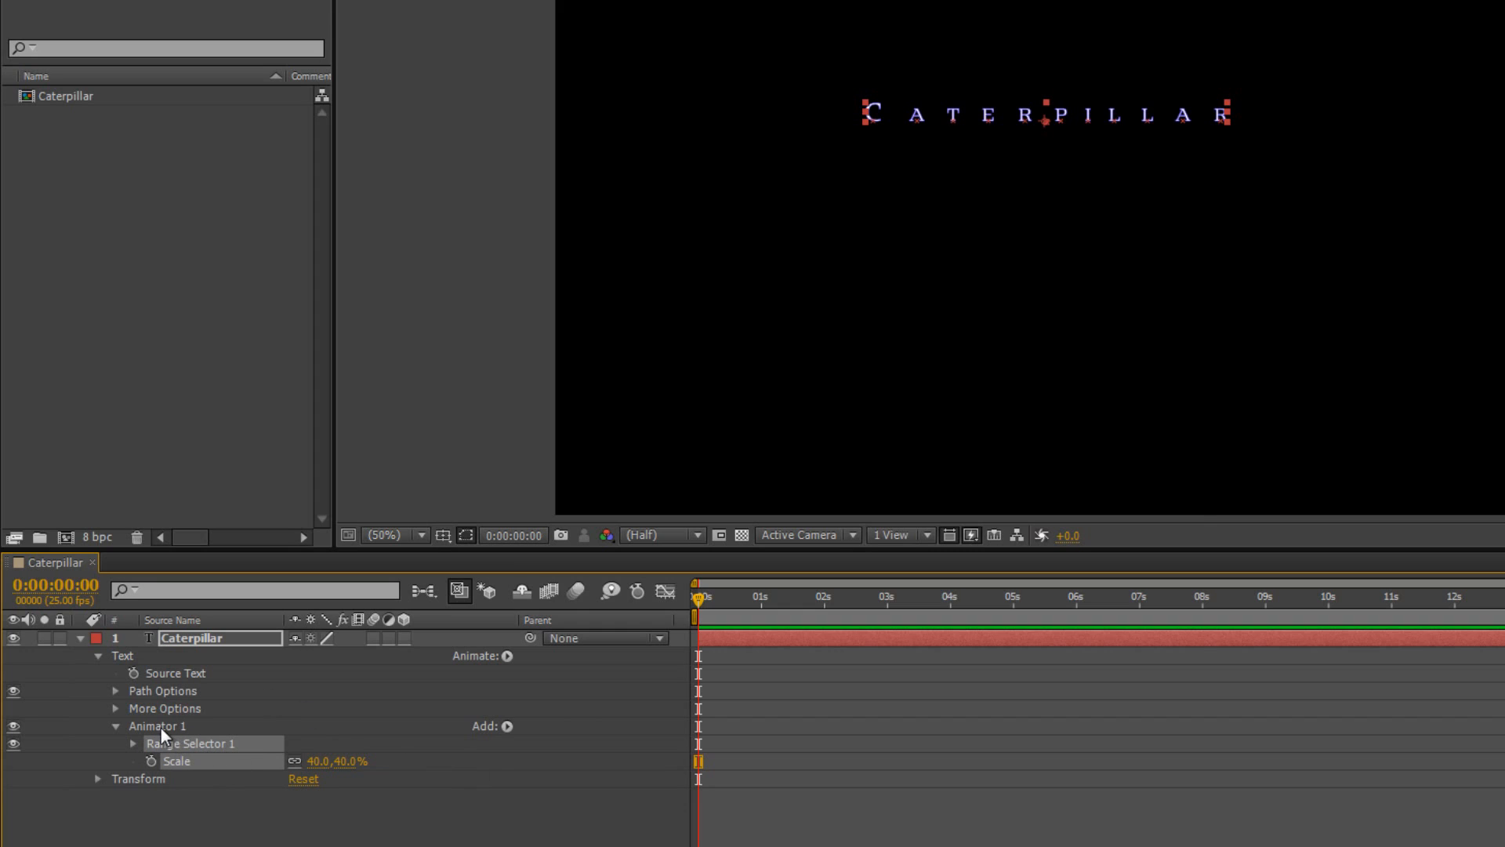
mouse_move(182, 768)
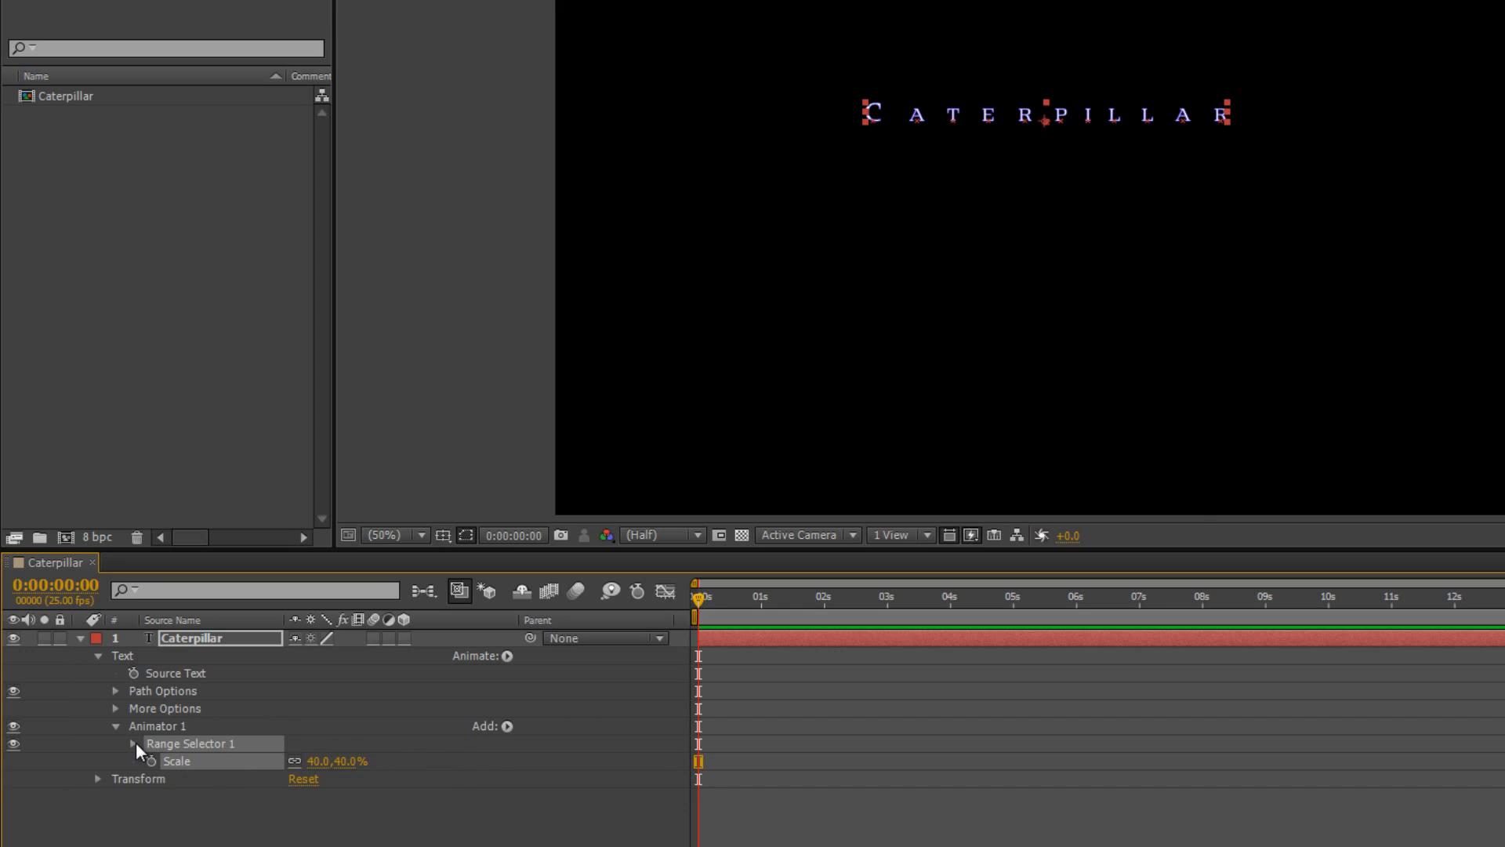
Reveal Range Selector 1's Start, End, Offset and Advanced settings under the scale animator.
left_click(132, 743)
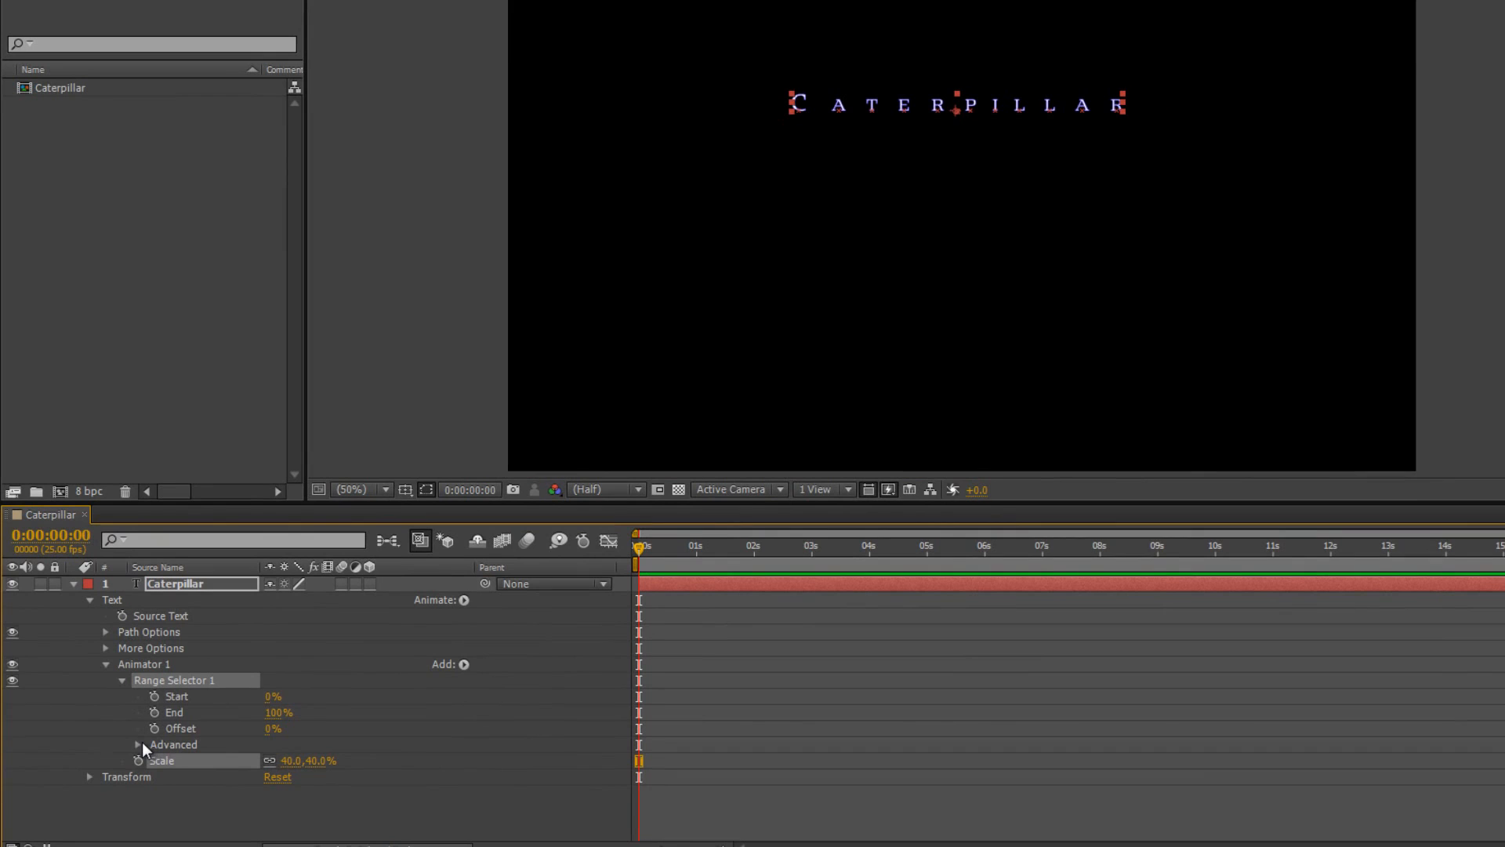
left_click(138, 743)
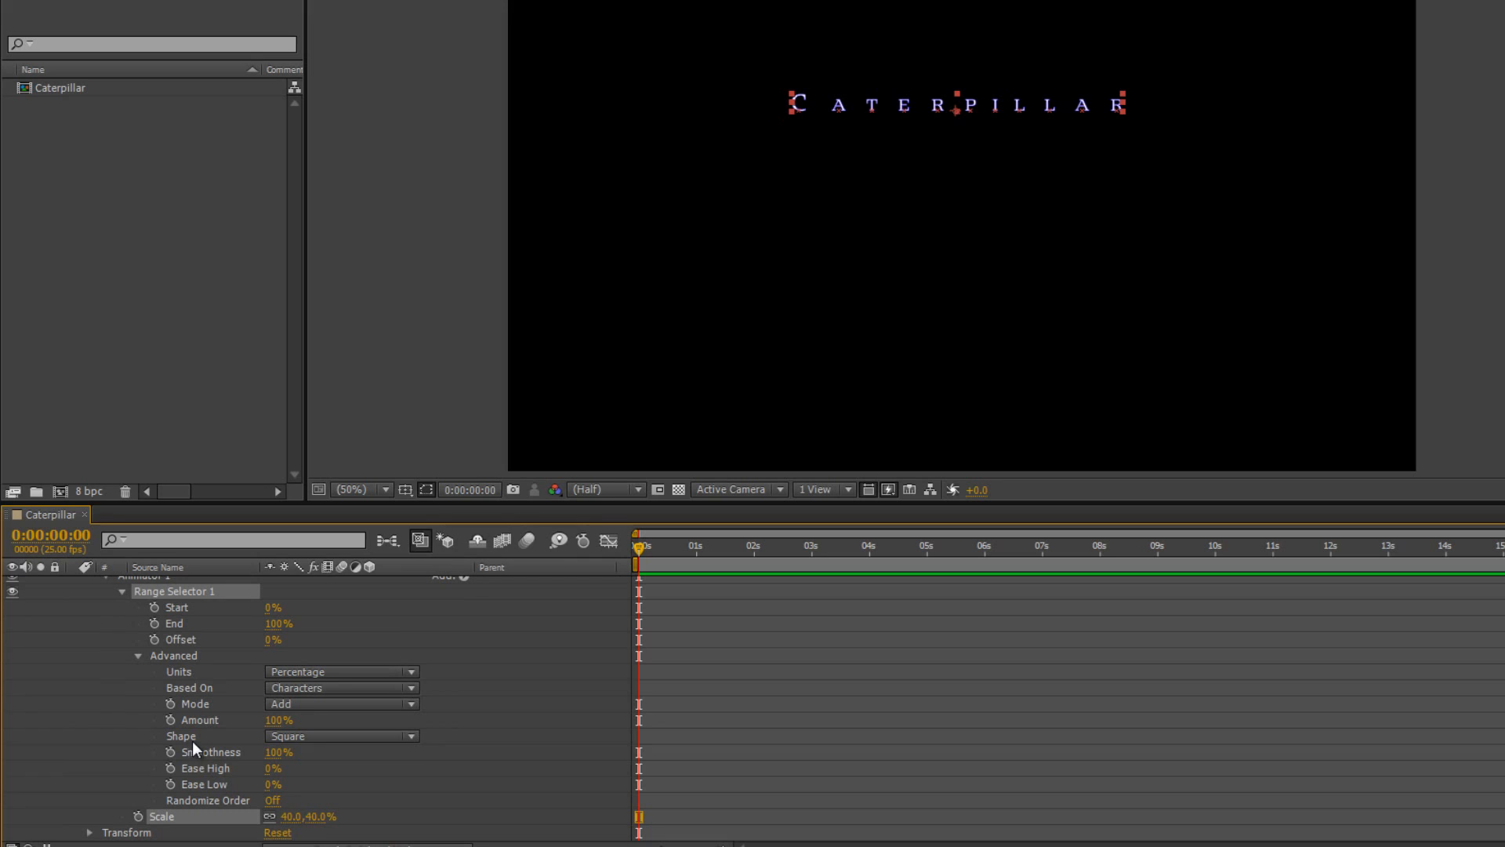
mouse_move(877, 91)
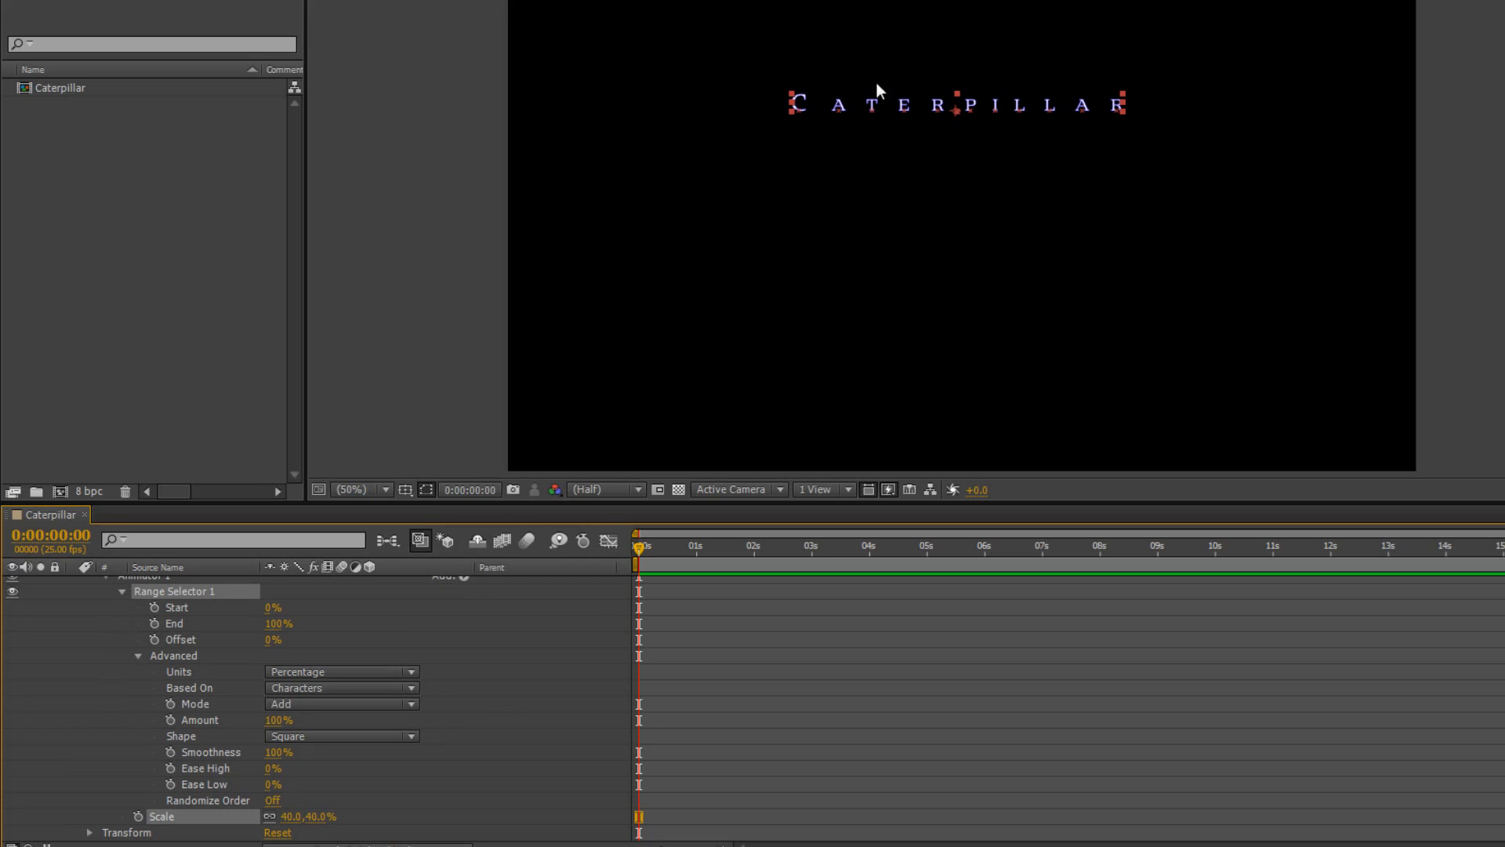
mouse_move(1135, 96)
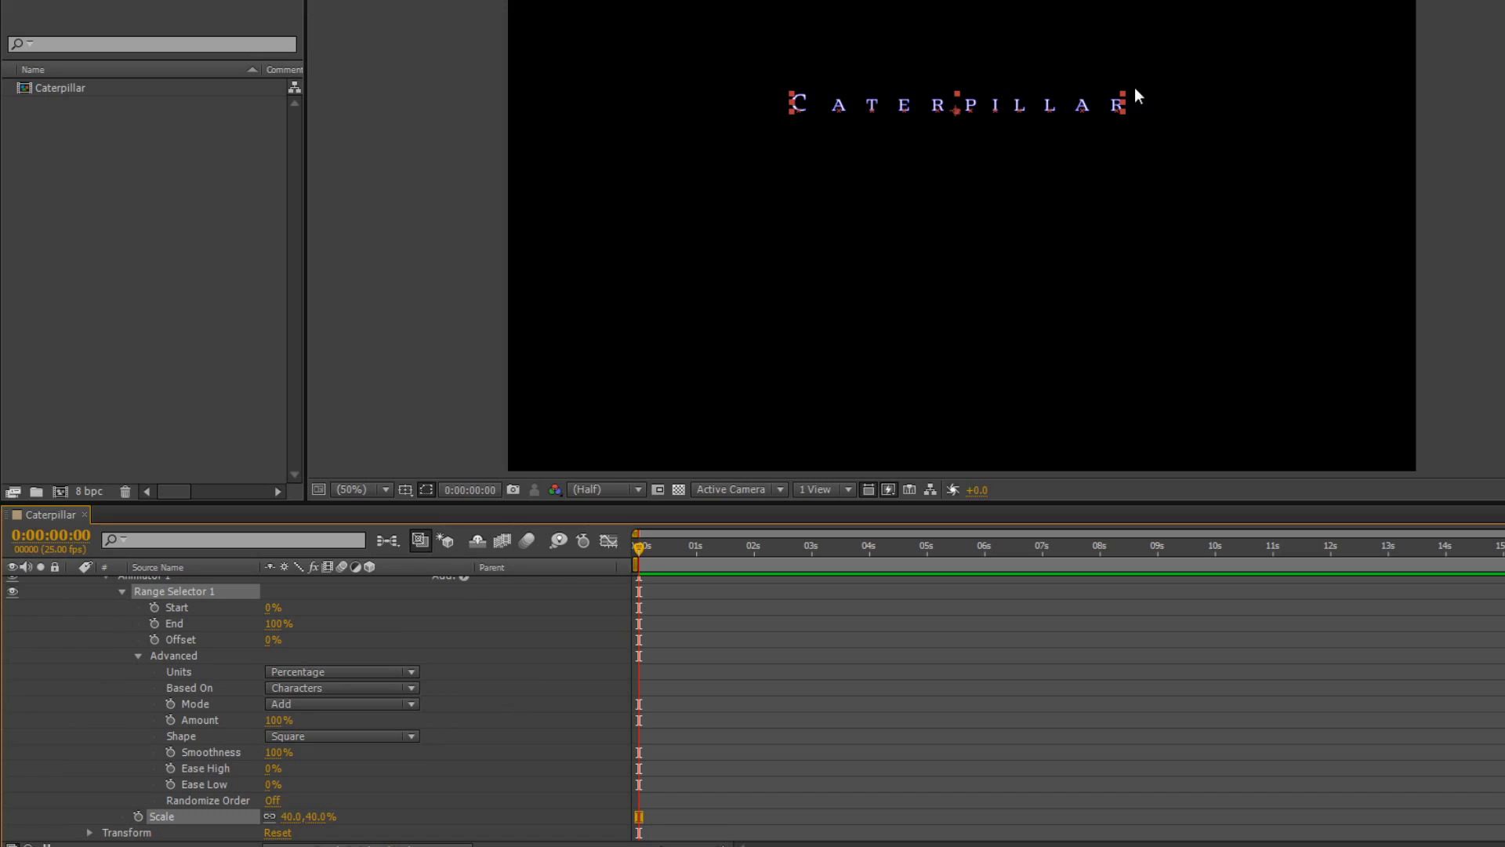
mouse_move(544, 669)
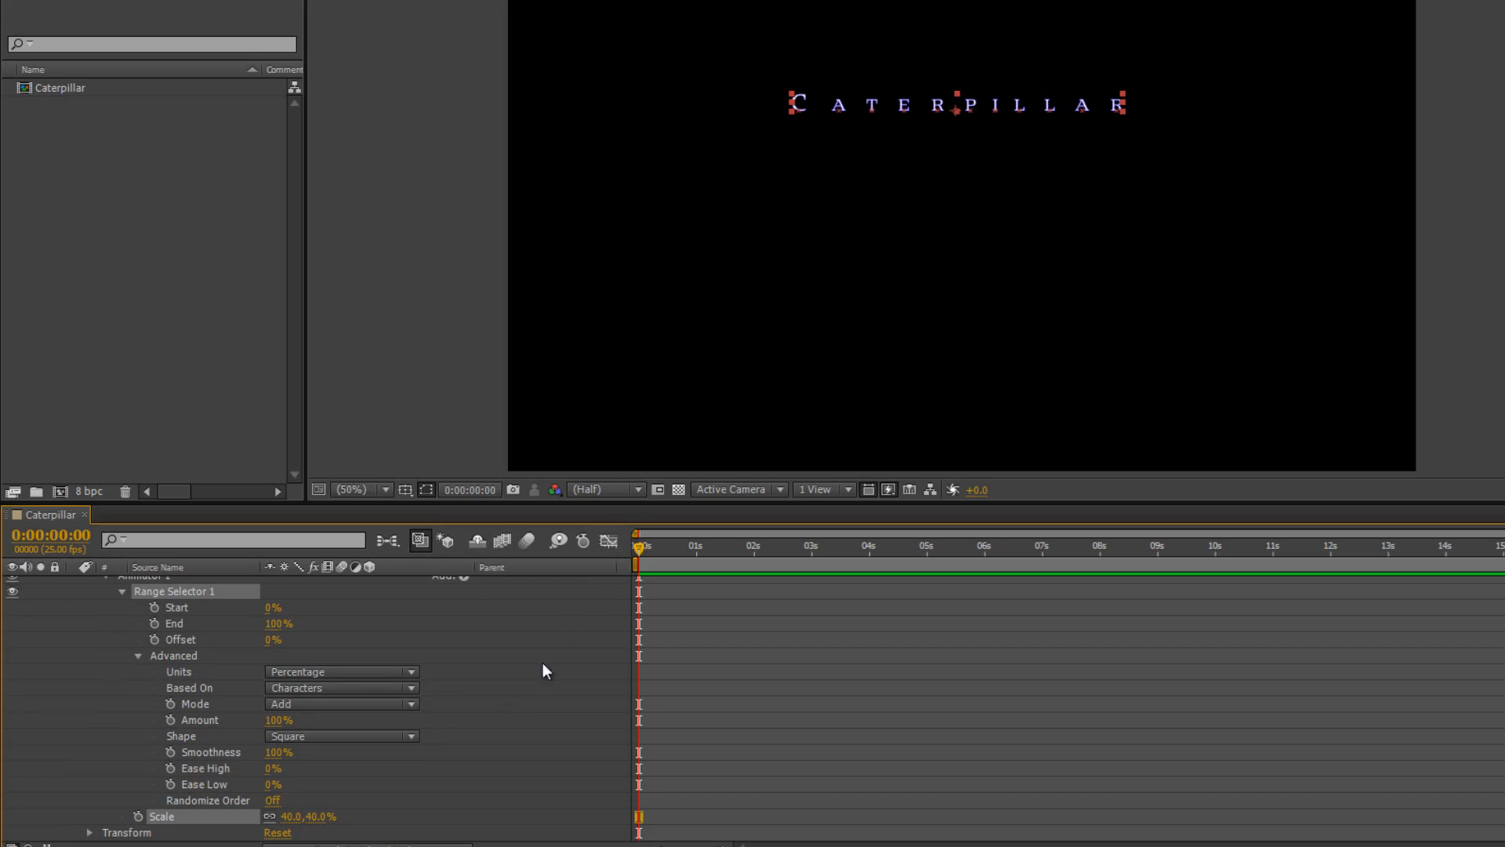
Cycle the selector Shape through Ramp Up, Ramp Down, Triangle and Round, ending on Smooth.
left_click(341, 735)
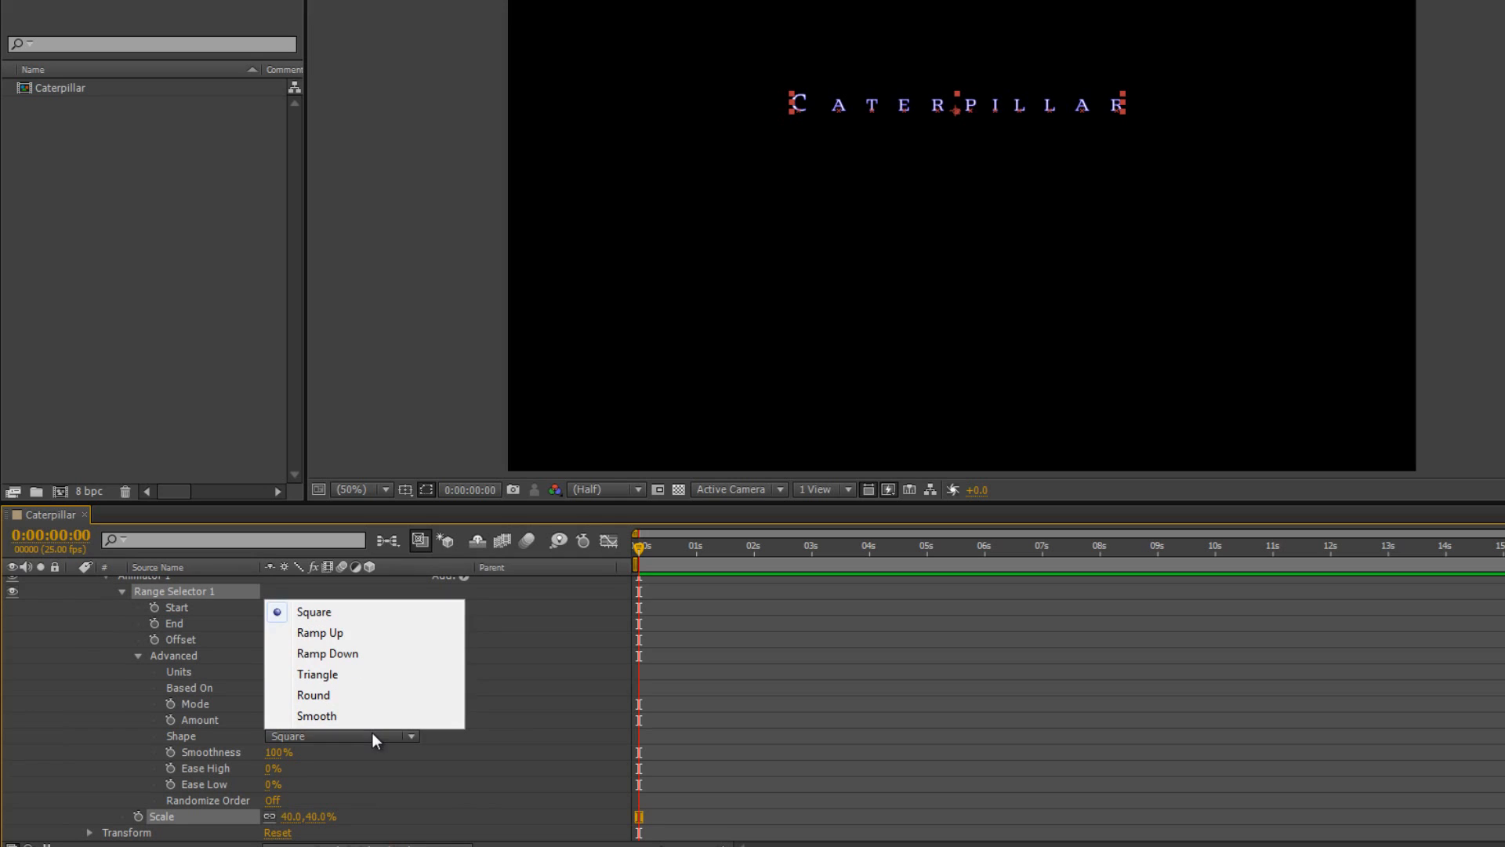
mouse_move(320, 632)
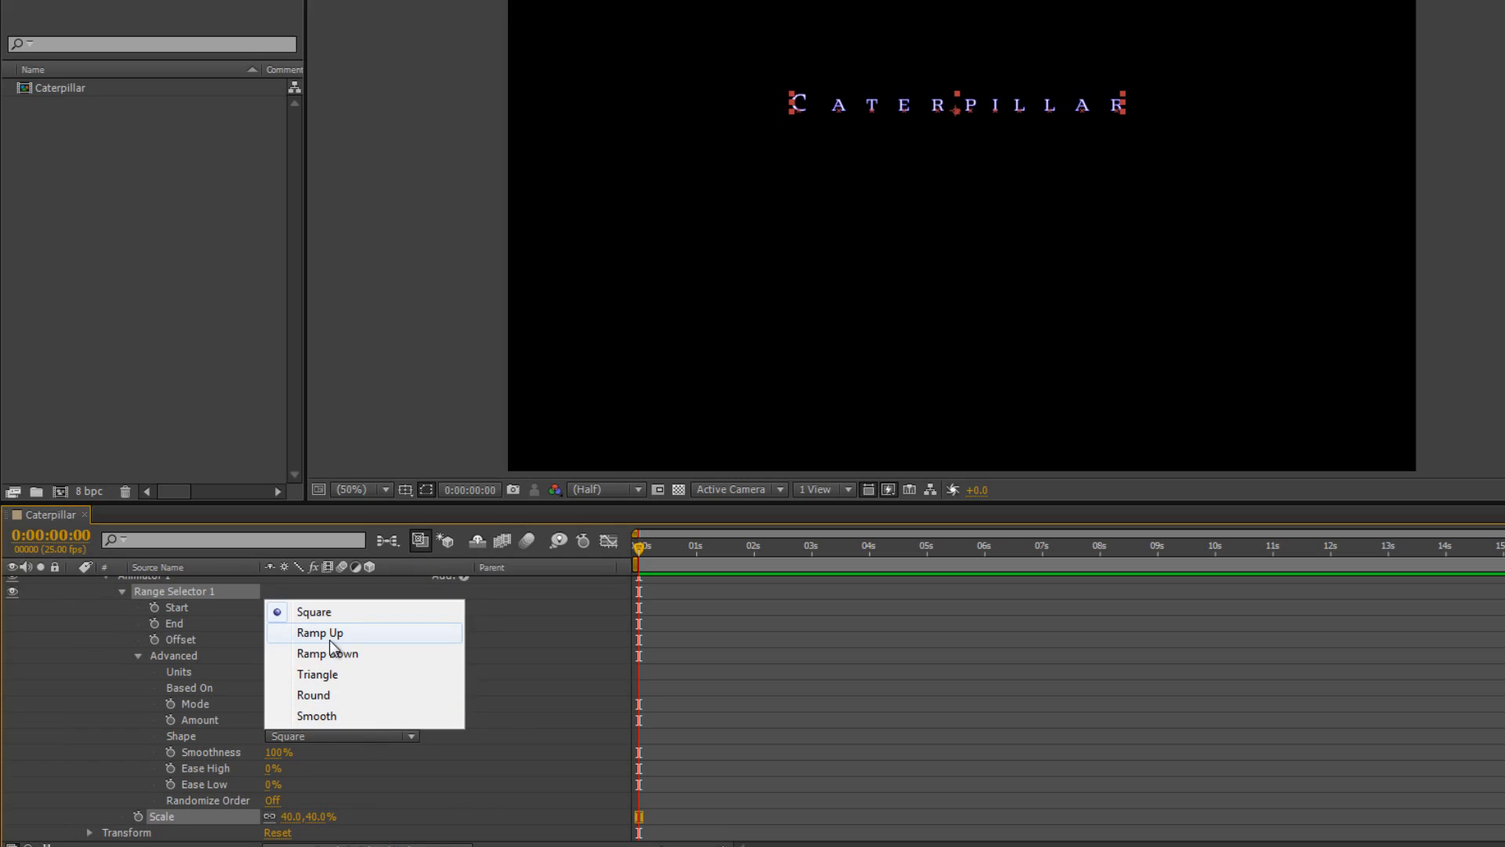
left_click(318, 632)
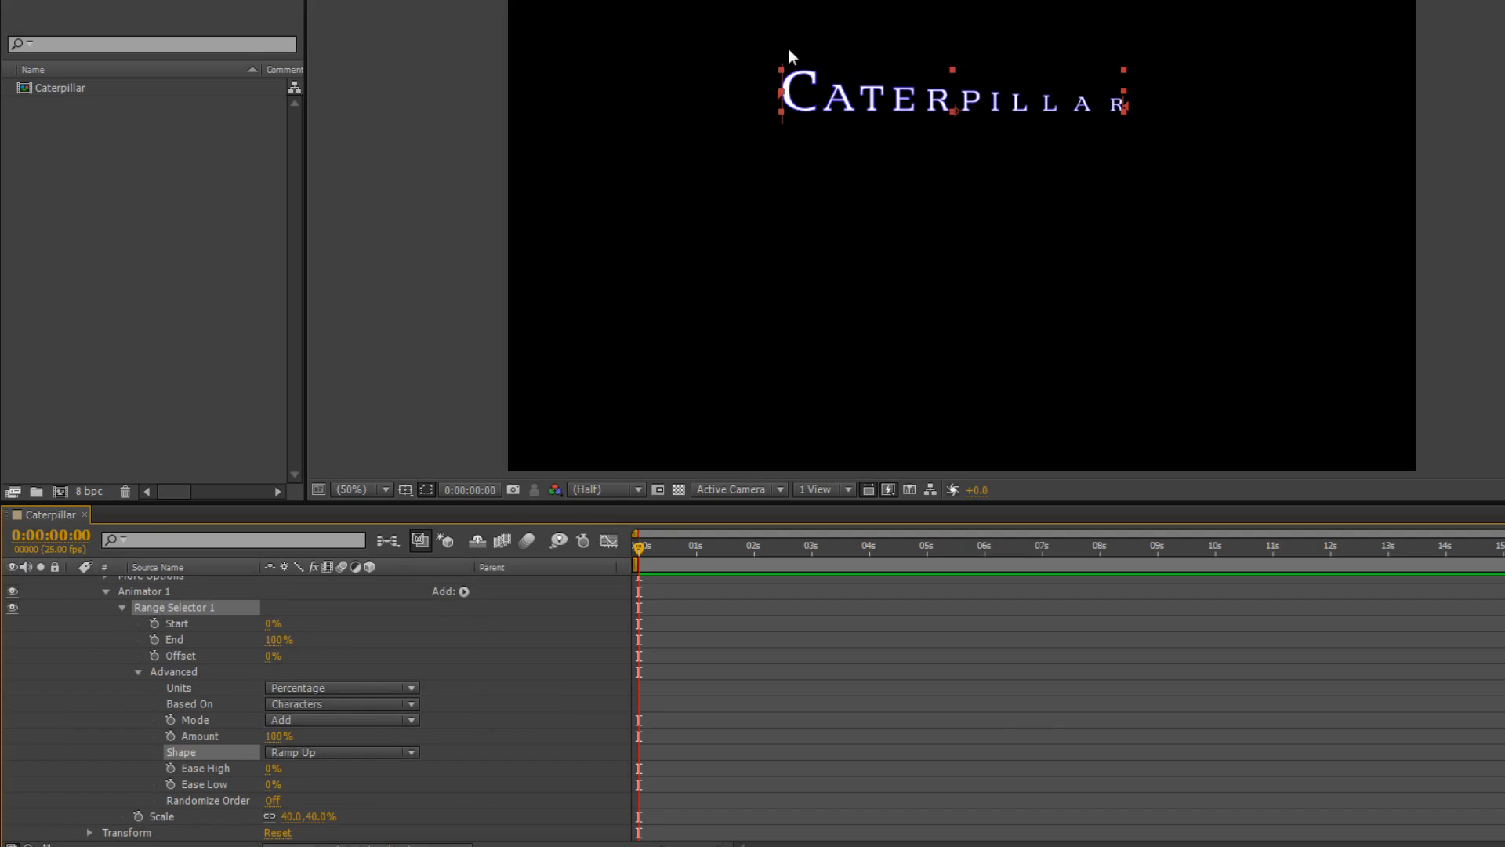
mouse_move(1132, 85)
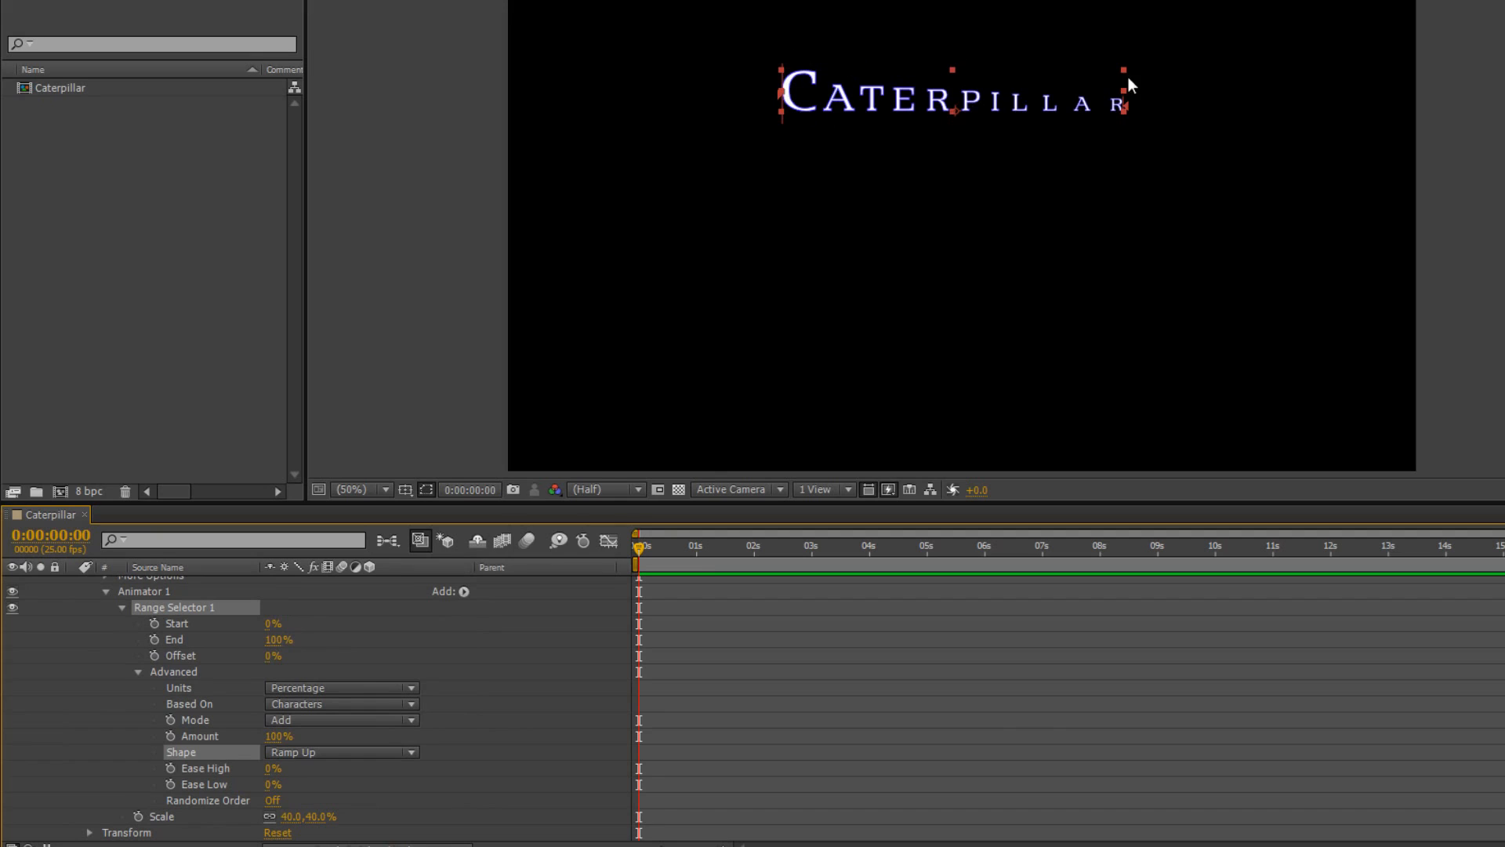
mouse_move(484, 644)
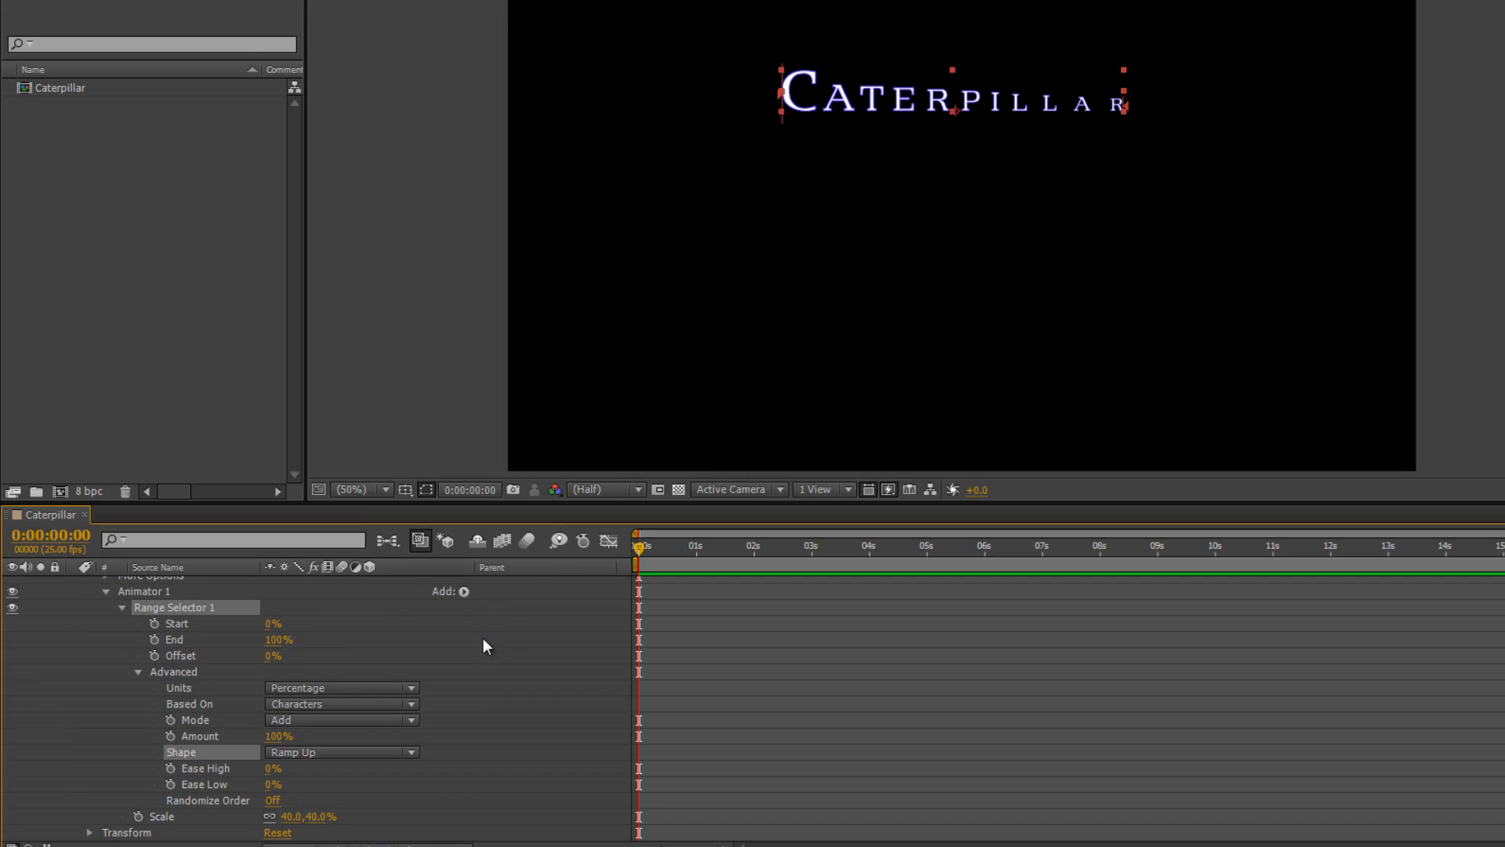
left_click(340, 751)
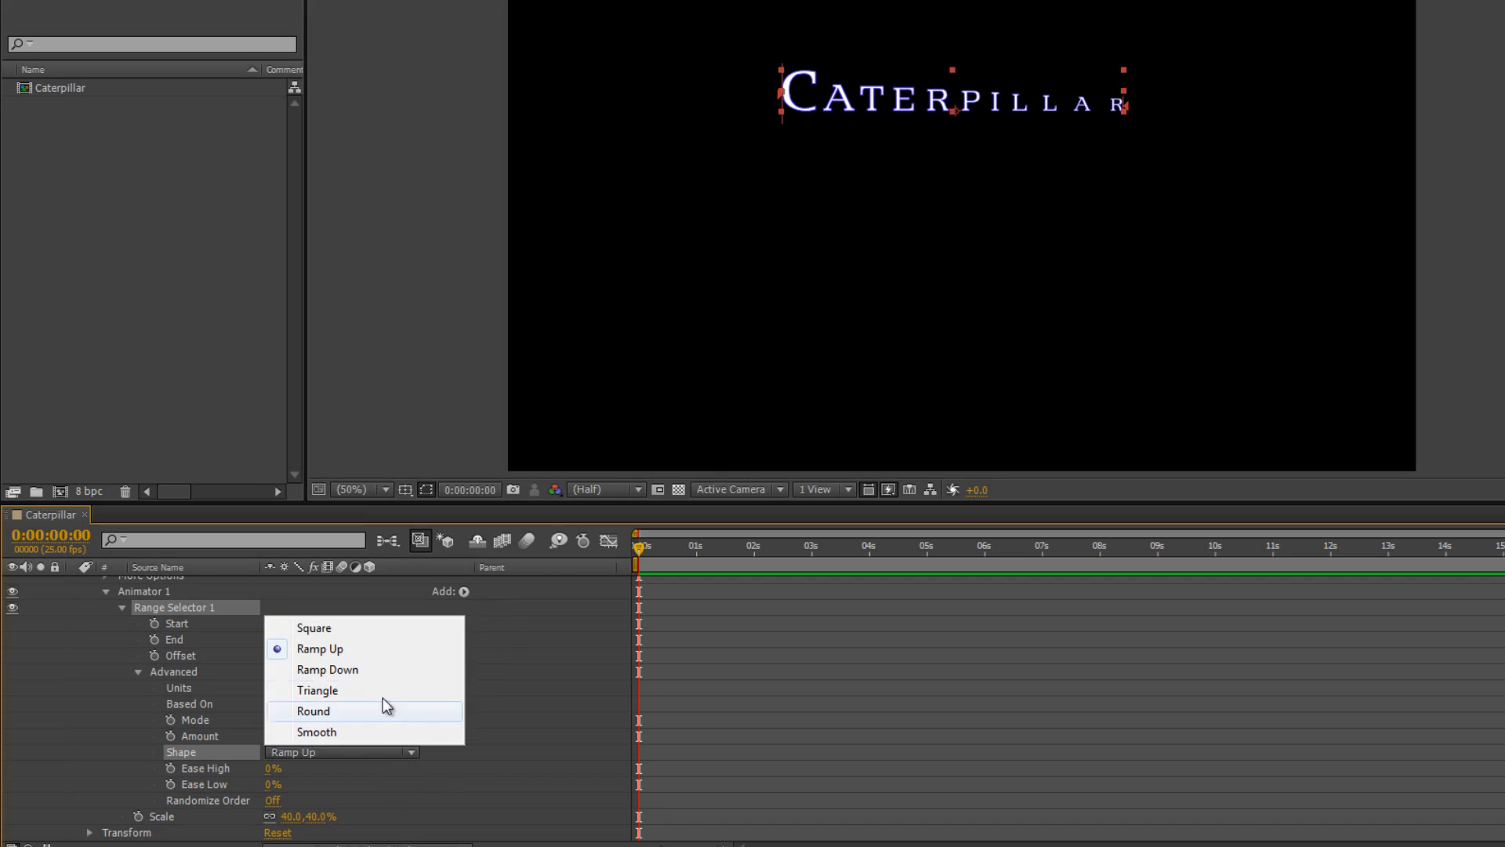
left_click(328, 669)
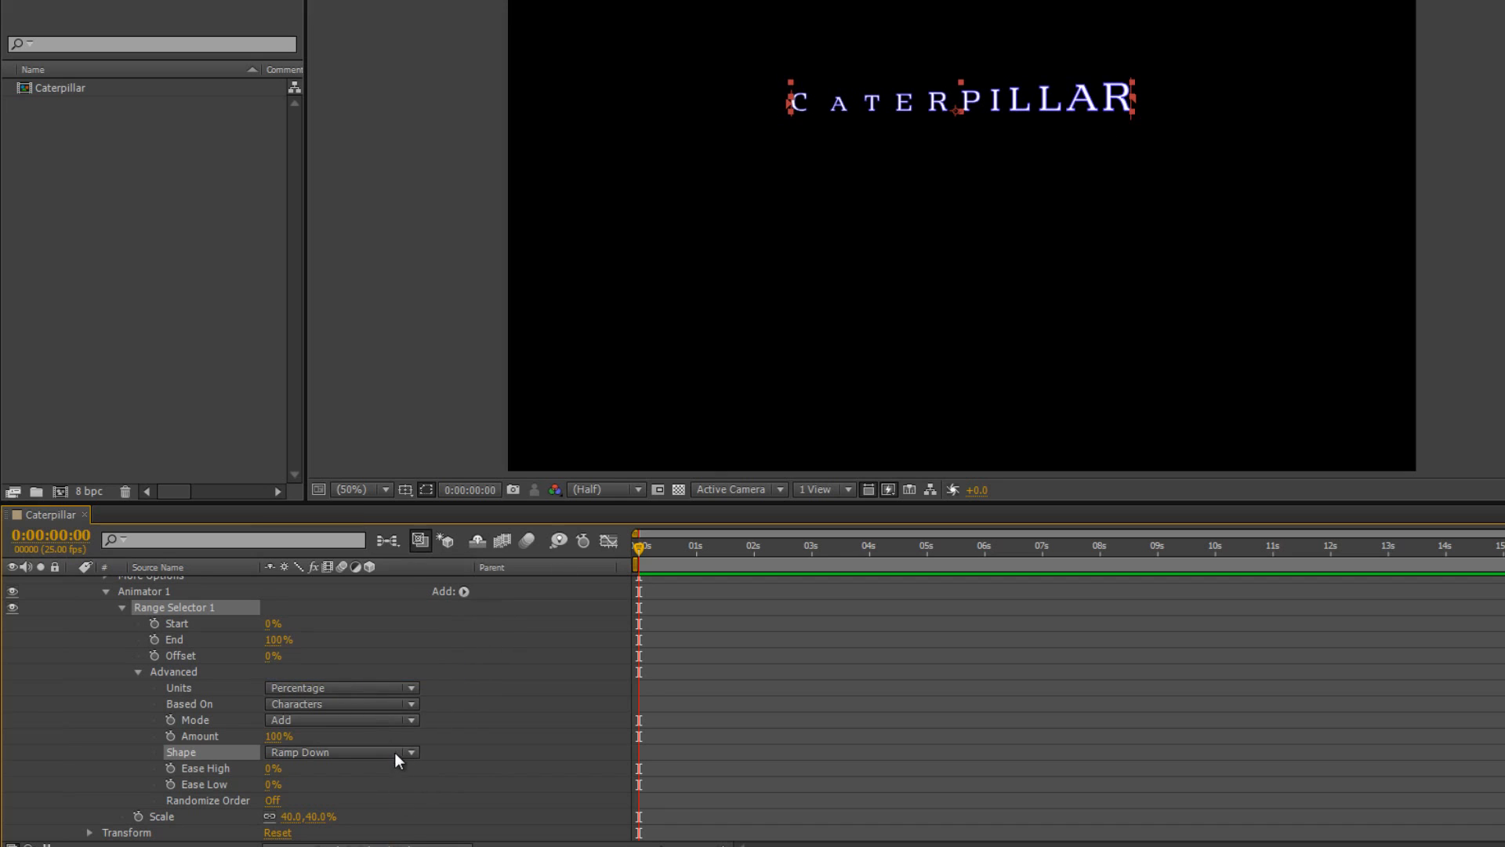
left_click(340, 751)
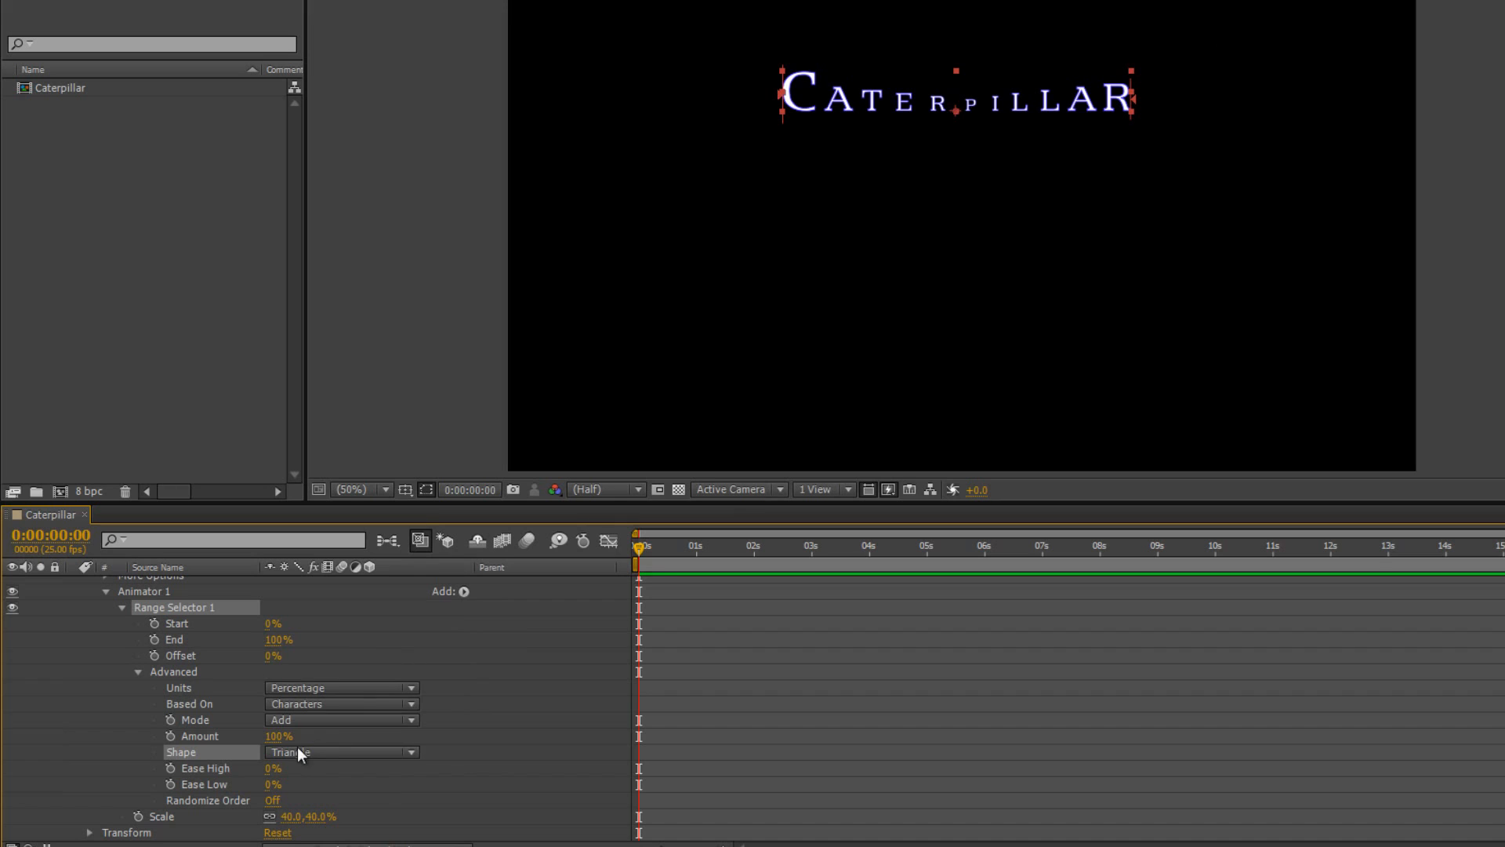
left_click(340, 751)
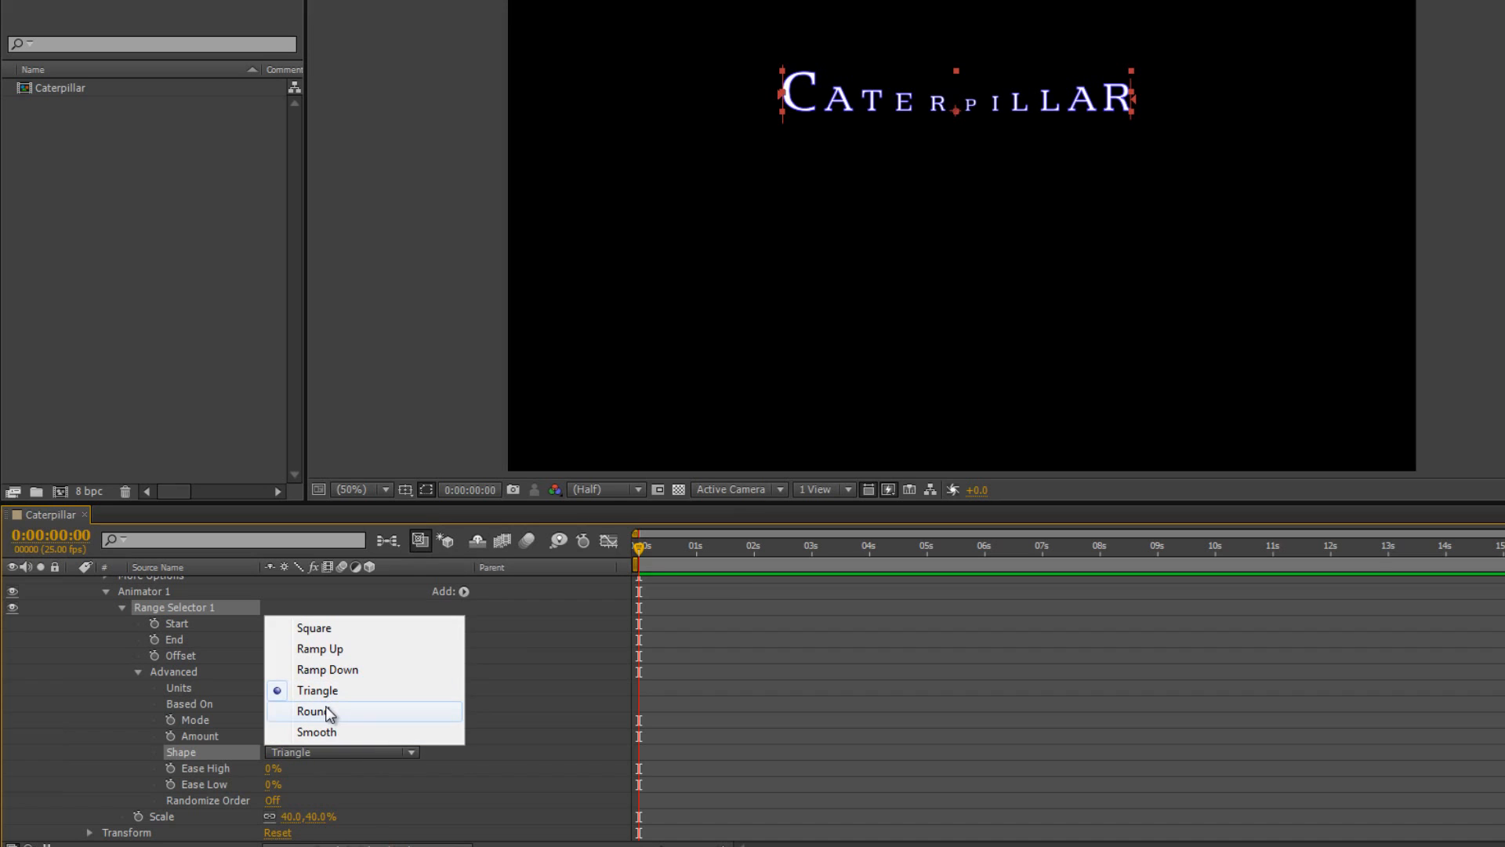
left_click(311, 710)
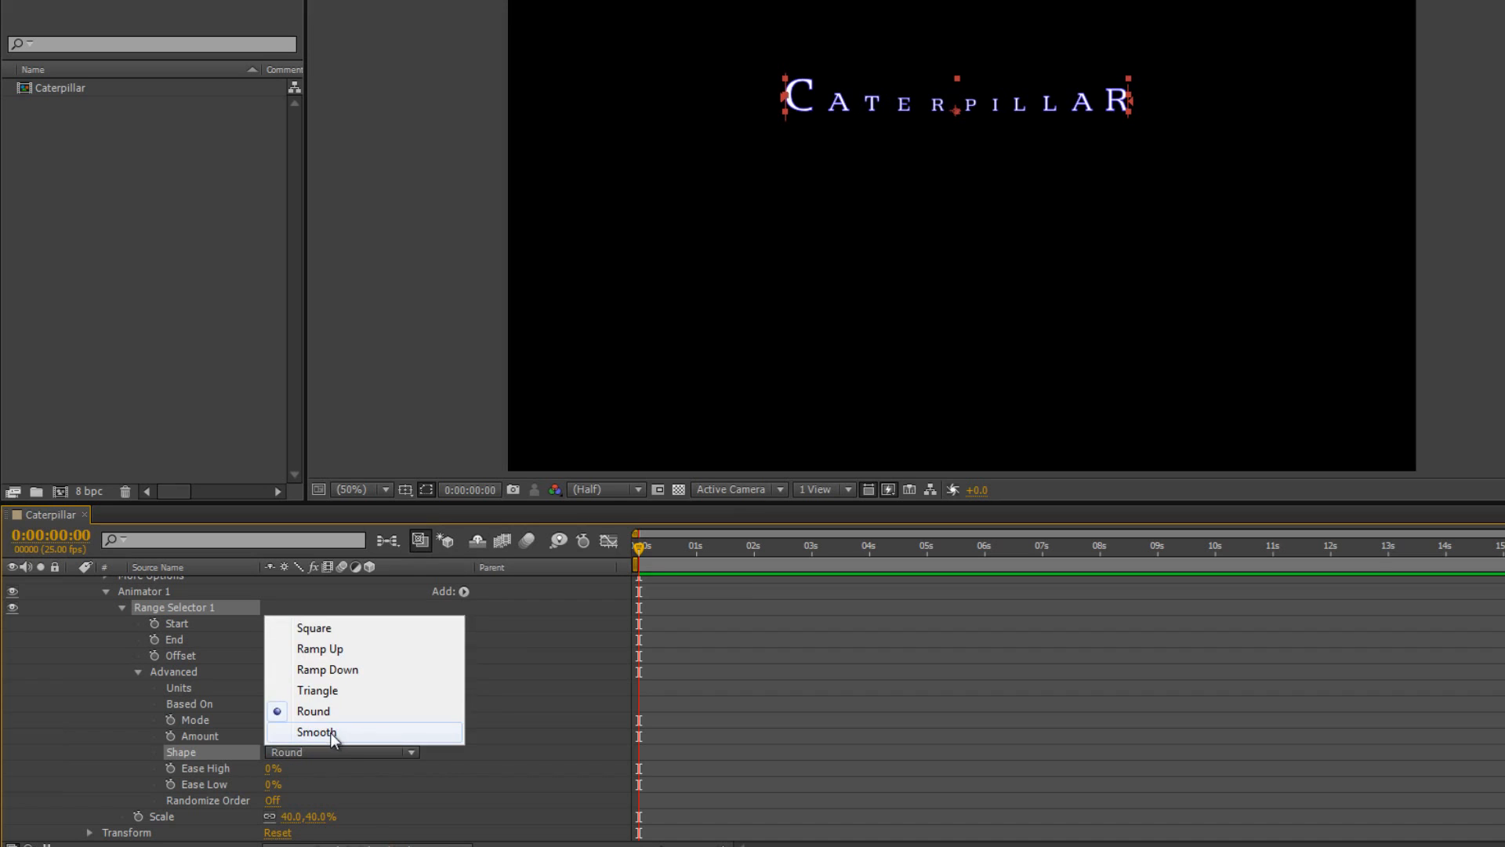
left_click(317, 732)
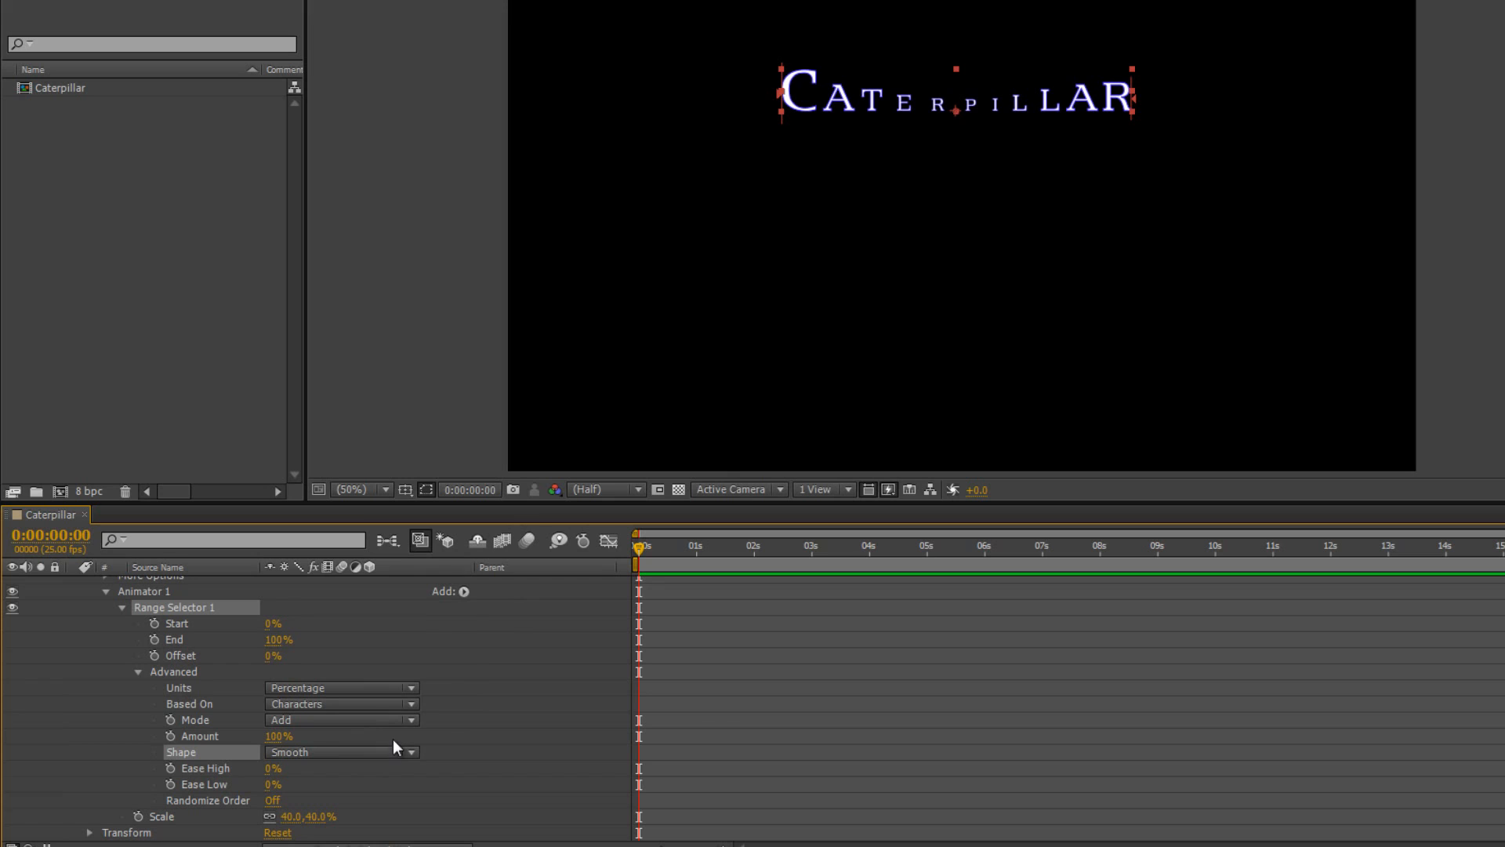
Return the Shape to Ramp Up and raise Ease Low on the scale falloff.
left_click(340, 751)
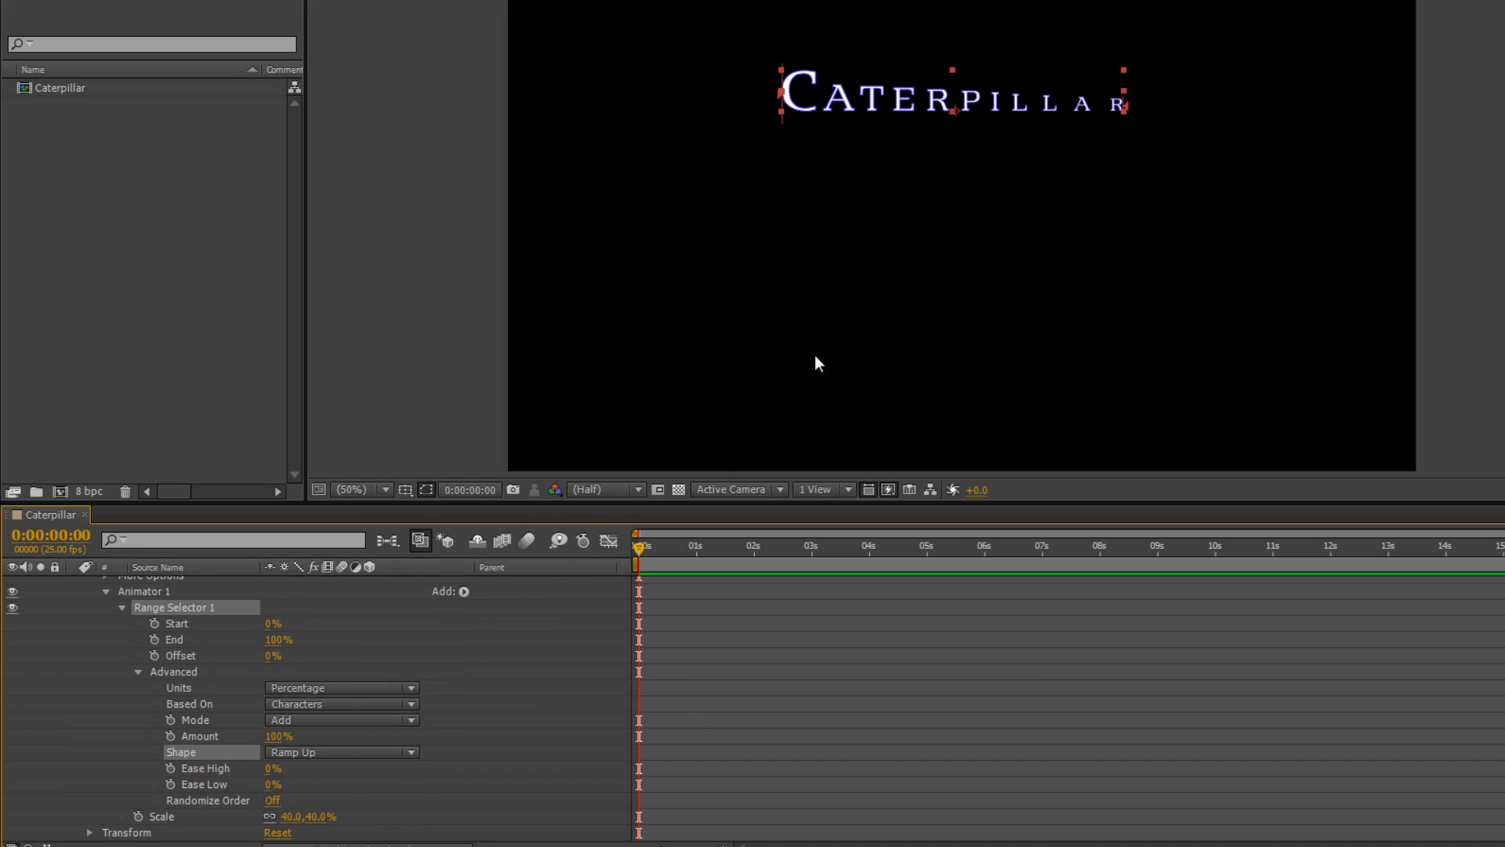
mouse_move(1016, 99)
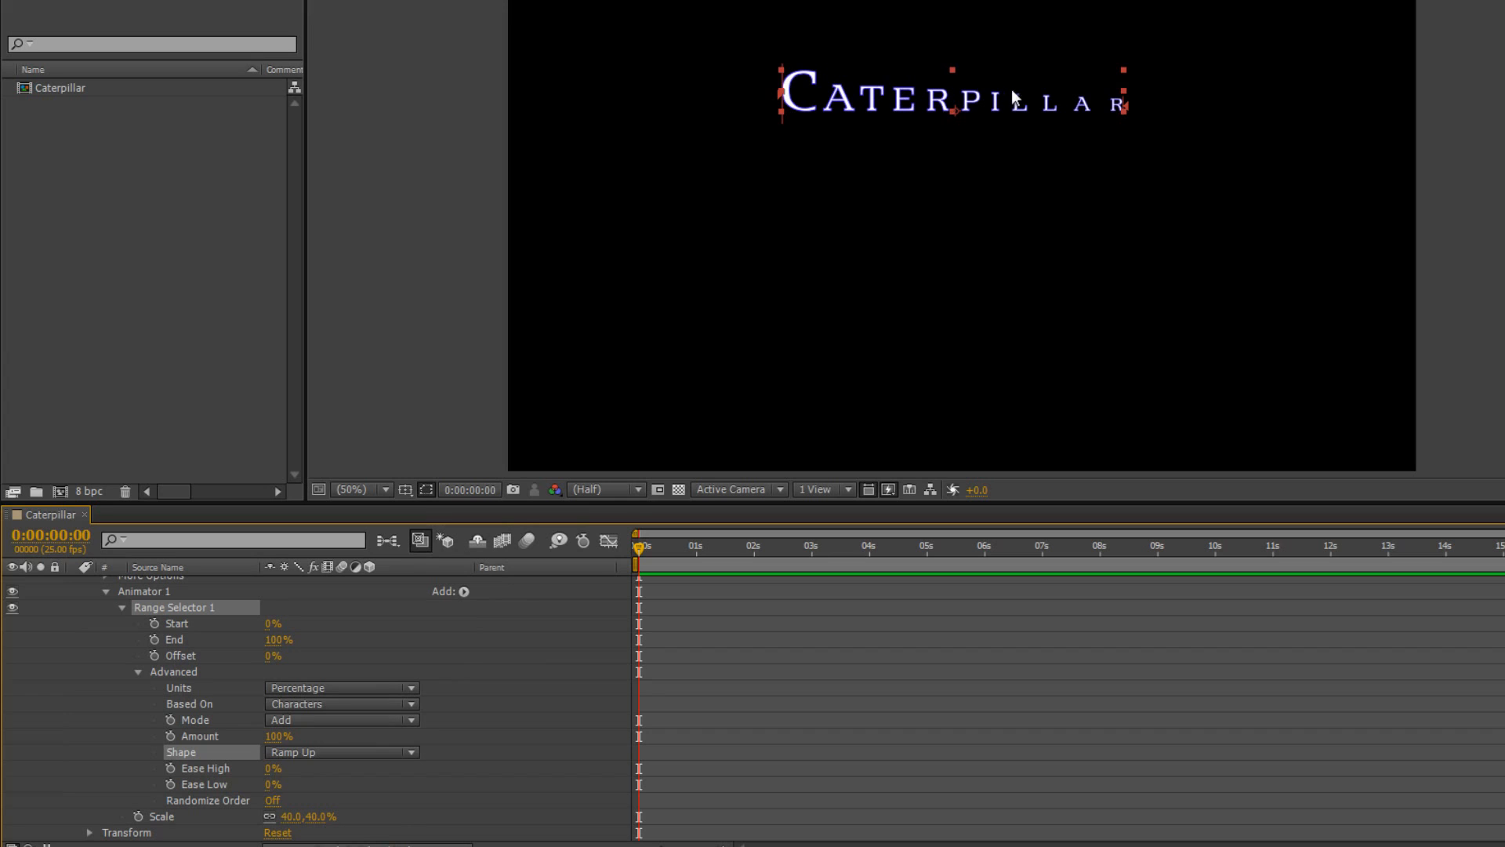
mouse_move(1132, 113)
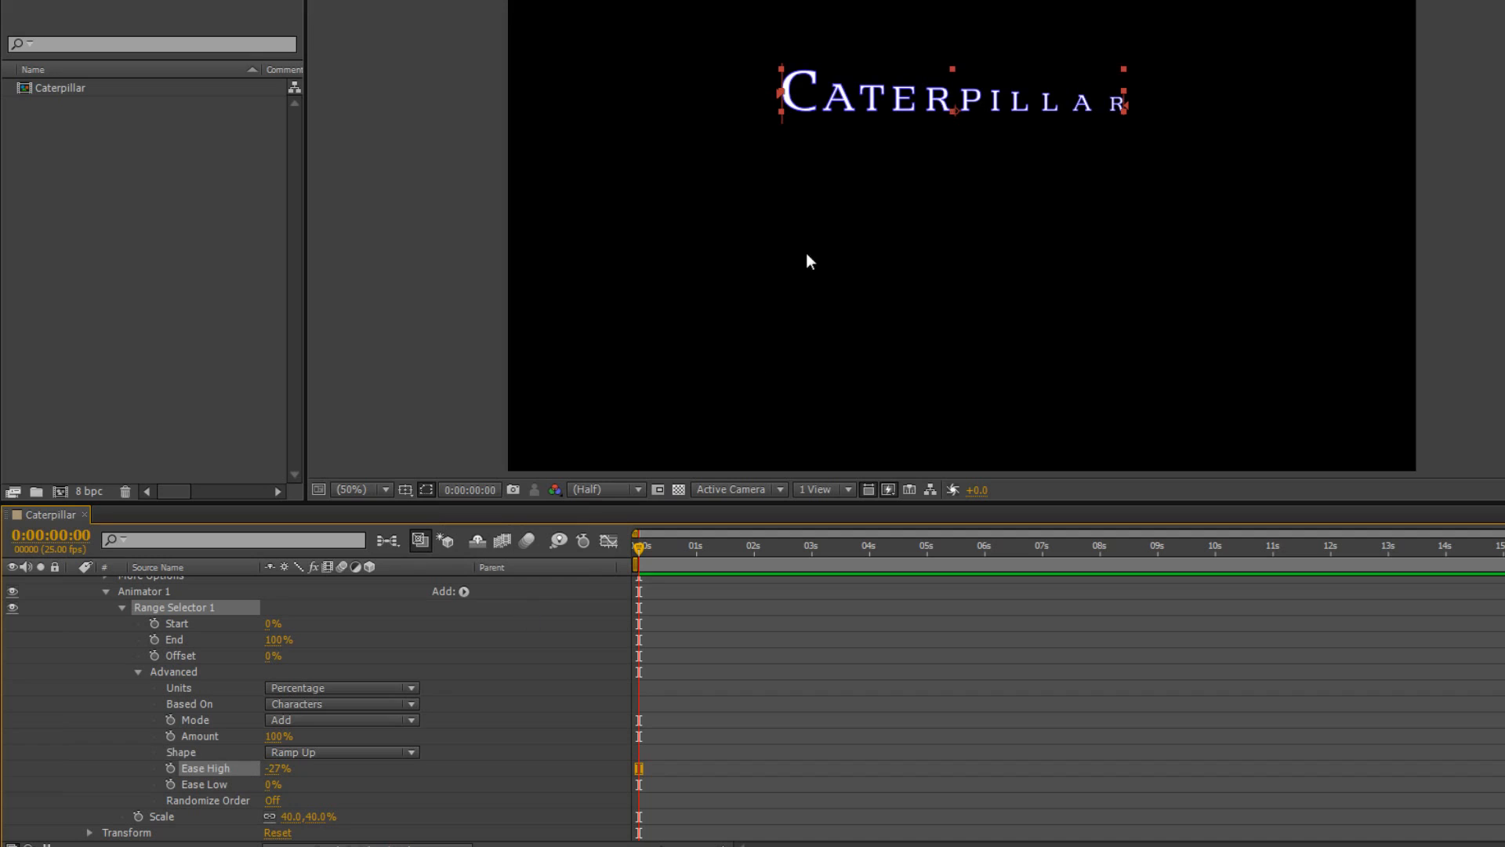
mouse_move(279, 789)
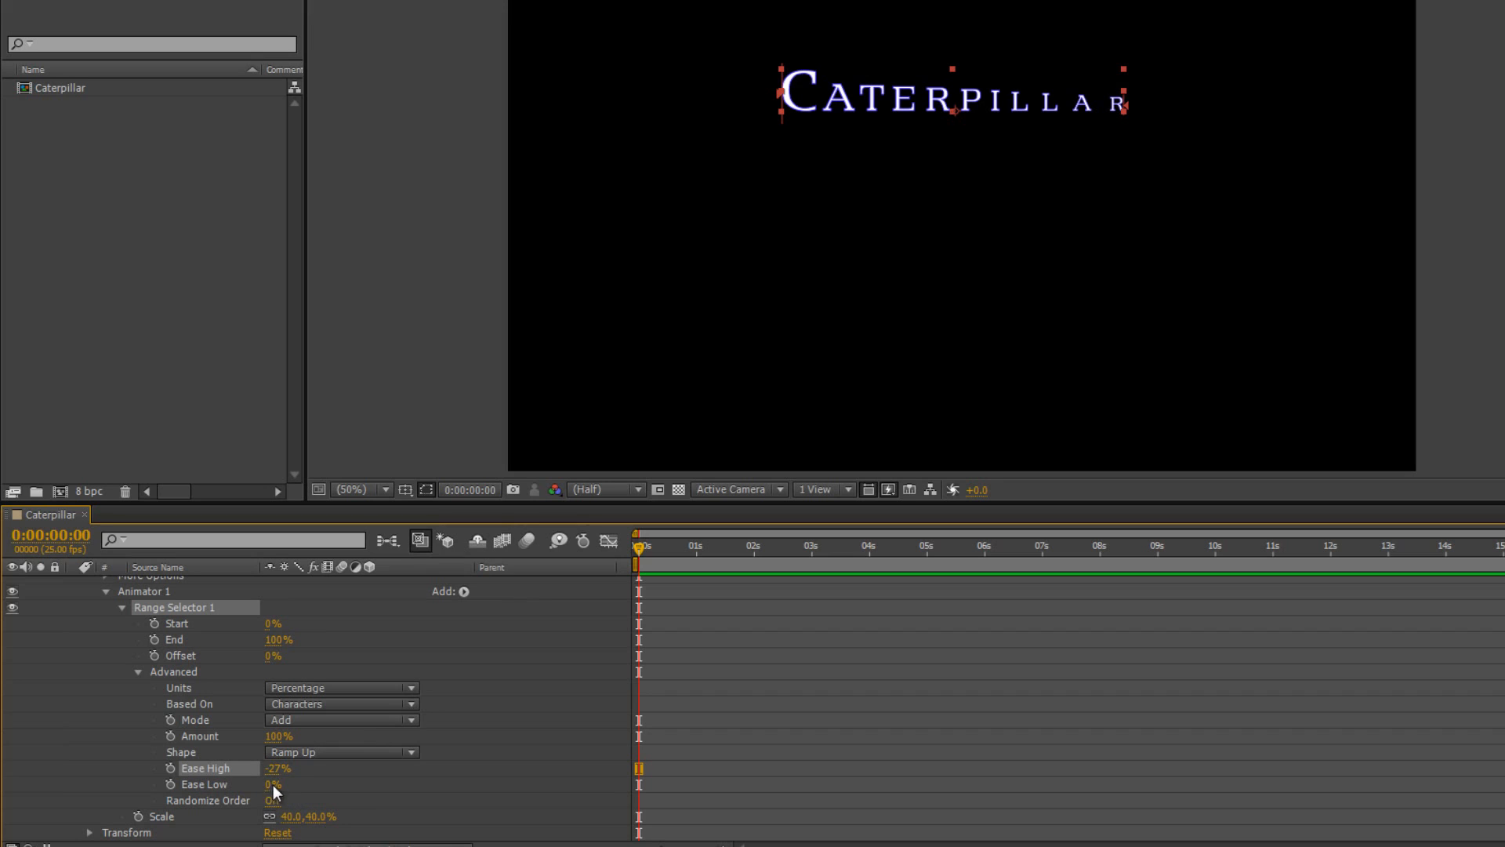
left_click_drag(272, 784, 288, 784)
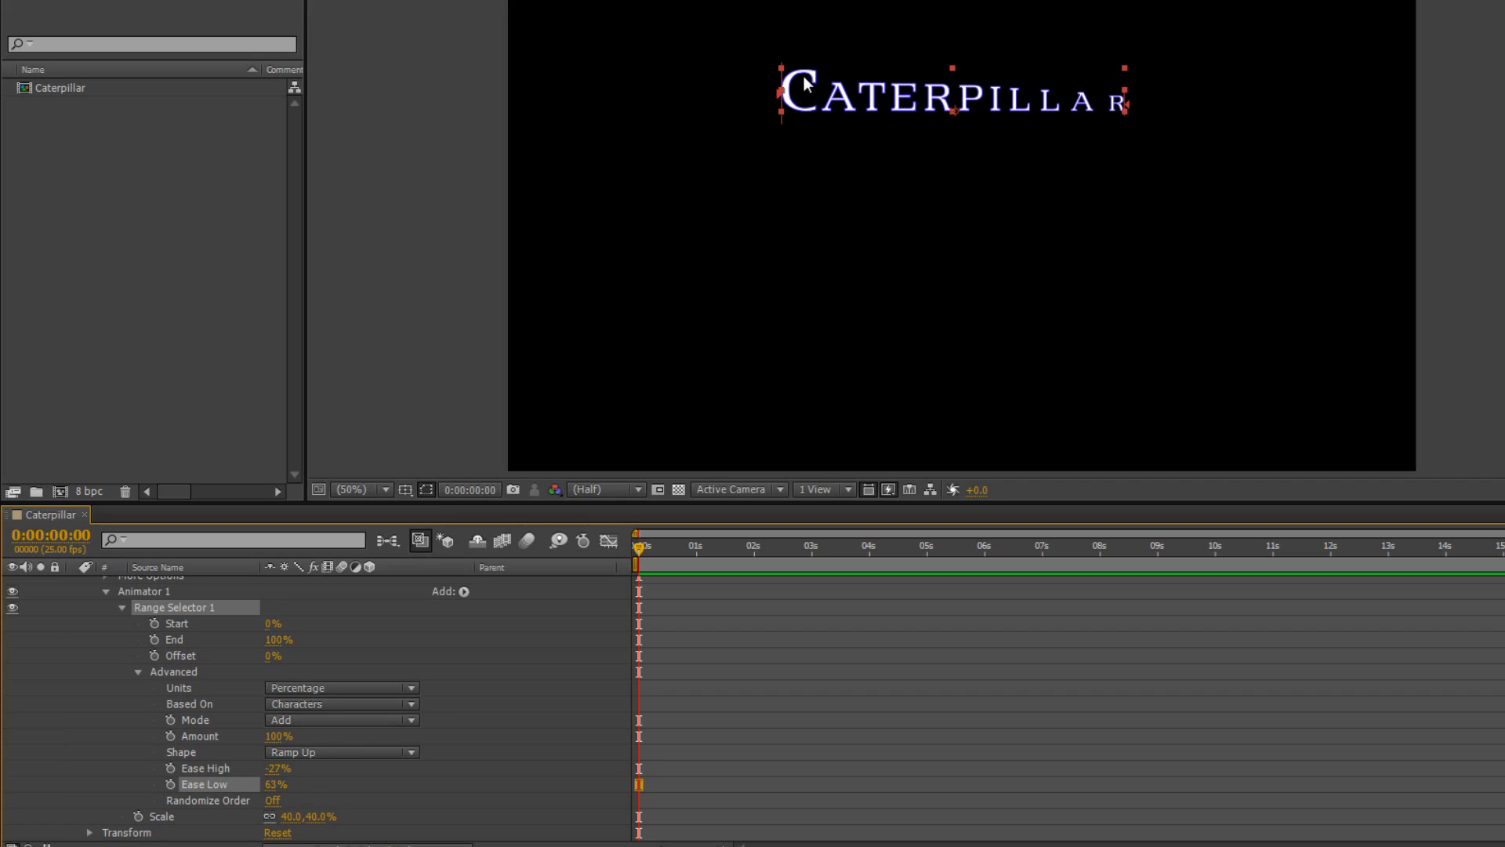
mouse_move(1103, 108)
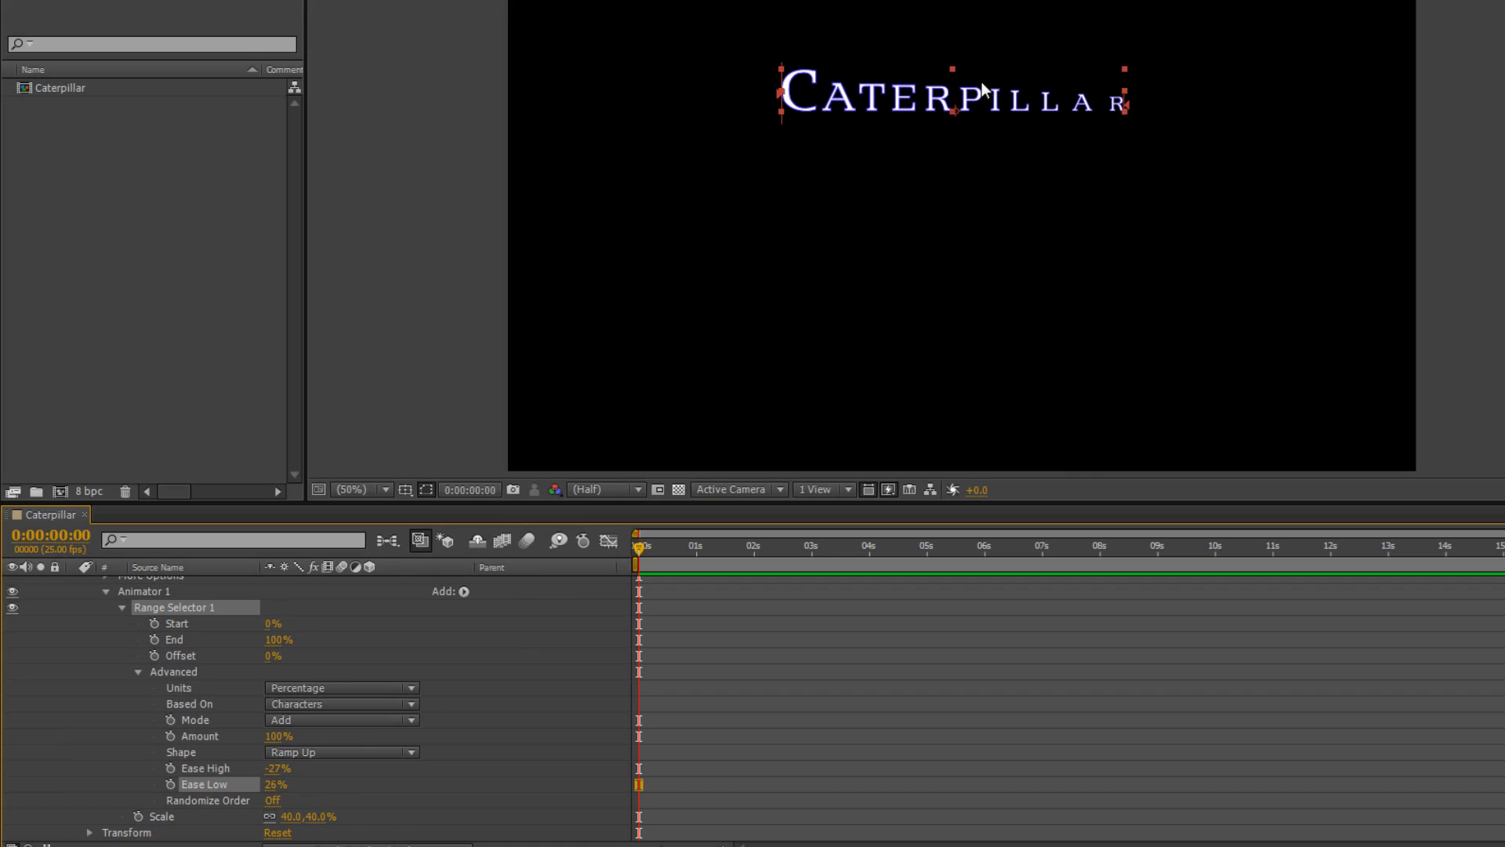
mouse_move(942, 287)
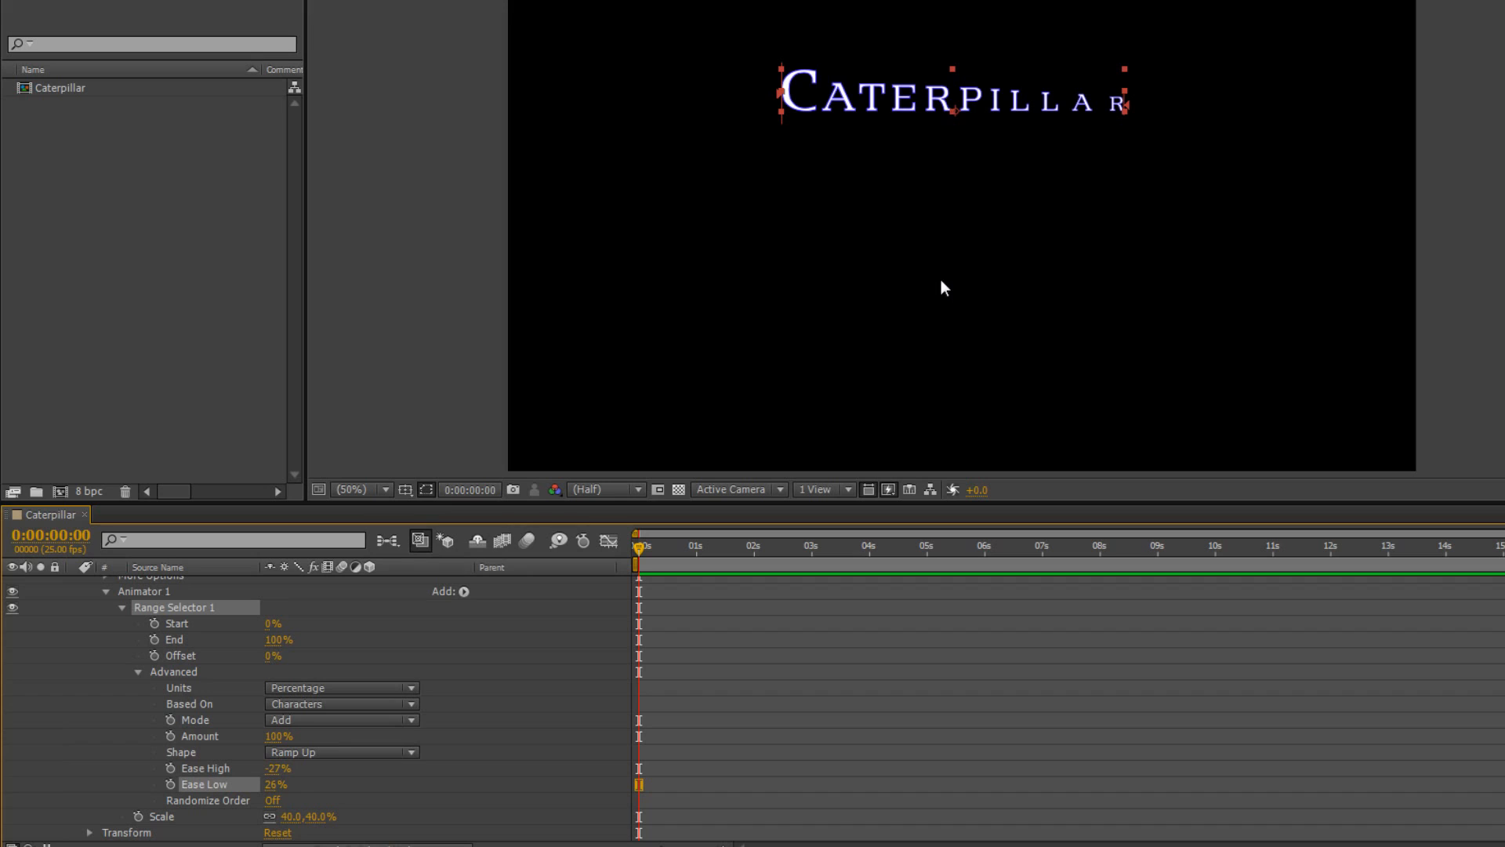
mouse_move(192, 631)
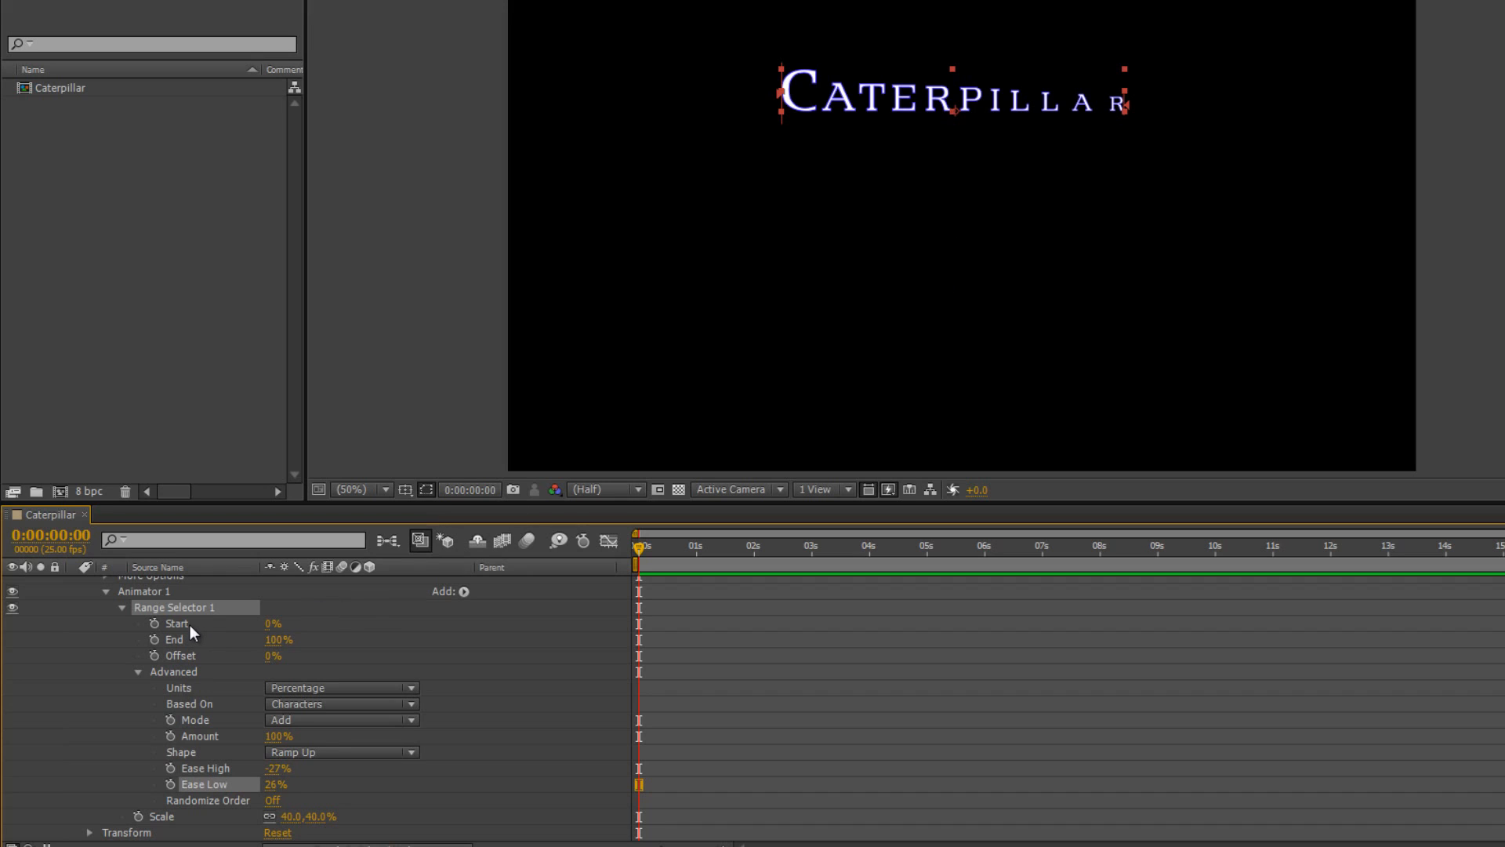
mouse_move(143, 679)
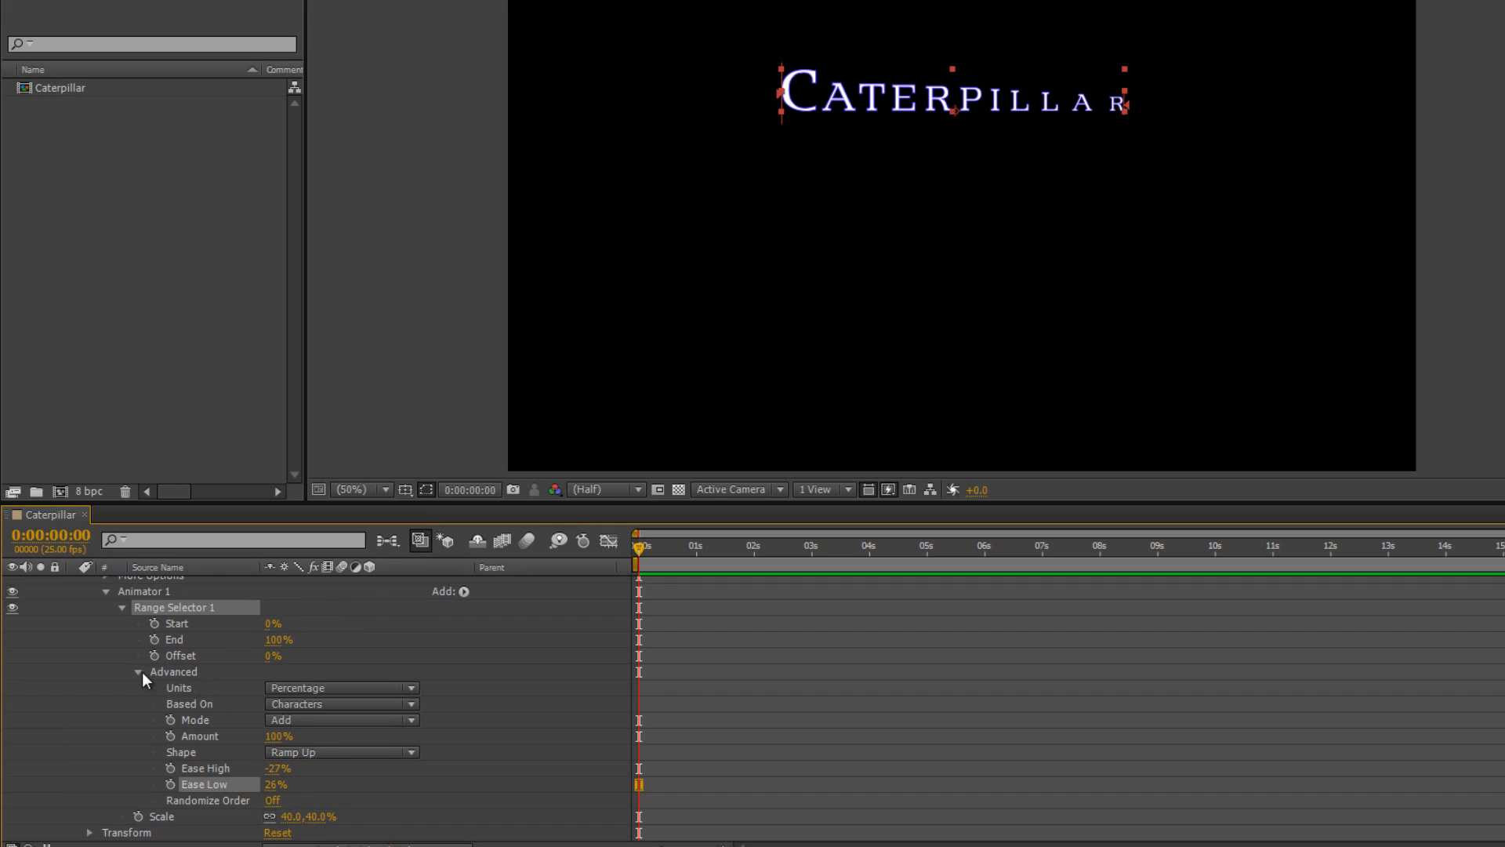
Collapse the animator's settings and rename Animator 1 to 'Shape'.
left_click(140, 671)
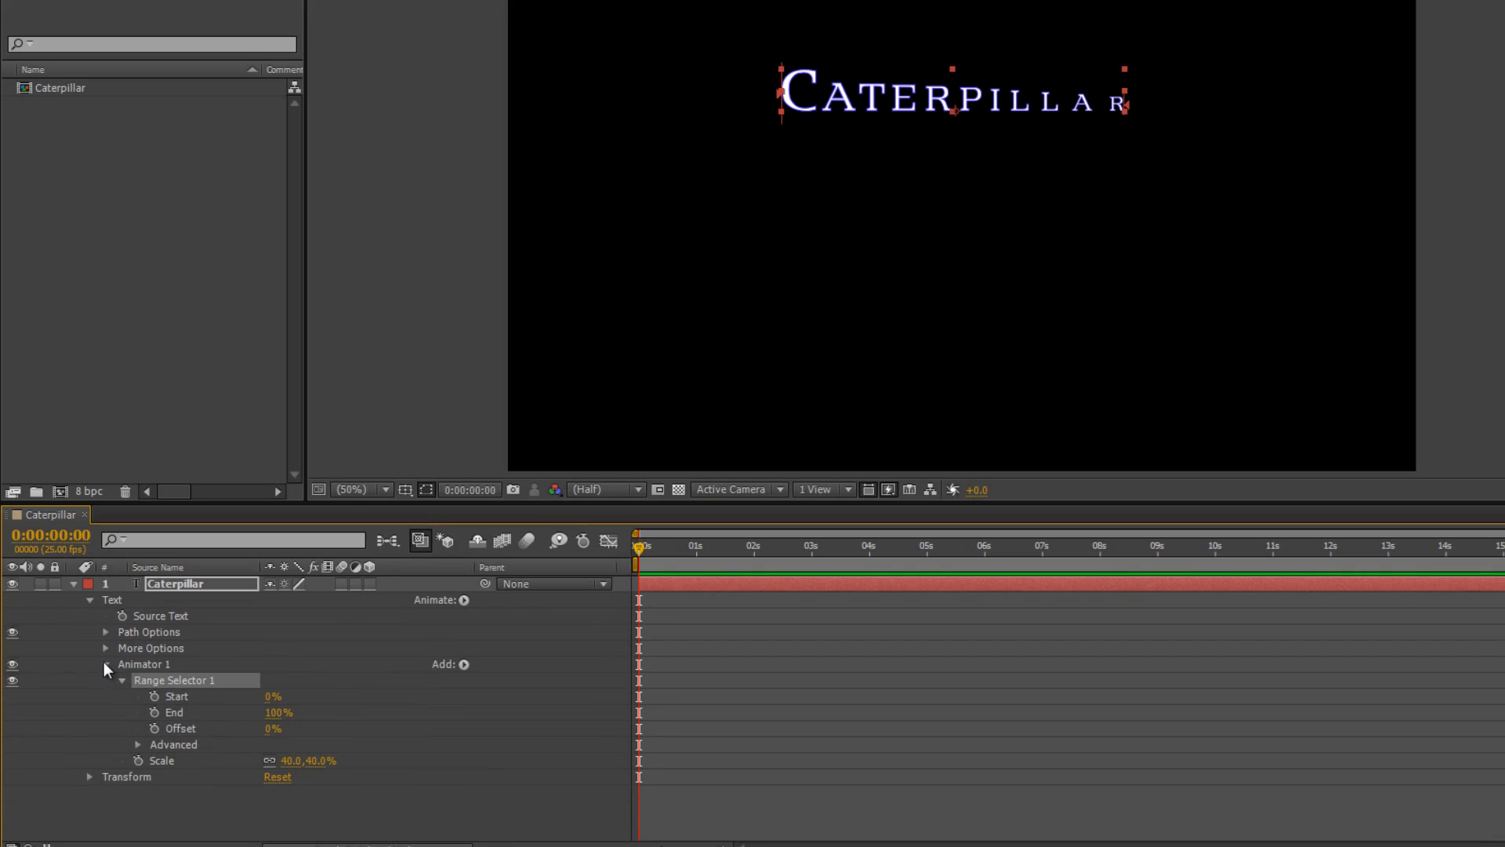
left_click(120, 663)
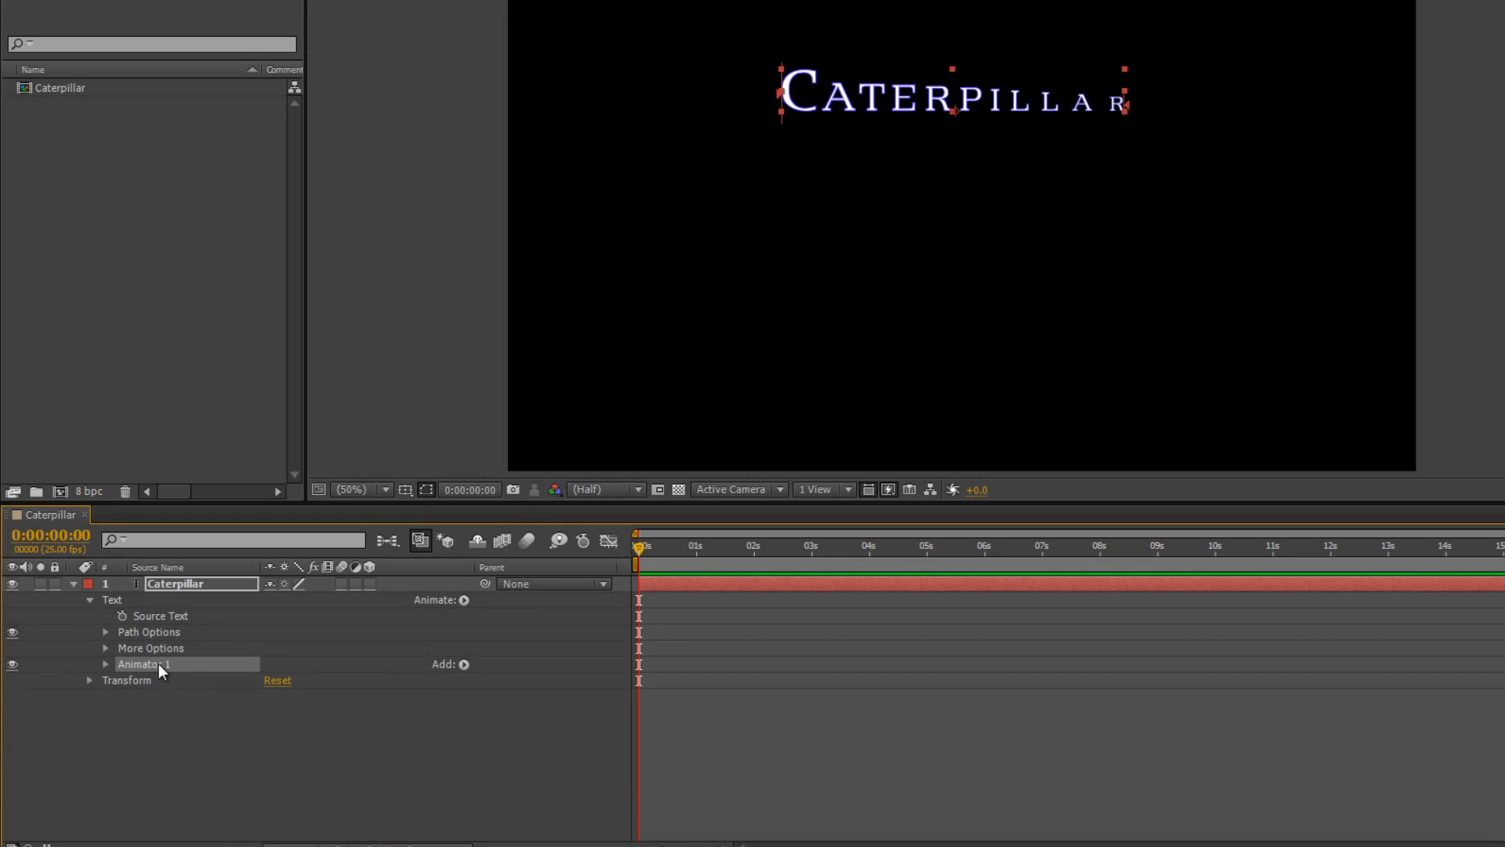
mouse_move(164, 673)
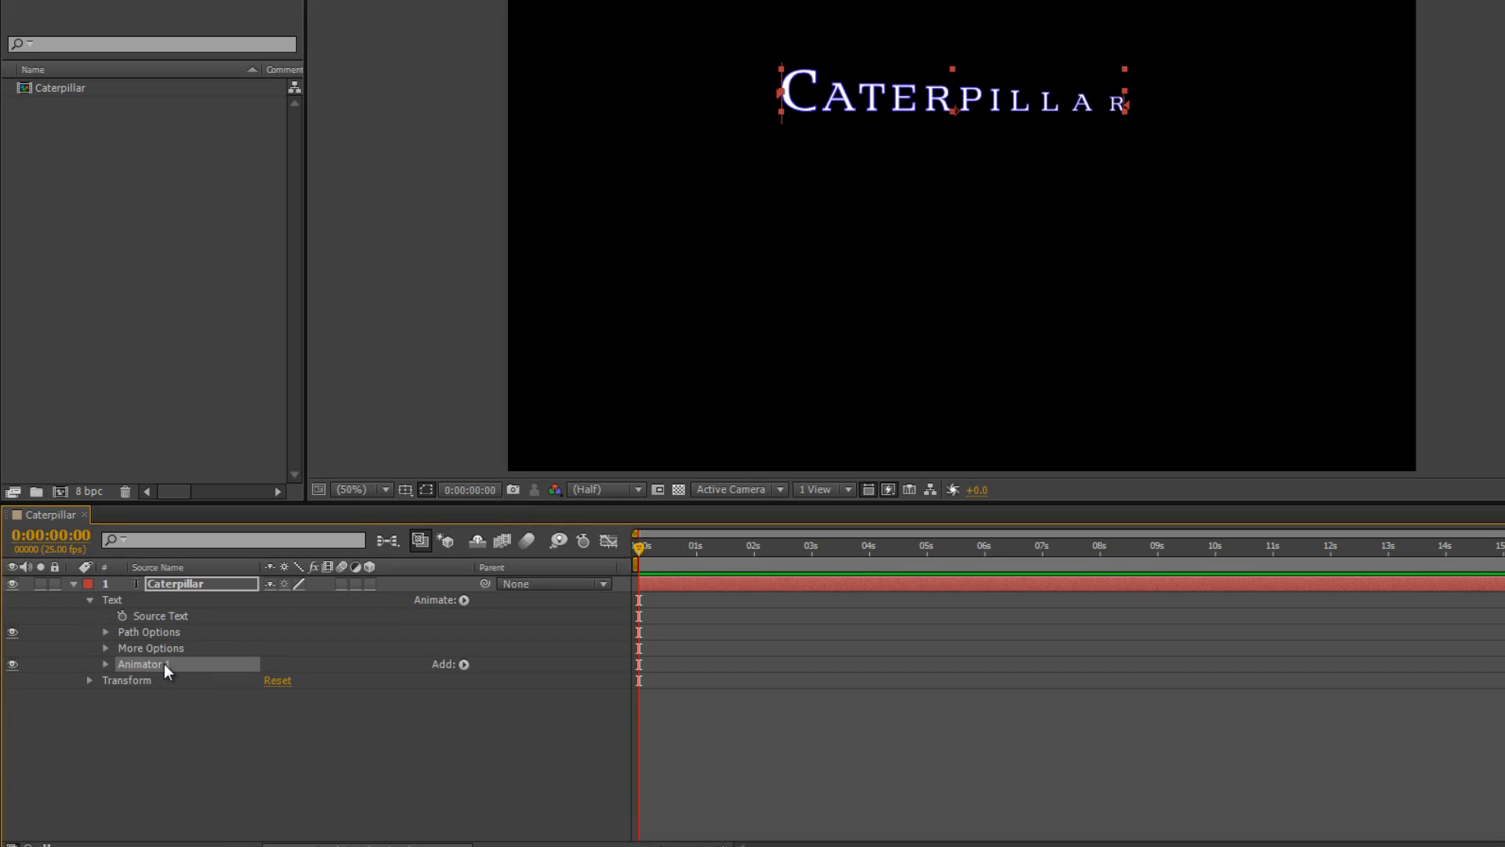
double_click(139, 663)
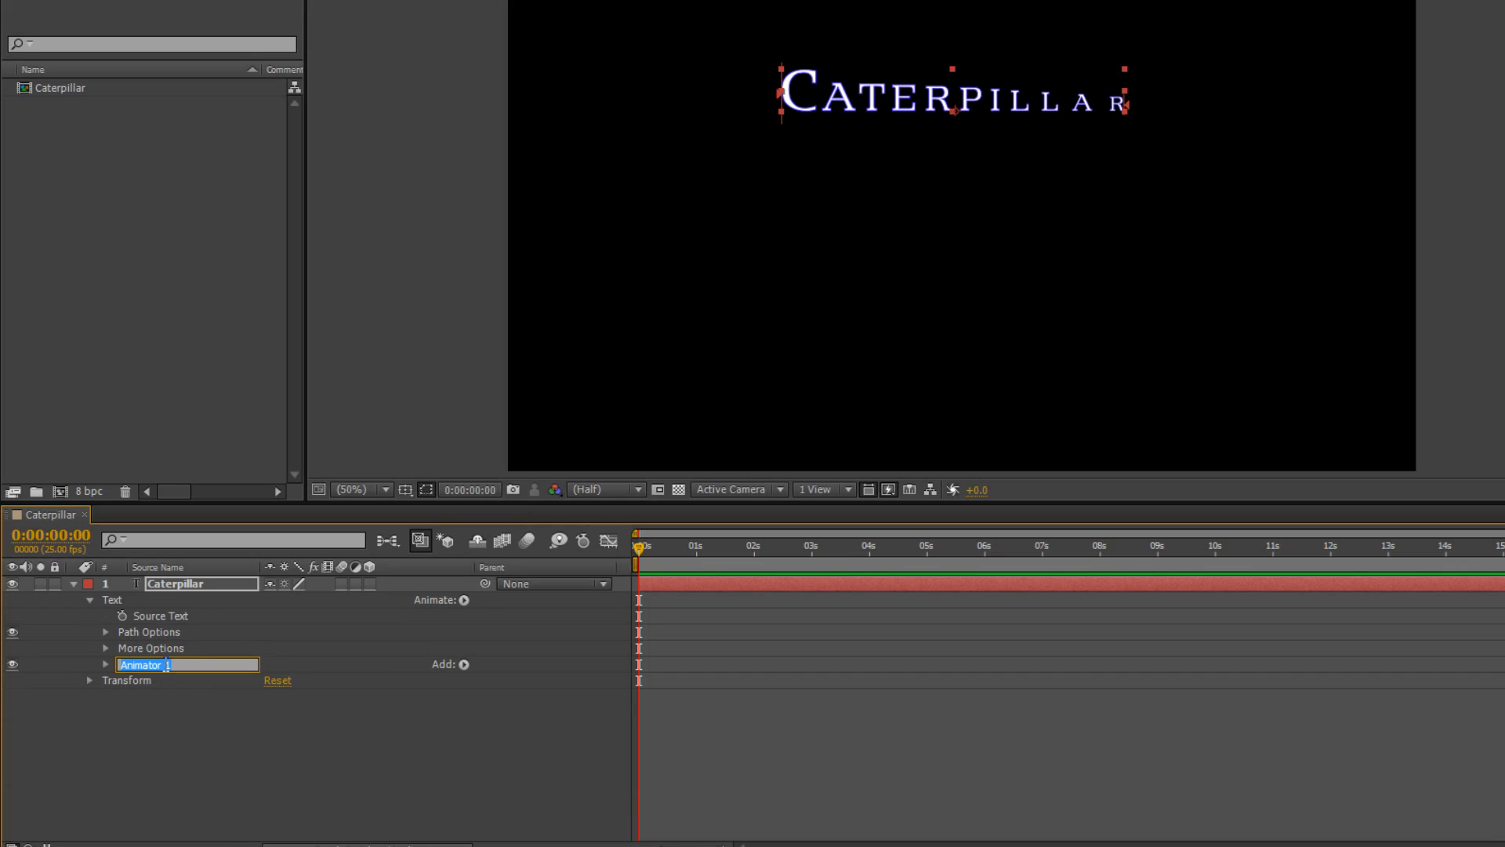
type("S")
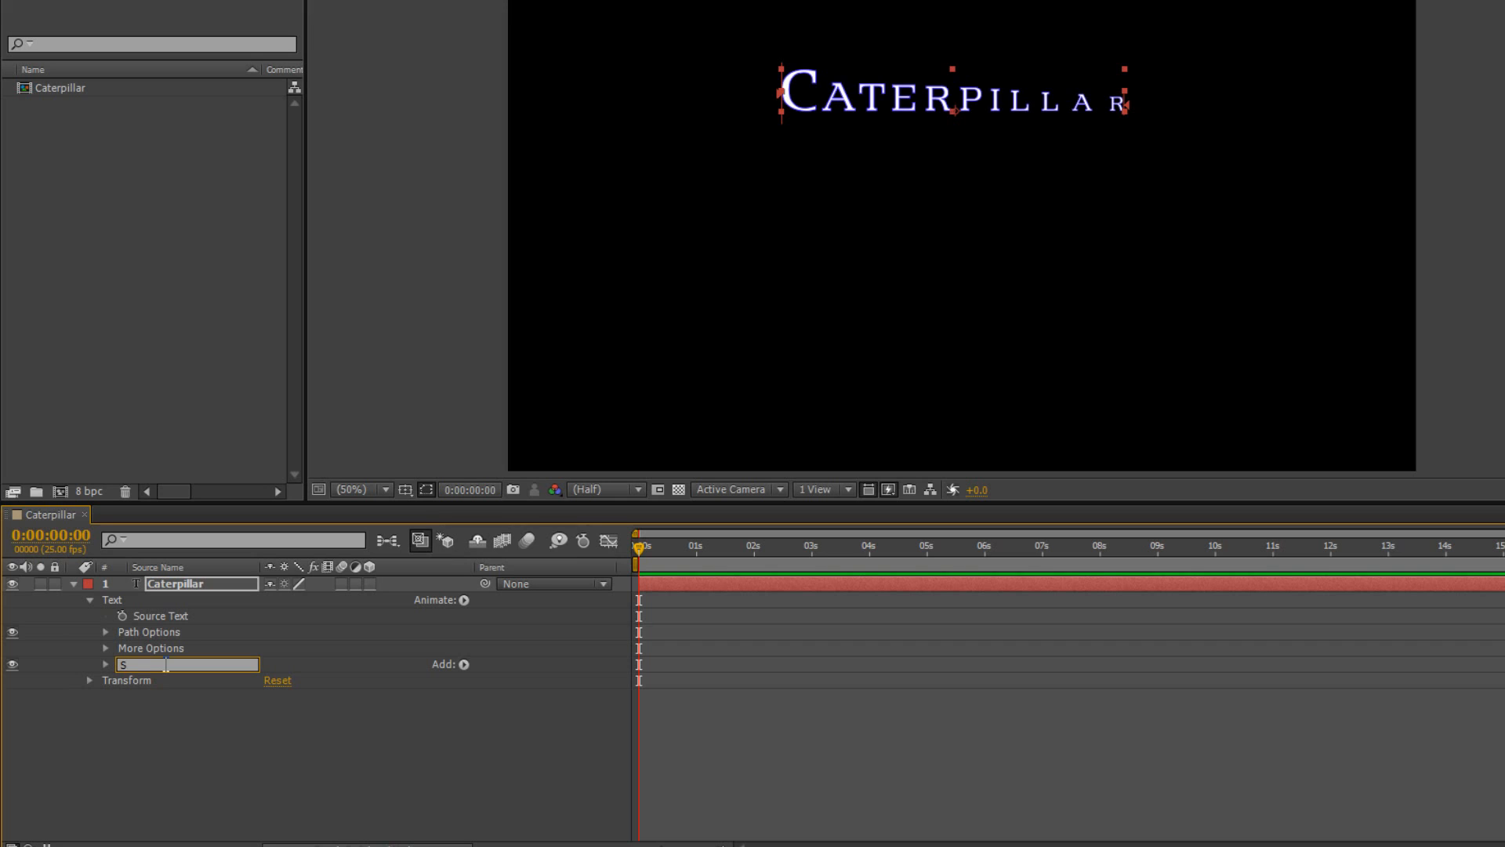
type("hape")
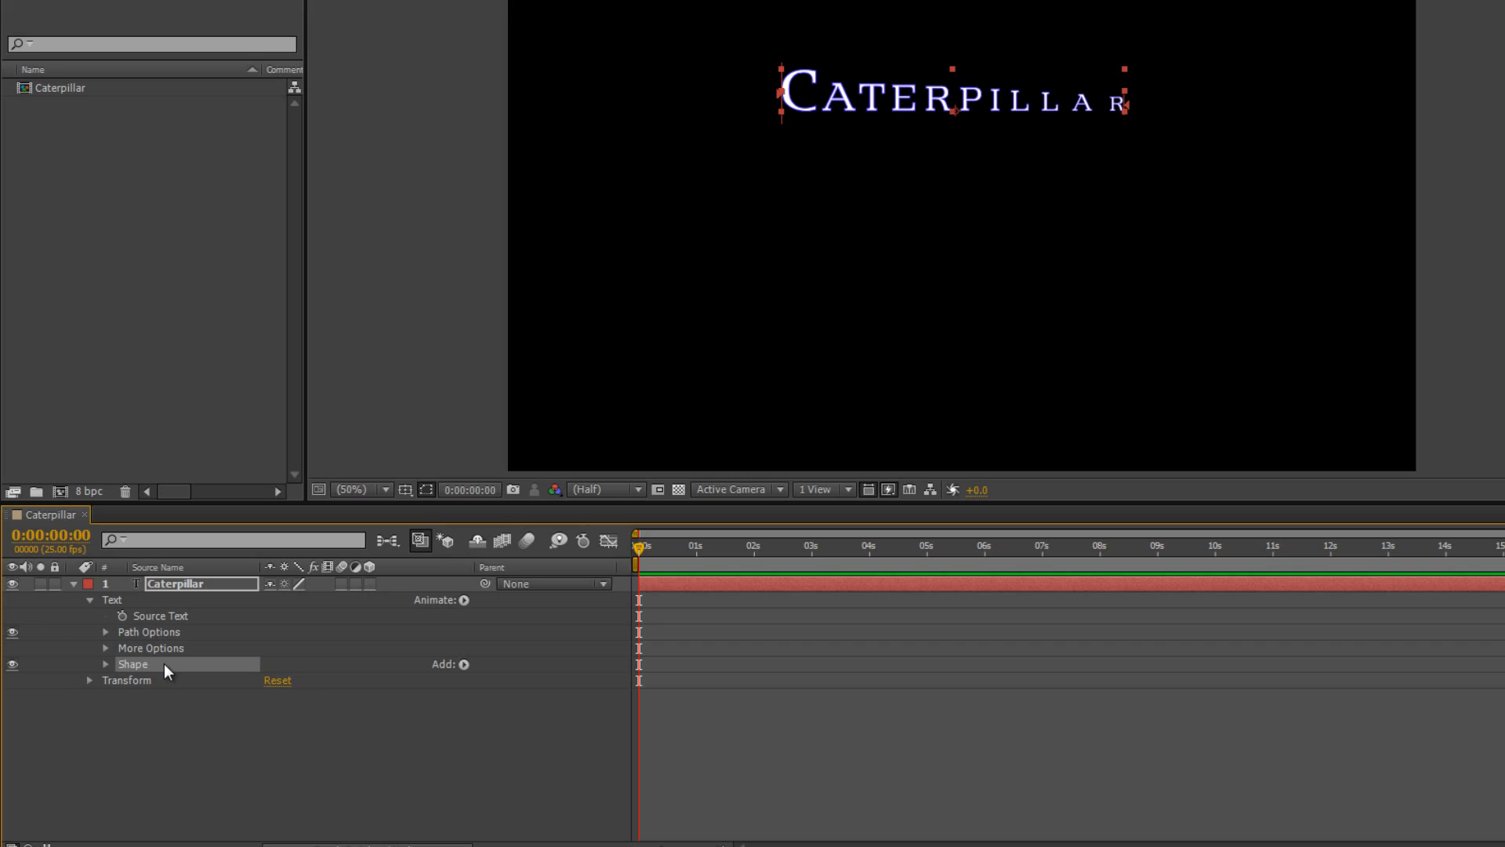
mouse_move(866, 204)
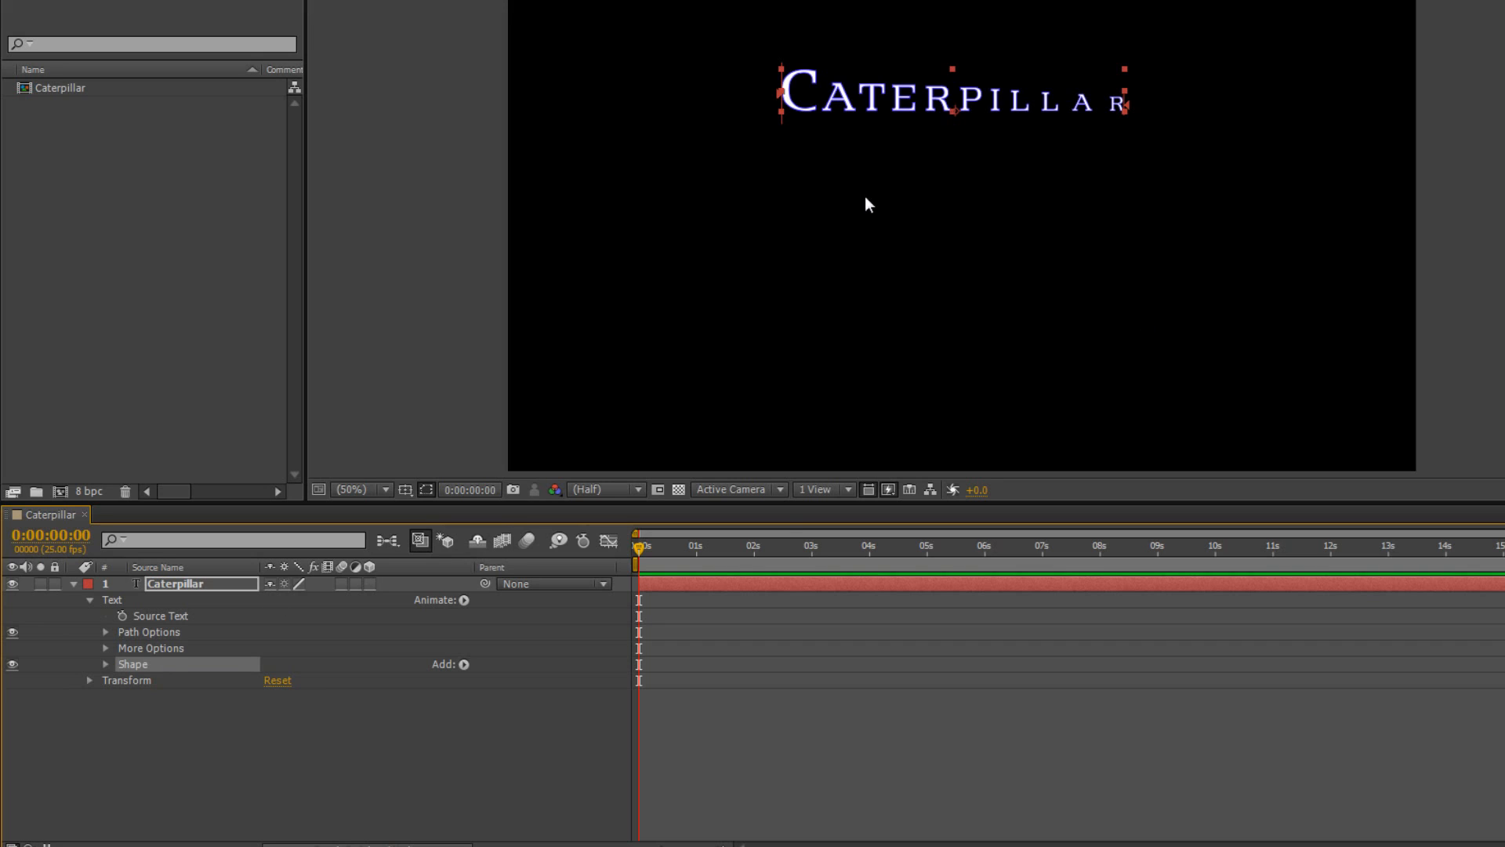
mouse_move(1092, 271)
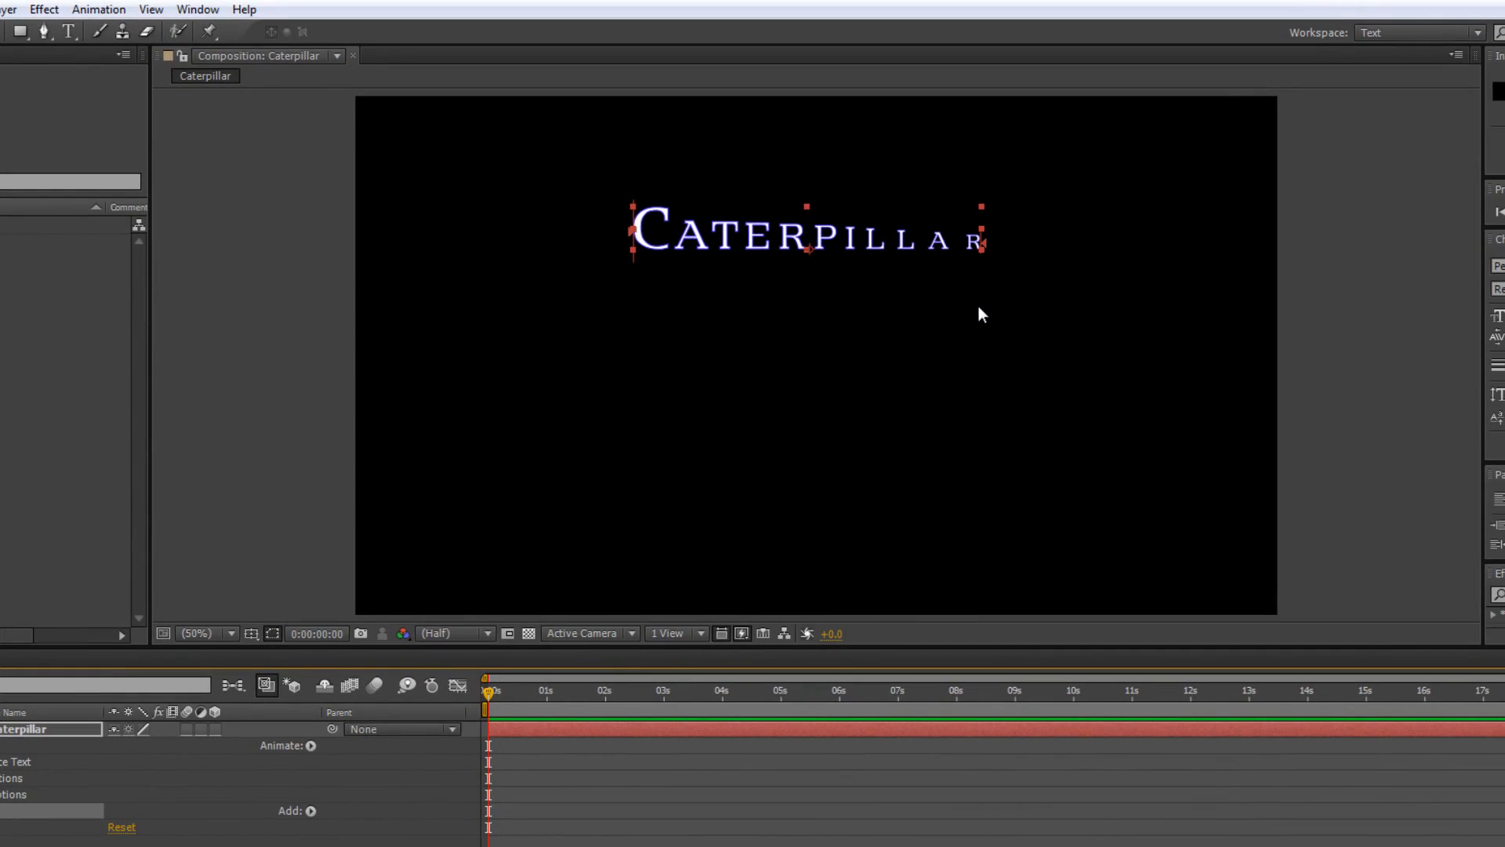
mouse_move(954, 545)
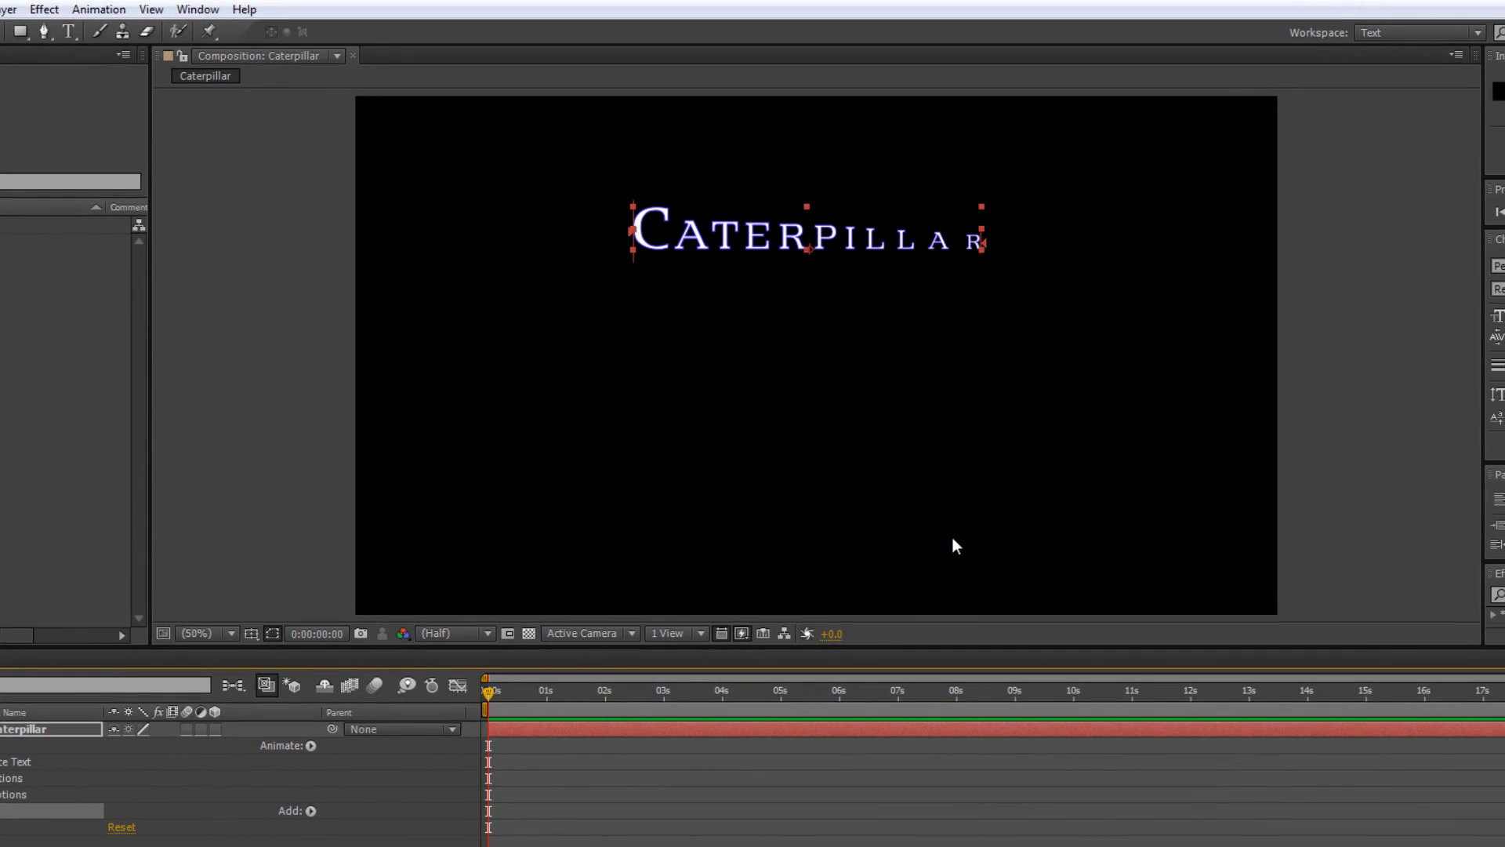
mouse_move(804, 516)
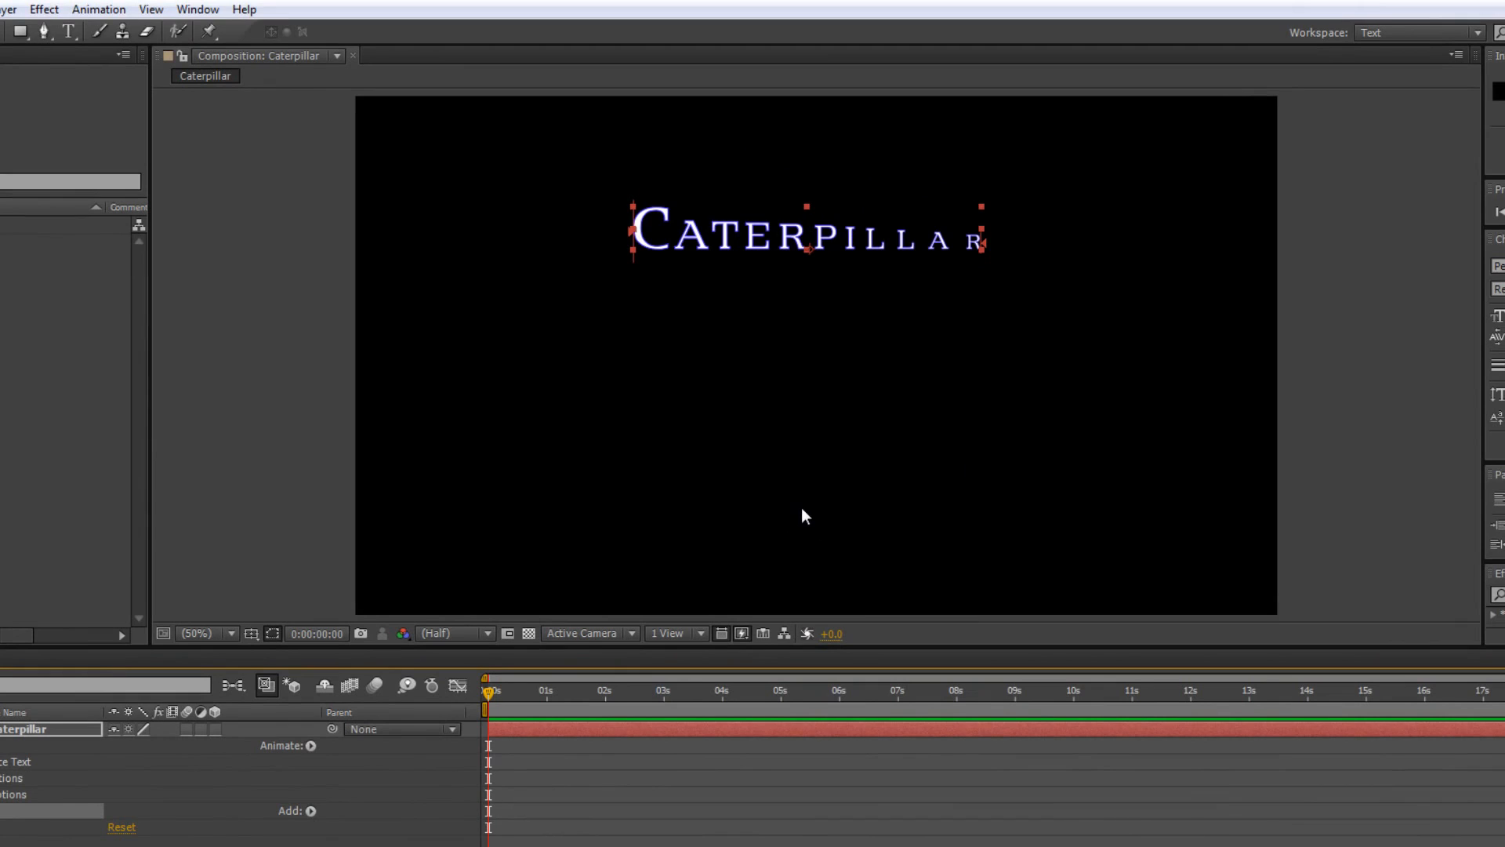
mouse_move(965, 482)
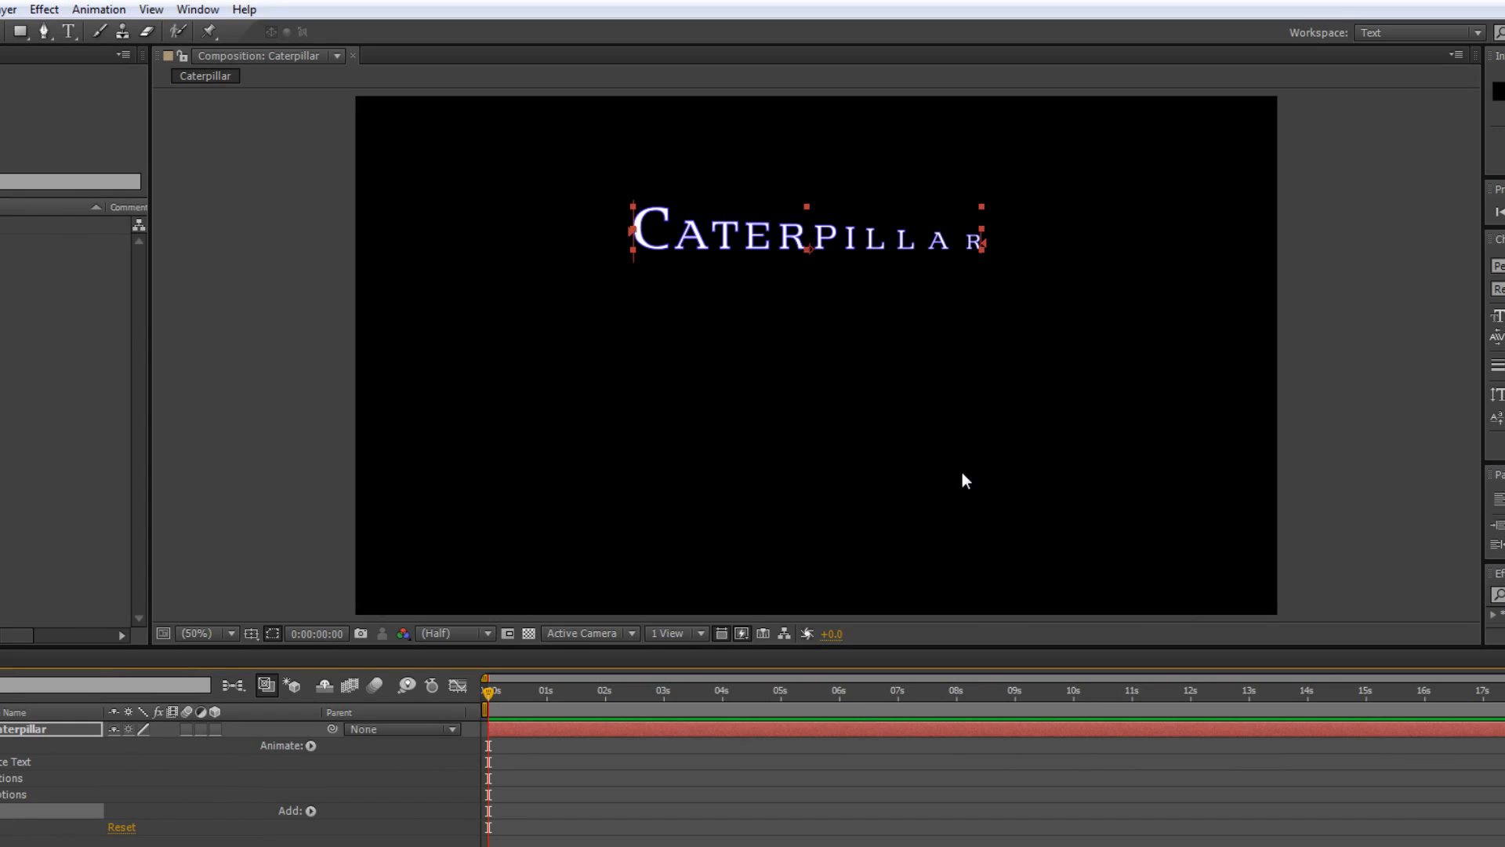
mouse_move(847, 518)
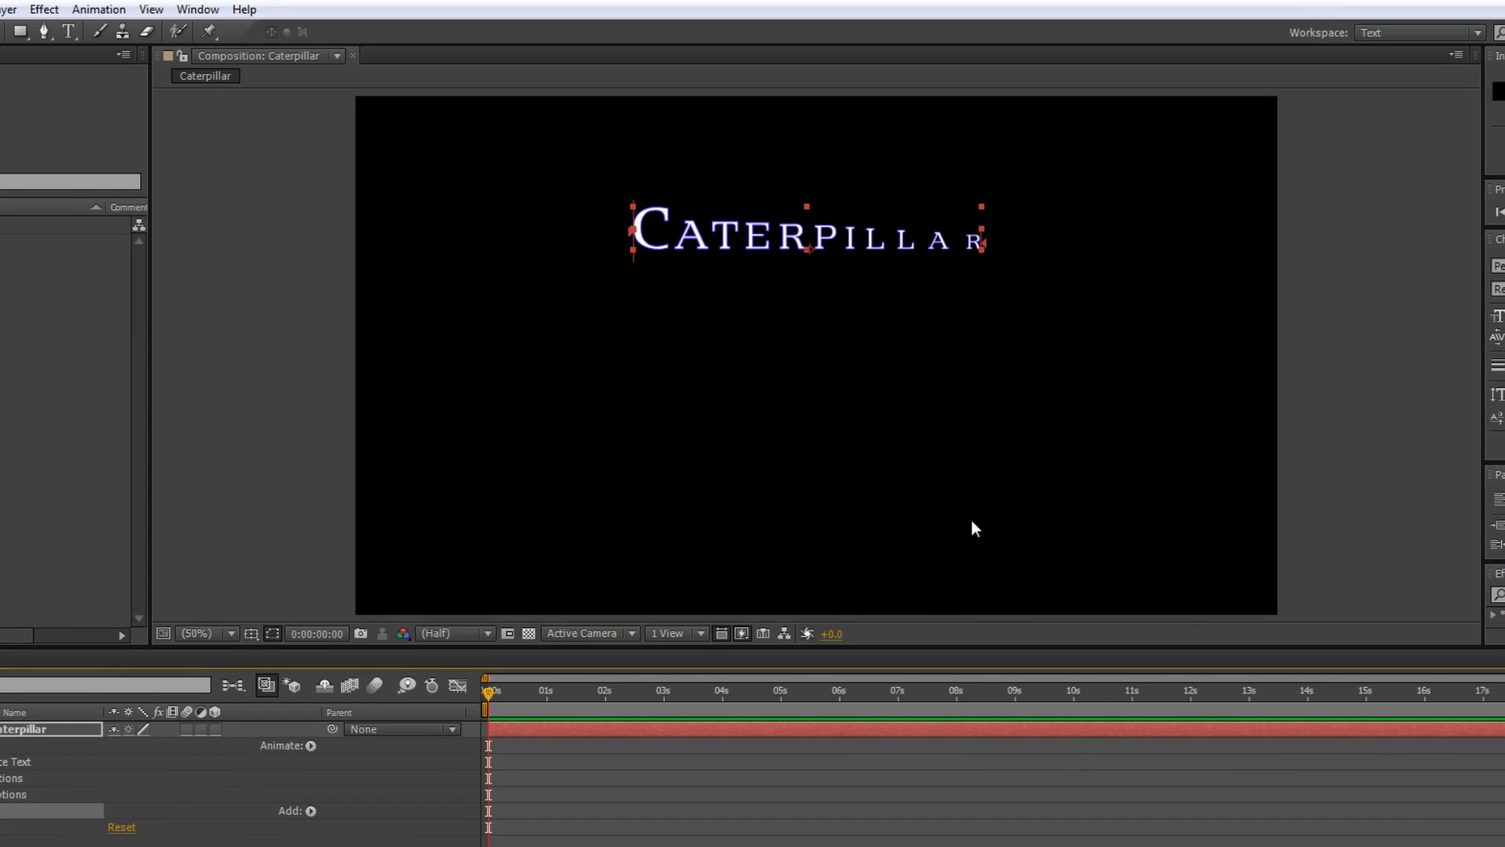
mouse_move(634, 528)
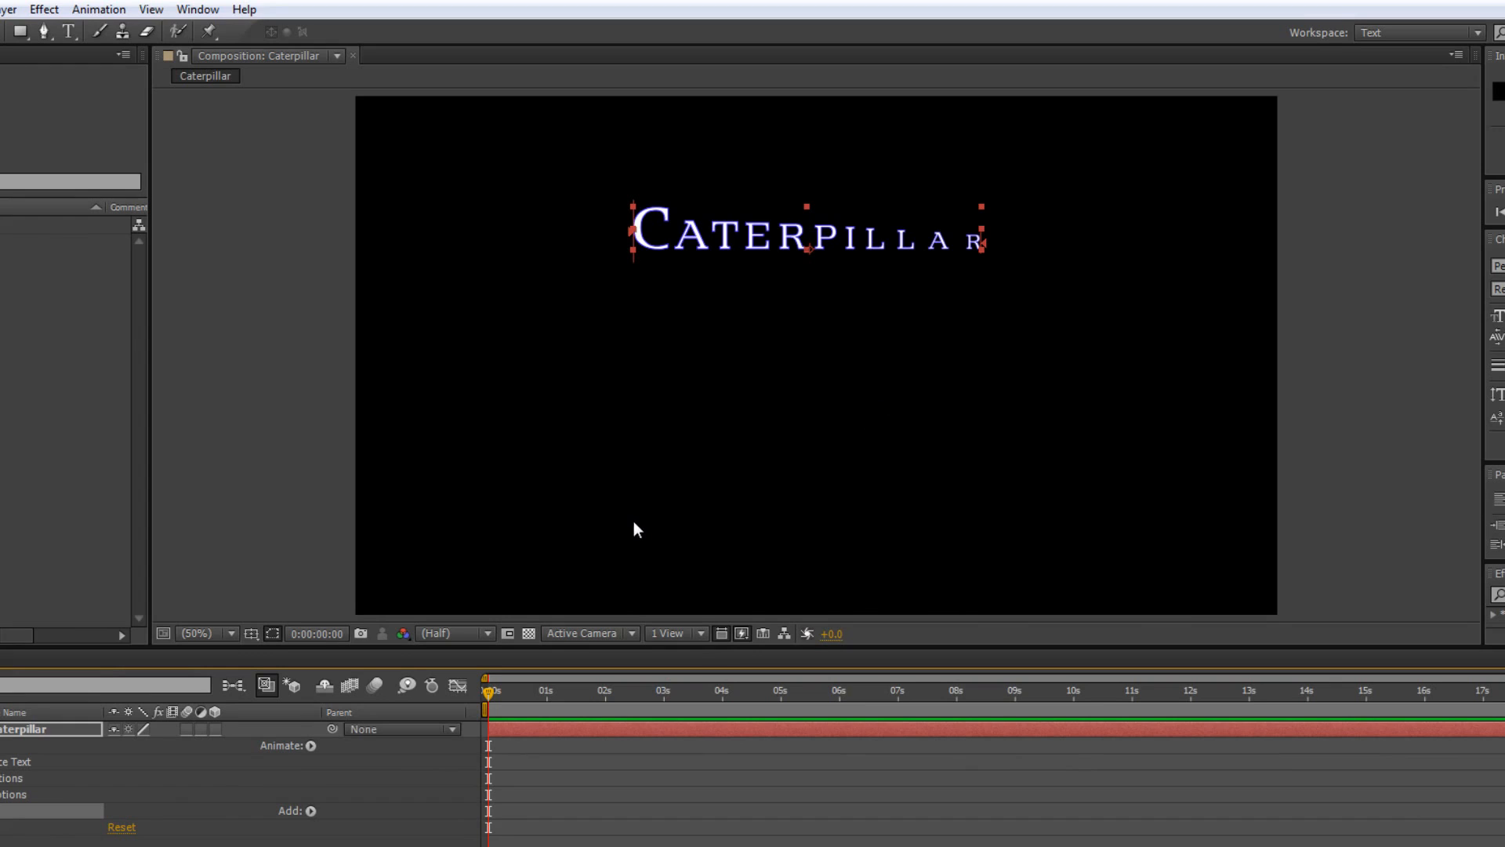
mouse_move(793, 530)
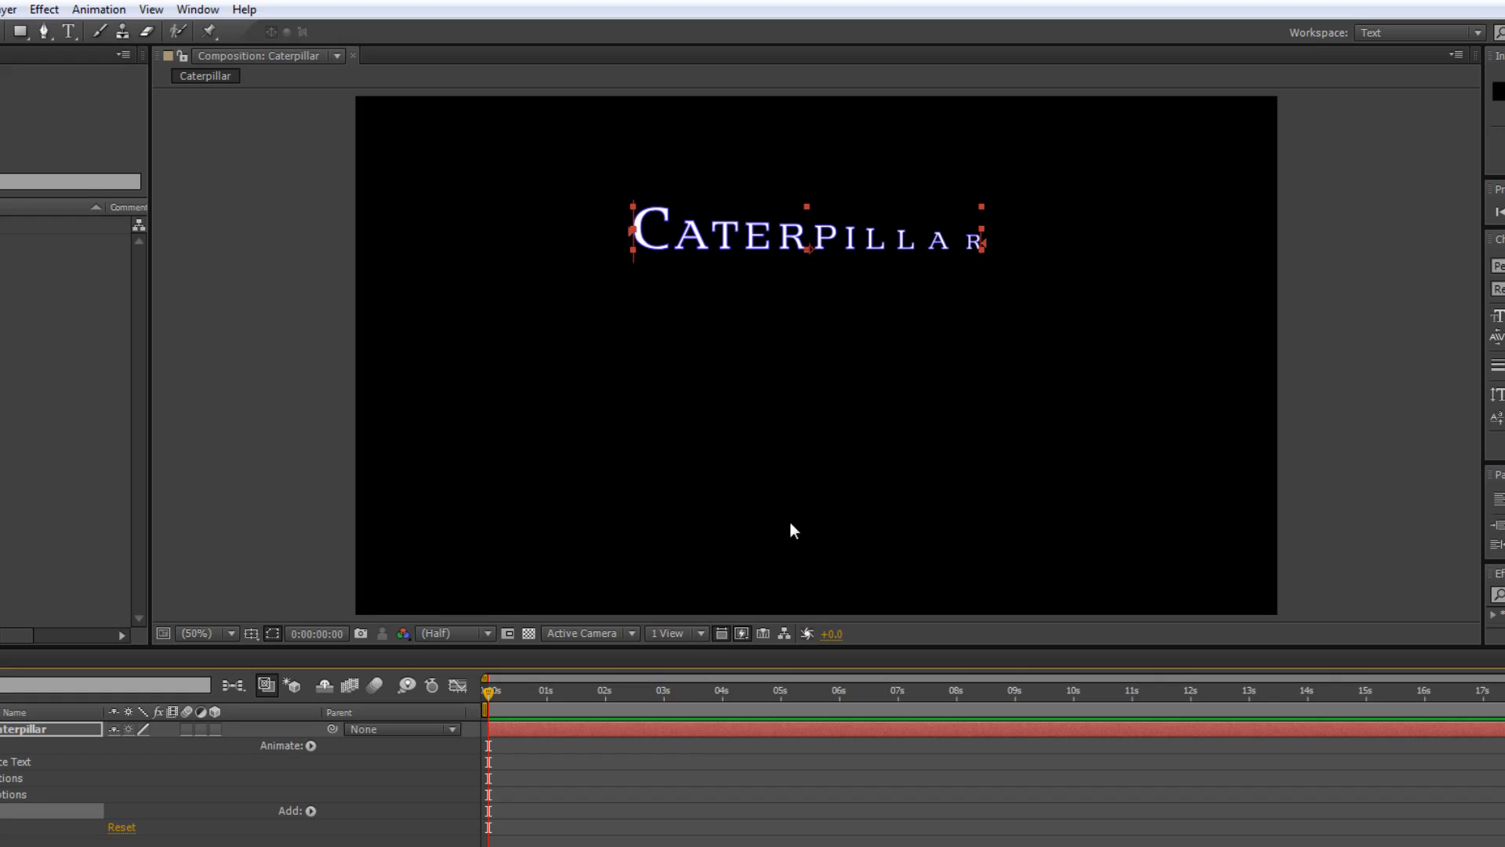
mouse_move(790, 526)
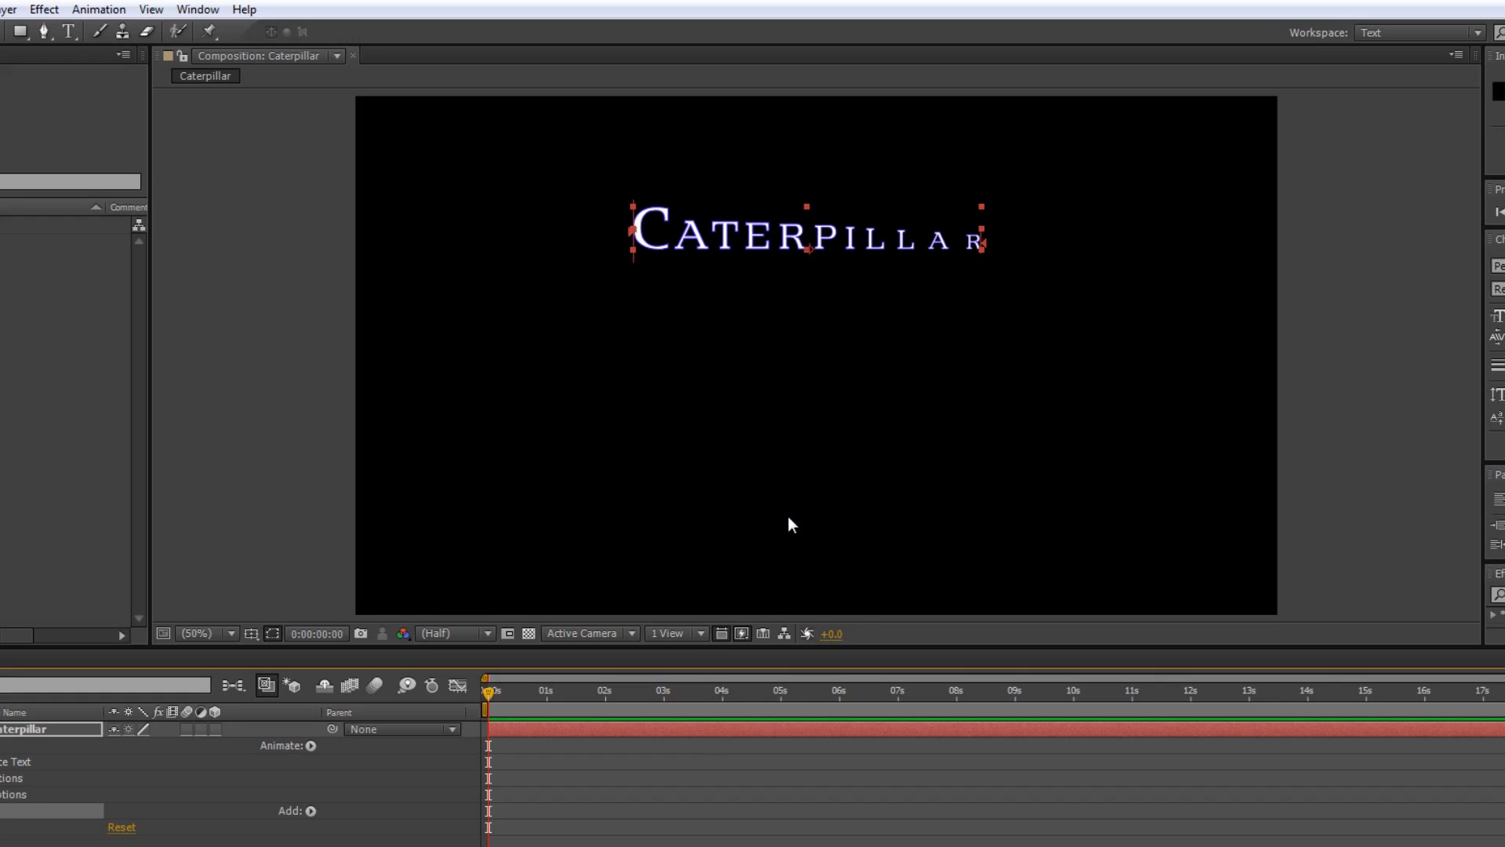
mouse_move(327, 500)
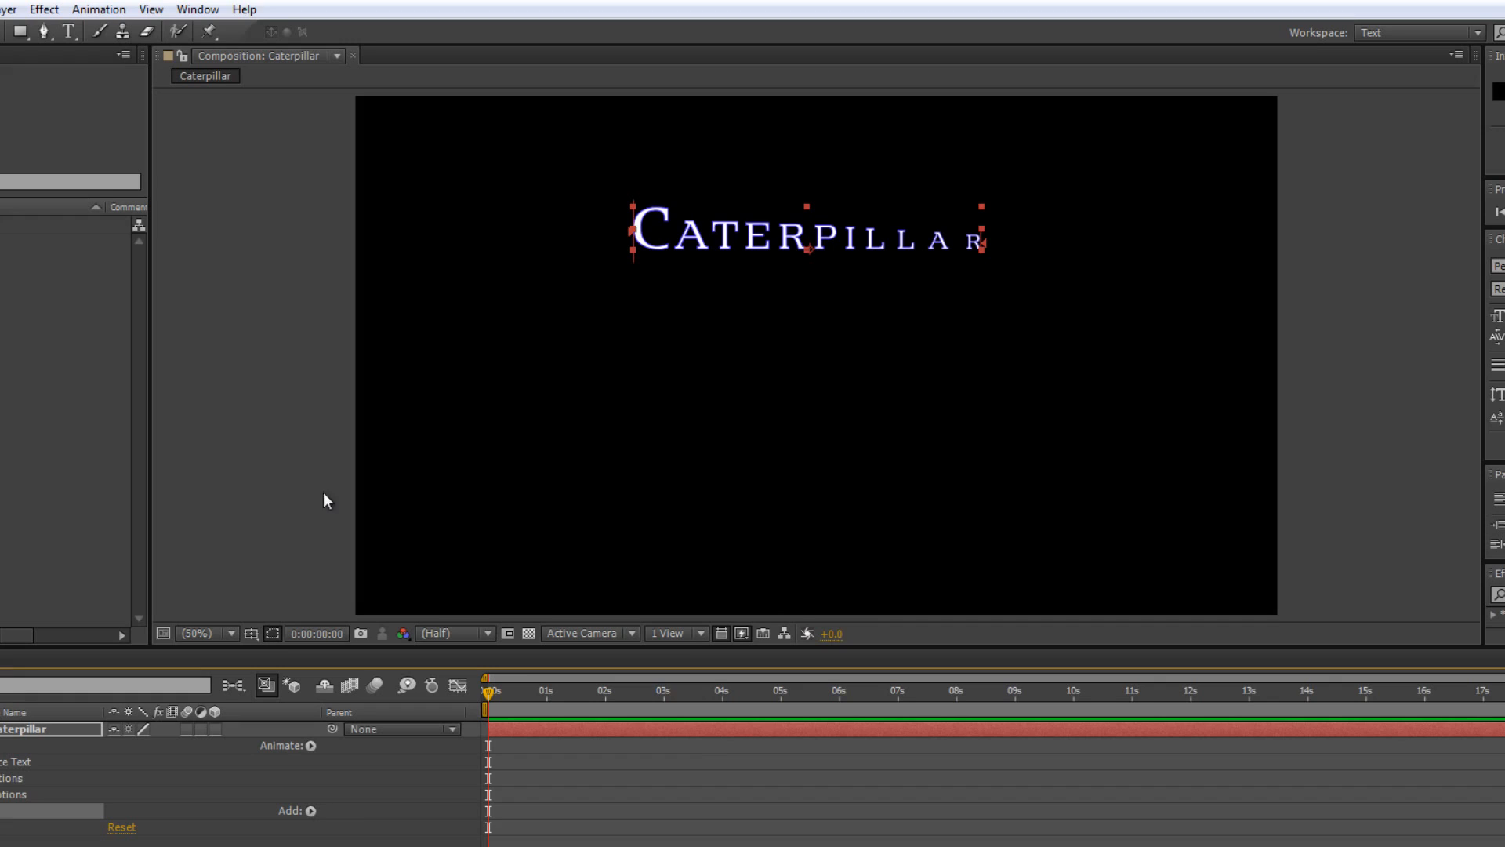
mouse_move(251, 632)
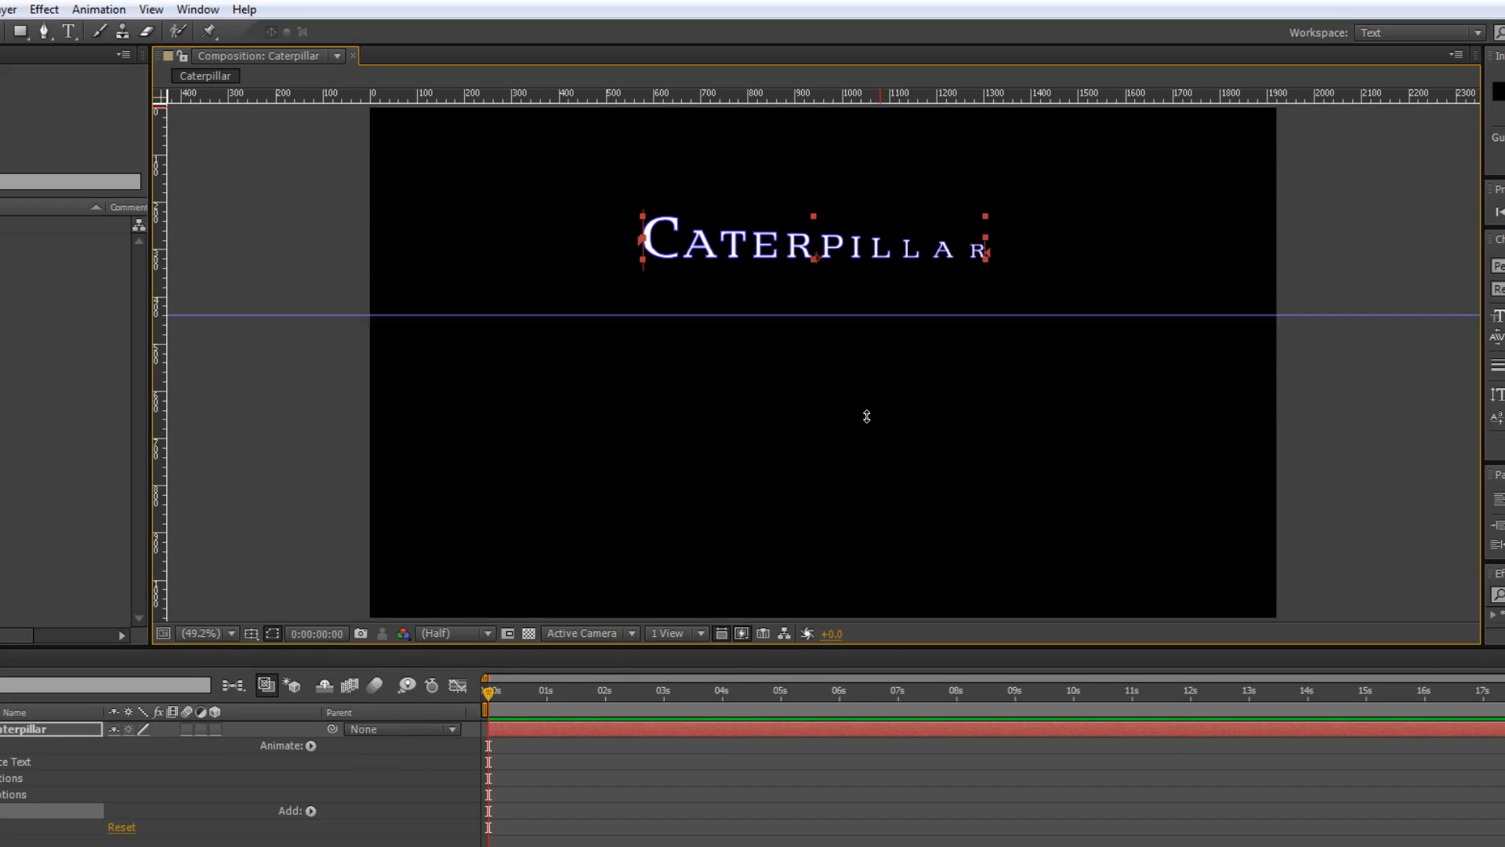
Drag a horizontal guide into the lower frame and pan to see past the right edge.
left_click_drag(866, 315, 978, 525)
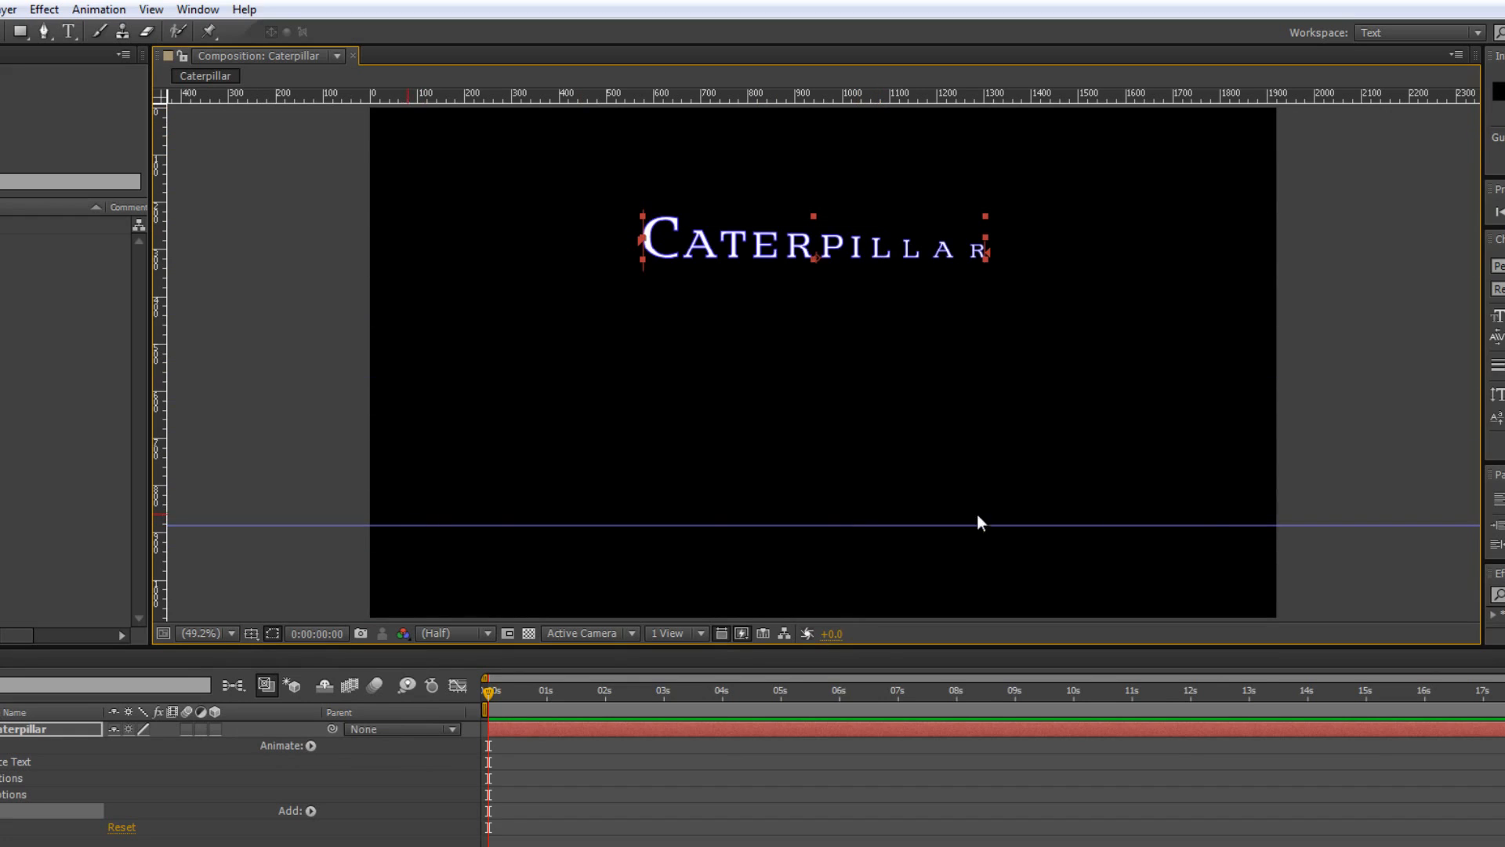
mouse_move(936, 126)
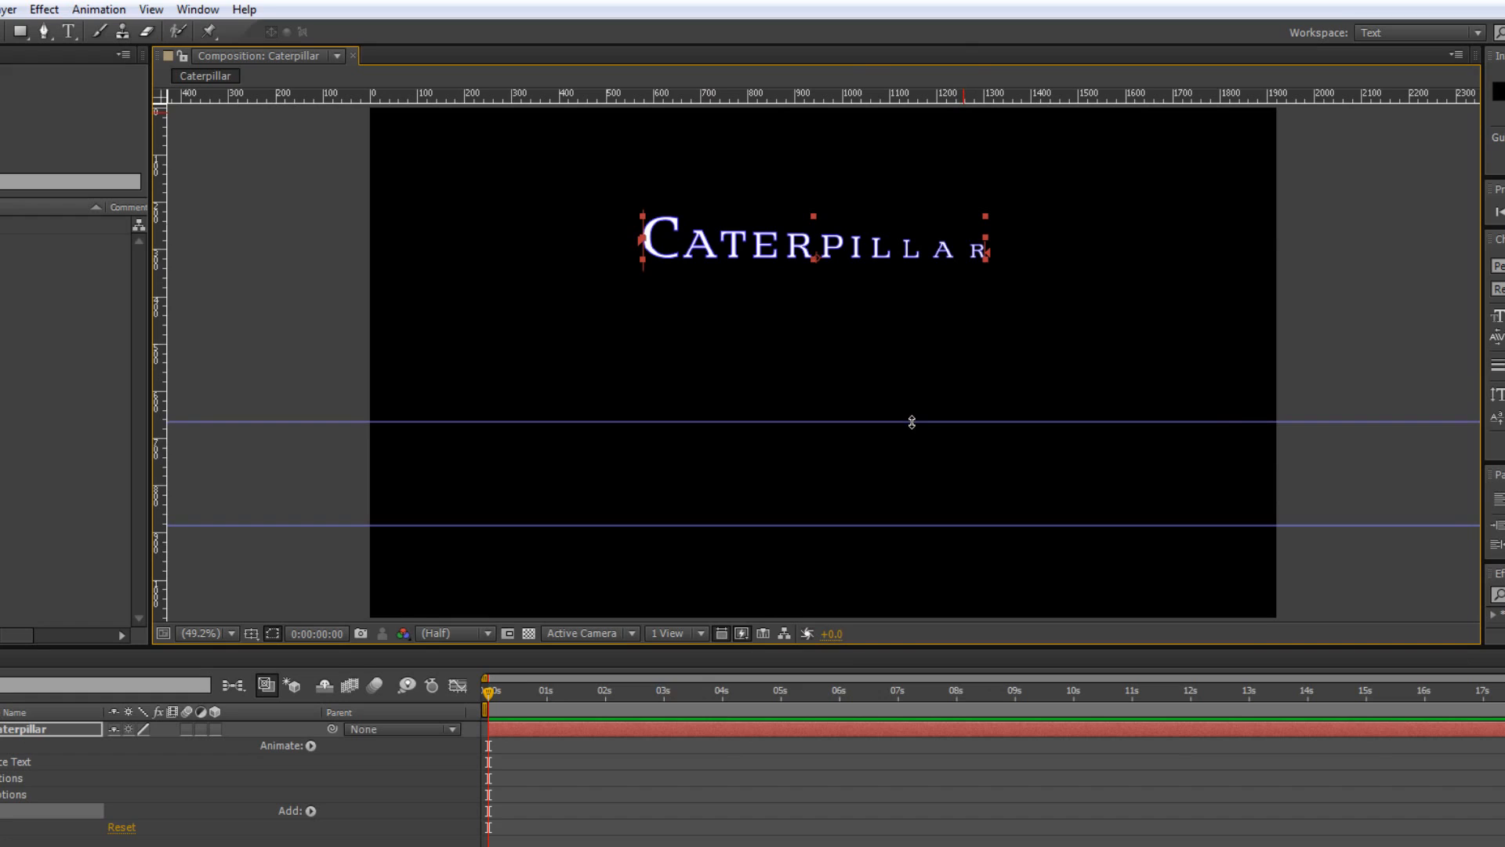
mouse_move(892, 627)
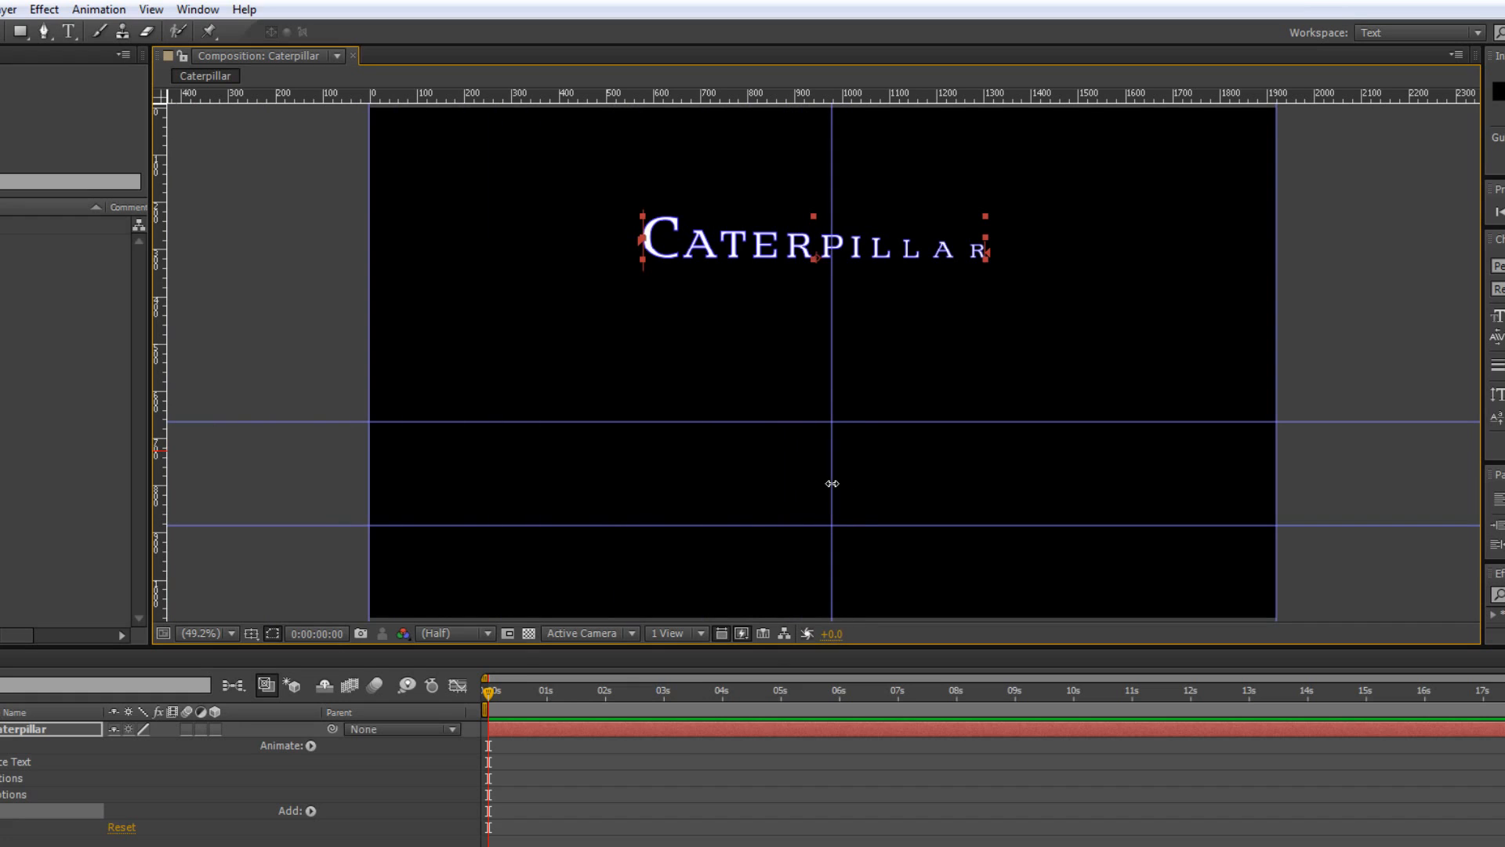
mouse_move(820, 505)
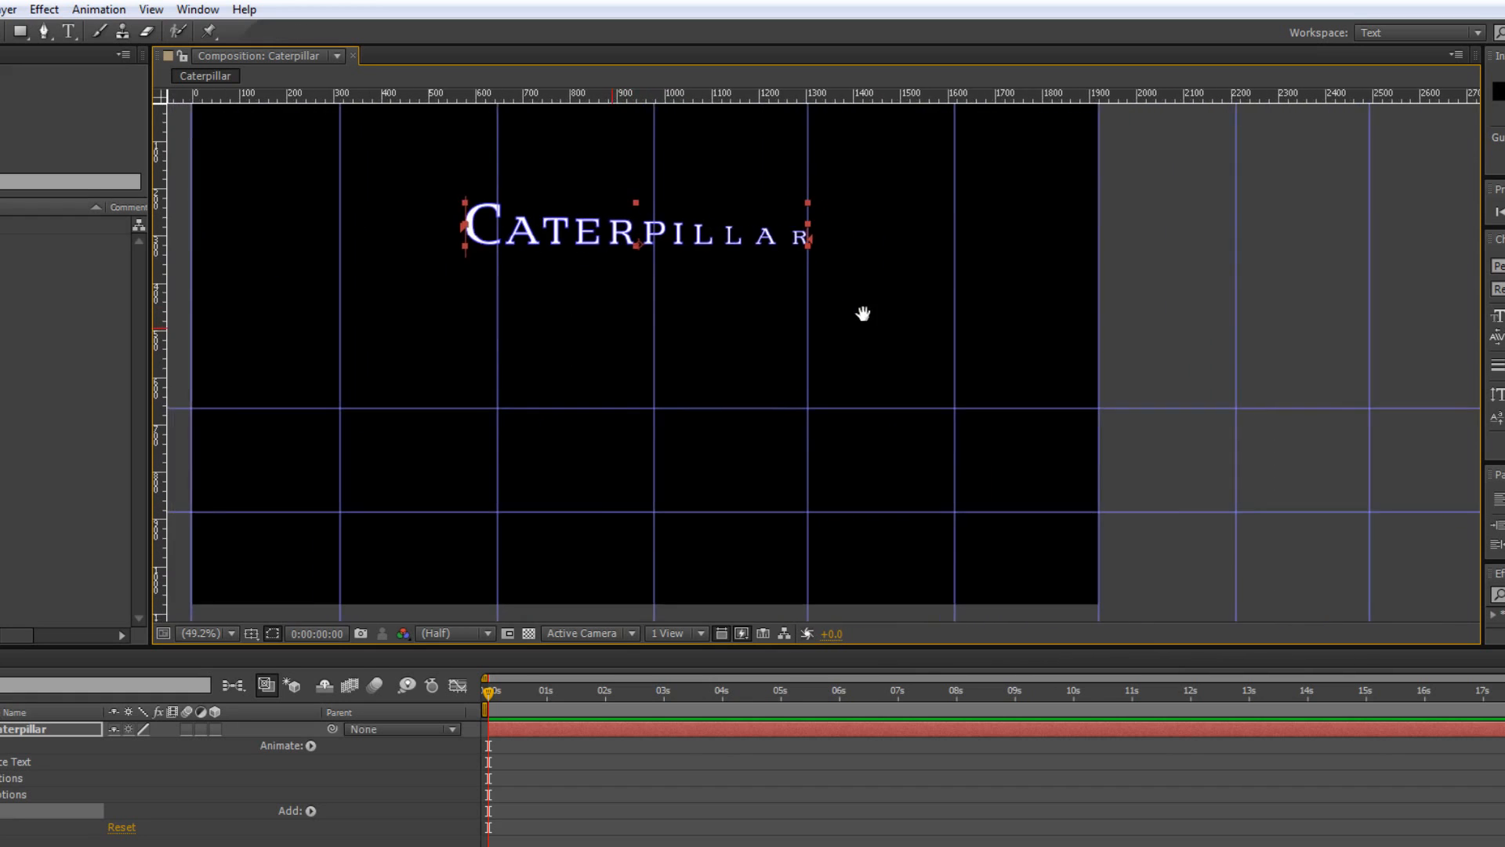
left_click_drag(862, 314, 853, 313)
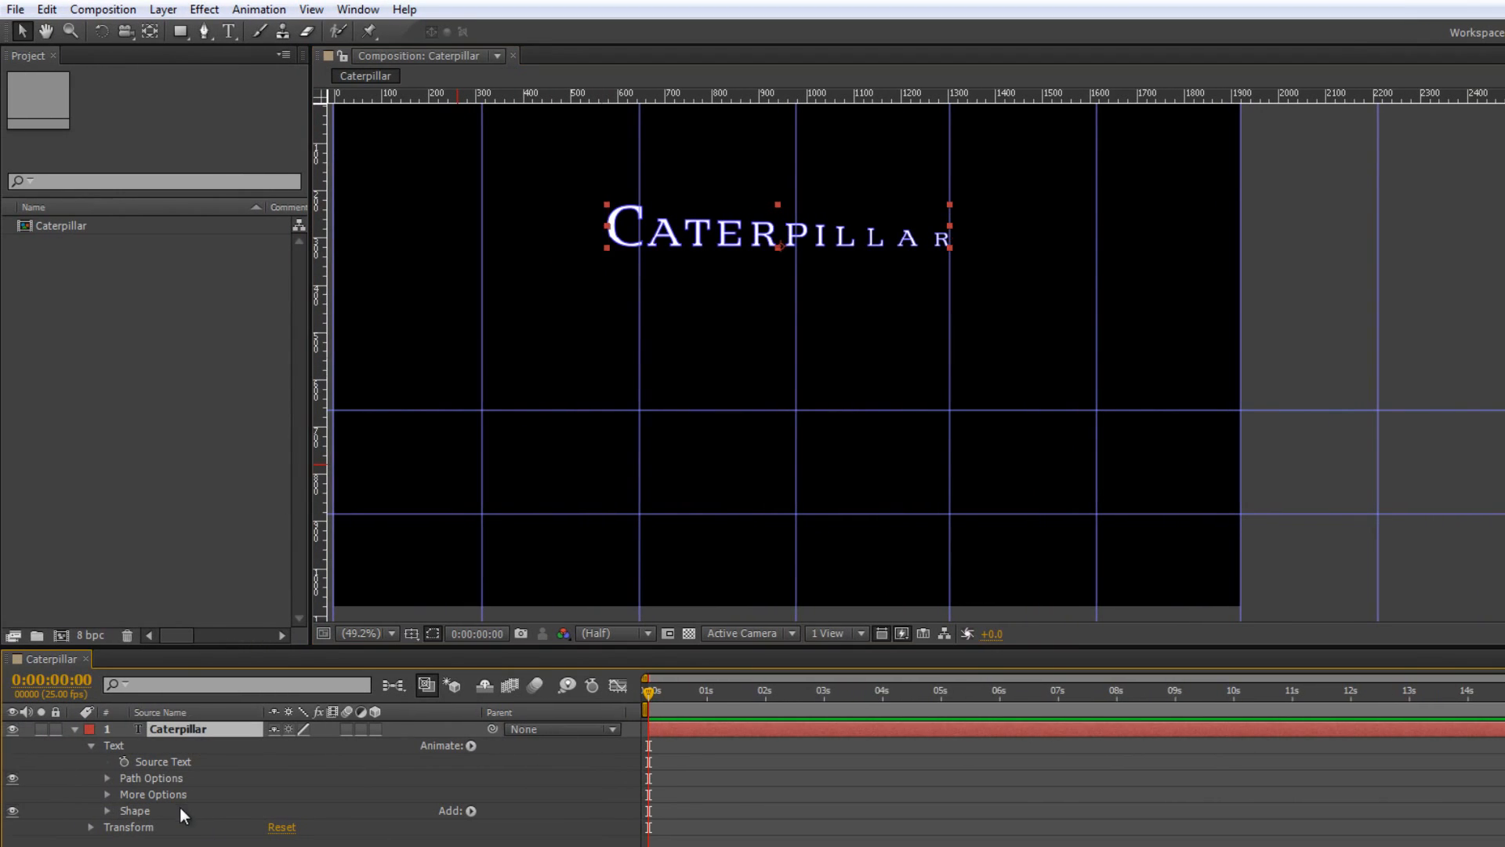
Draw Mask 1 as a flat Pen path along the lower guide and even out its points.
left_click(202, 32)
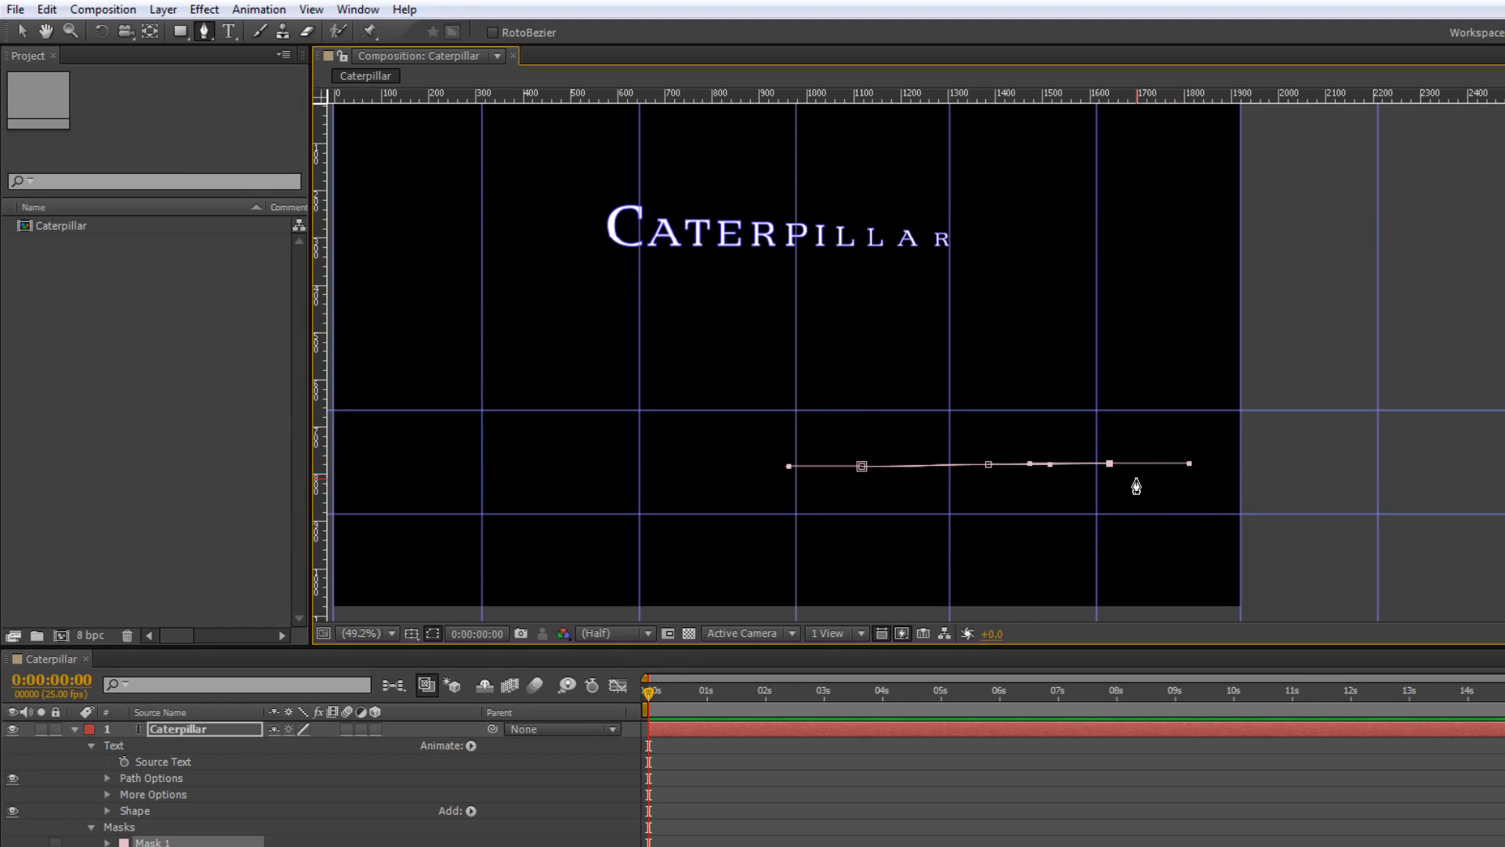
mouse_move(123, 115)
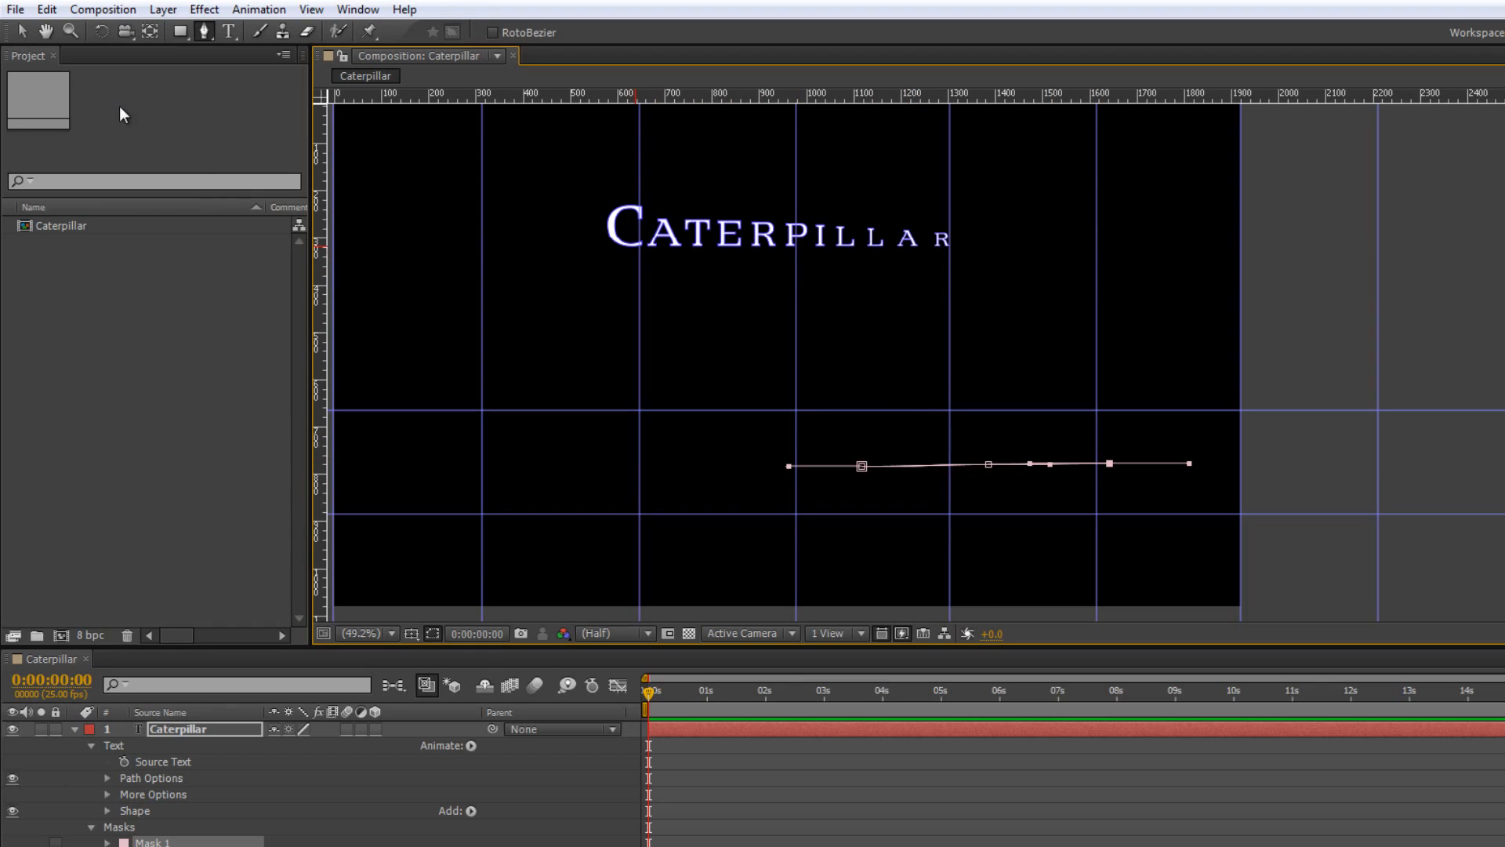
mouse_move(20, 31)
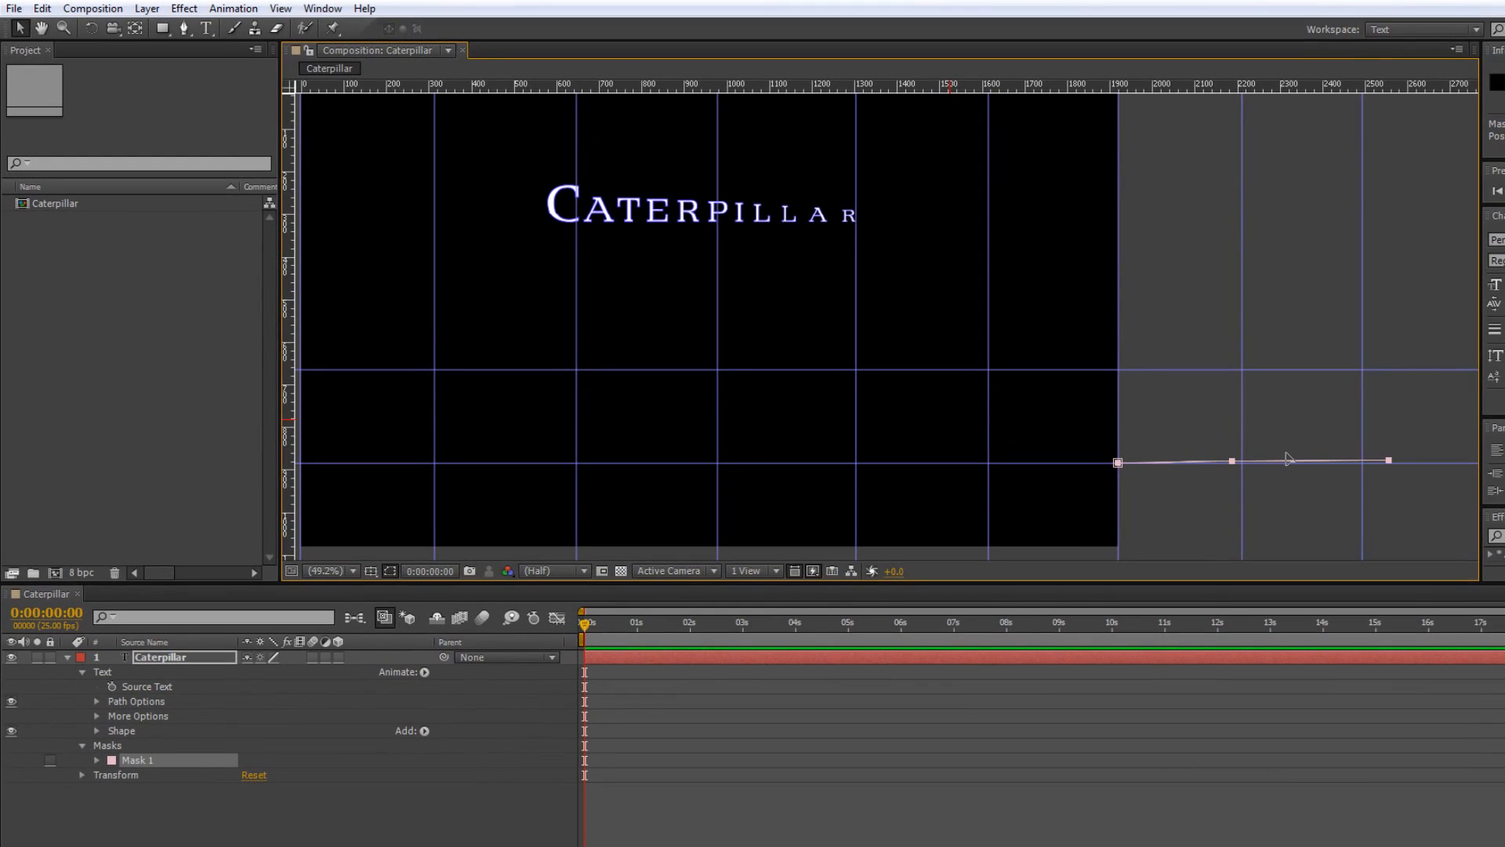
mouse_move(1290, 465)
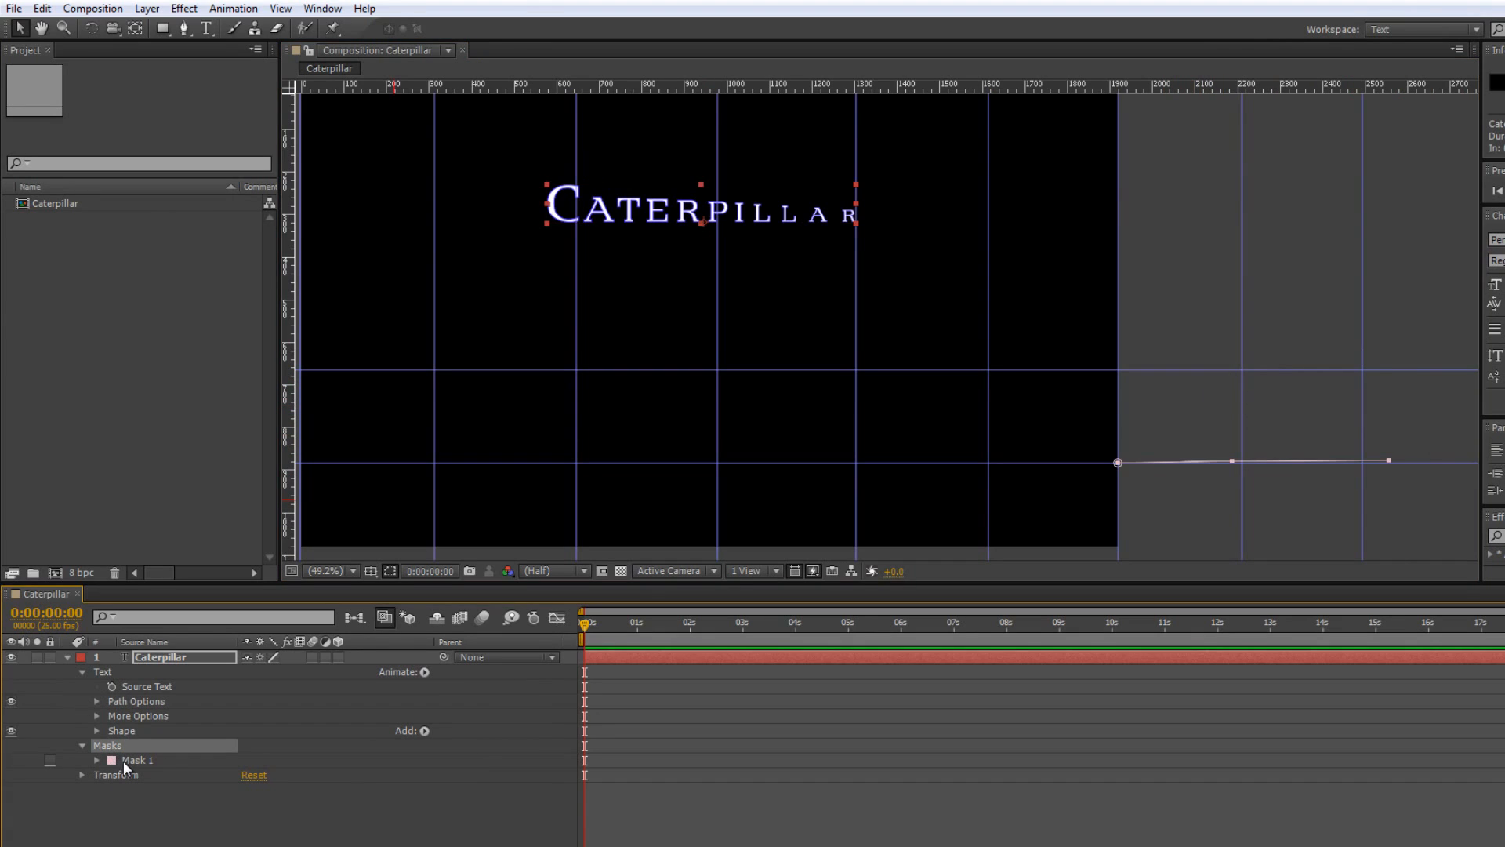
mouse_move(1126, 555)
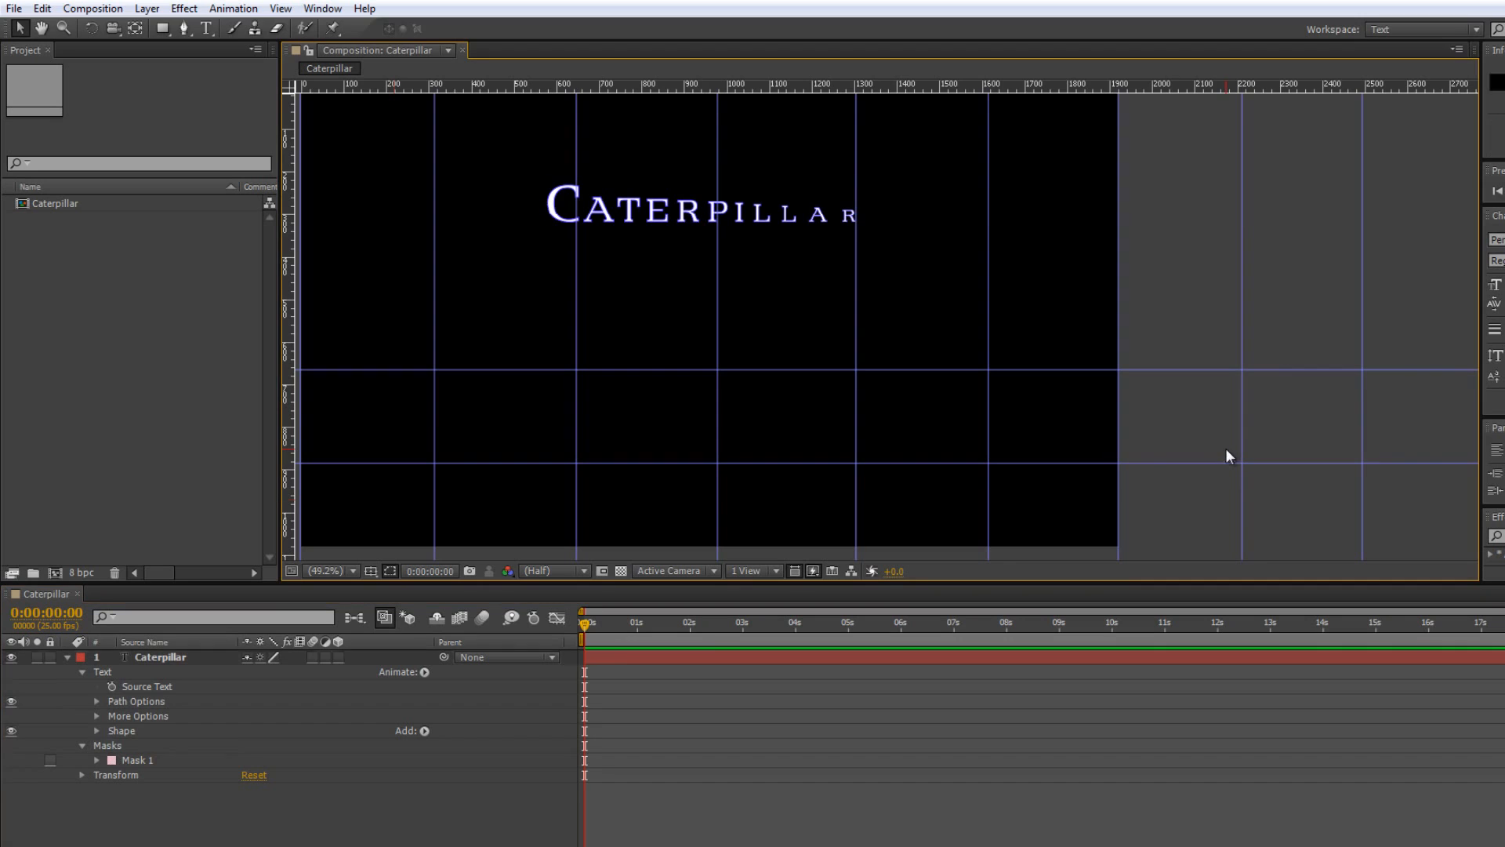
left_click(95, 758)
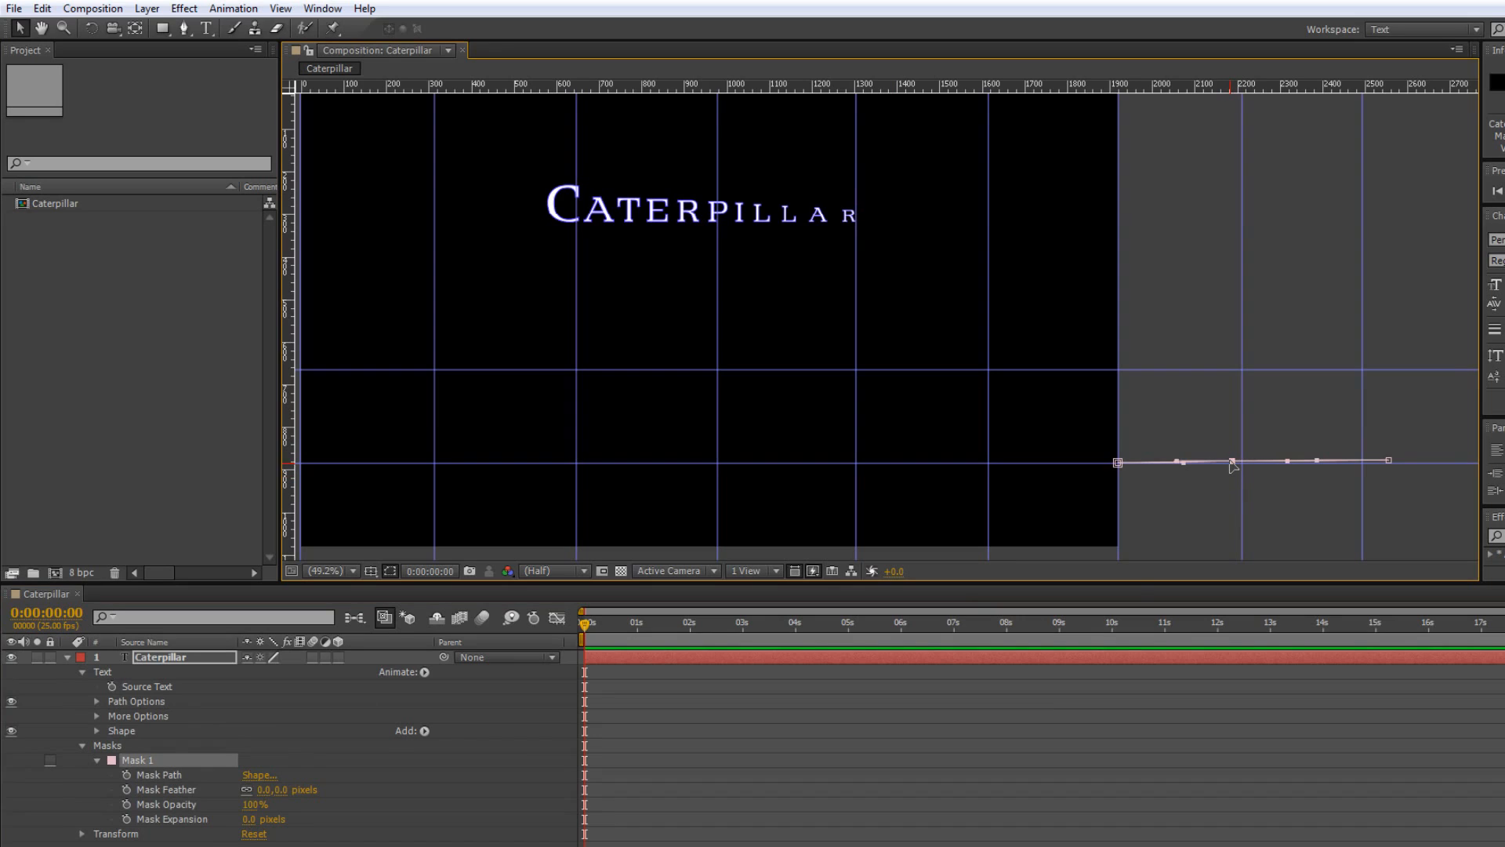
left_click_drag(1234, 461, 1243, 471)
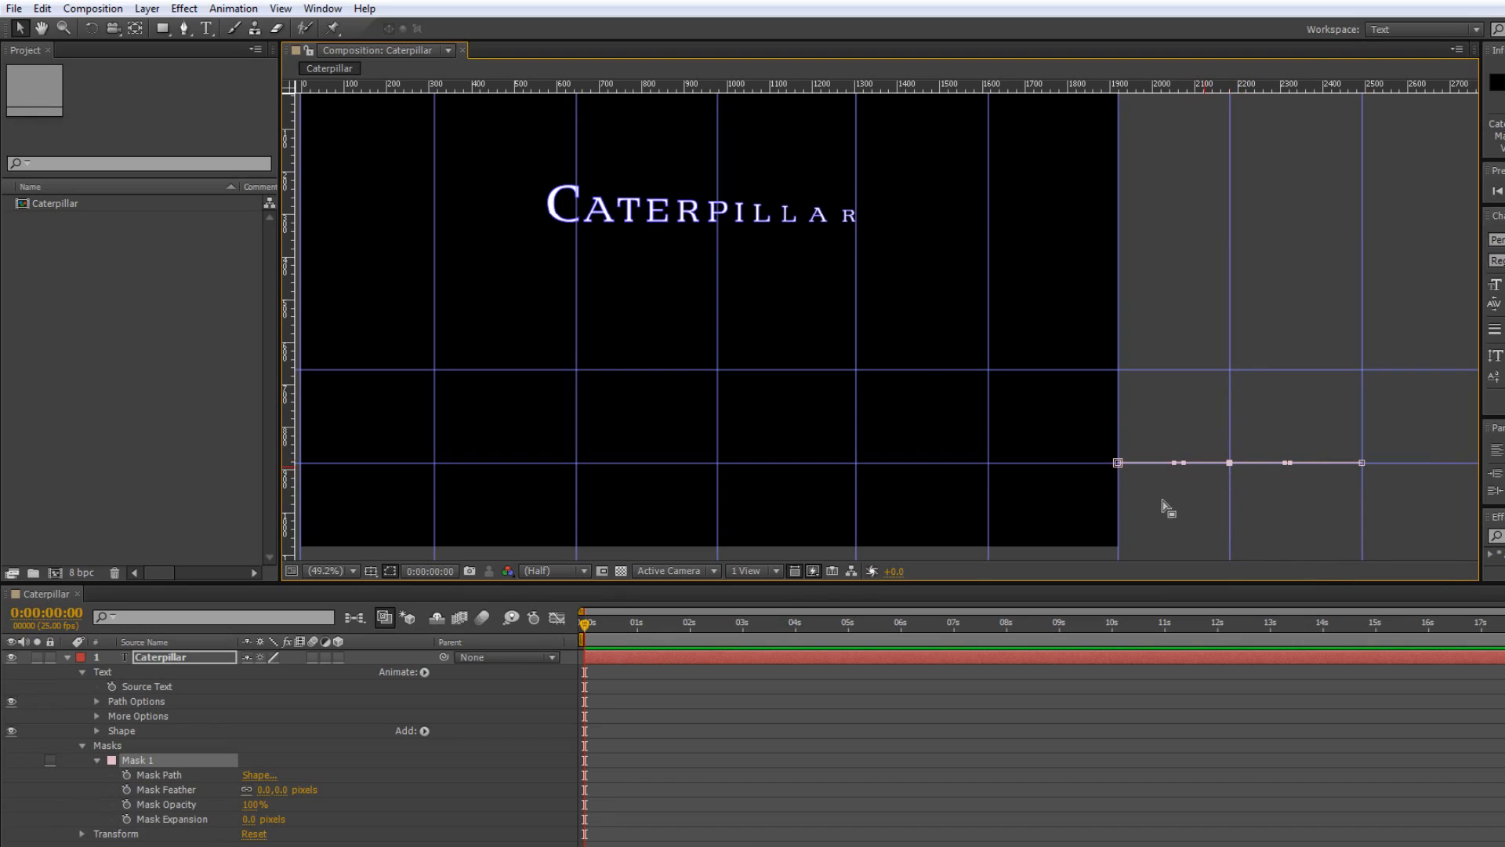
mouse_move(1171, 297)
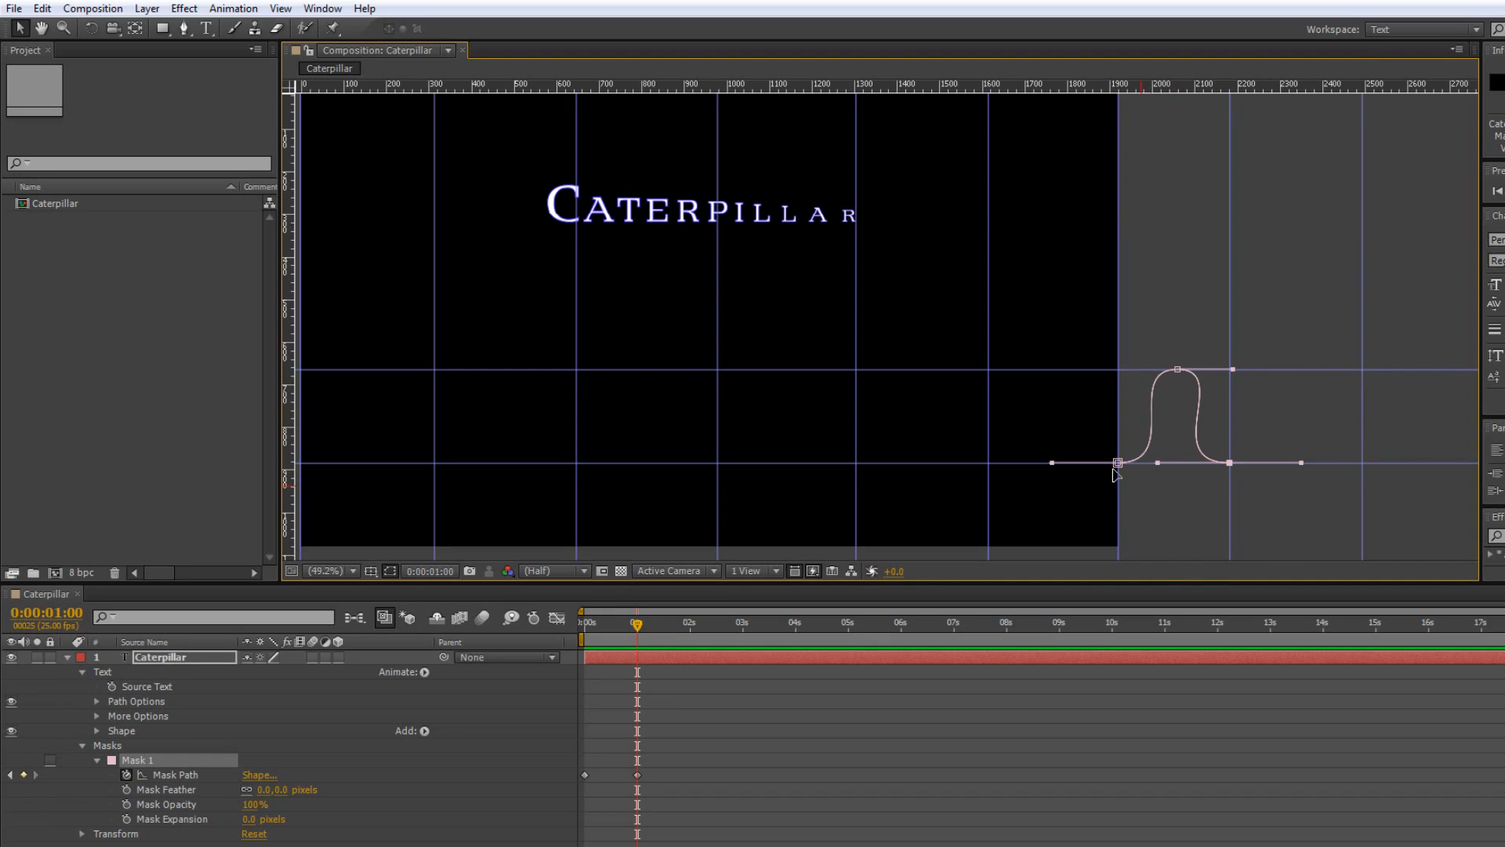
mouse_move(1187, 528)
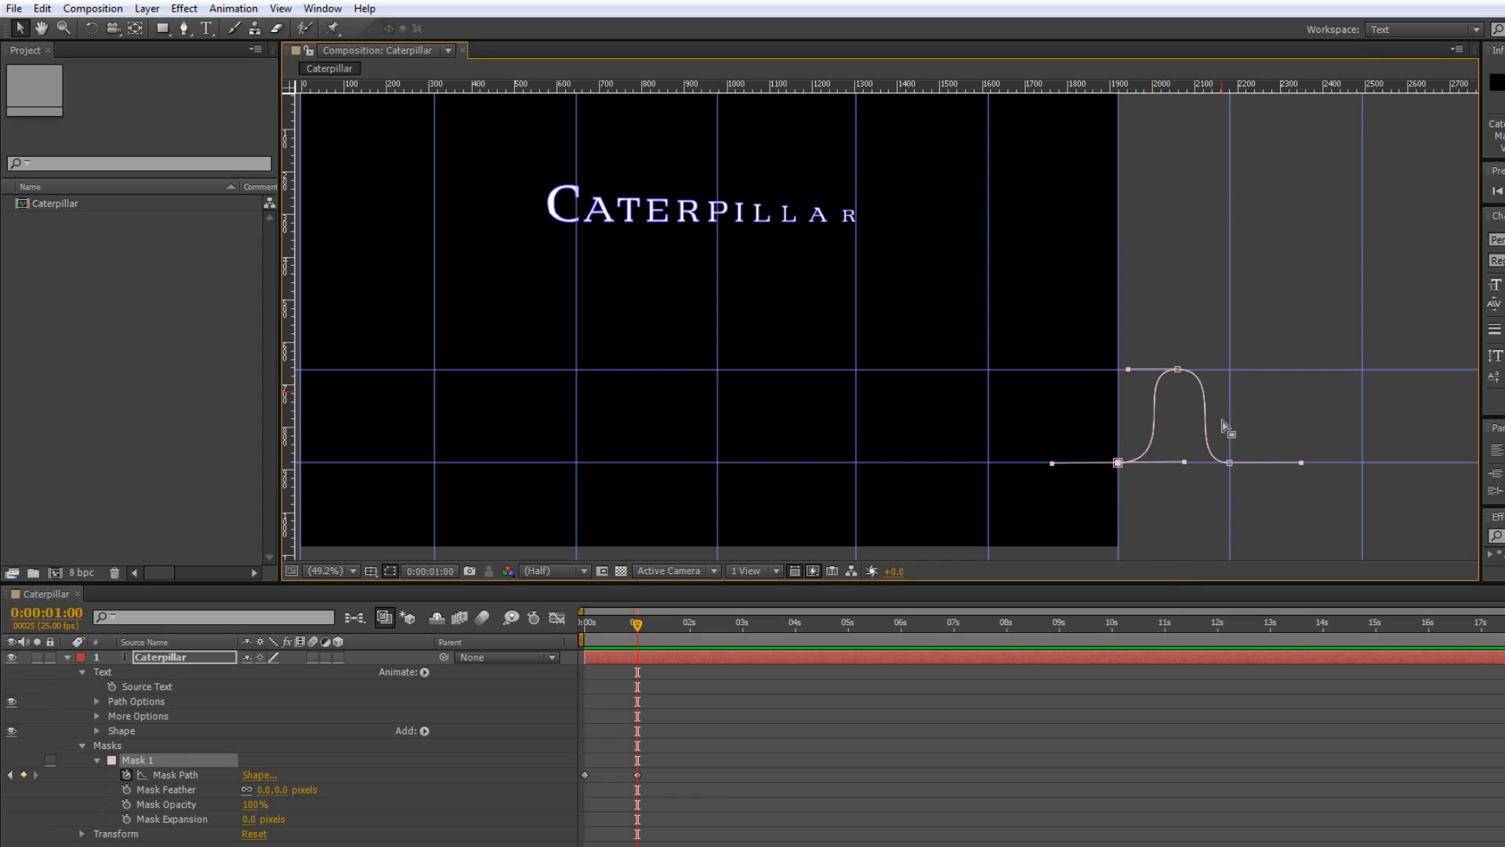
mouse_move(635, 248)
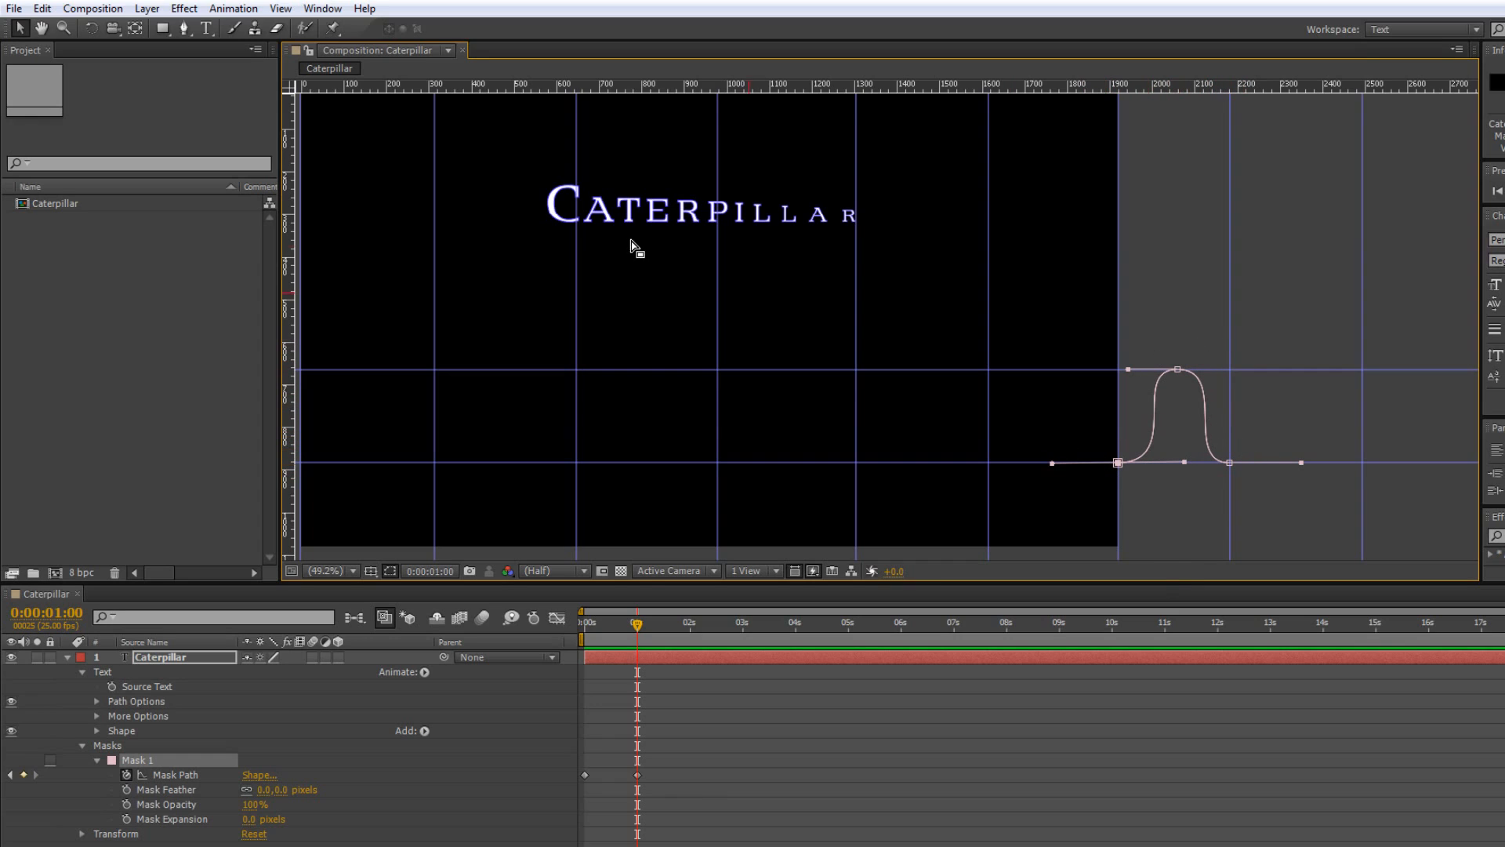
mouse_move(1099, 433)
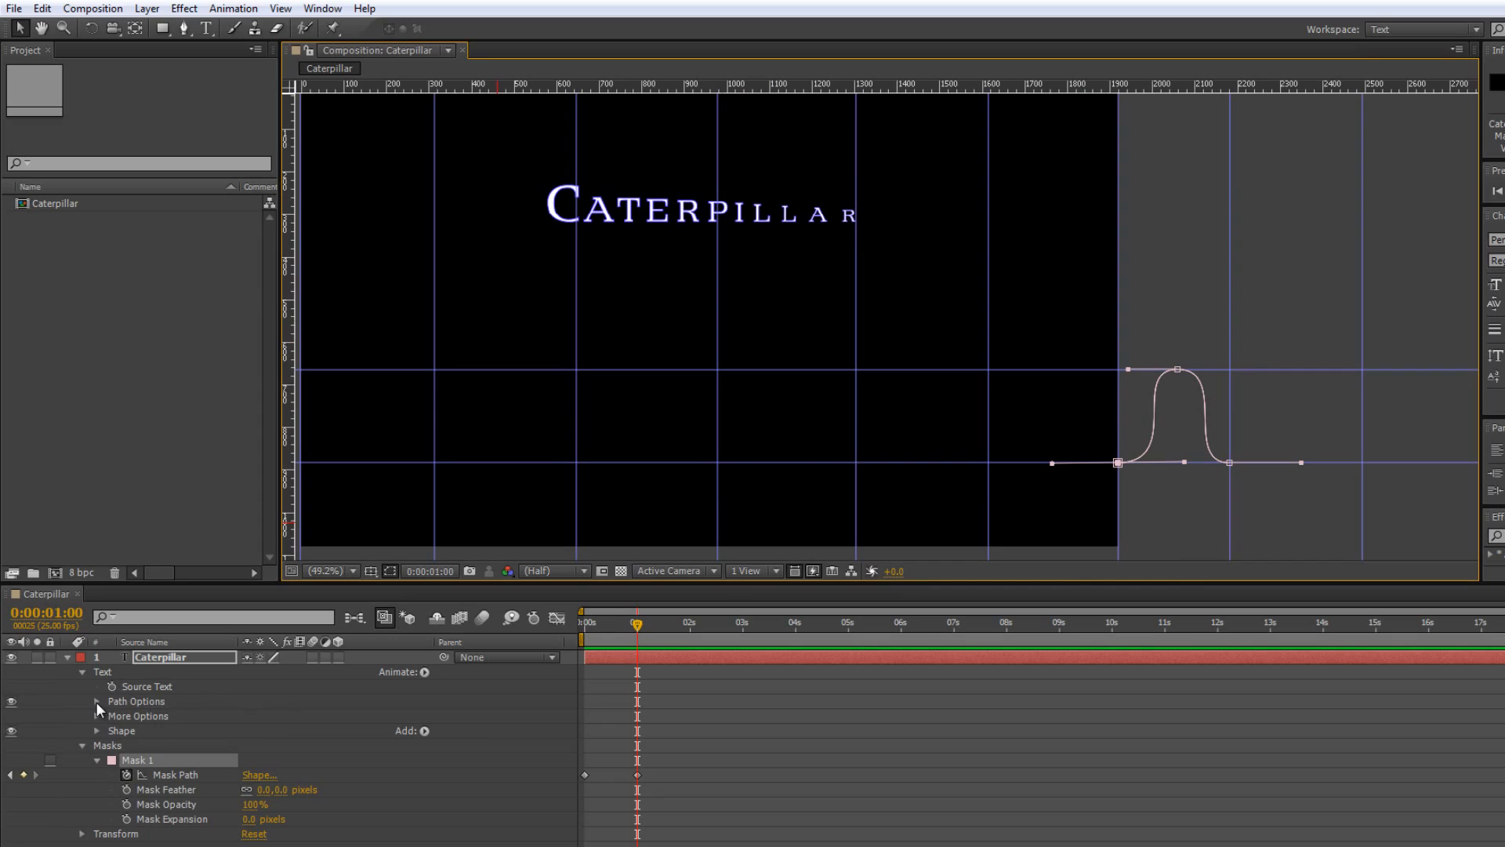
left_click(311, 717)
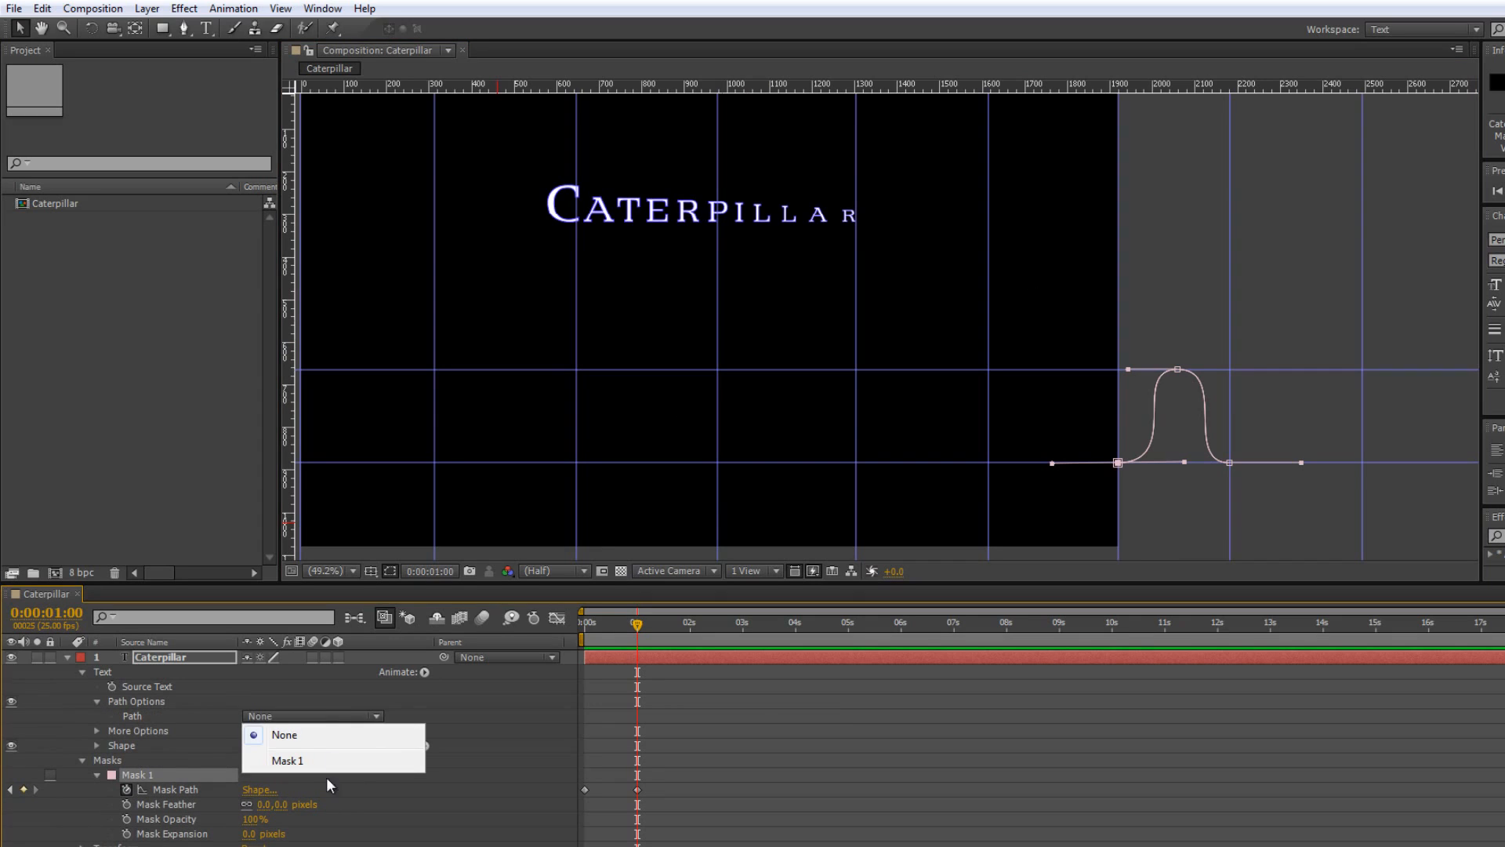
left_click(289, 761)
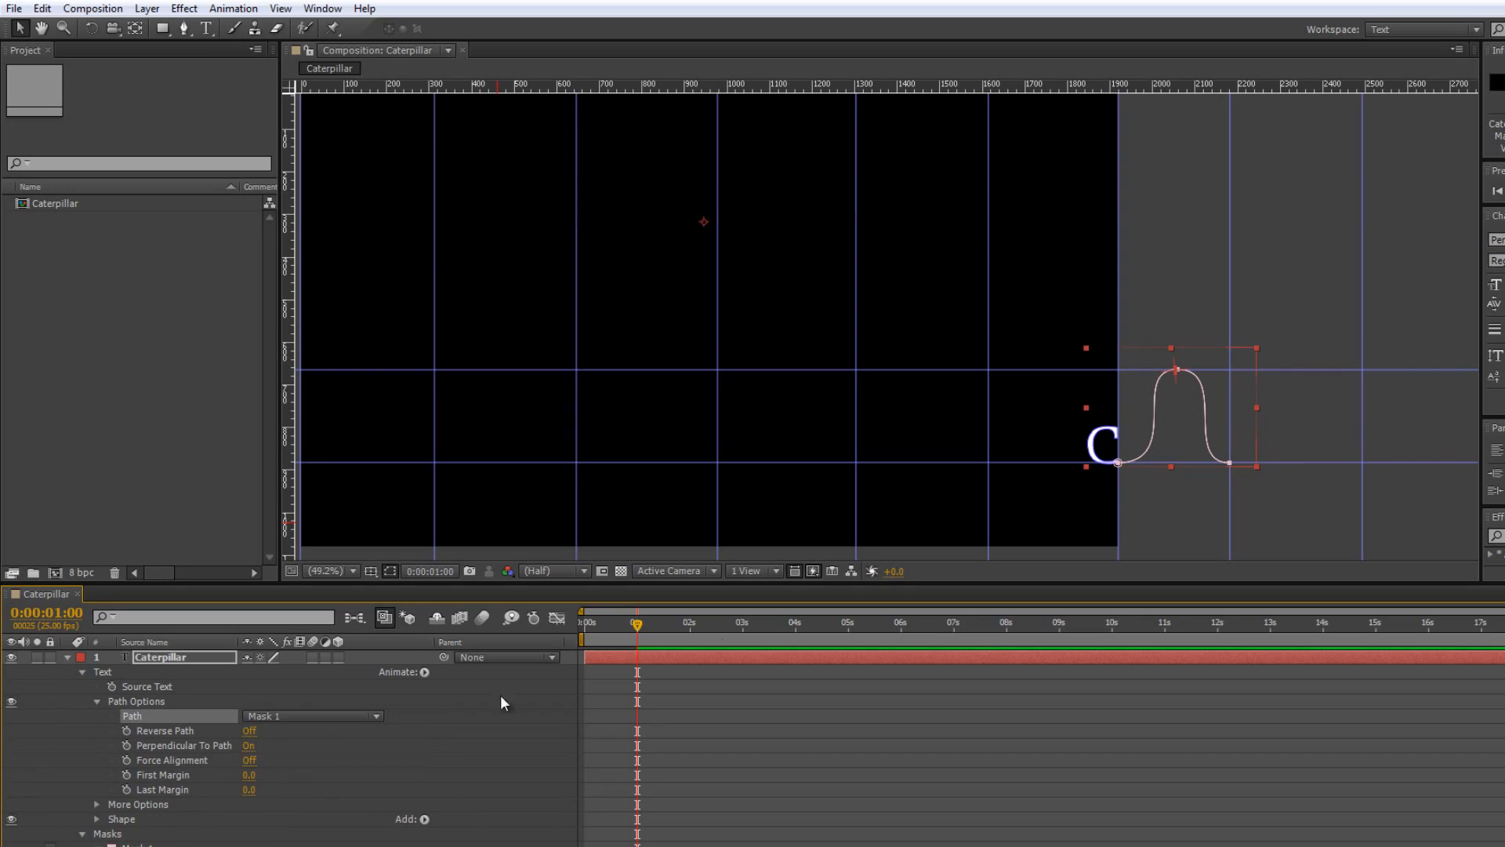
mouse_move(1152, 506)
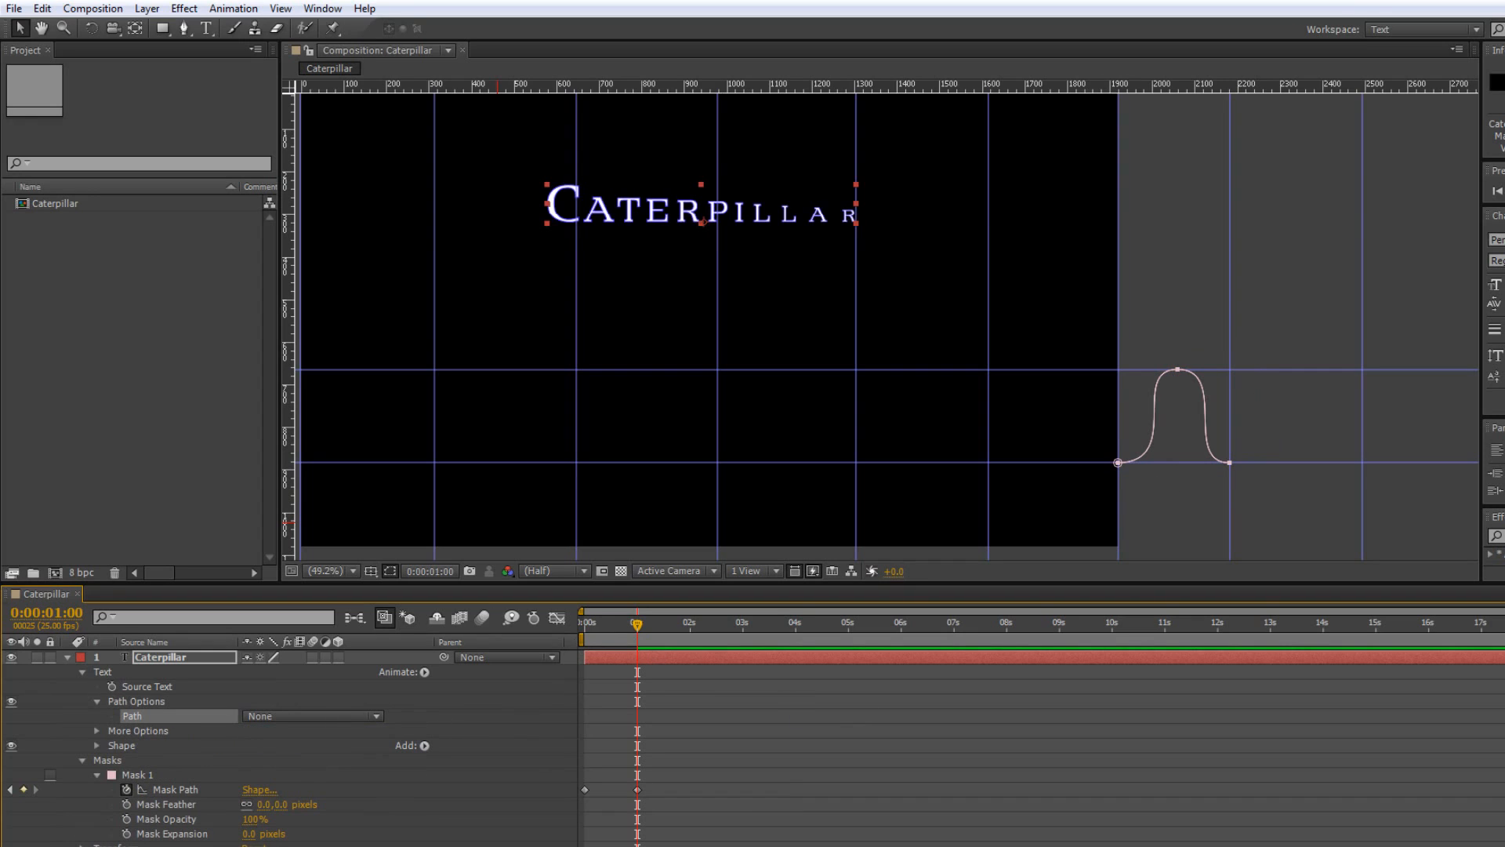
Set Mask Path keyframes at successive seconds, reshaping the hump so it shifts left.
left_click(45, 613)
type("2")
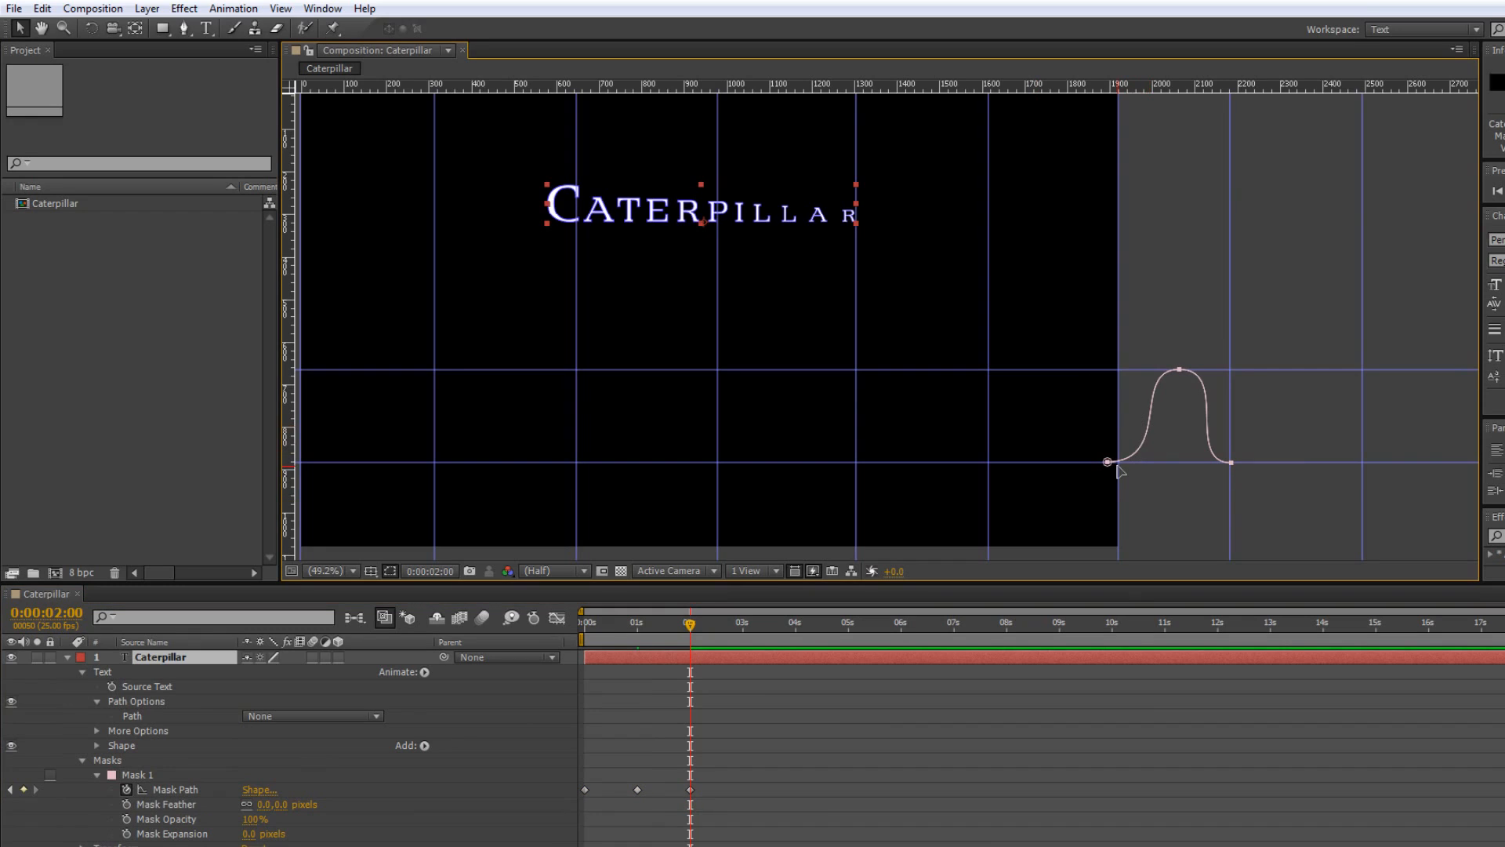
left_click(1107, 461)
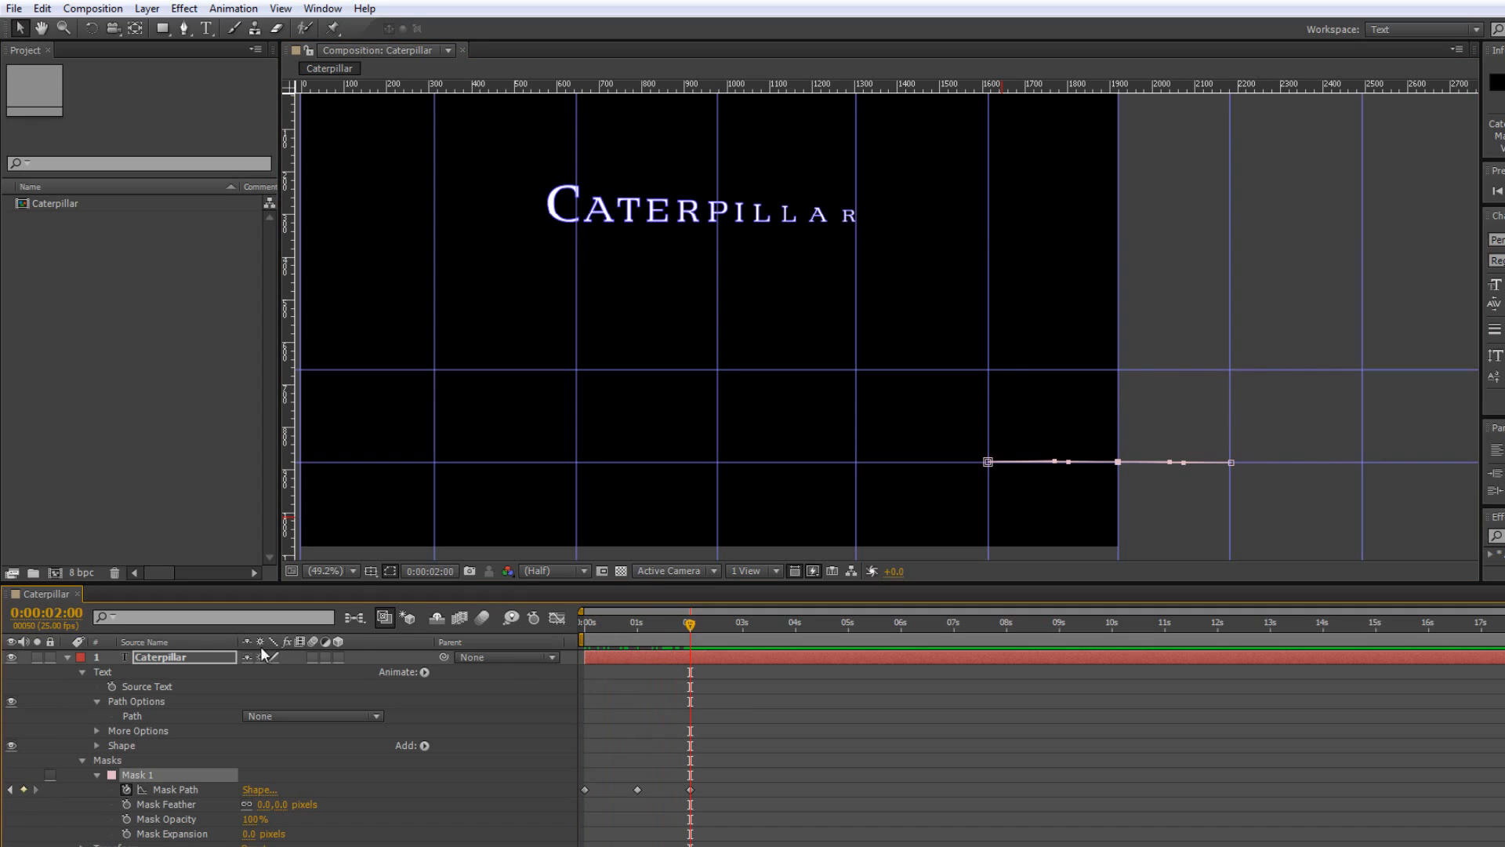
left_click(46, 613)
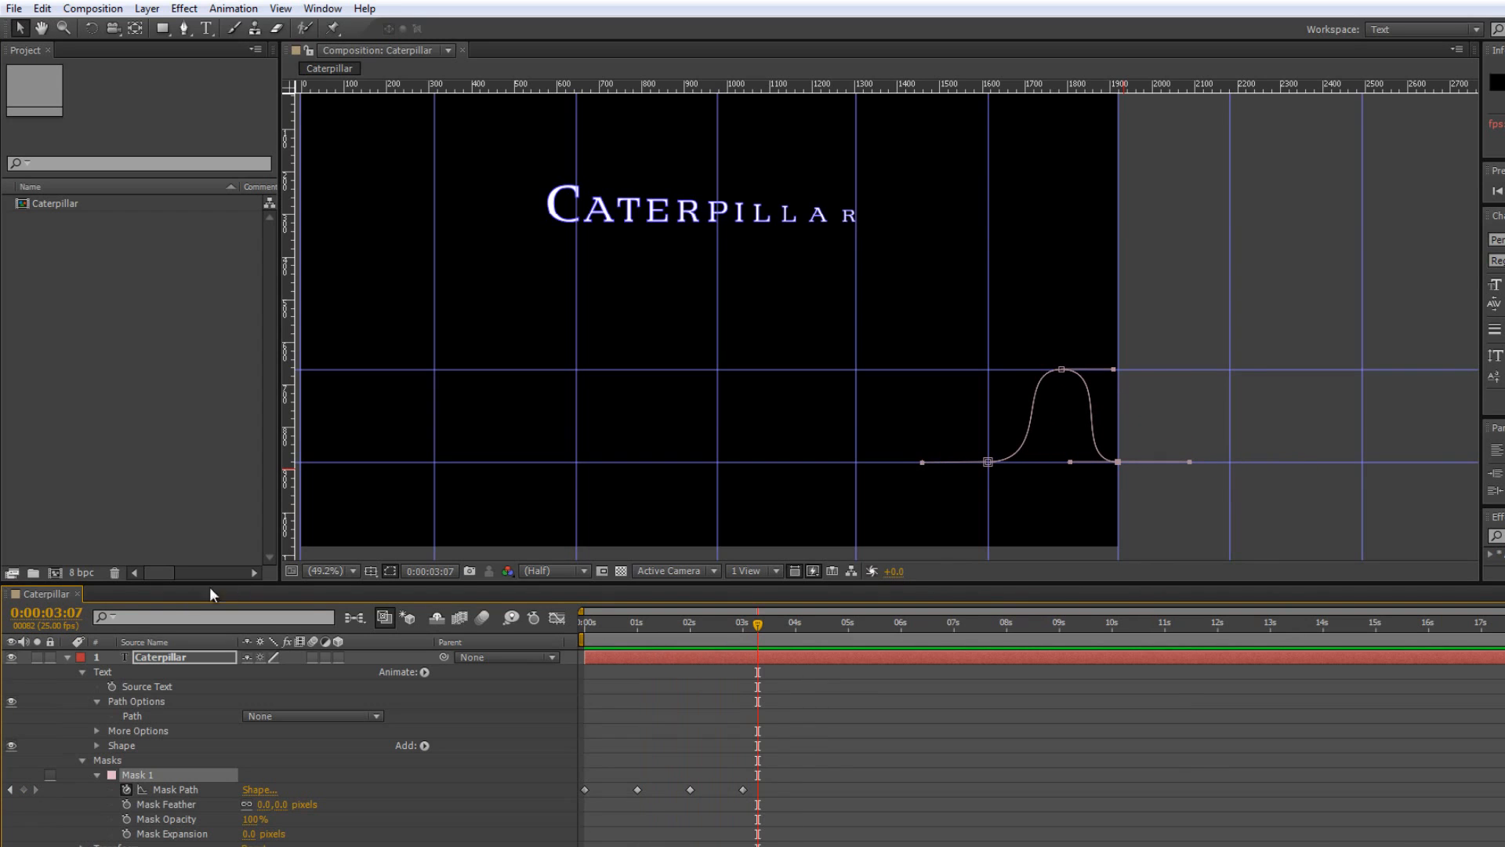
left_click(45, 613)
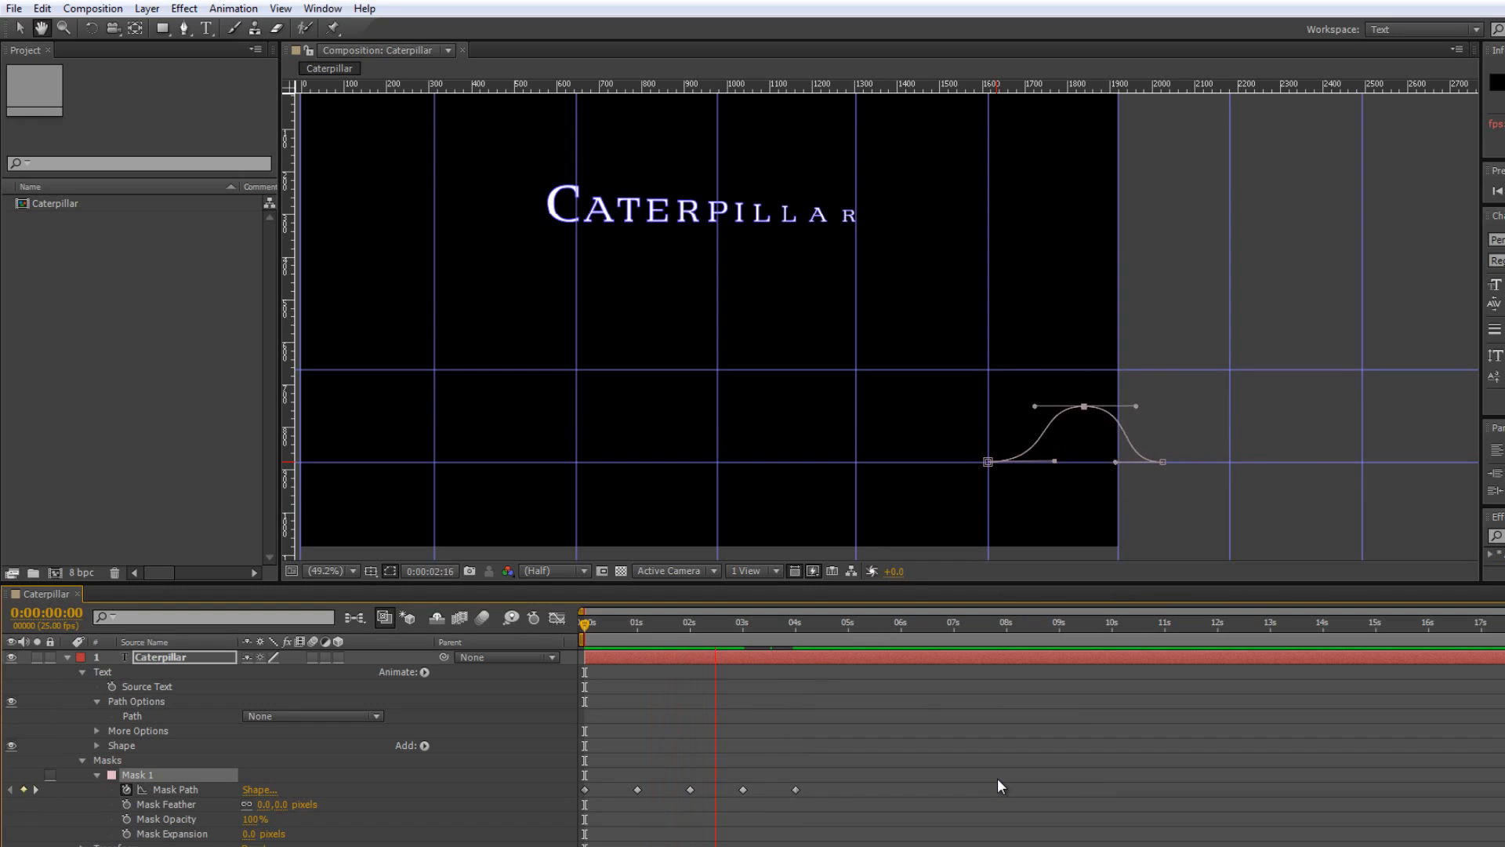
Set Path Options > Path to Mask 1 and scrub the timeline to preview the text on it.
left_click_drag(583, 622, 785, 622)
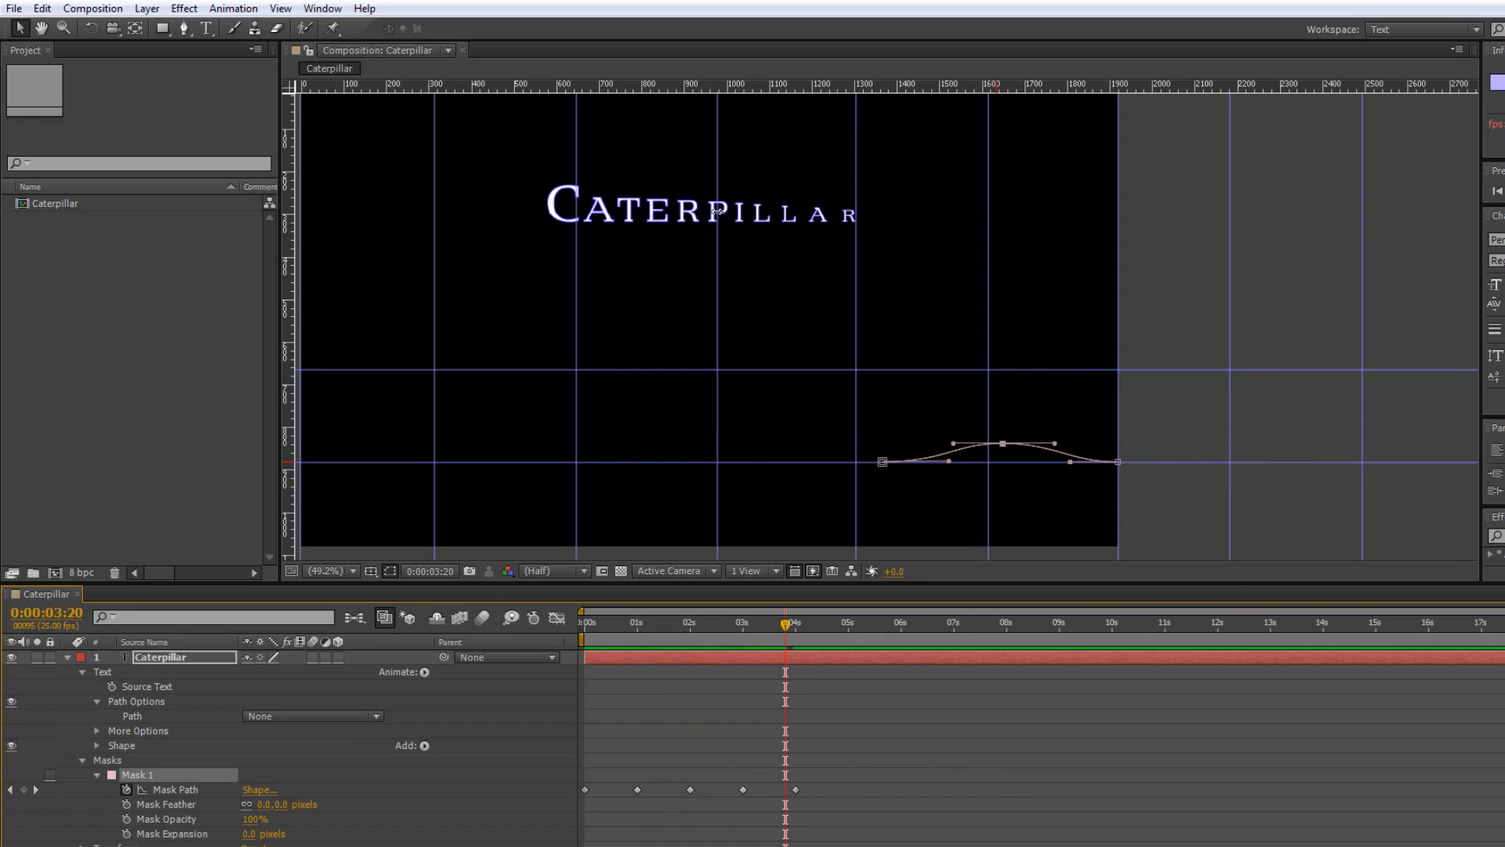
left_click(312, 717)
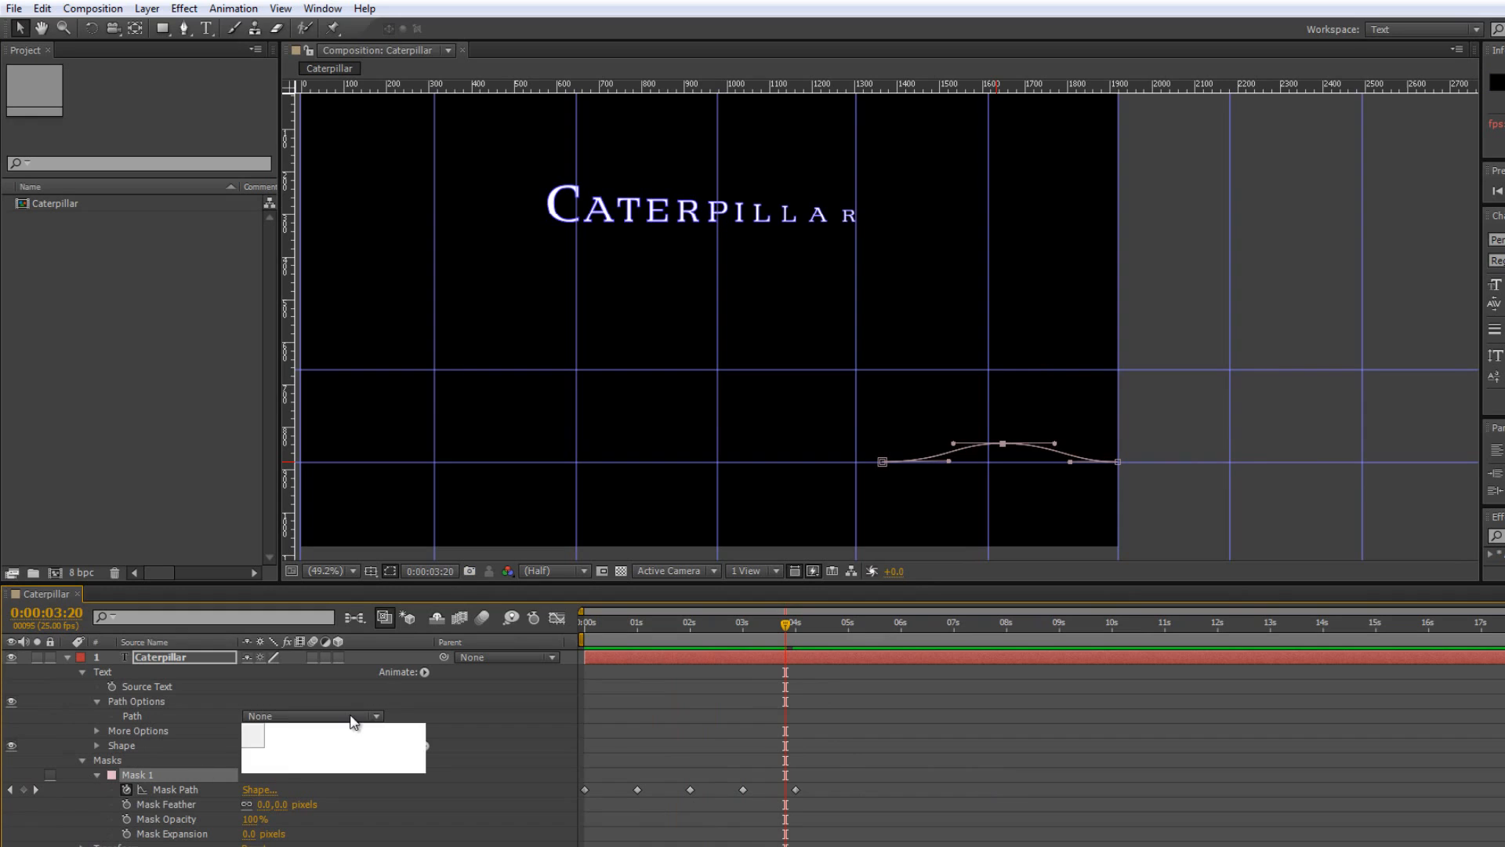
left_click(310, 715)
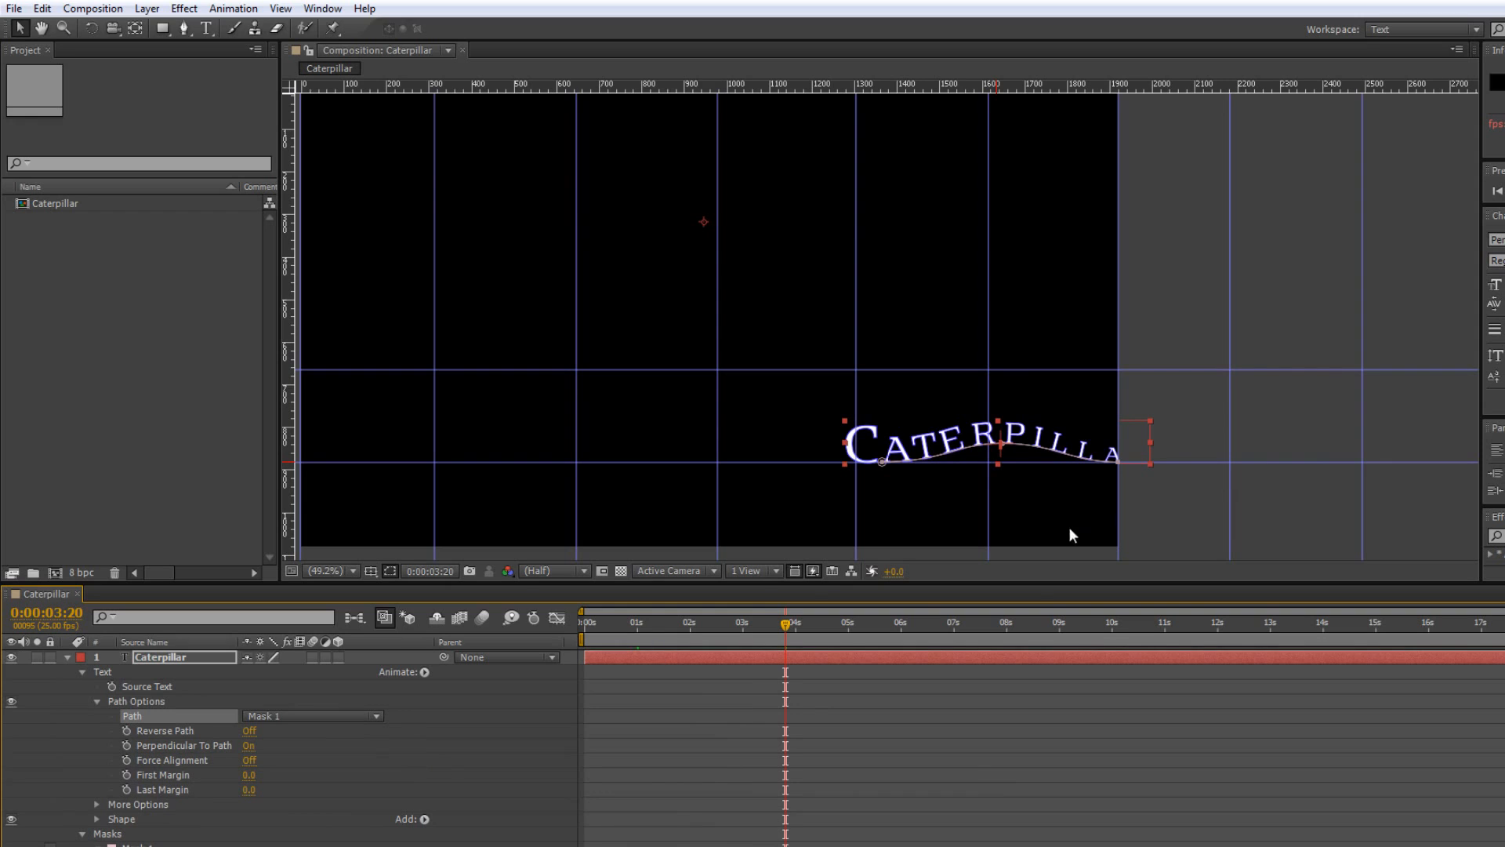
left_click(804, 623)
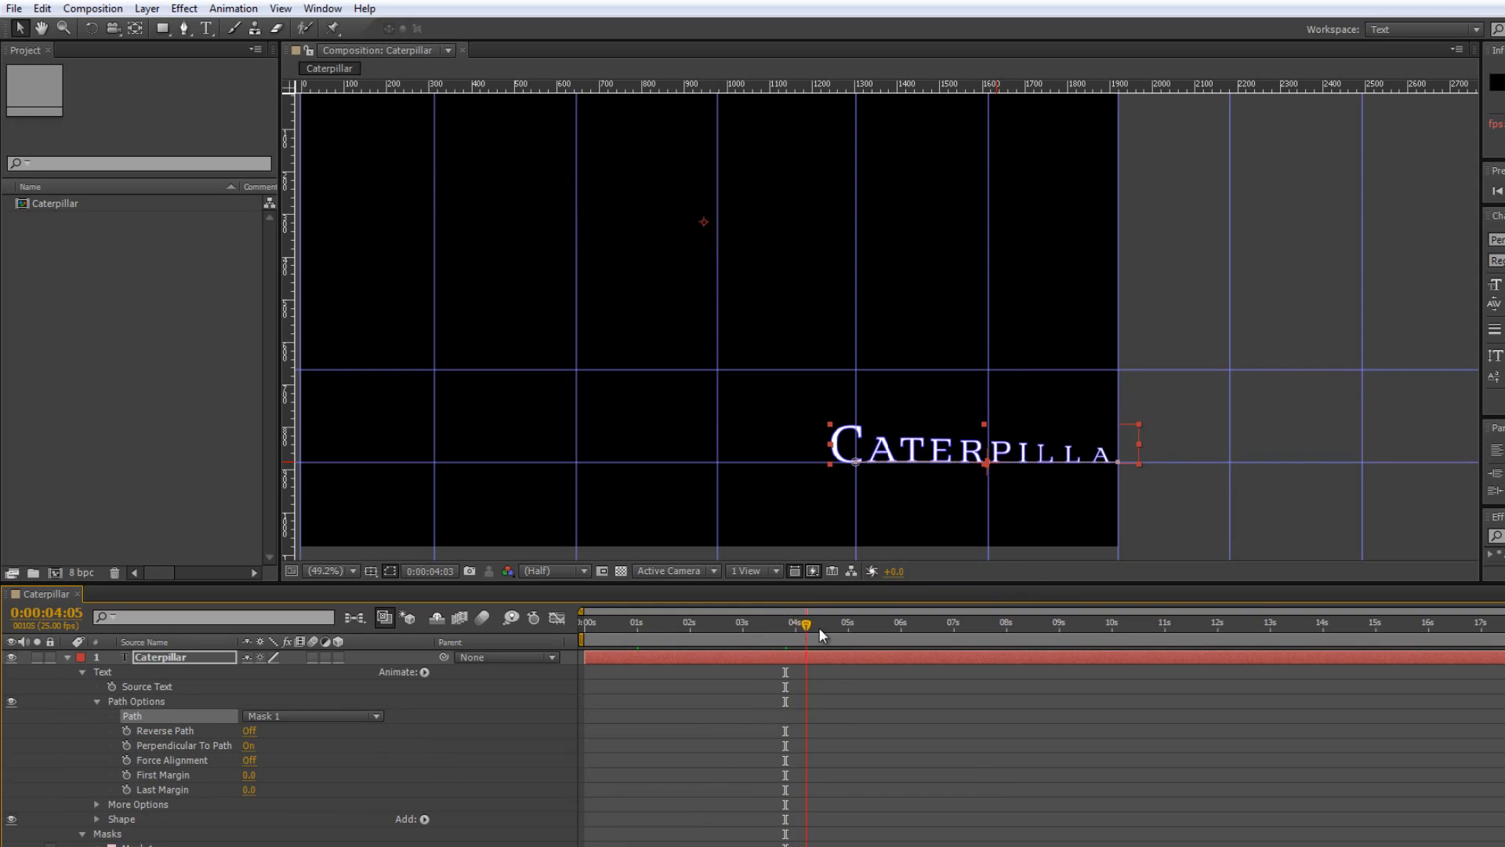
left_click_drag(820, 622, 791, 622)
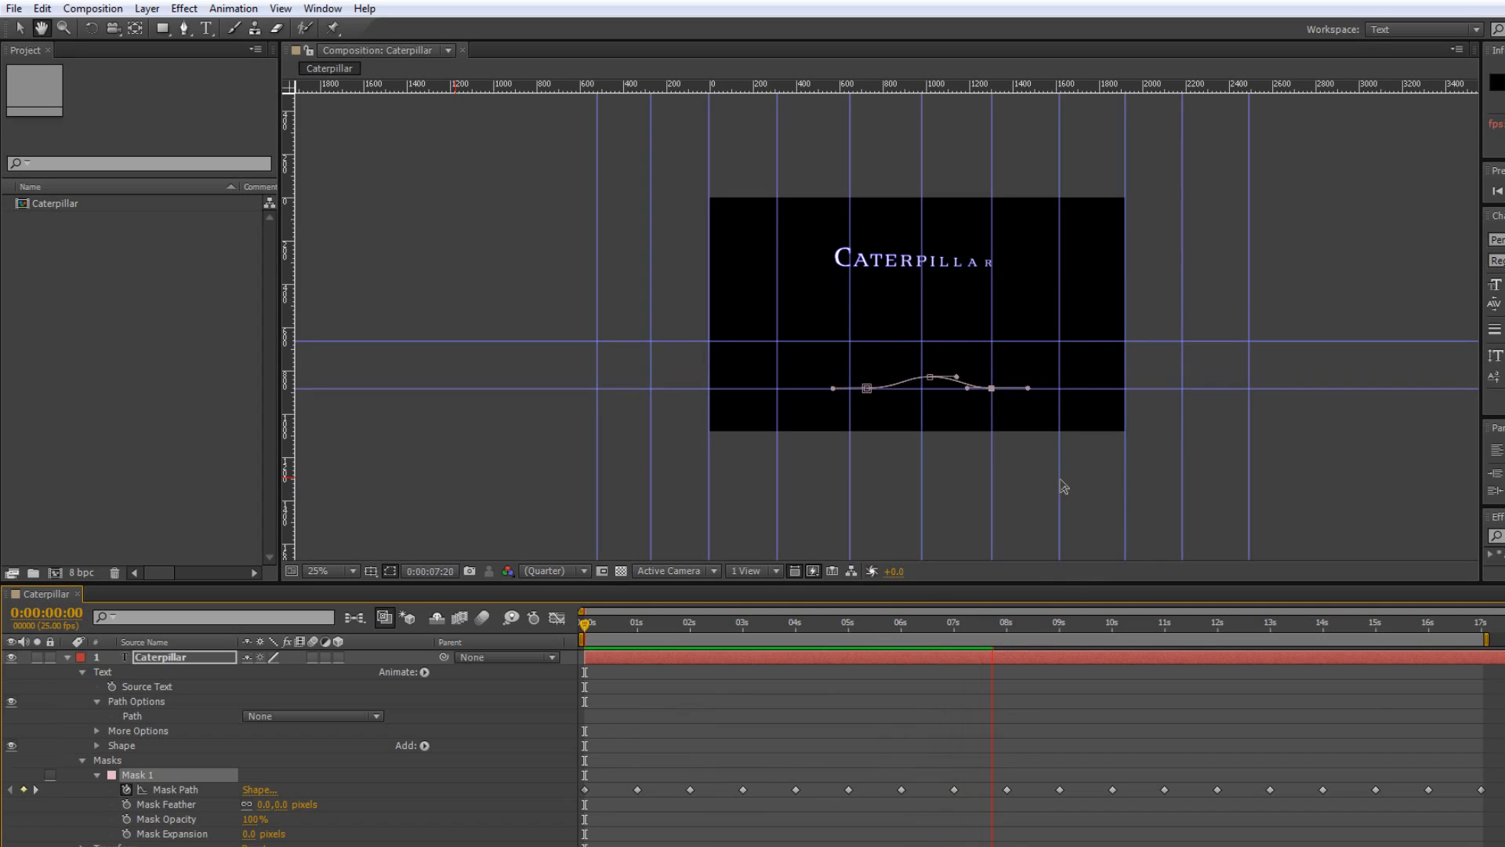
Attach the Caterpillar text to Mask 1 and preview the letters crawling along the wave.
left_click(1061, 622)
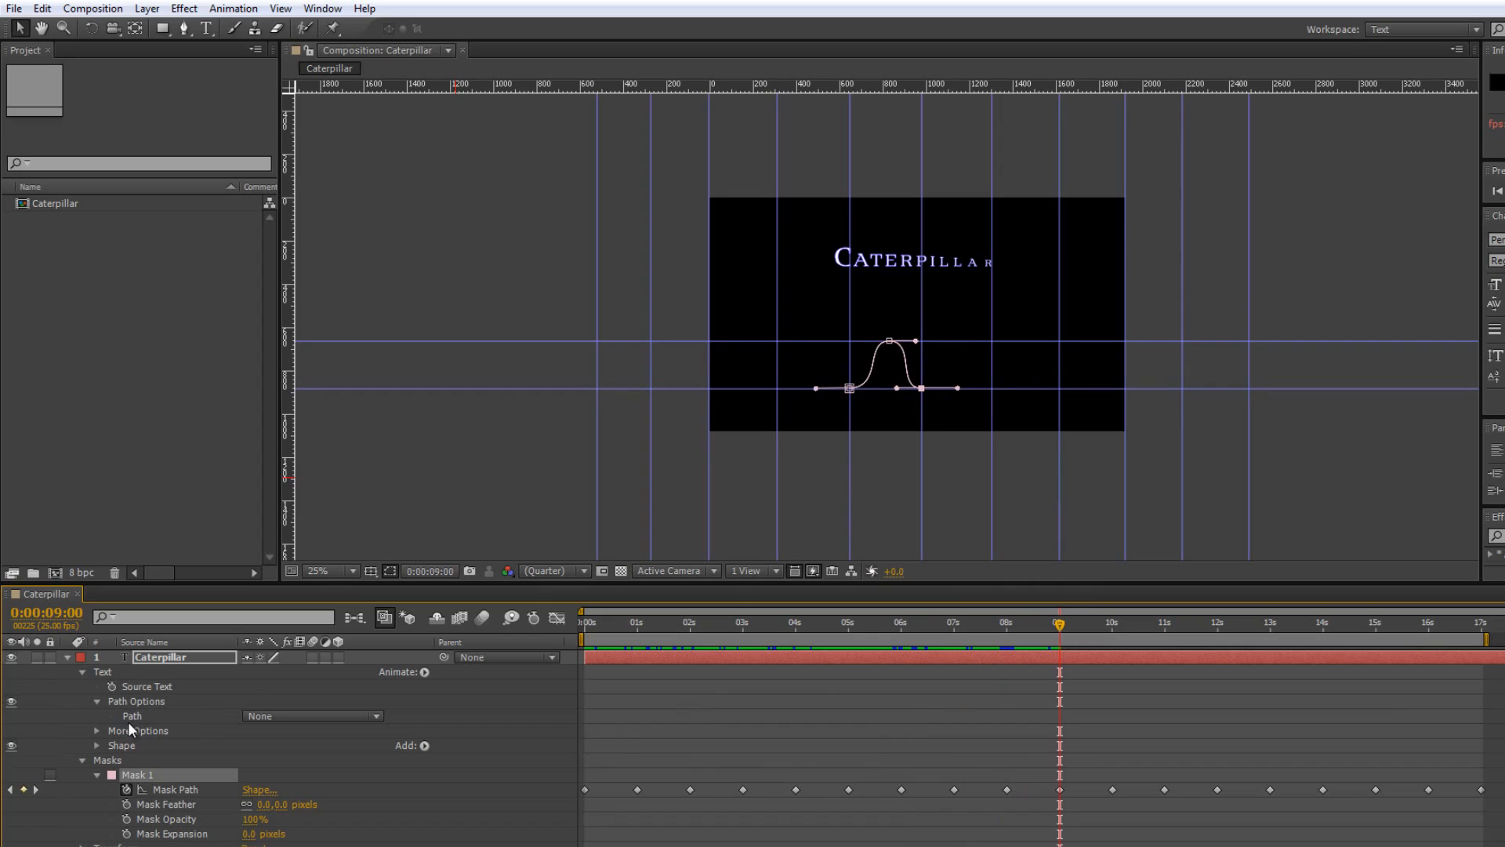
left_click(309, 715)
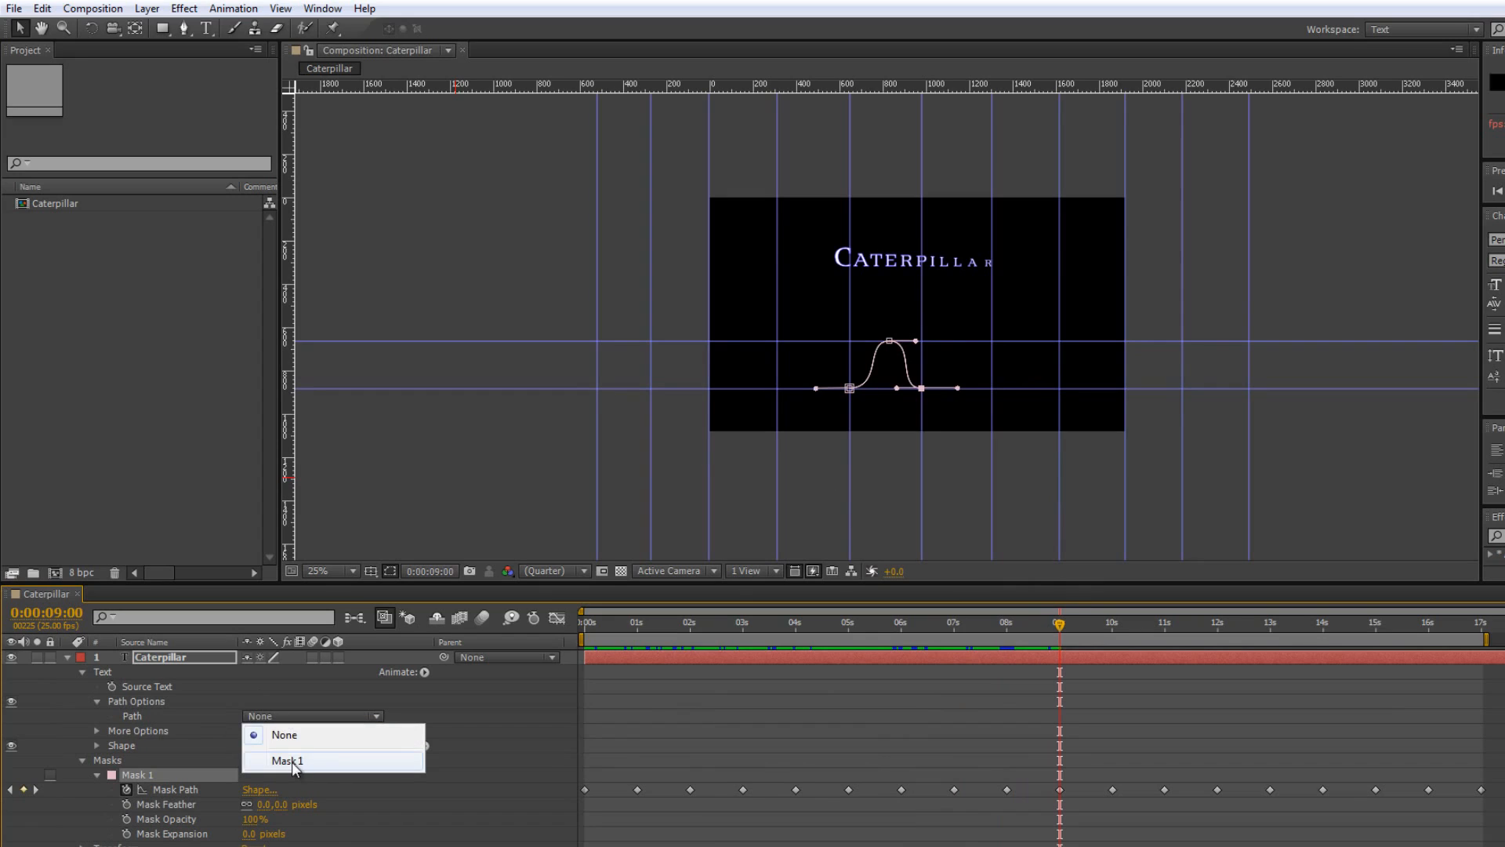
left_click(285, 761)
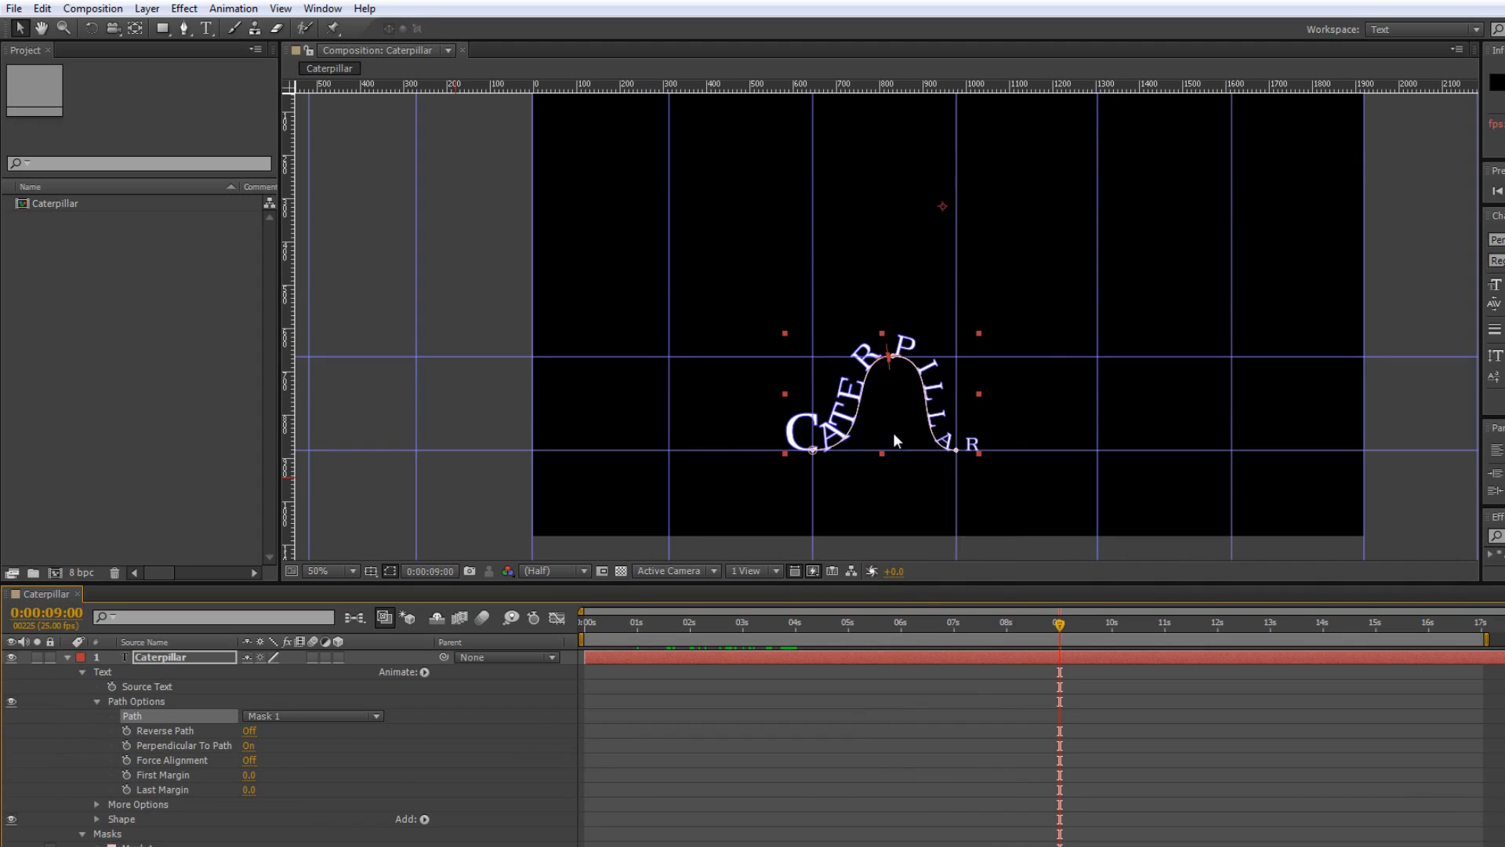
mouse_move(1071, 332)
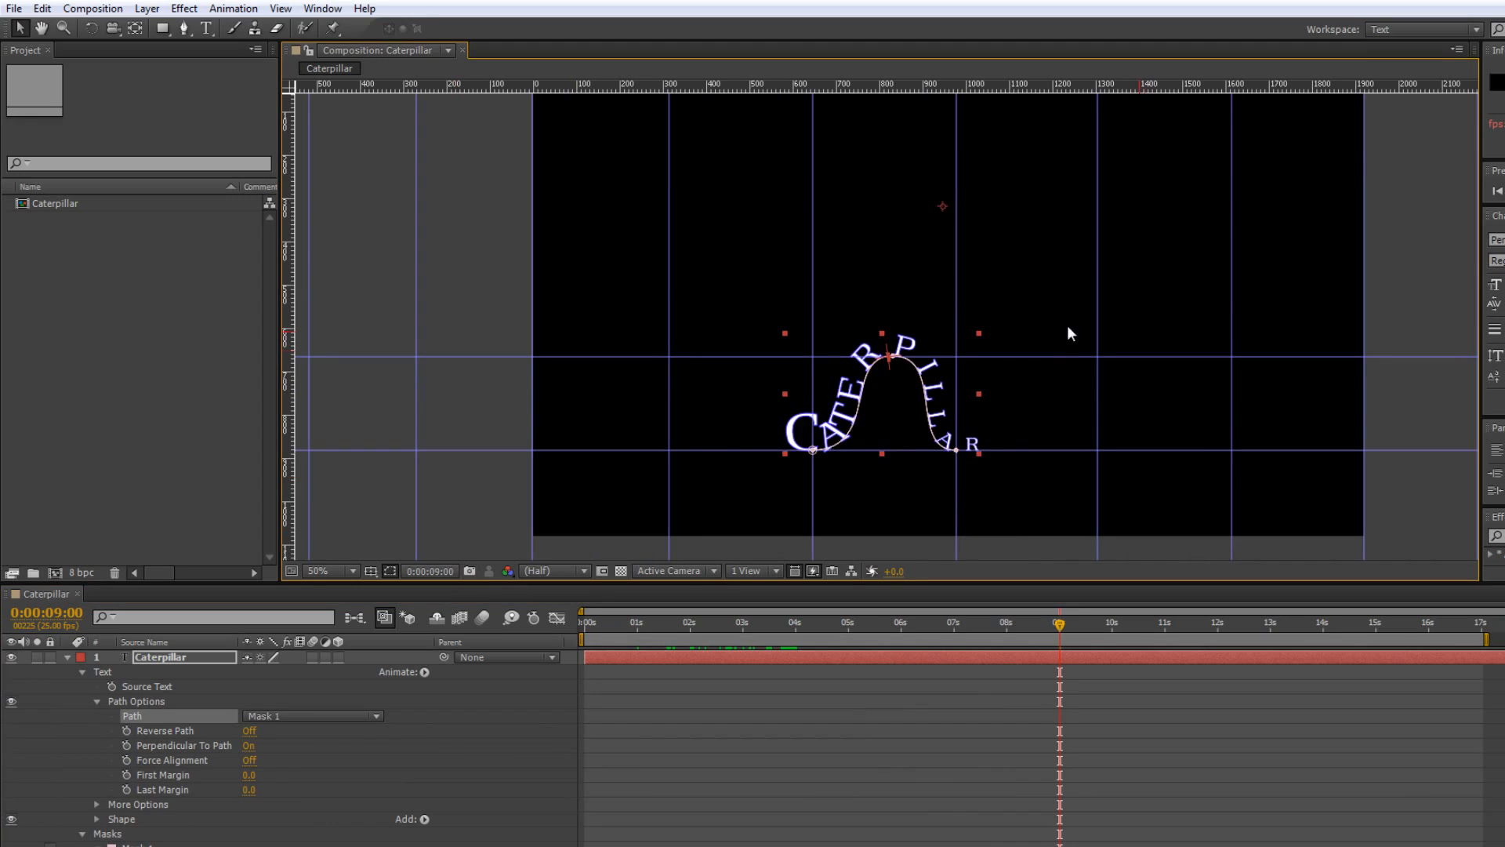
left_click(370, 571)
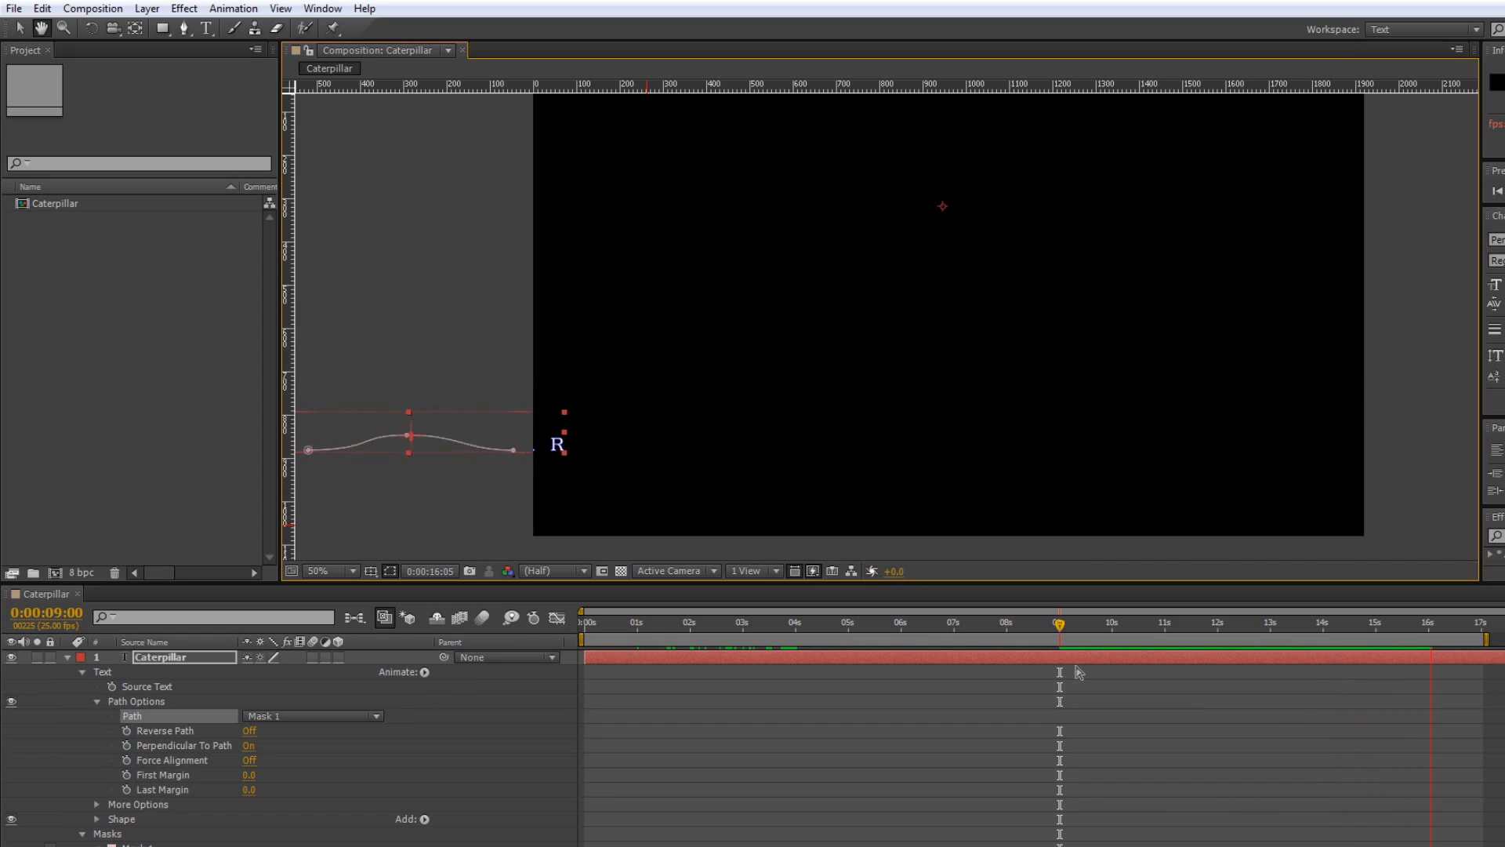
left_click_drag(1059, 622, 588, 623)
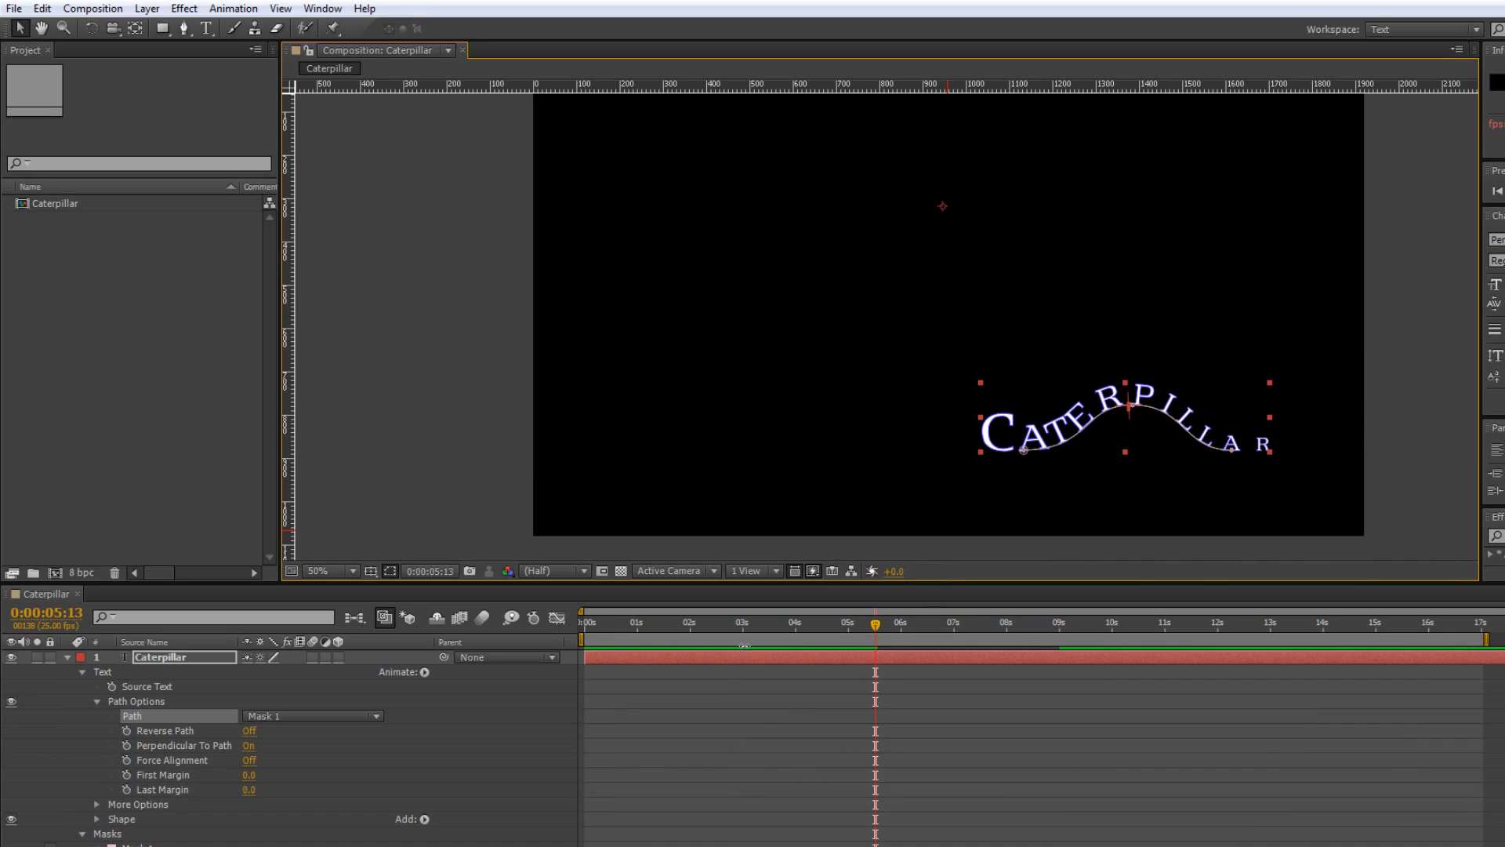
mouse_move(187, 788)
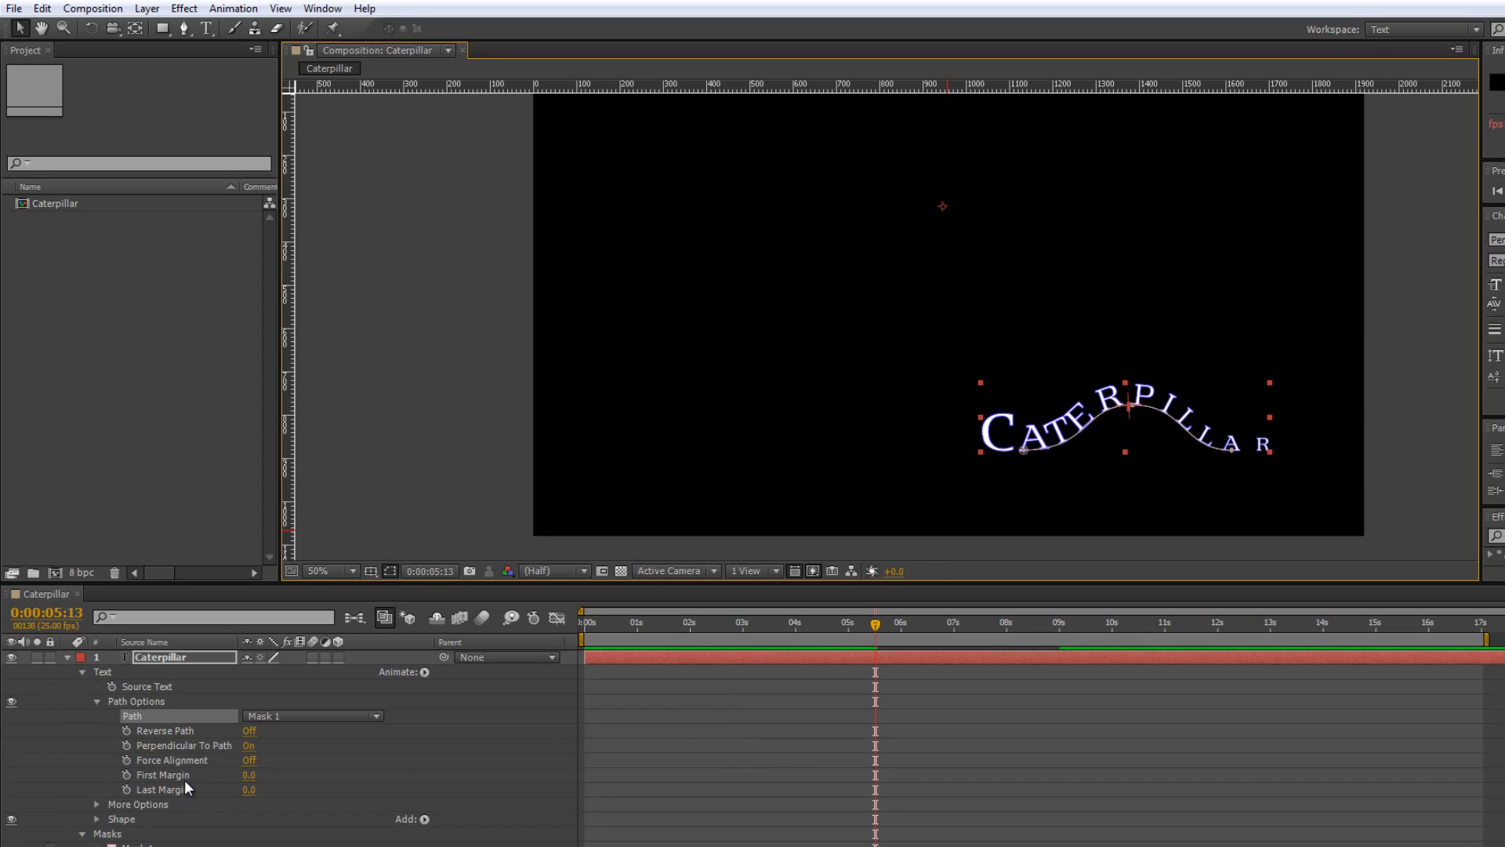
Add a text animator for Tracking, rename it 'Tracking' and expand Range Selector 1 with End 27%.
double_click(165, 657)
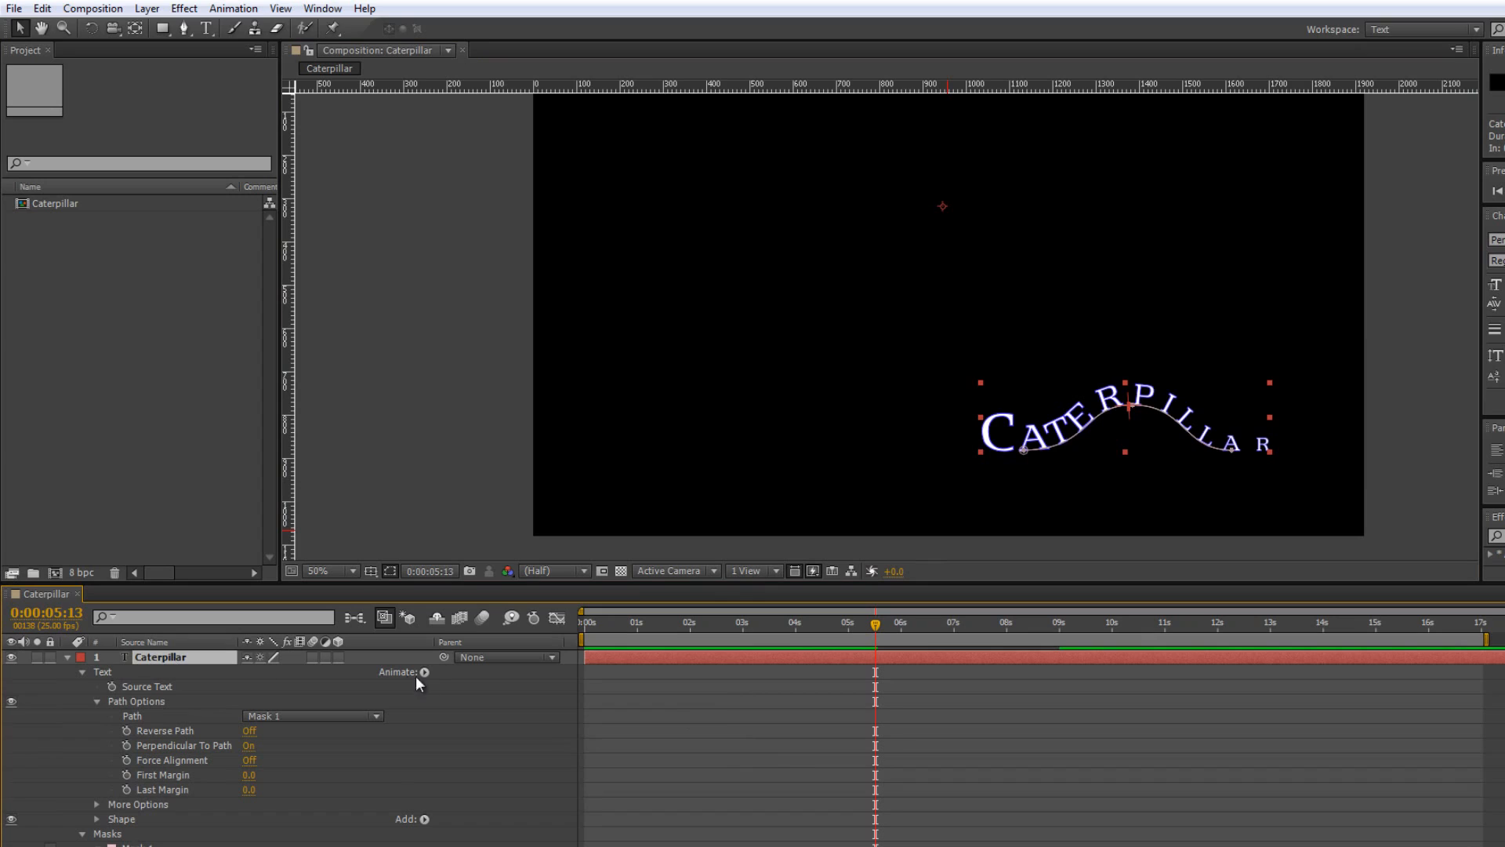
left_click(424, 673)
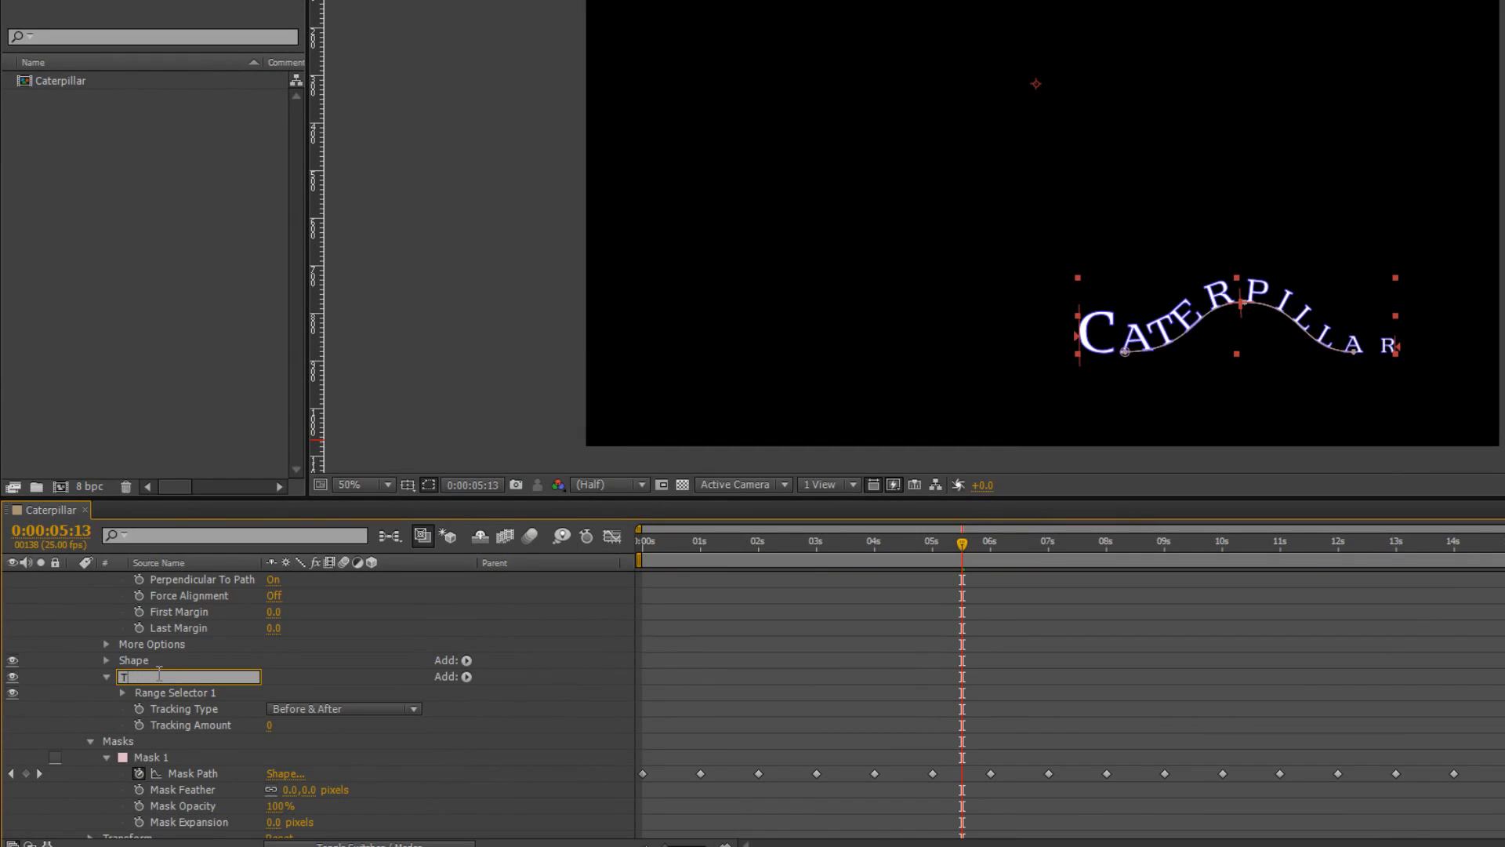
type("Tracking")
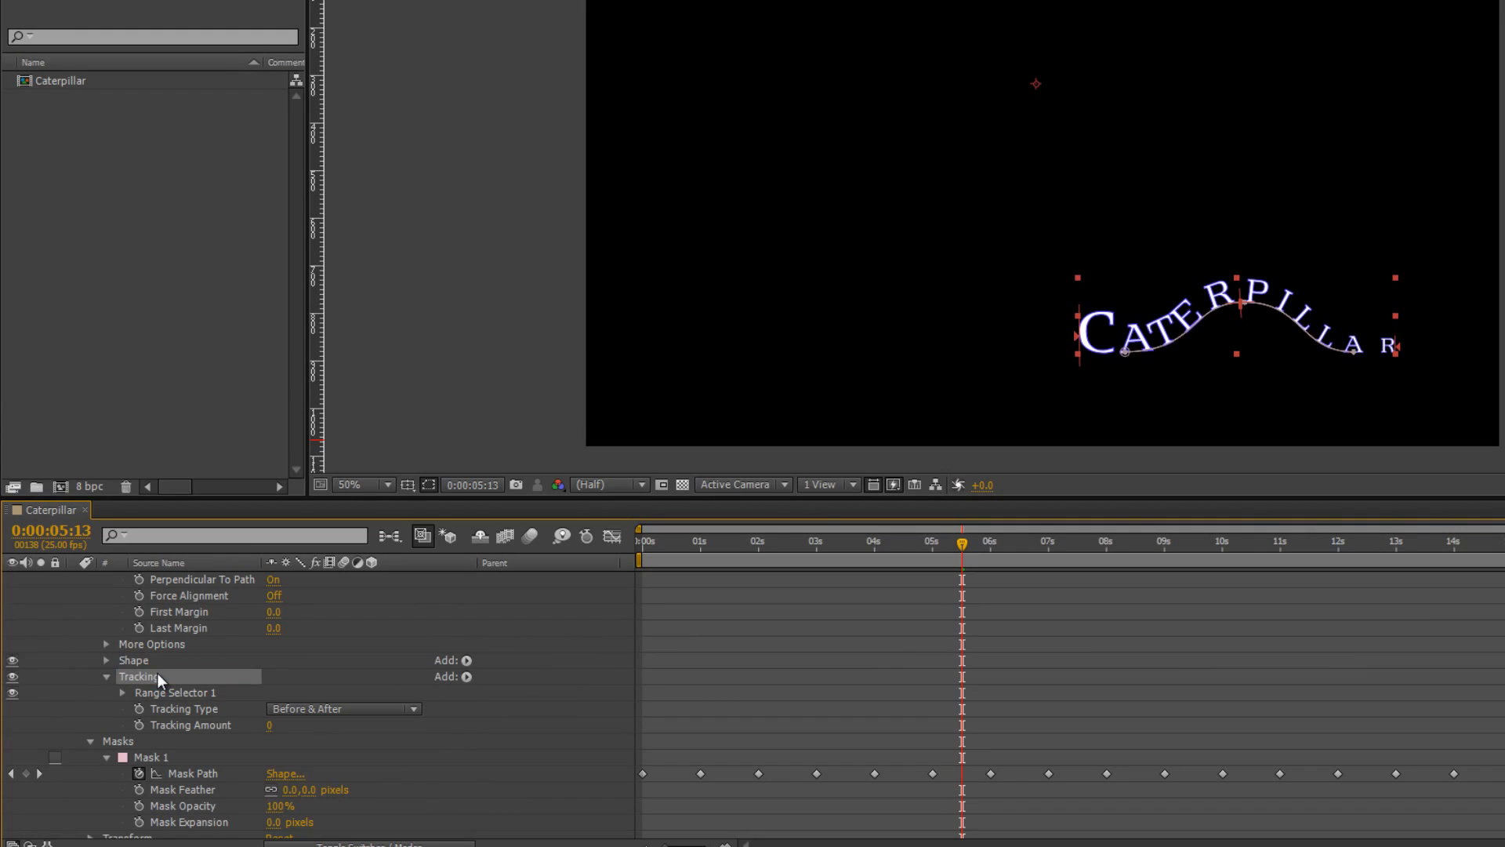
mouse_move(251, 729)
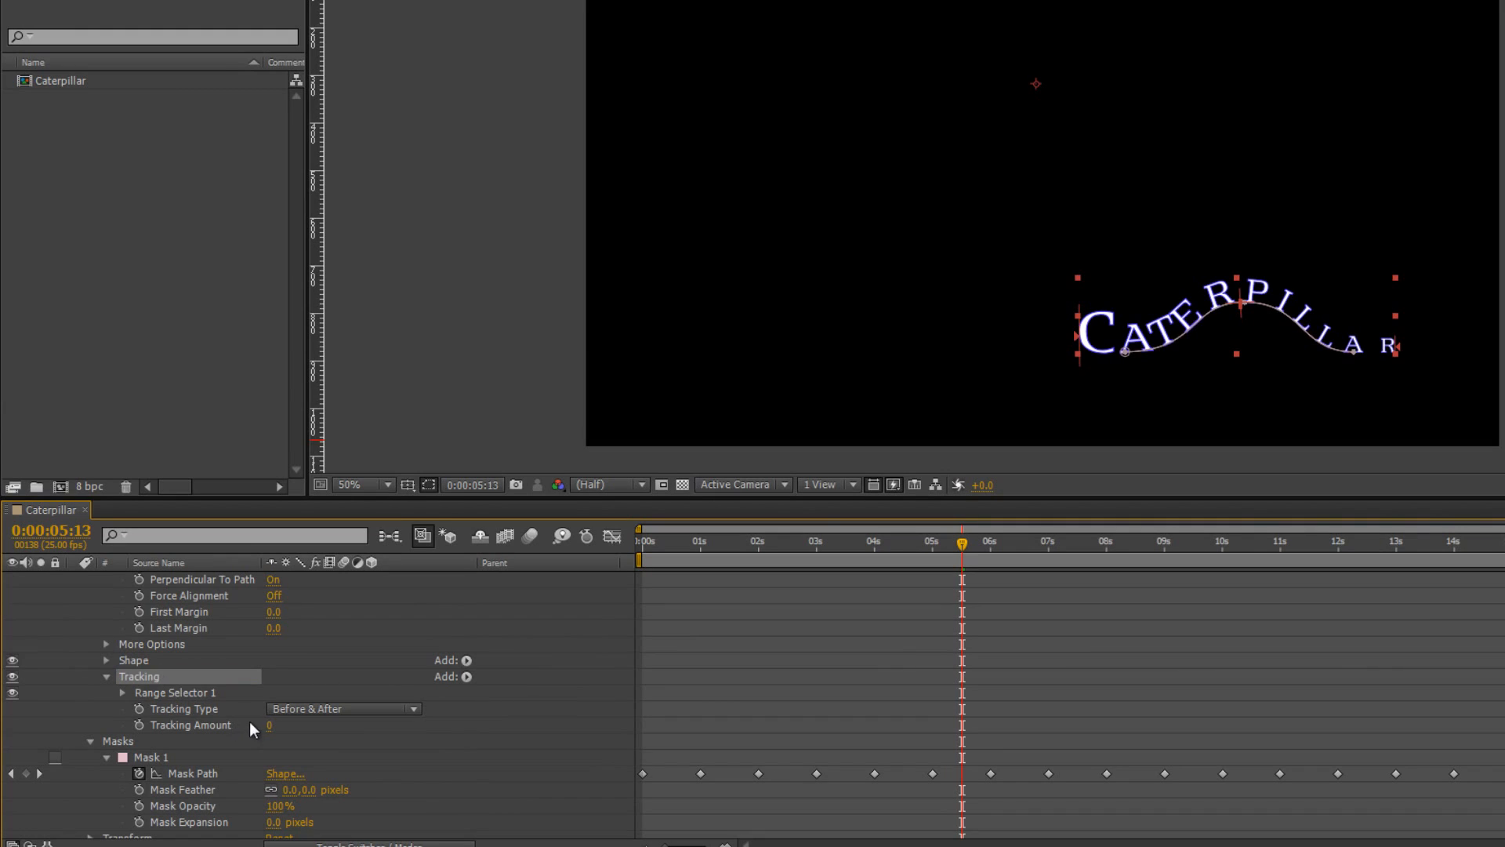
left_click_drag(268, 724, 308, 724)
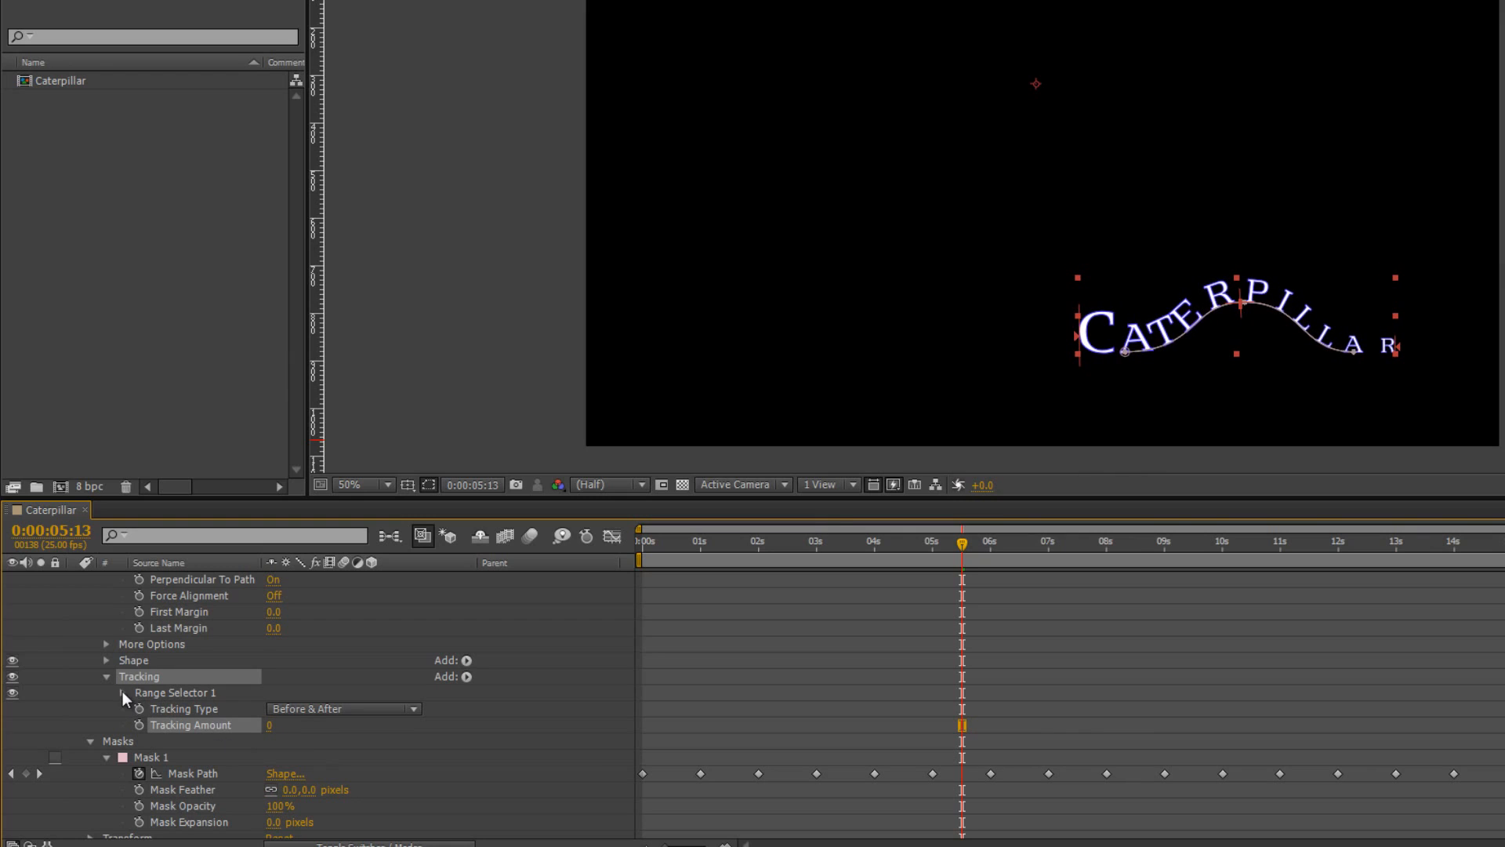
left_click(123, 691)
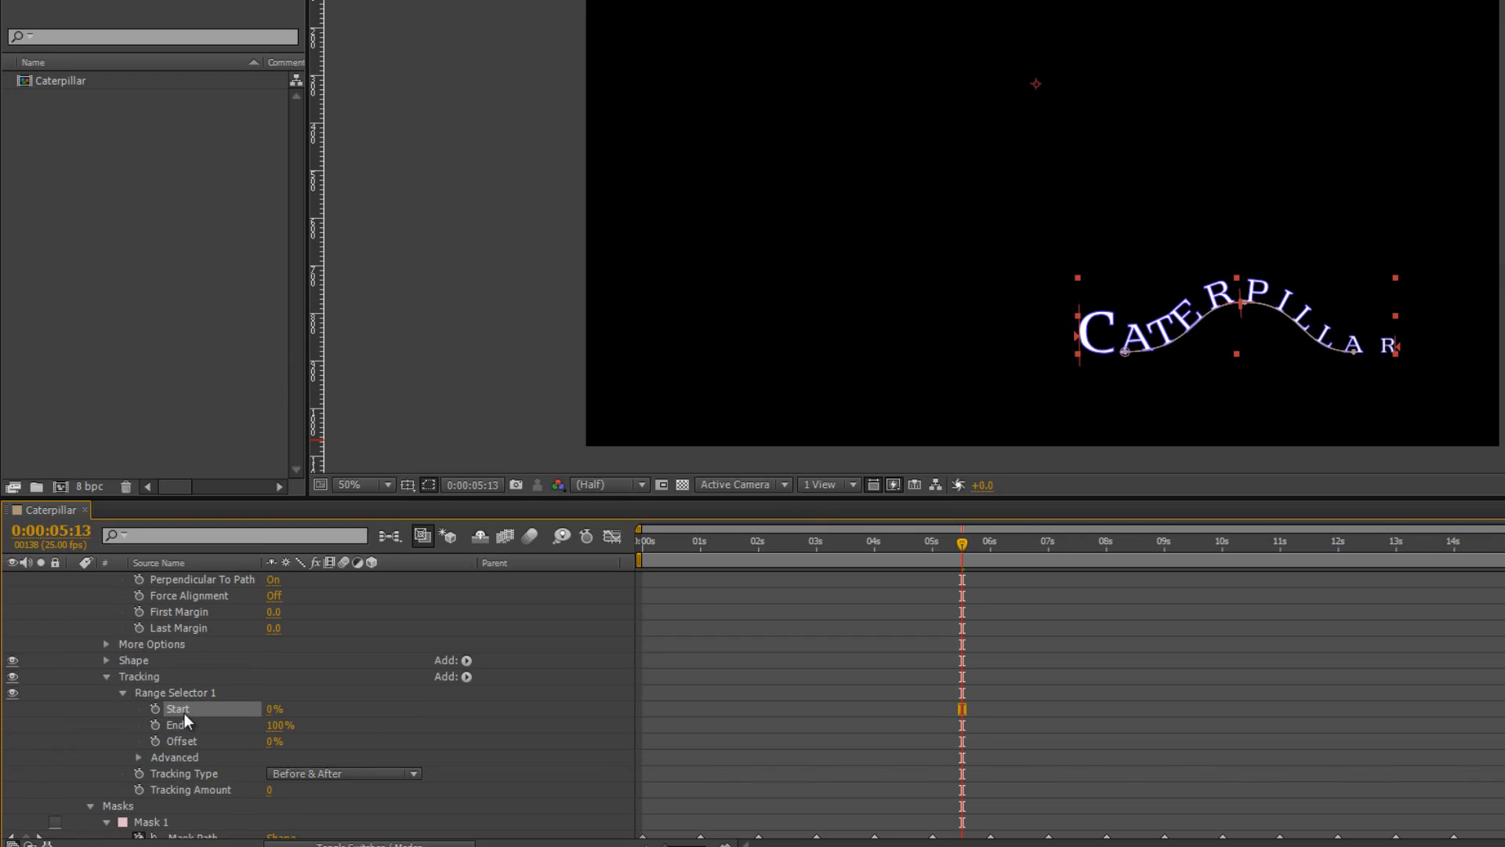
mouse_move(1412, 359)
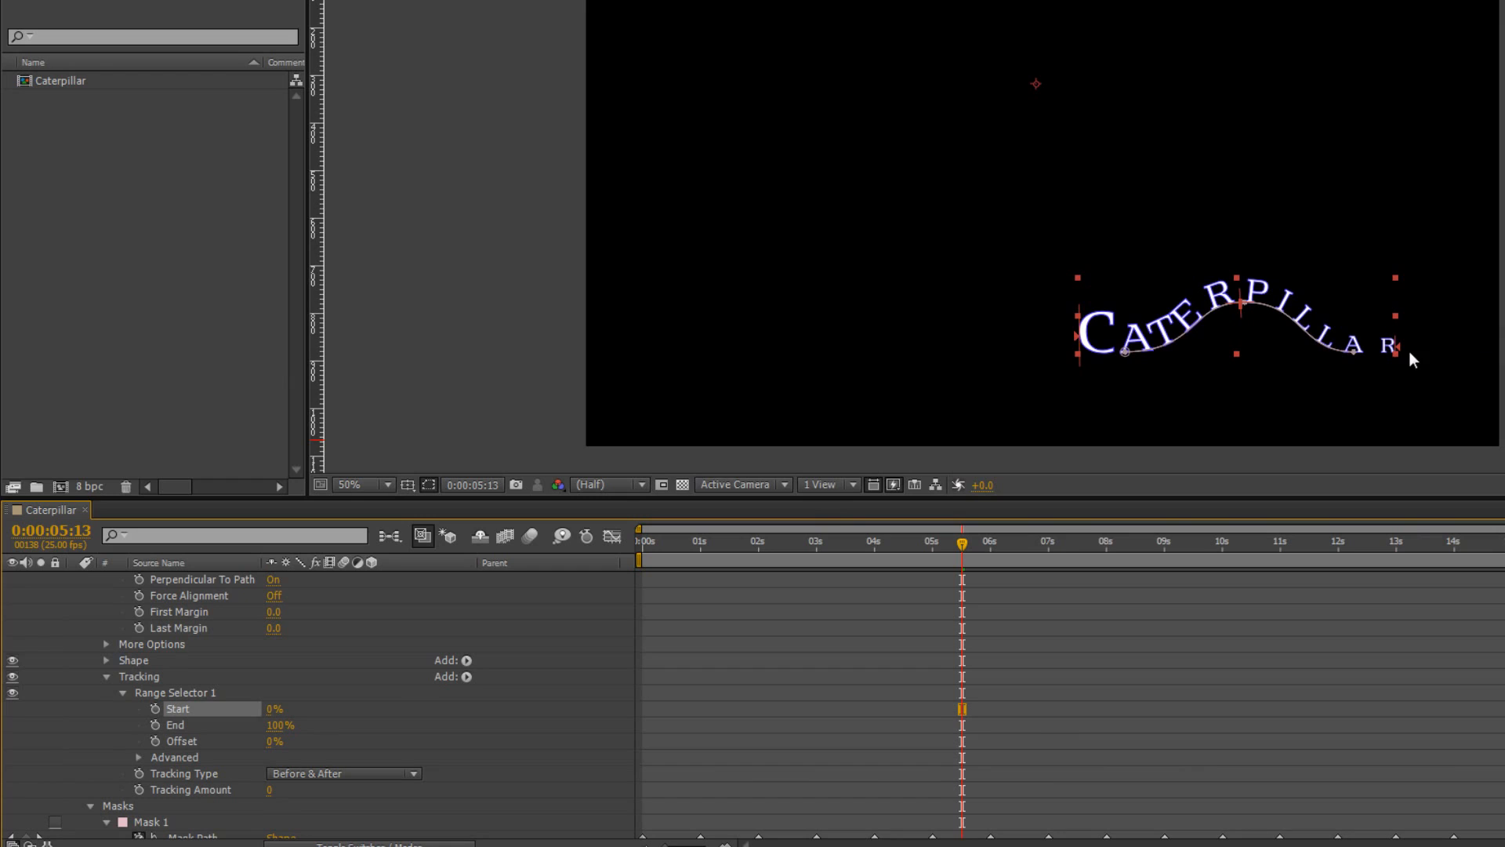
mouse_move(1405, 339)
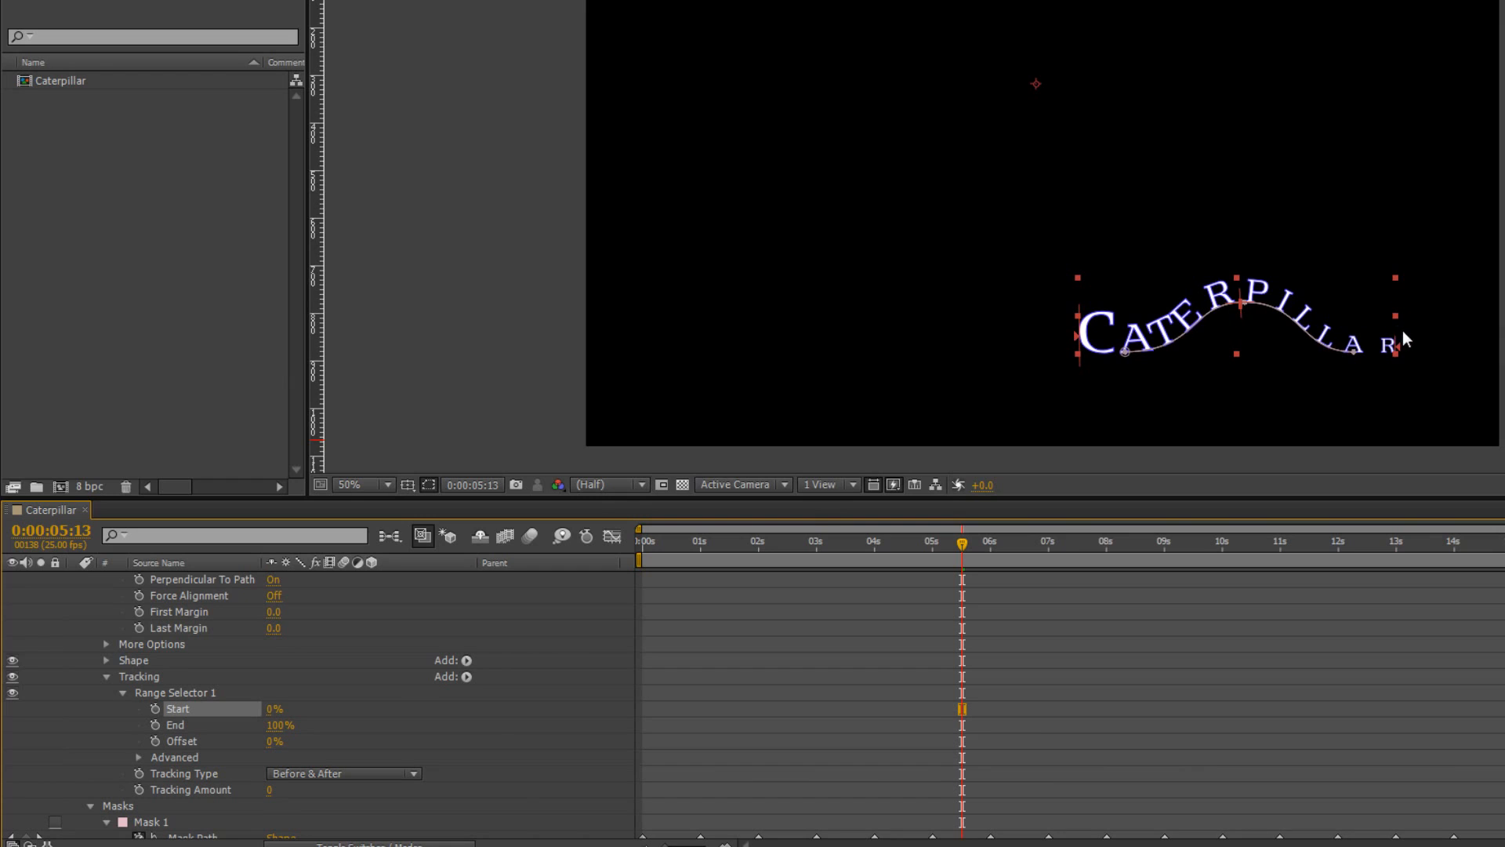
mouse_move(1406, 349)
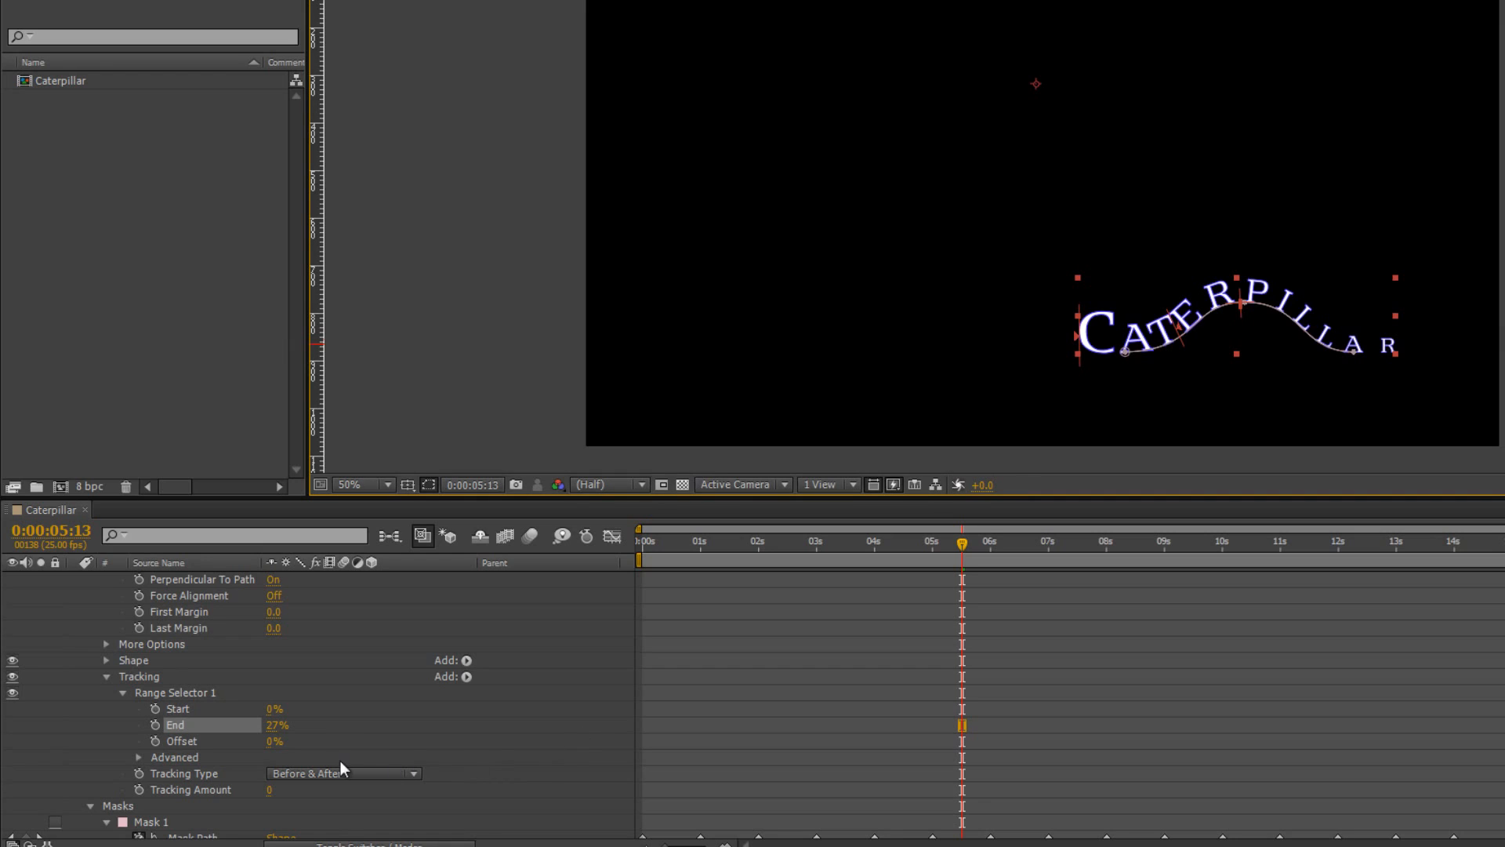
mouse_move(276, 810)
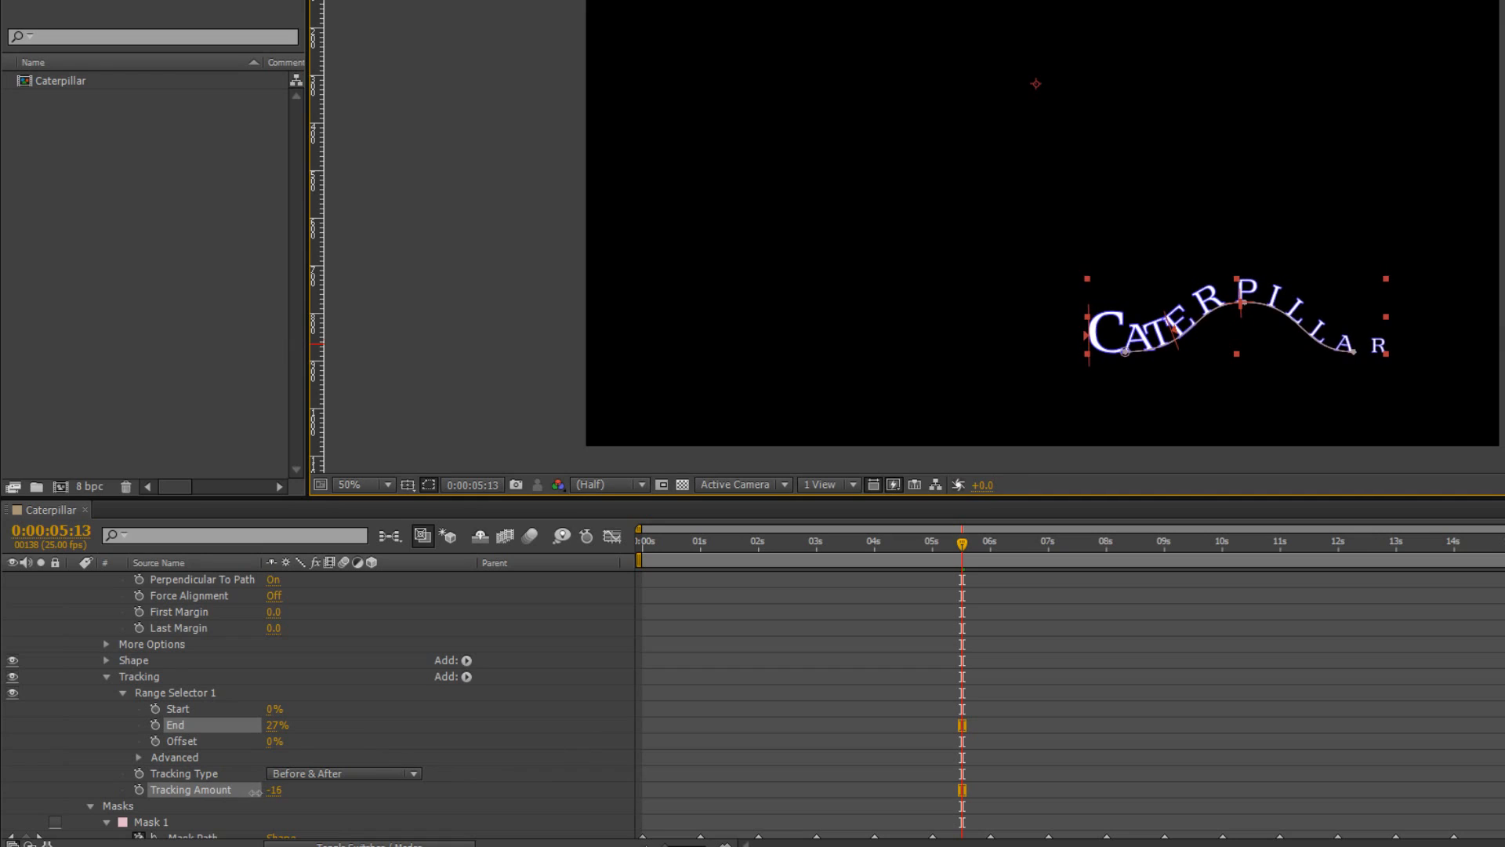
Set Tracking Amount to -24 and slide the Offset so the bunched range sits before the first letter.
left_click_drag(273, 788, 249, 789)
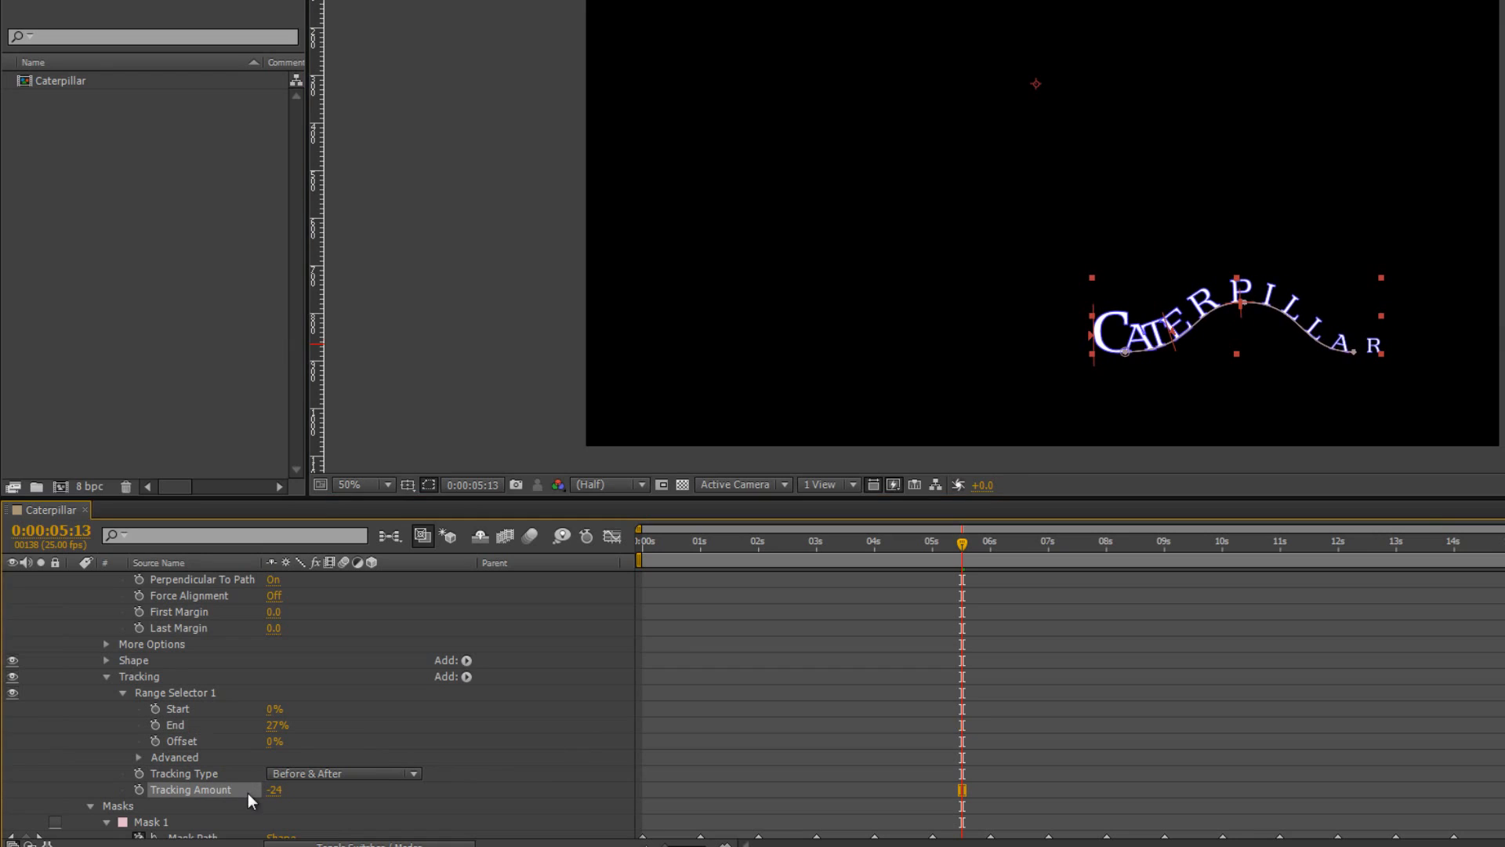
mouse_move(219, 777)
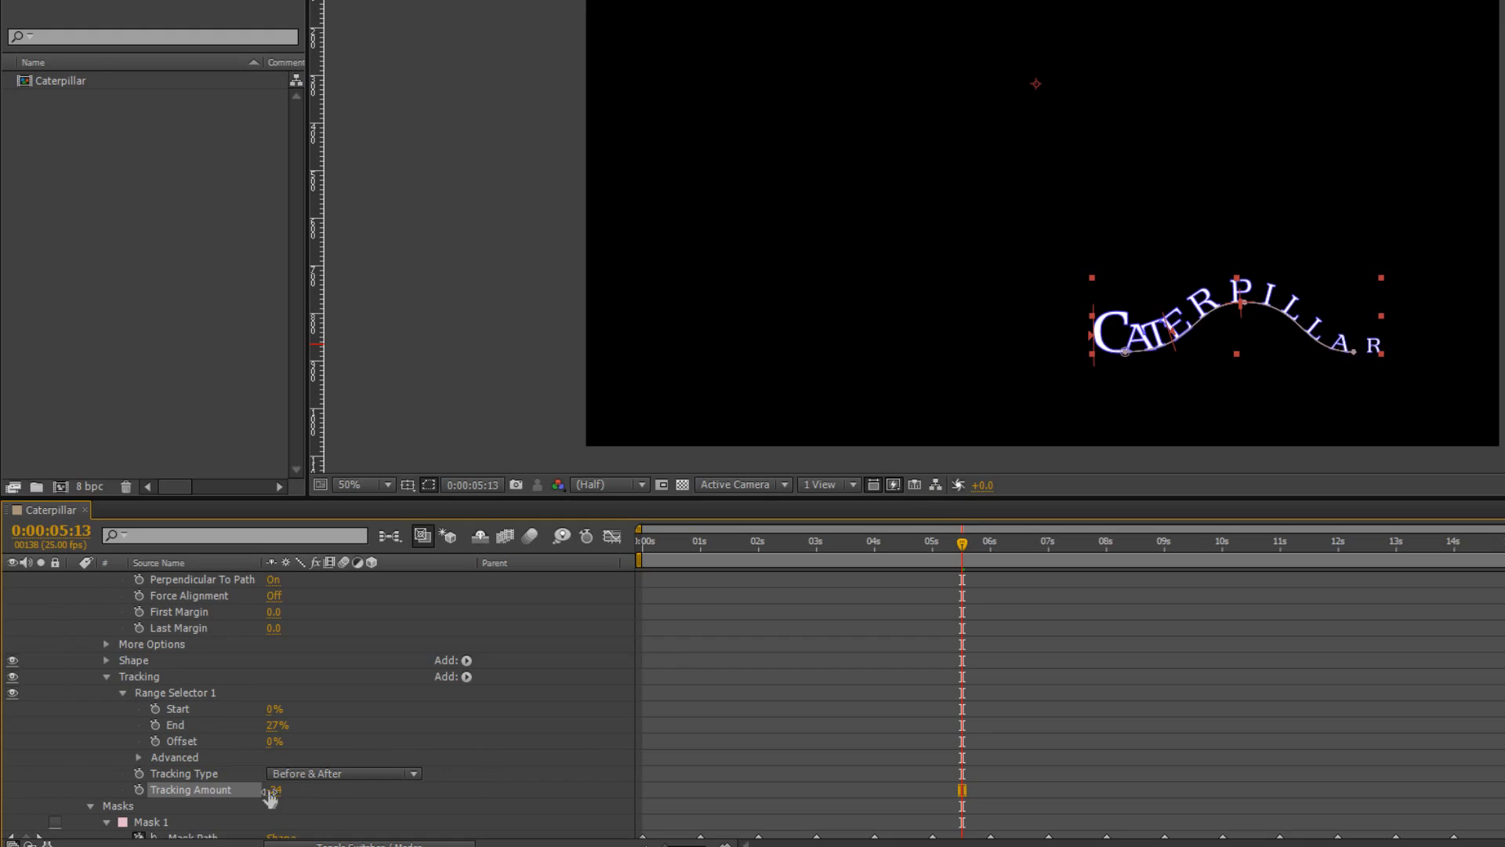
left_click_drag(273, 788, 268, 725)
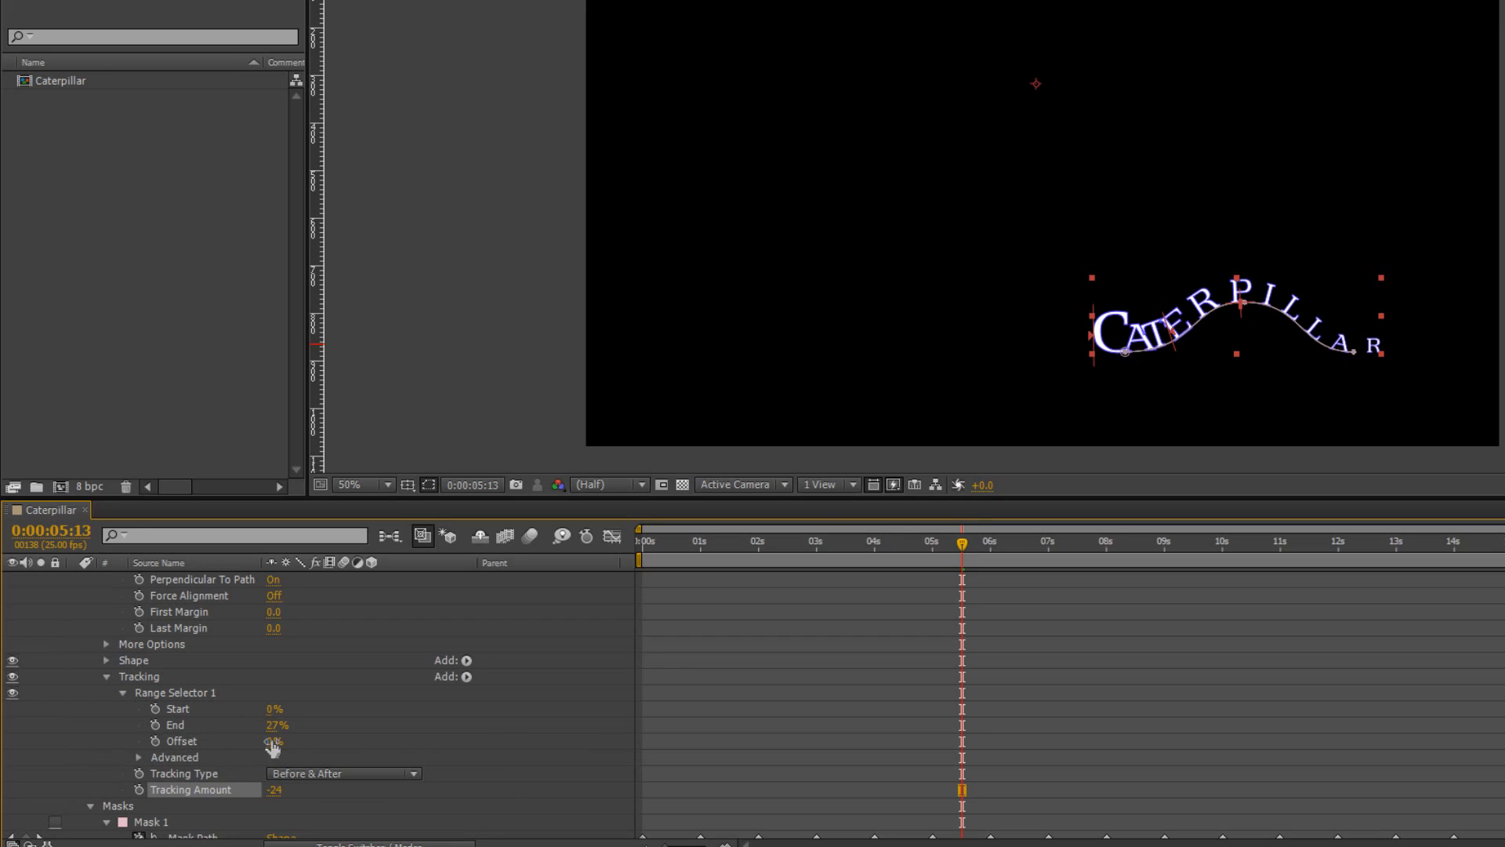
left_click_drag(275, 740, 307, 740)
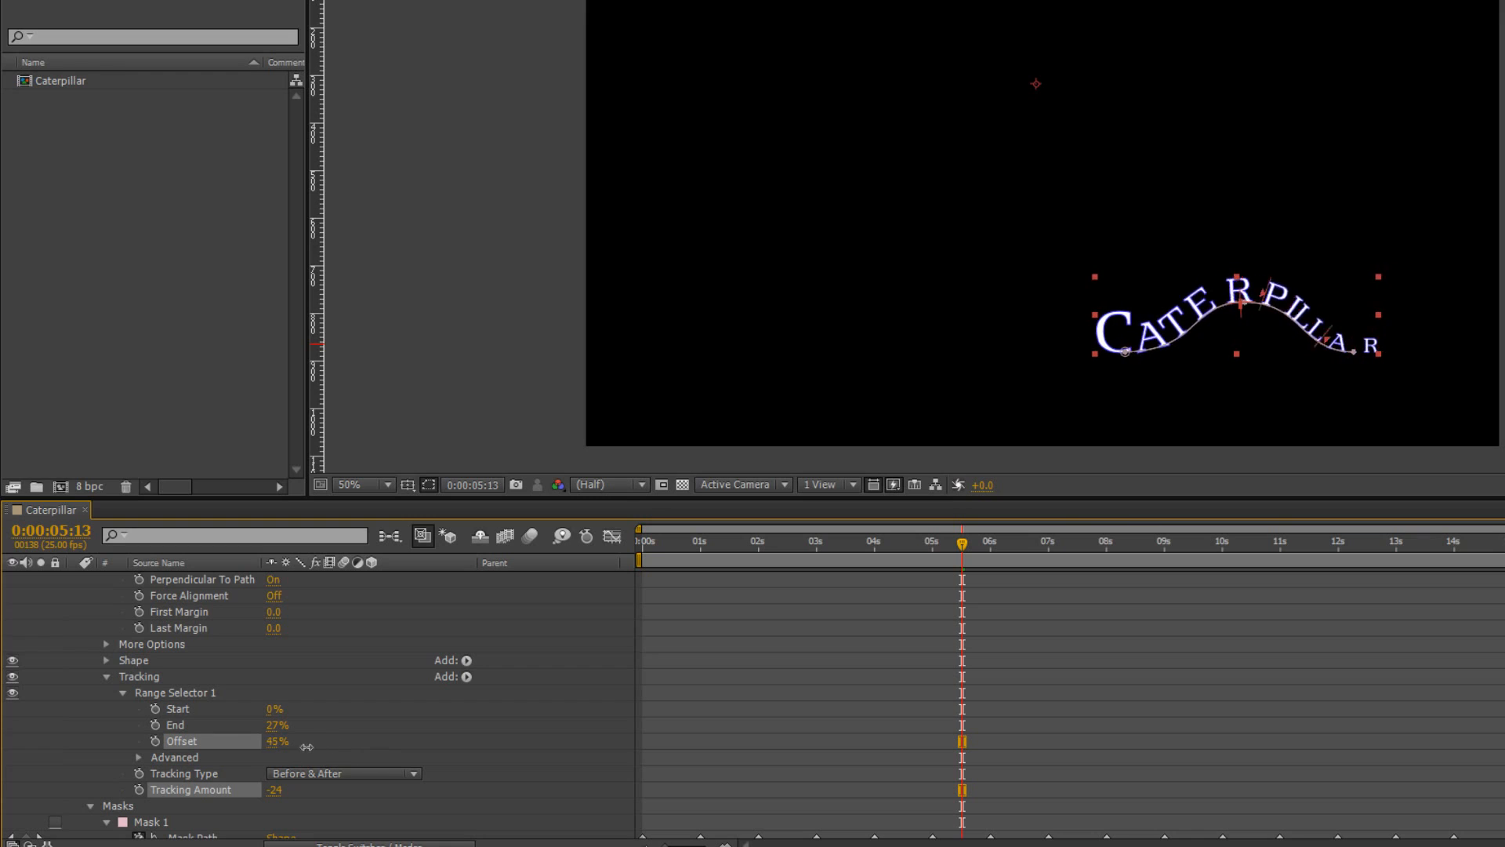
left_click_drag(277, 740, 259, 740)
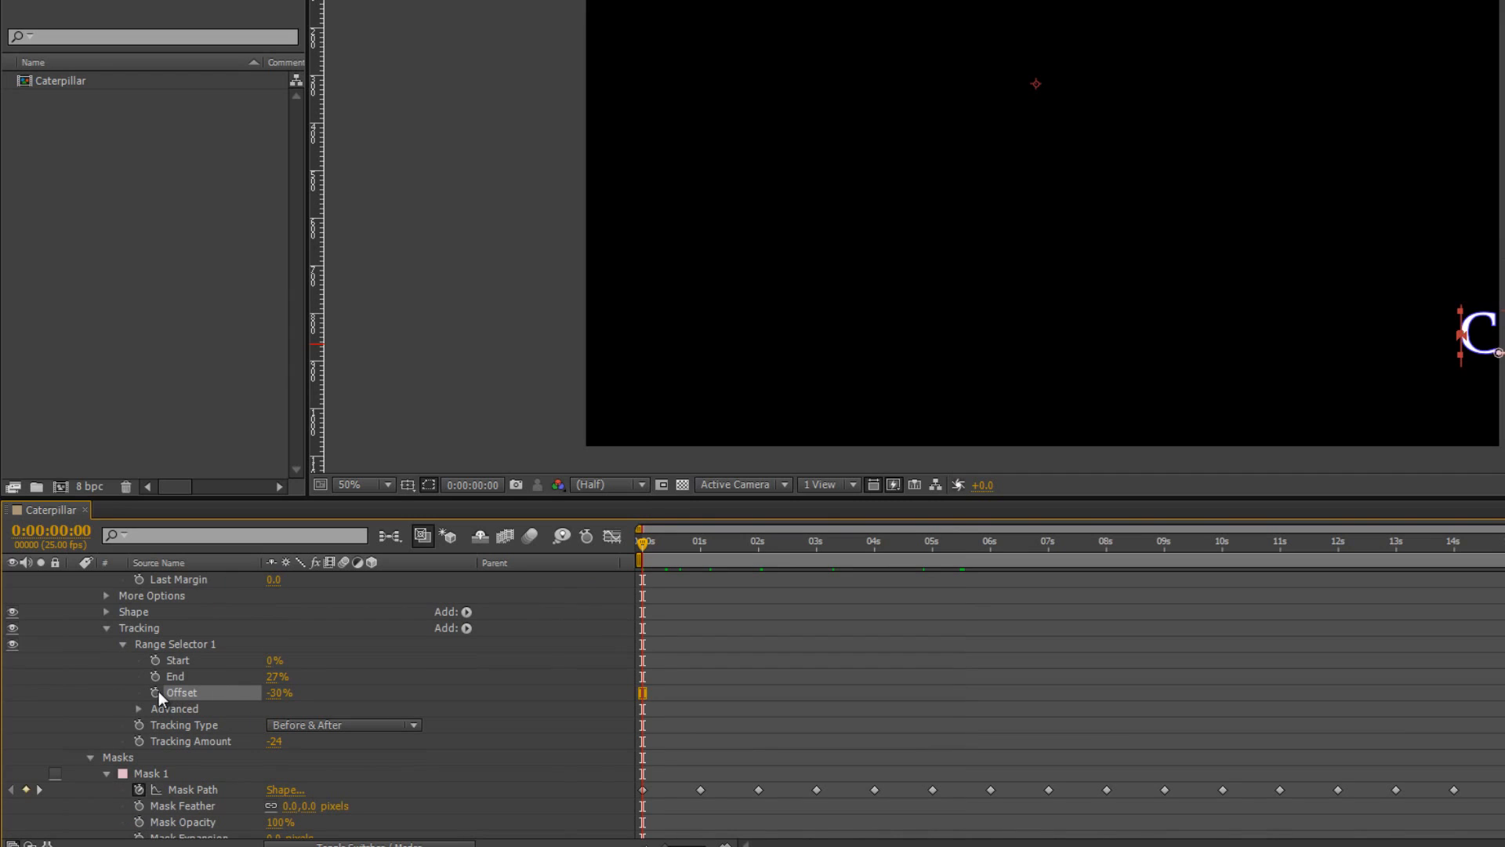
Keyframe Offset at -30% at 0s, 100% at 1s and again at 2s, then return to the start.
left_click(153, 692)
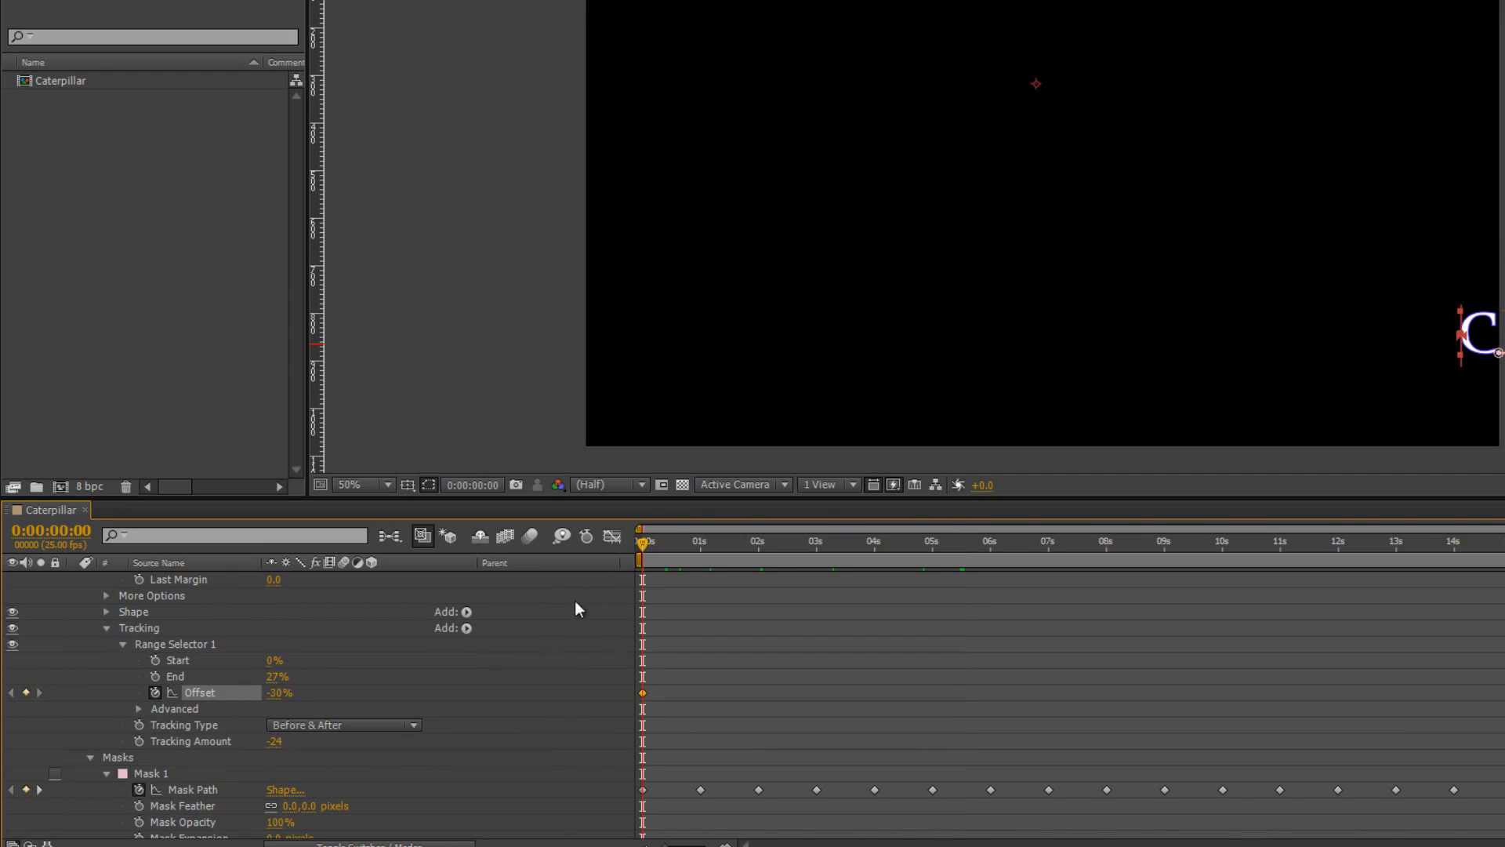
left_click(694, 541)
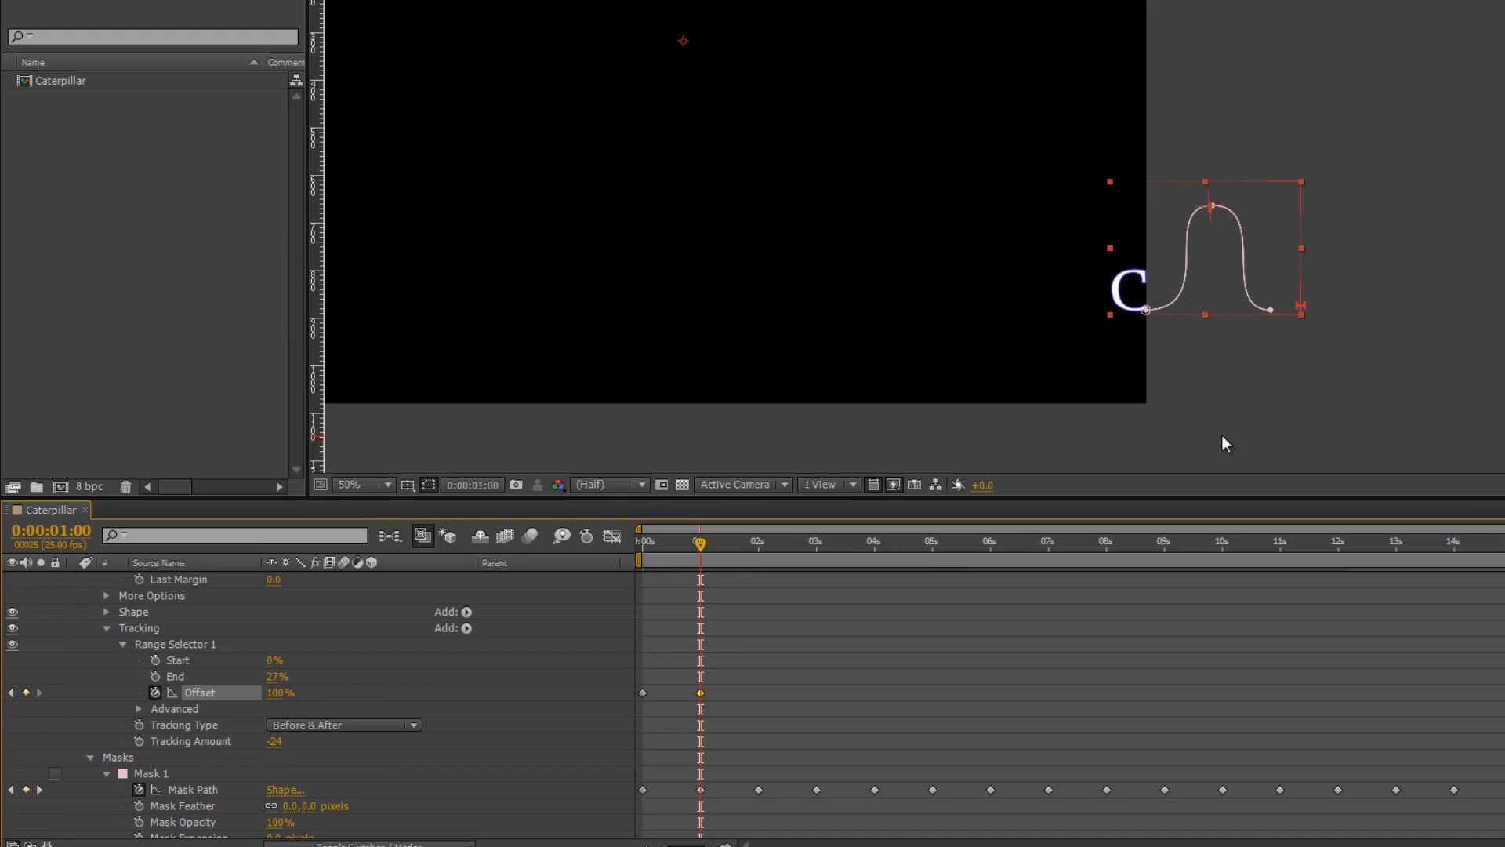
mouse_move(315, 713)
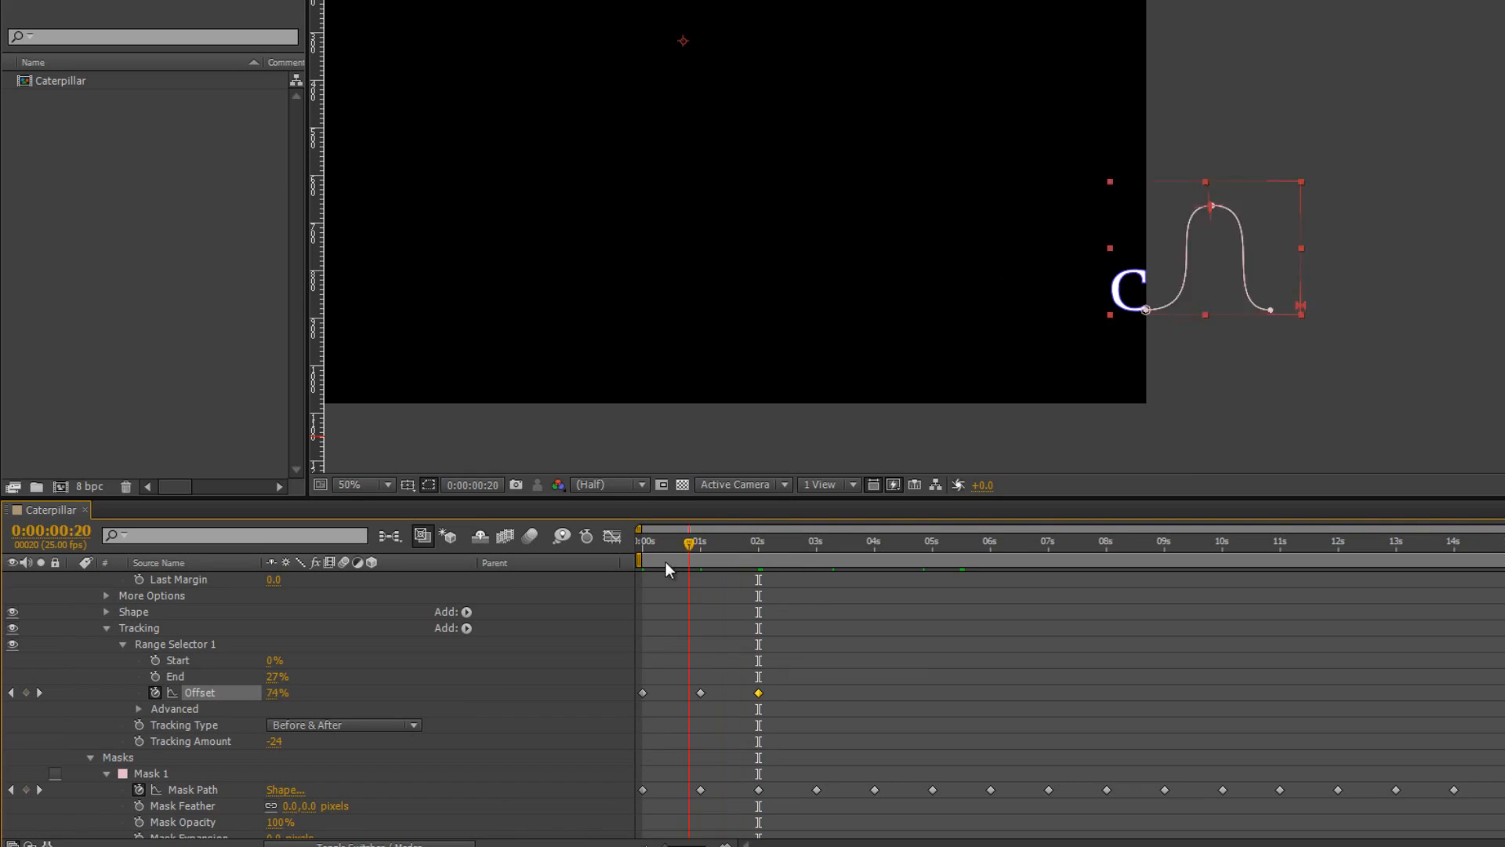
left_click(759, 541)
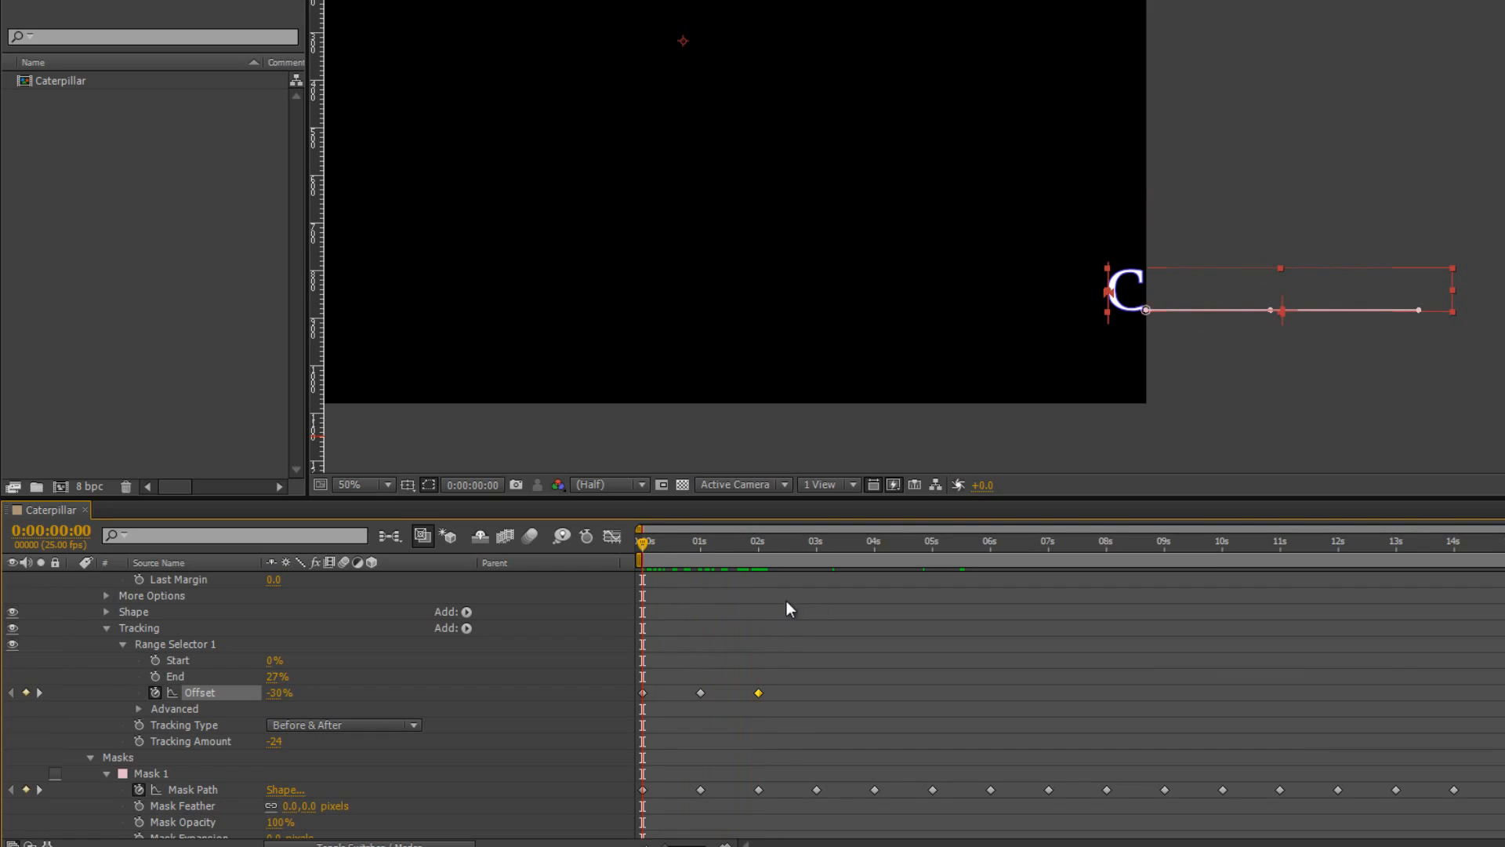
mouse_move(1383, 694)
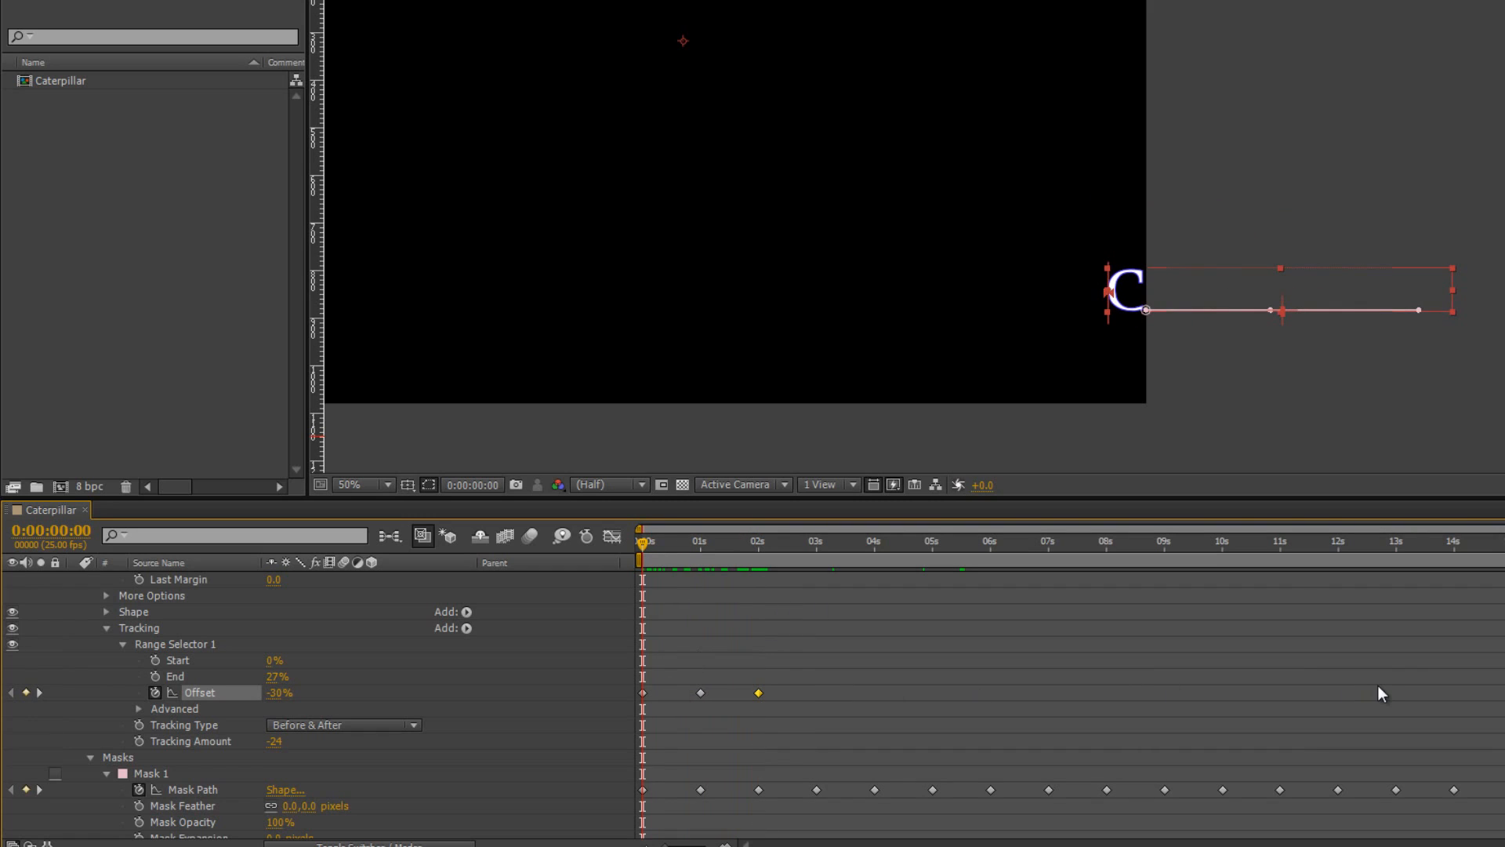
mouse_move(1312, 702)
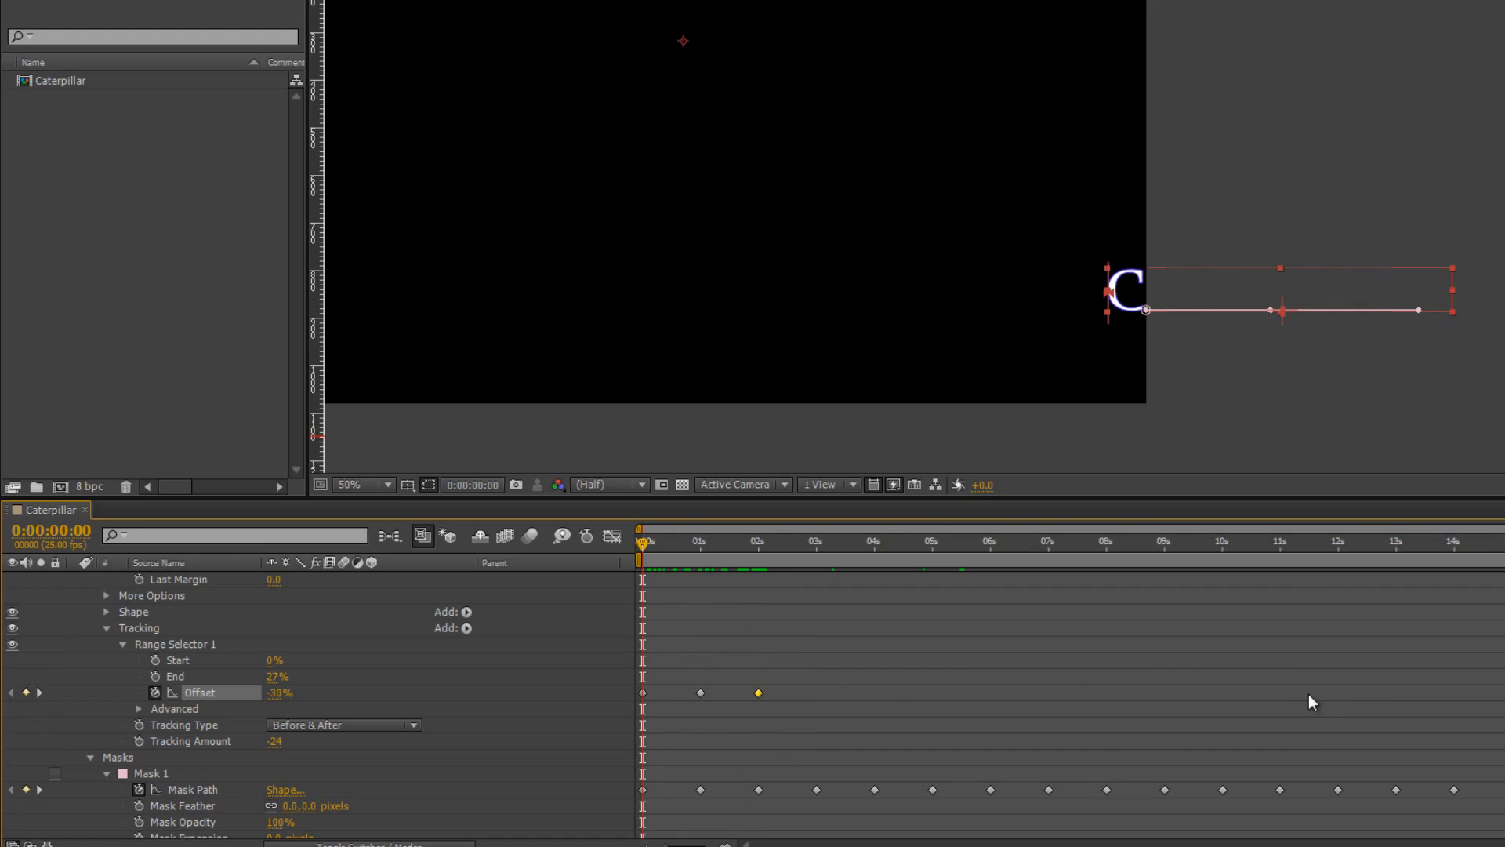
mouse_move(672, 742)
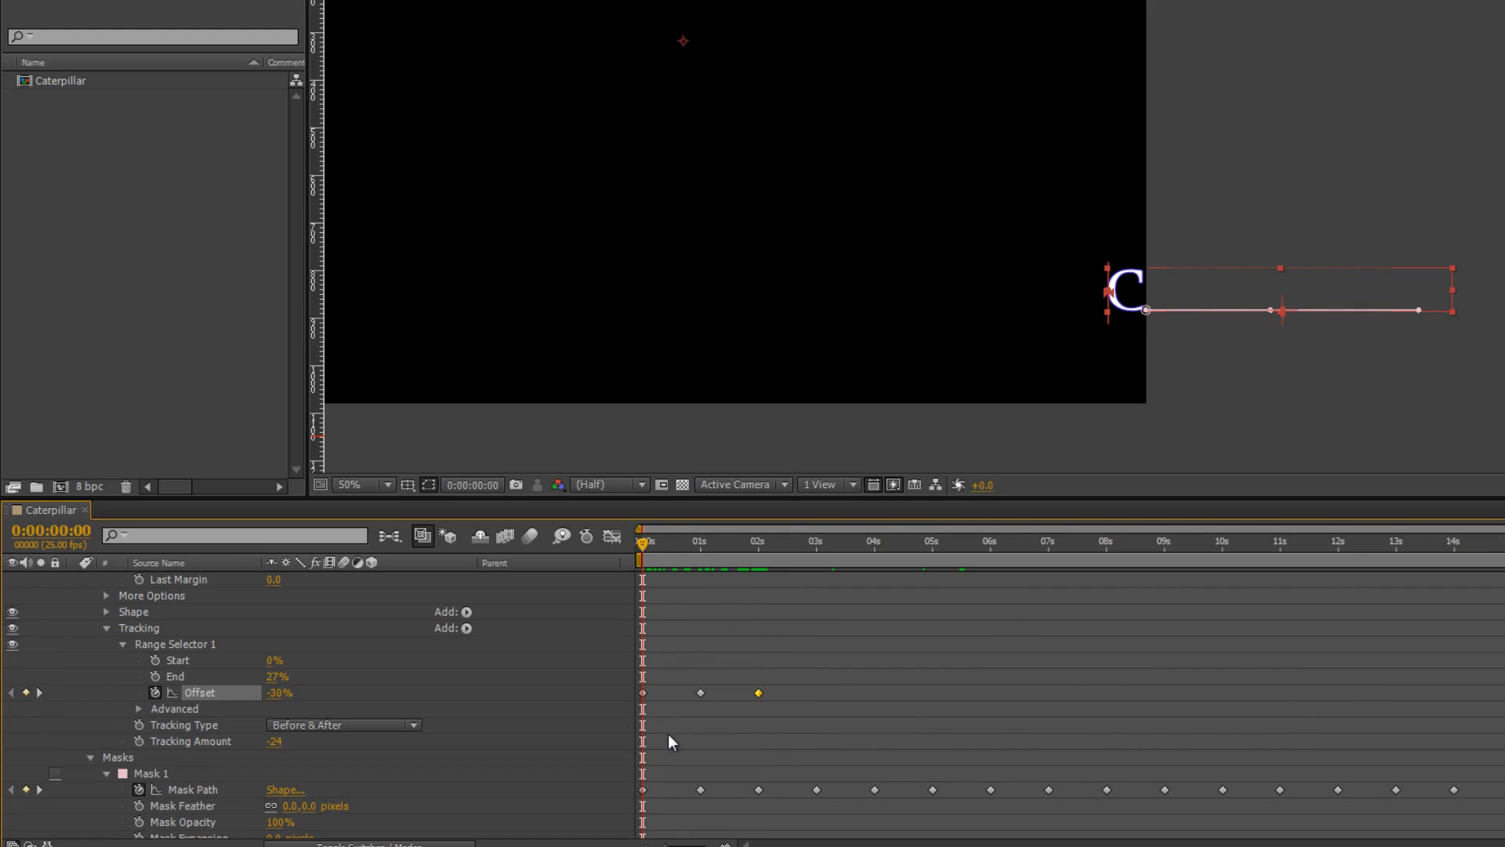
mouse_move(630, 740)
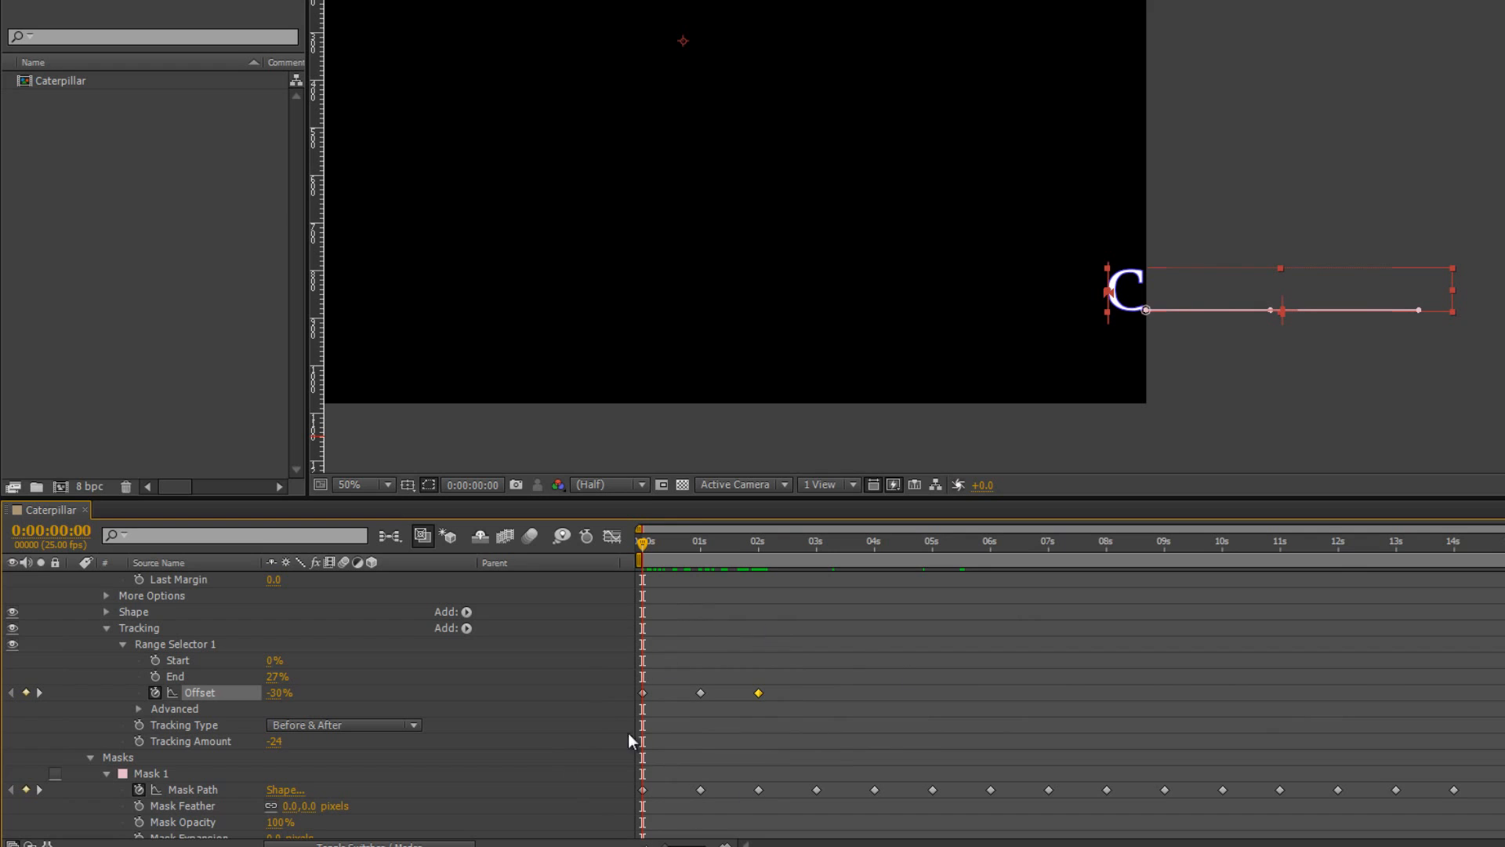
mouse_move(246, 695)
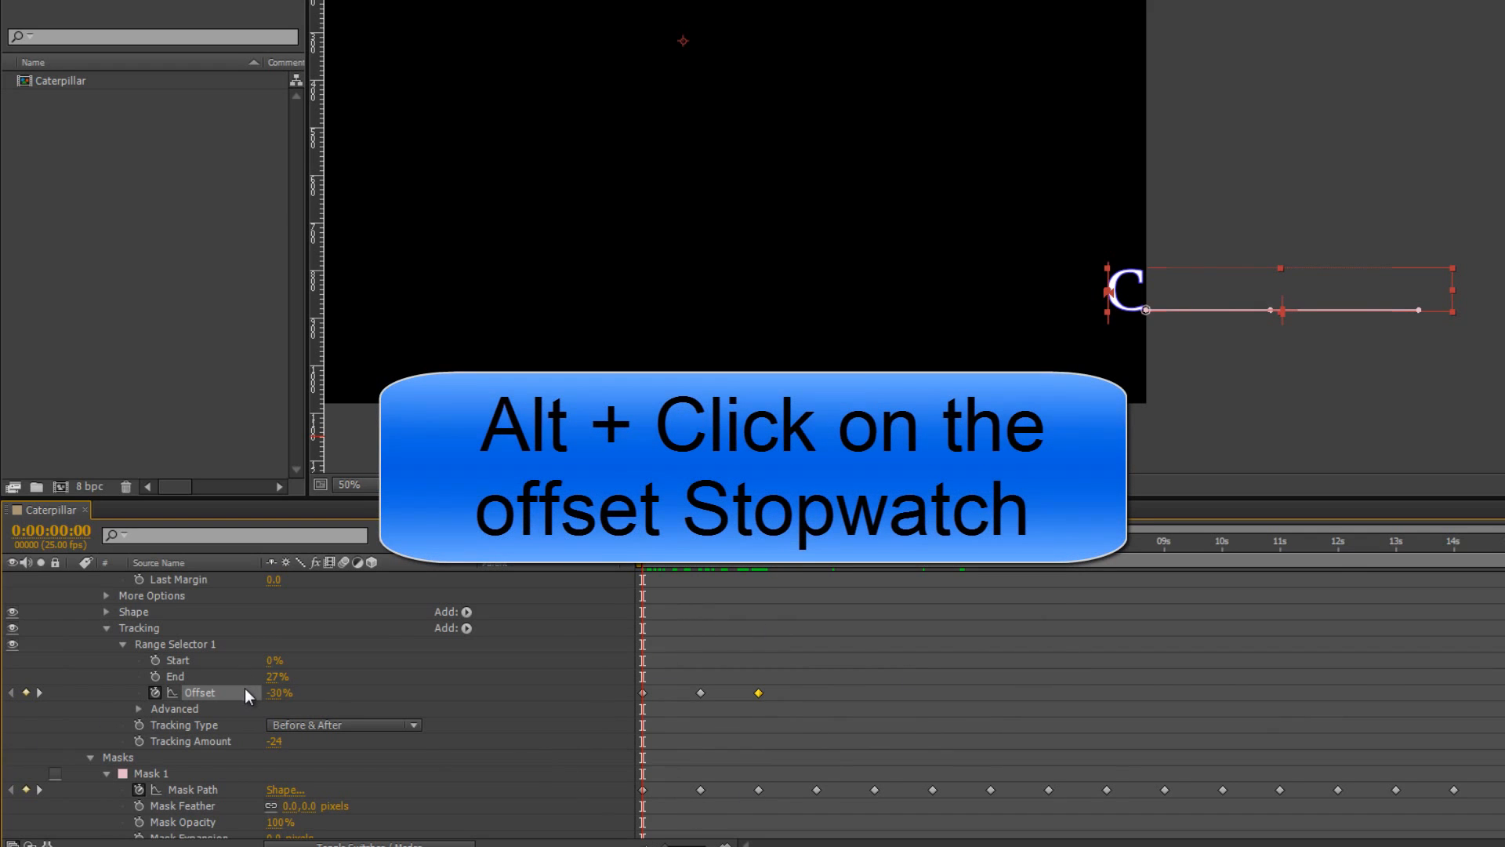
Give the Offset property the expression loopOut("cycle") so its keyframes repeat endlessly.
left_click(155, 691)
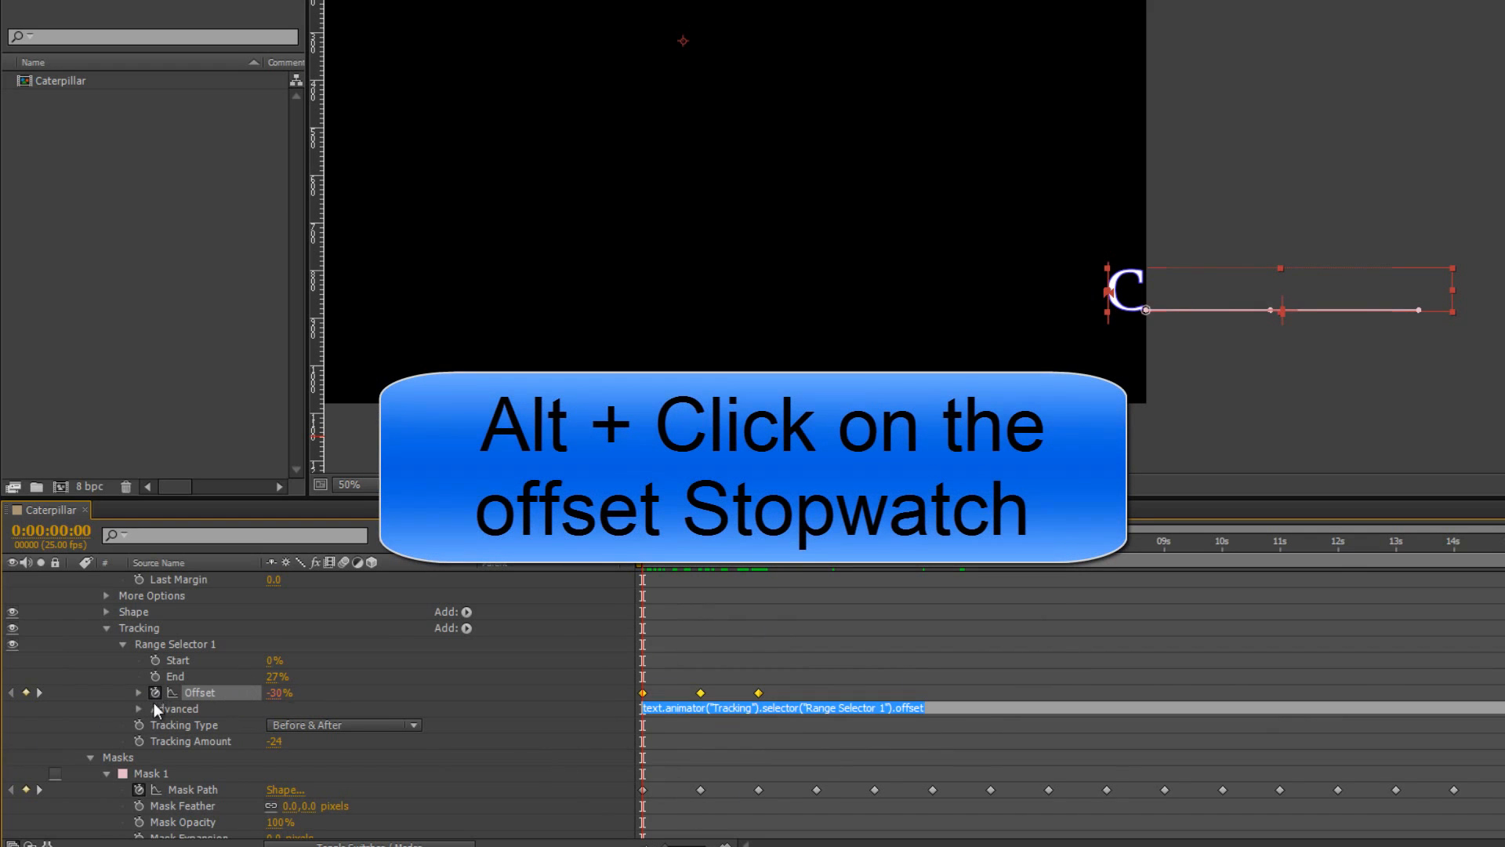
left_click(154, 692)
type("loopOut(")
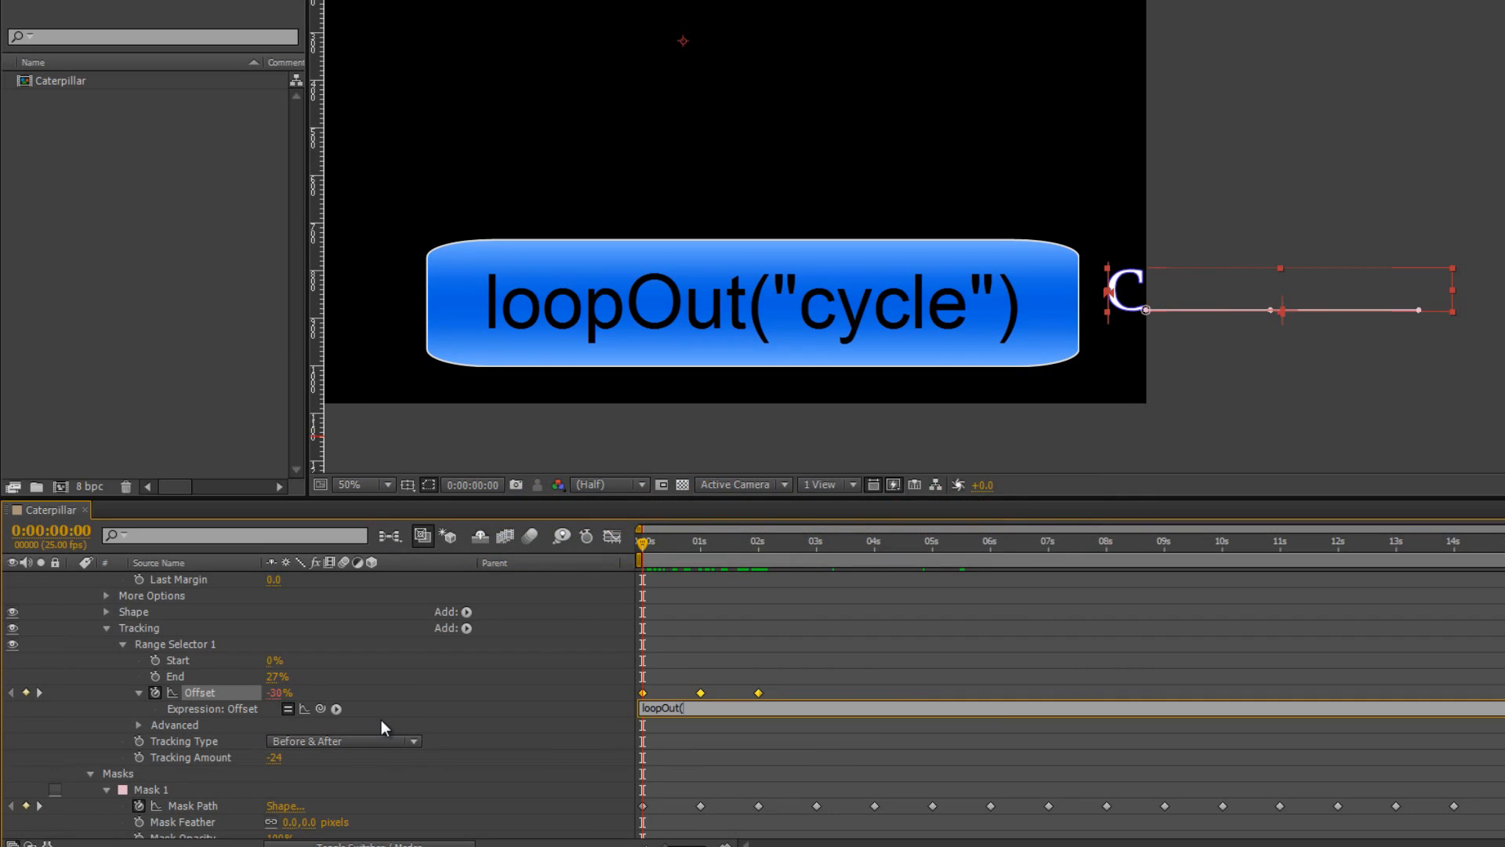
type("\"cycle")
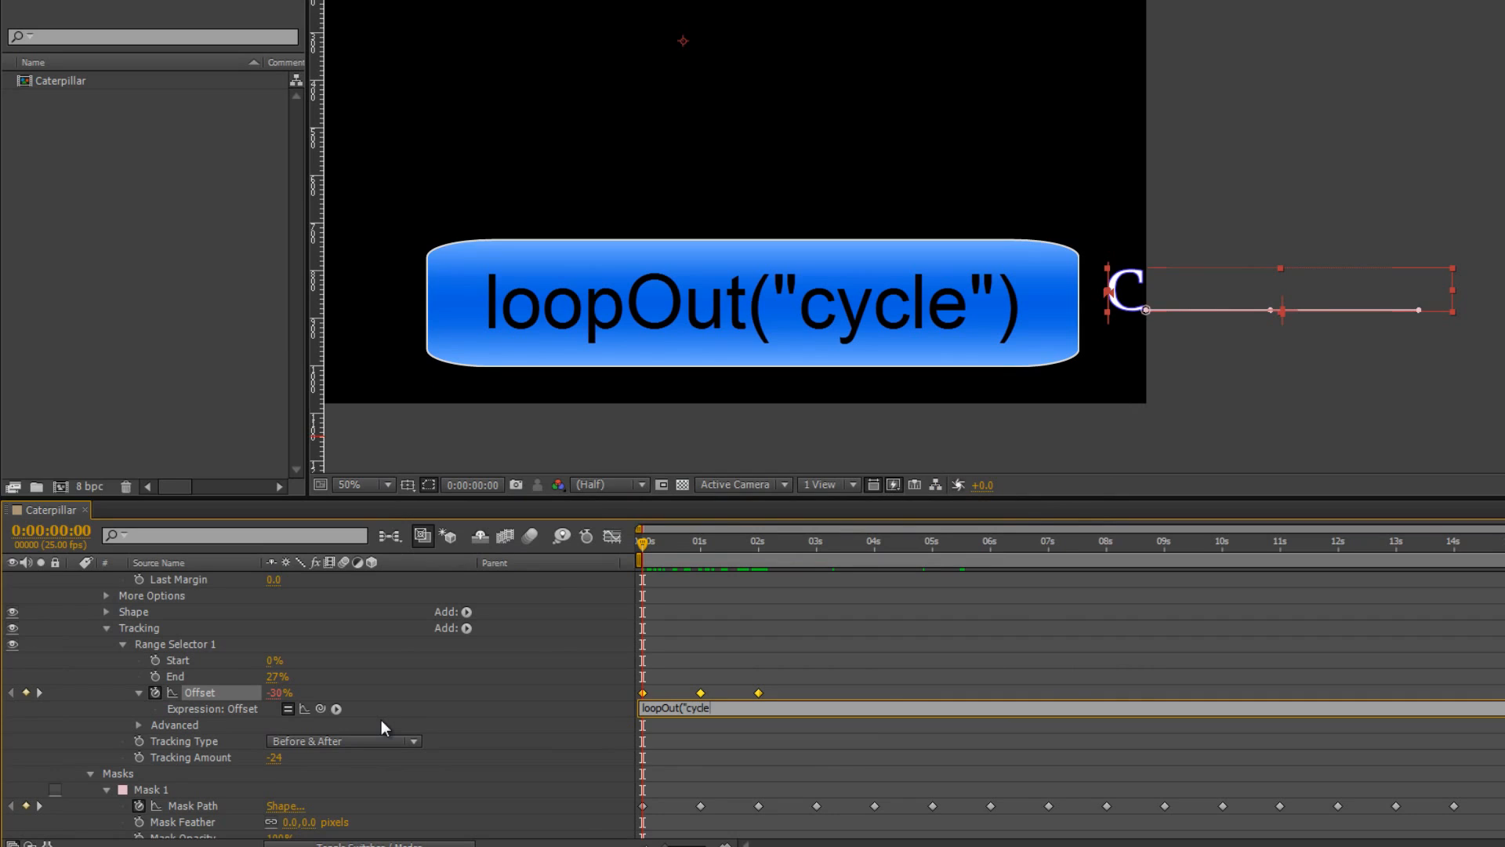
type("\")")
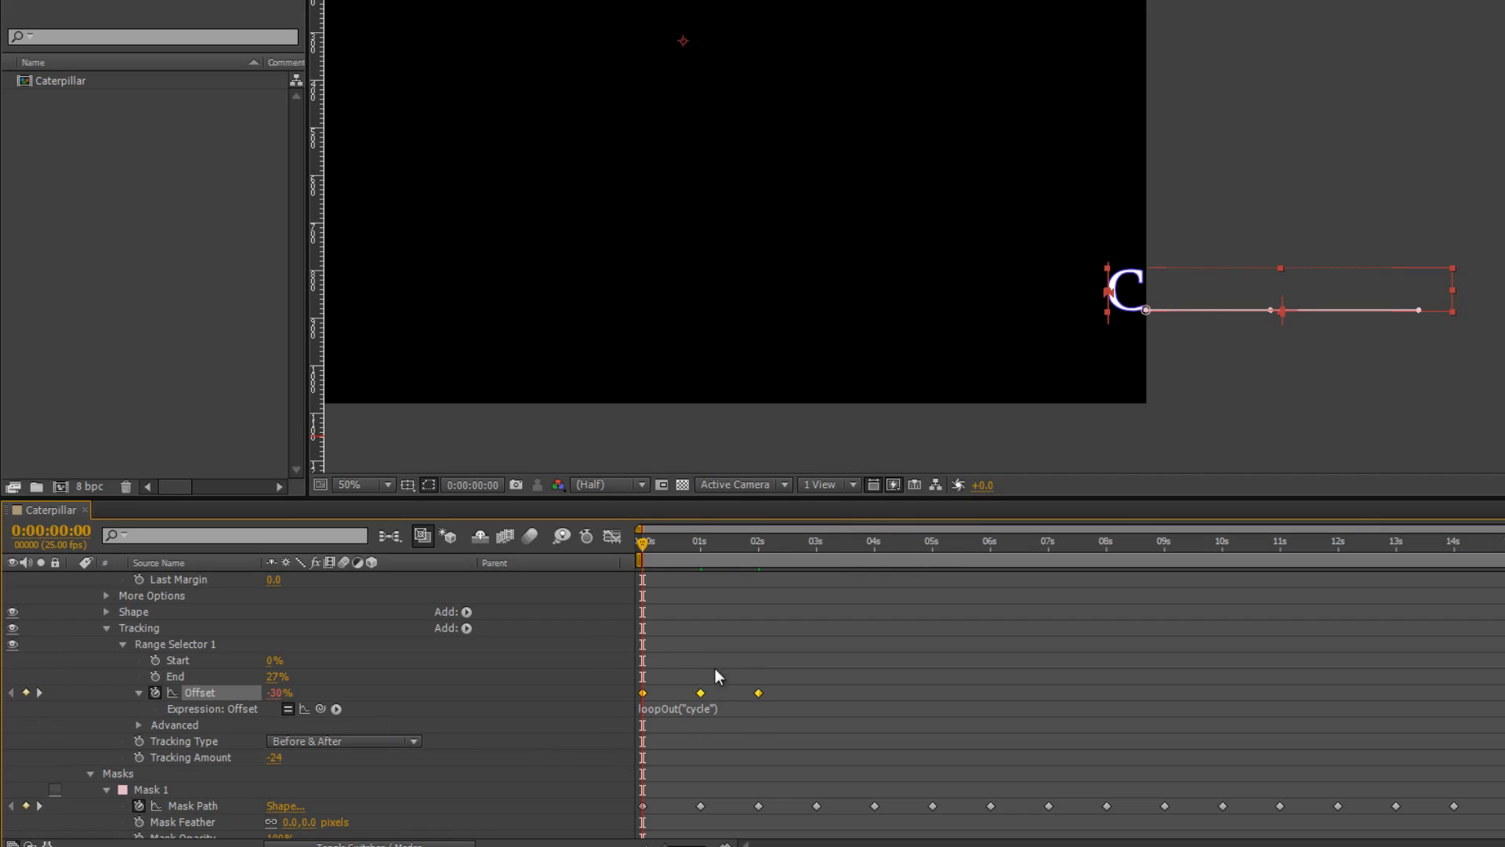
mouse_move(917, 718)
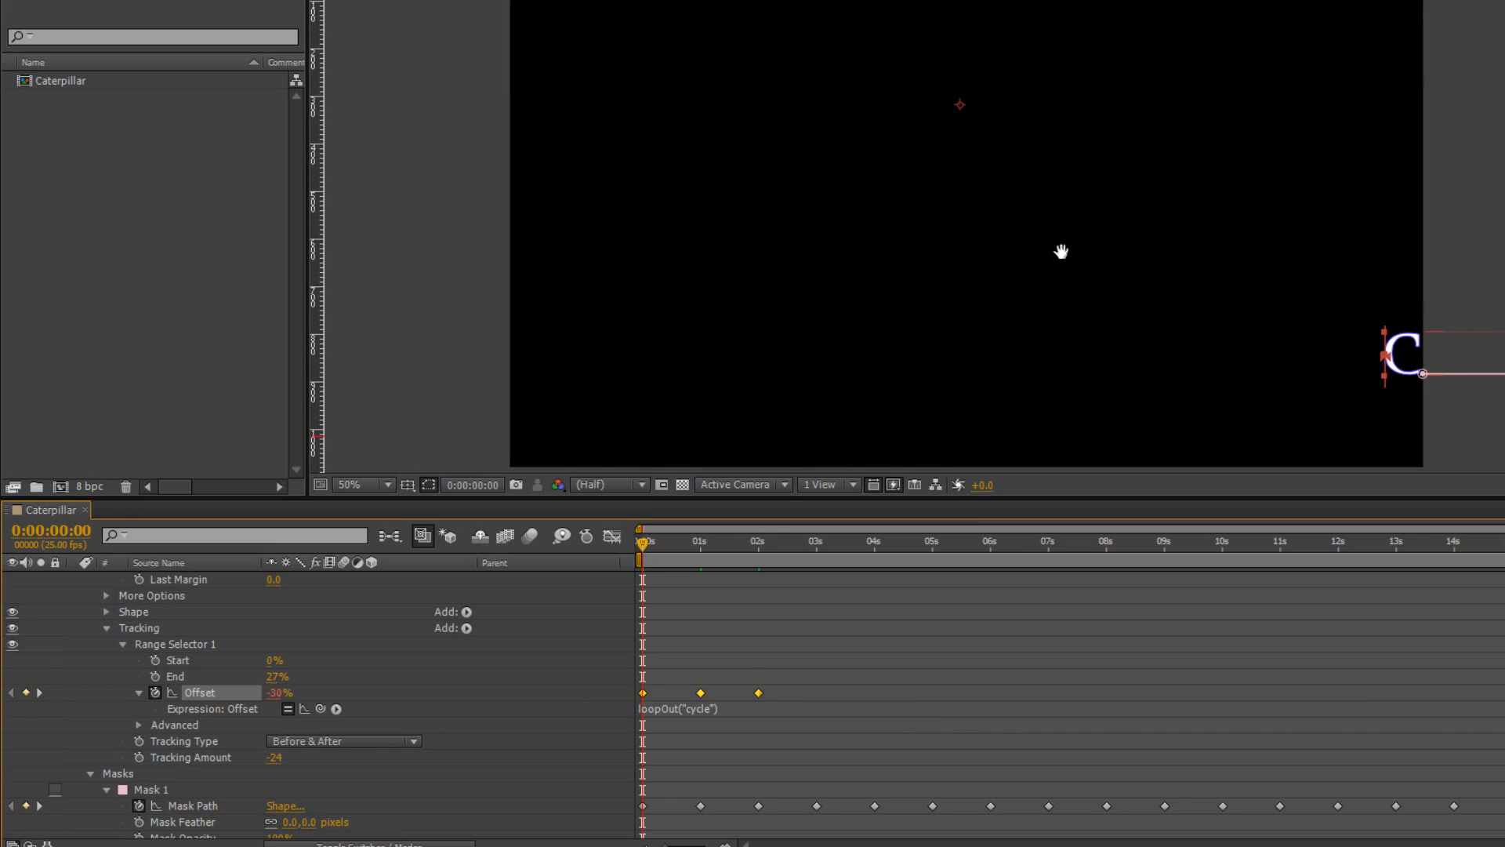
Turn off Rulers in the viewer's Grid and Guide Options.
left_click(407, 484)
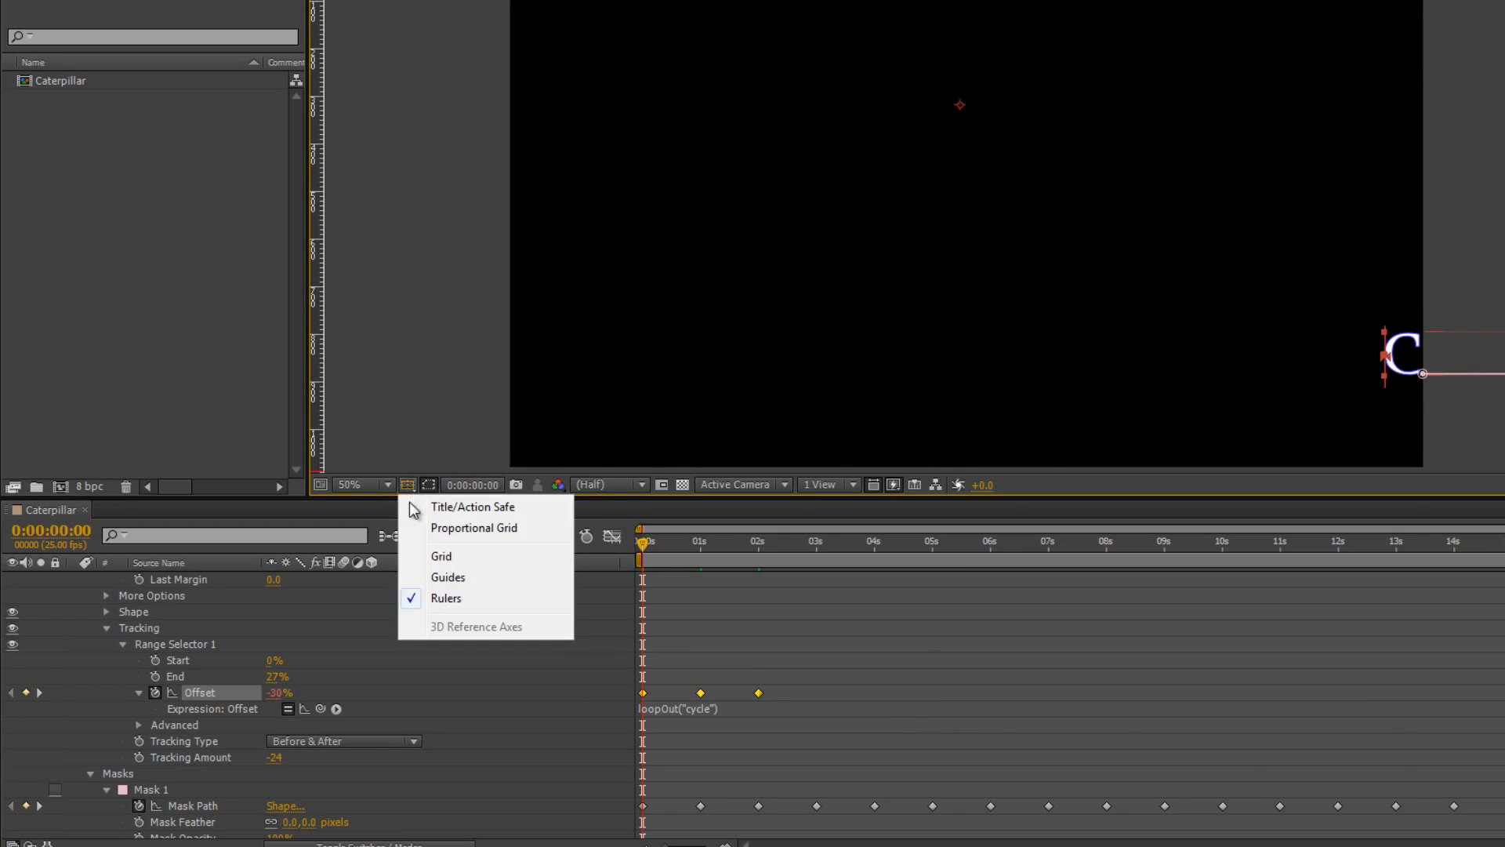
left_click(472, 506)
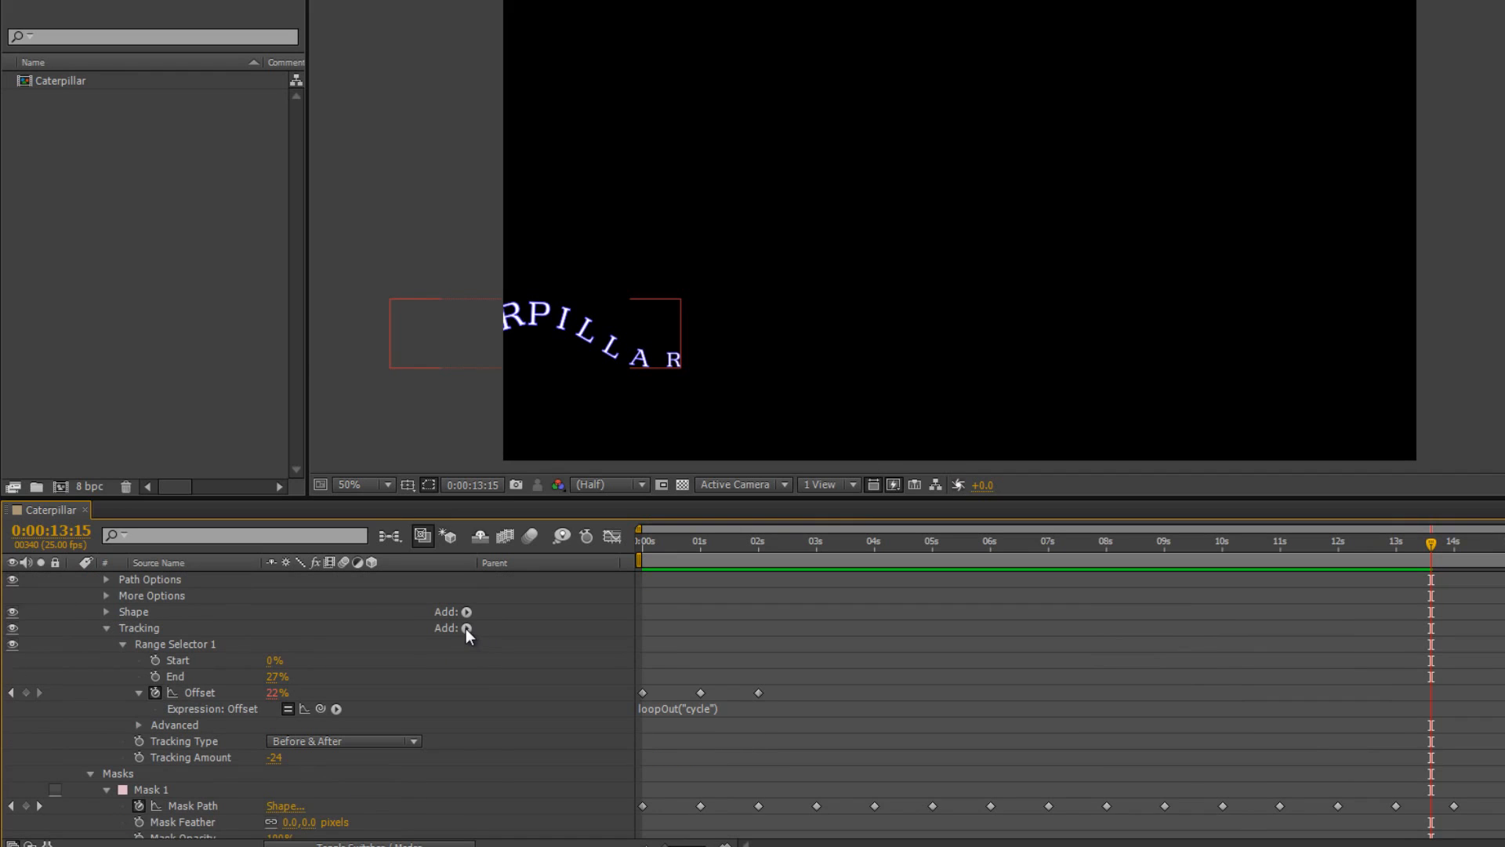
Add an RGB Stroke Color property set to red to the Tracking animator.
left_click(467, 627)
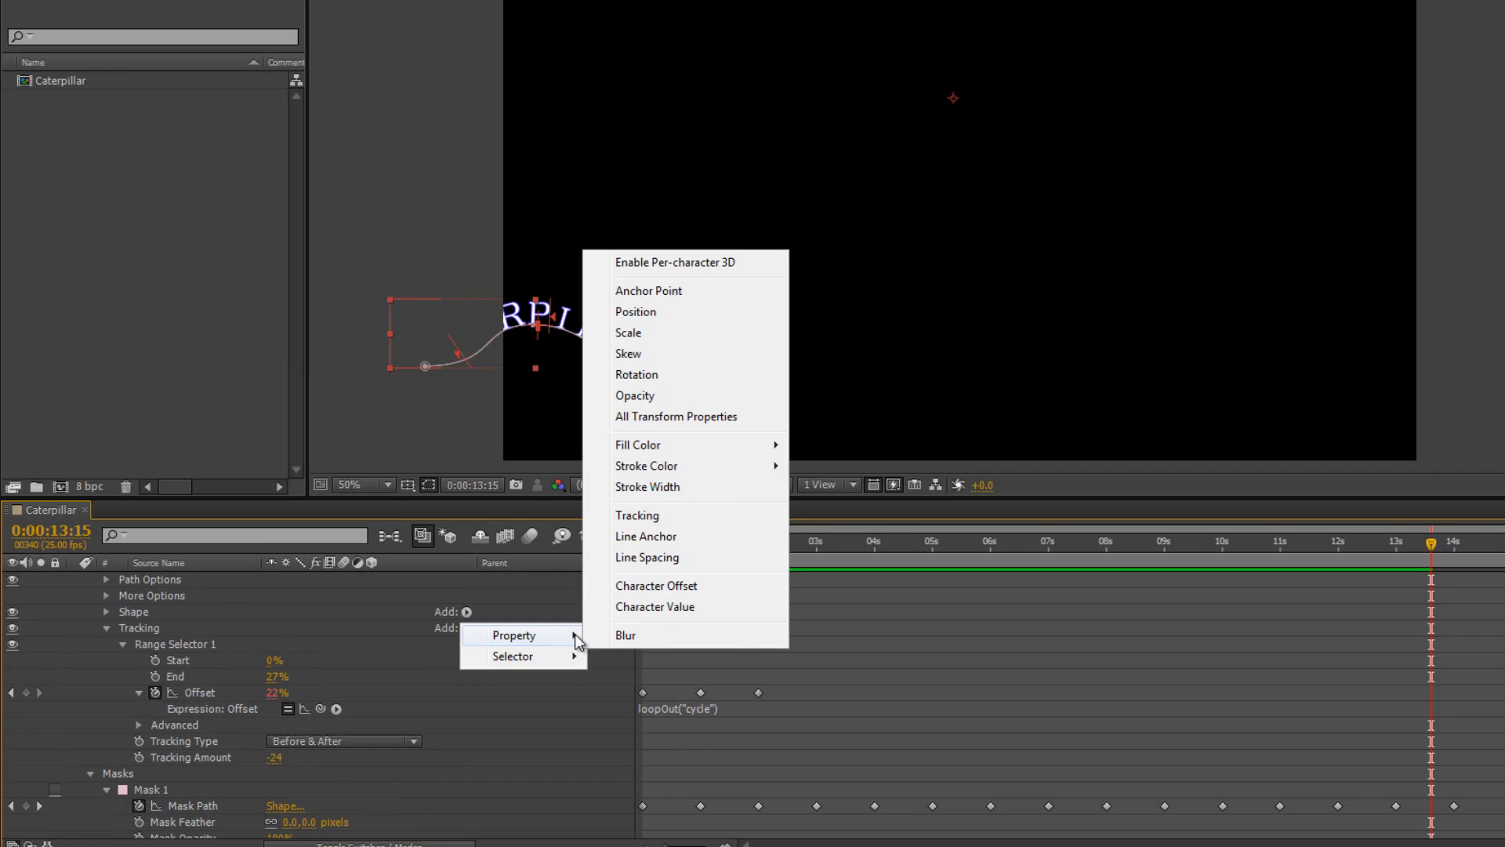
mouse_move(636, 444)
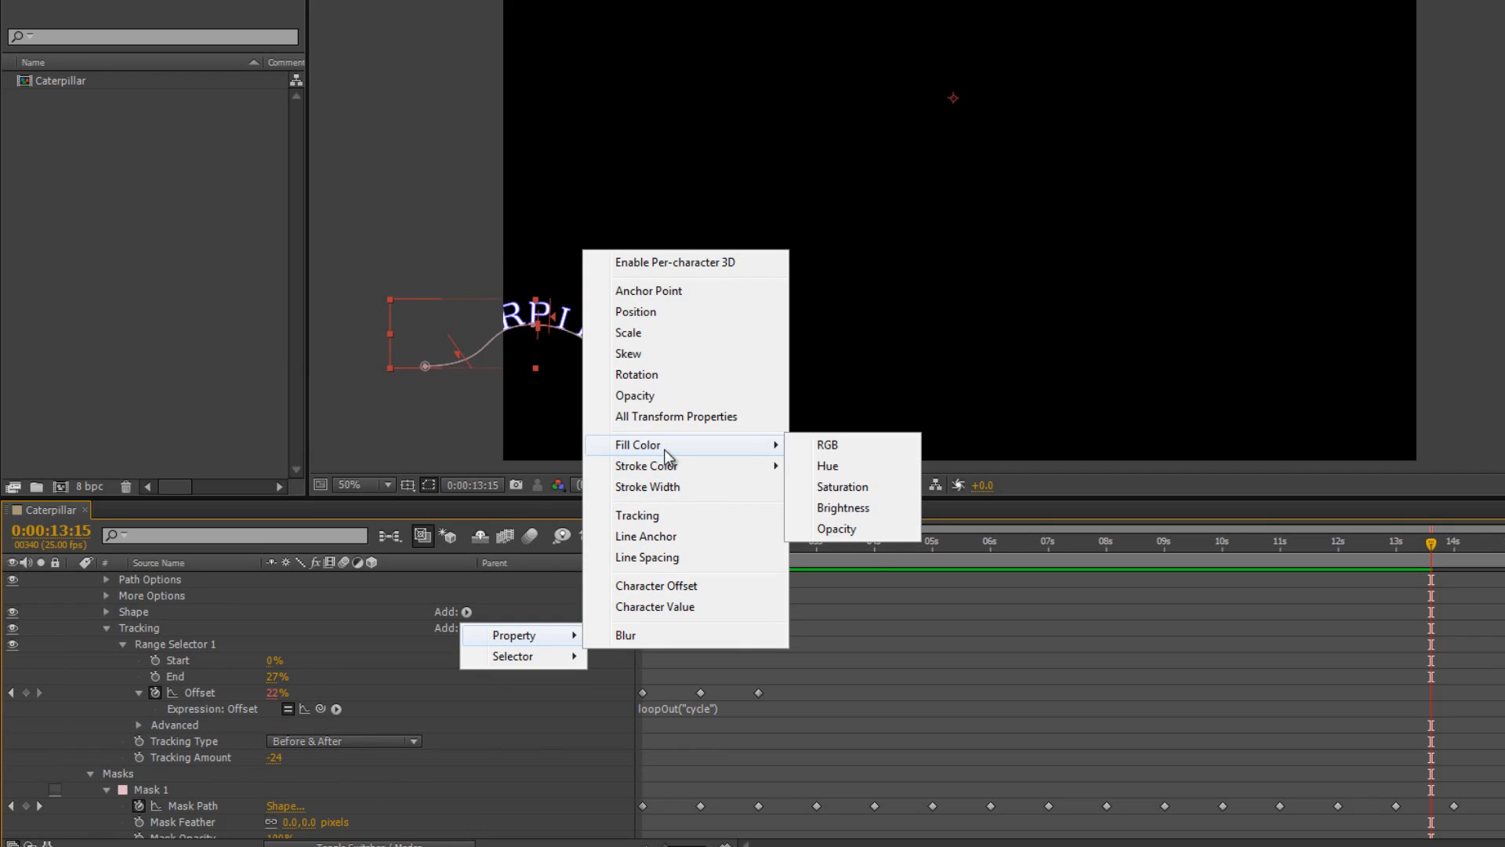
mouse_move(662, 466)
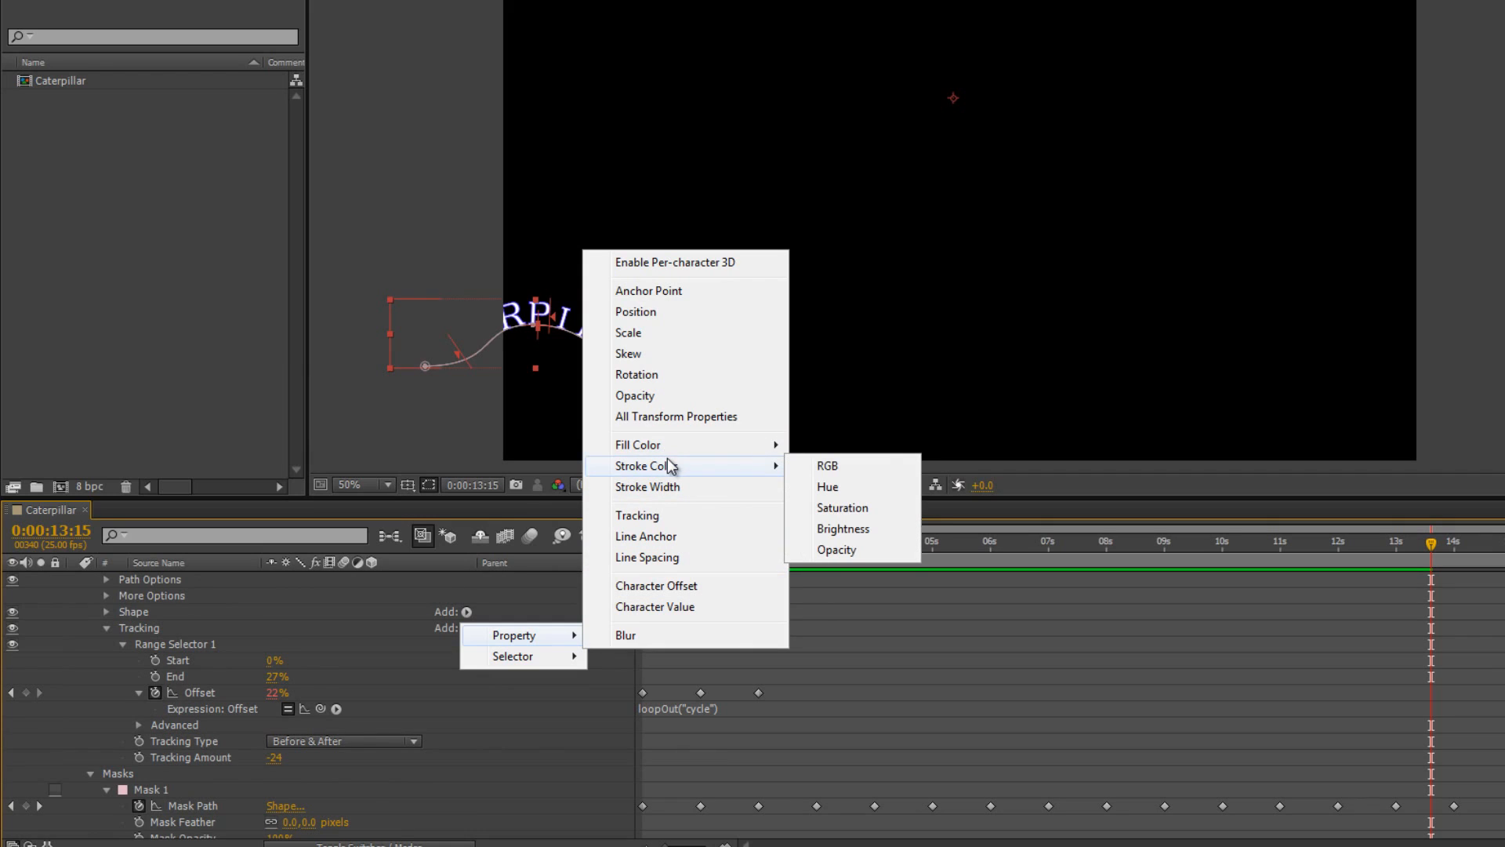
mouse_move(827, 471)
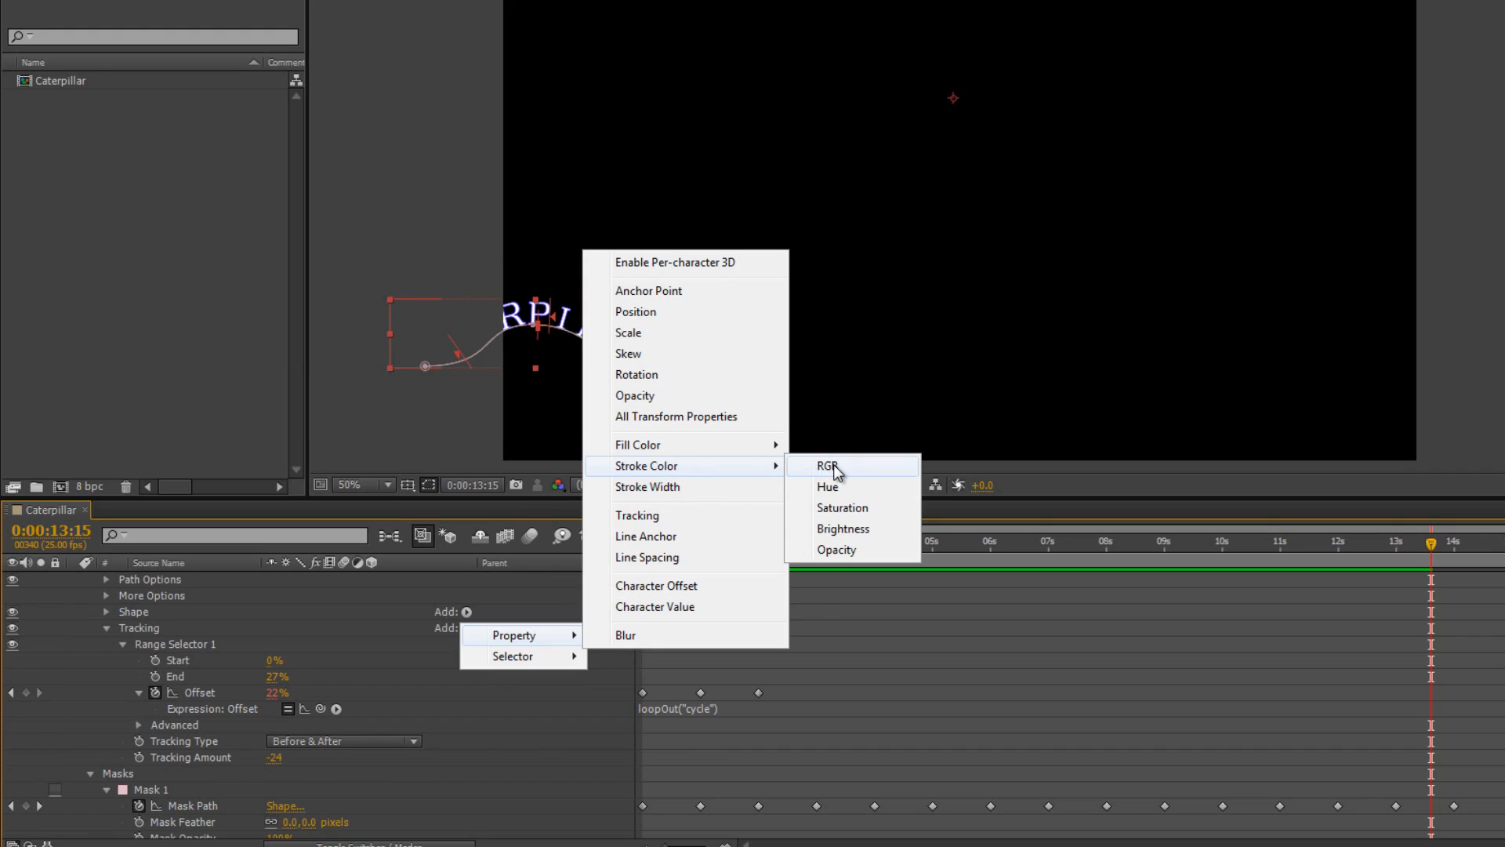
left_click(825, 466)
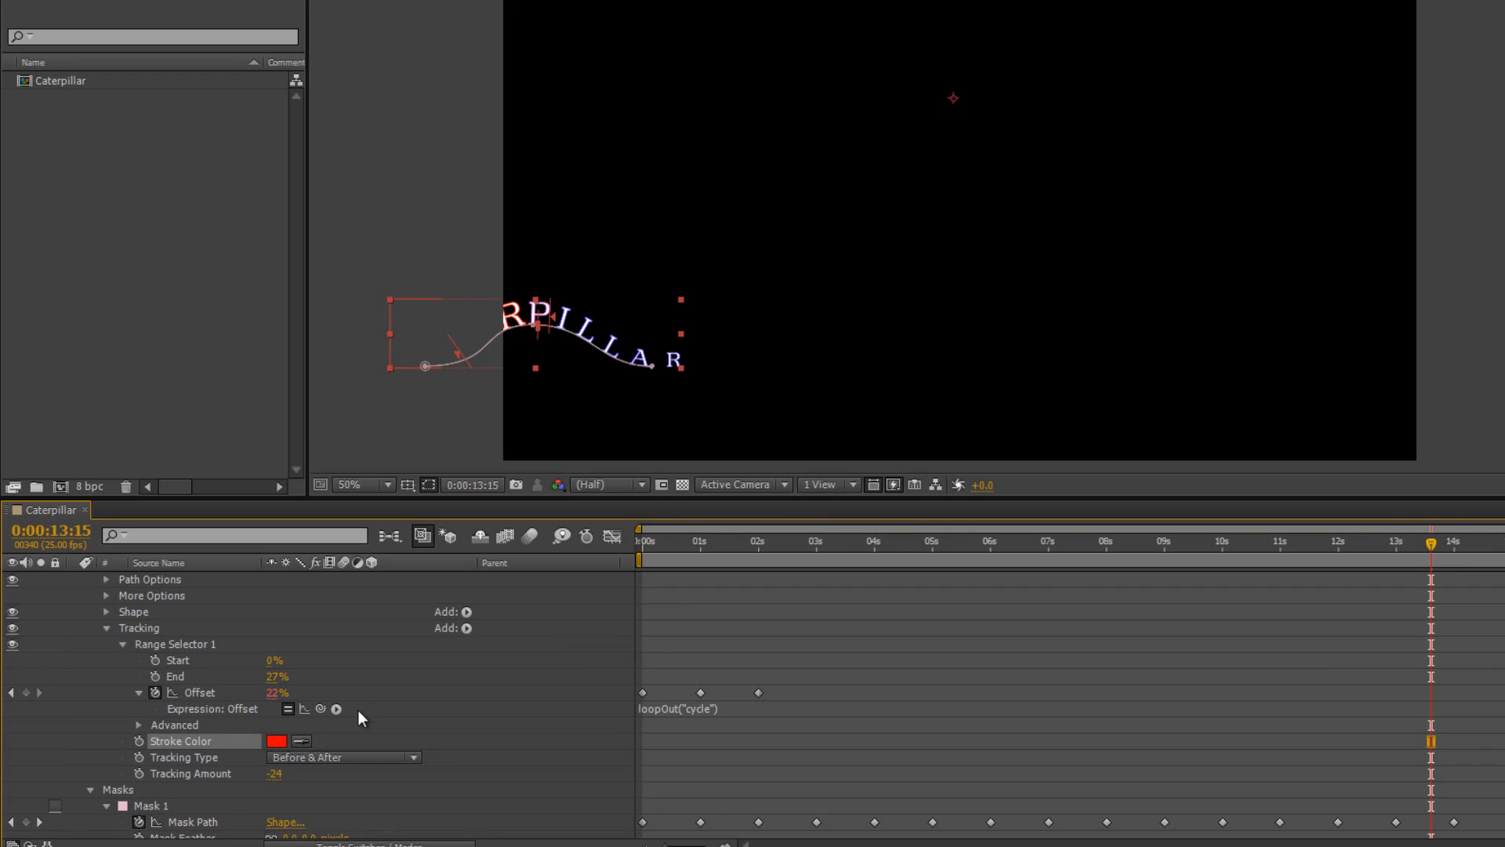
mouse_move(1426, 551)
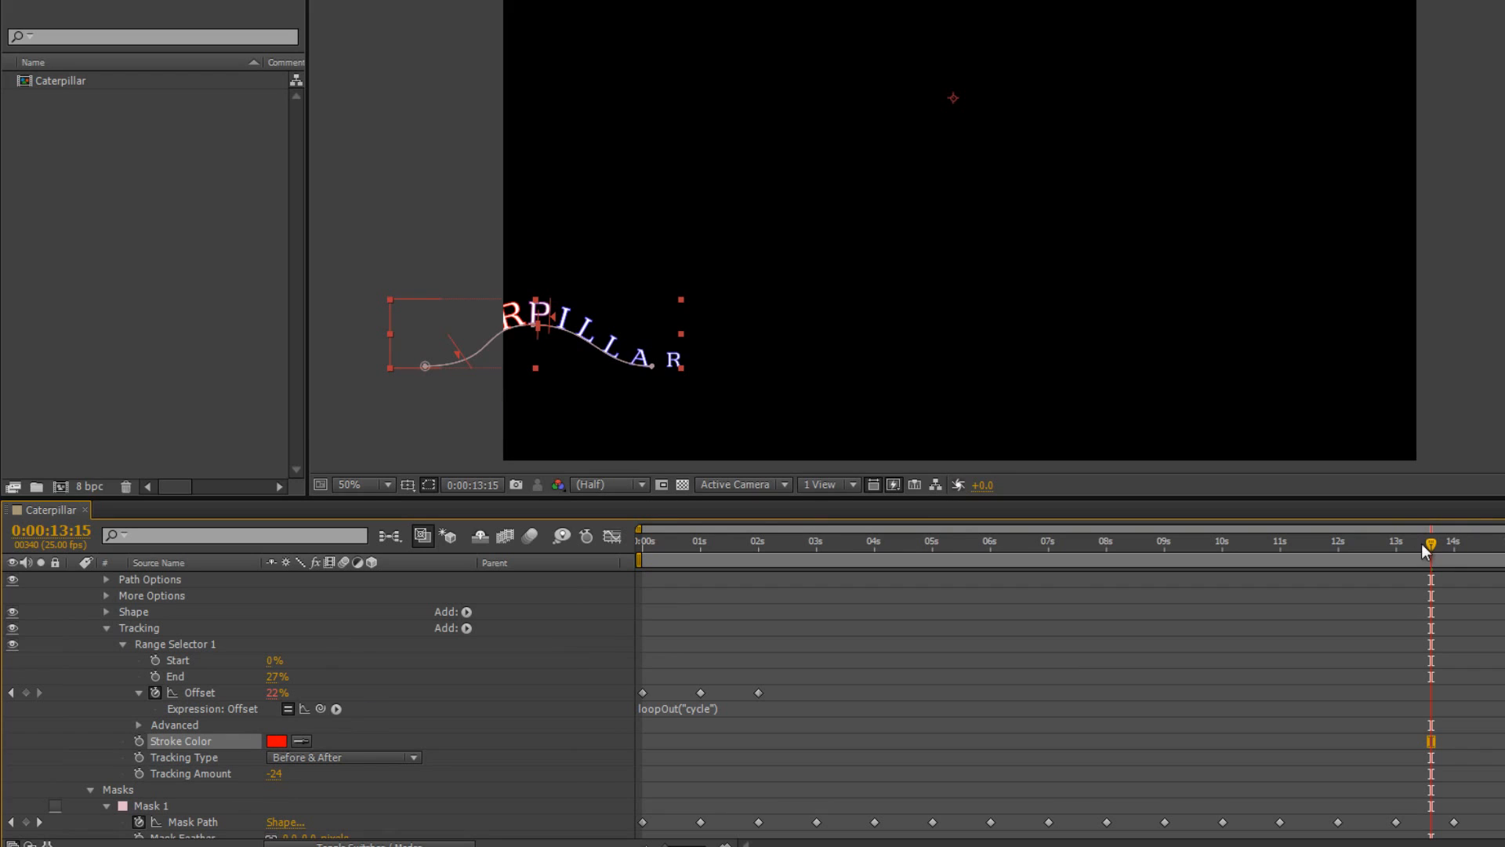
left_click(704, 541)
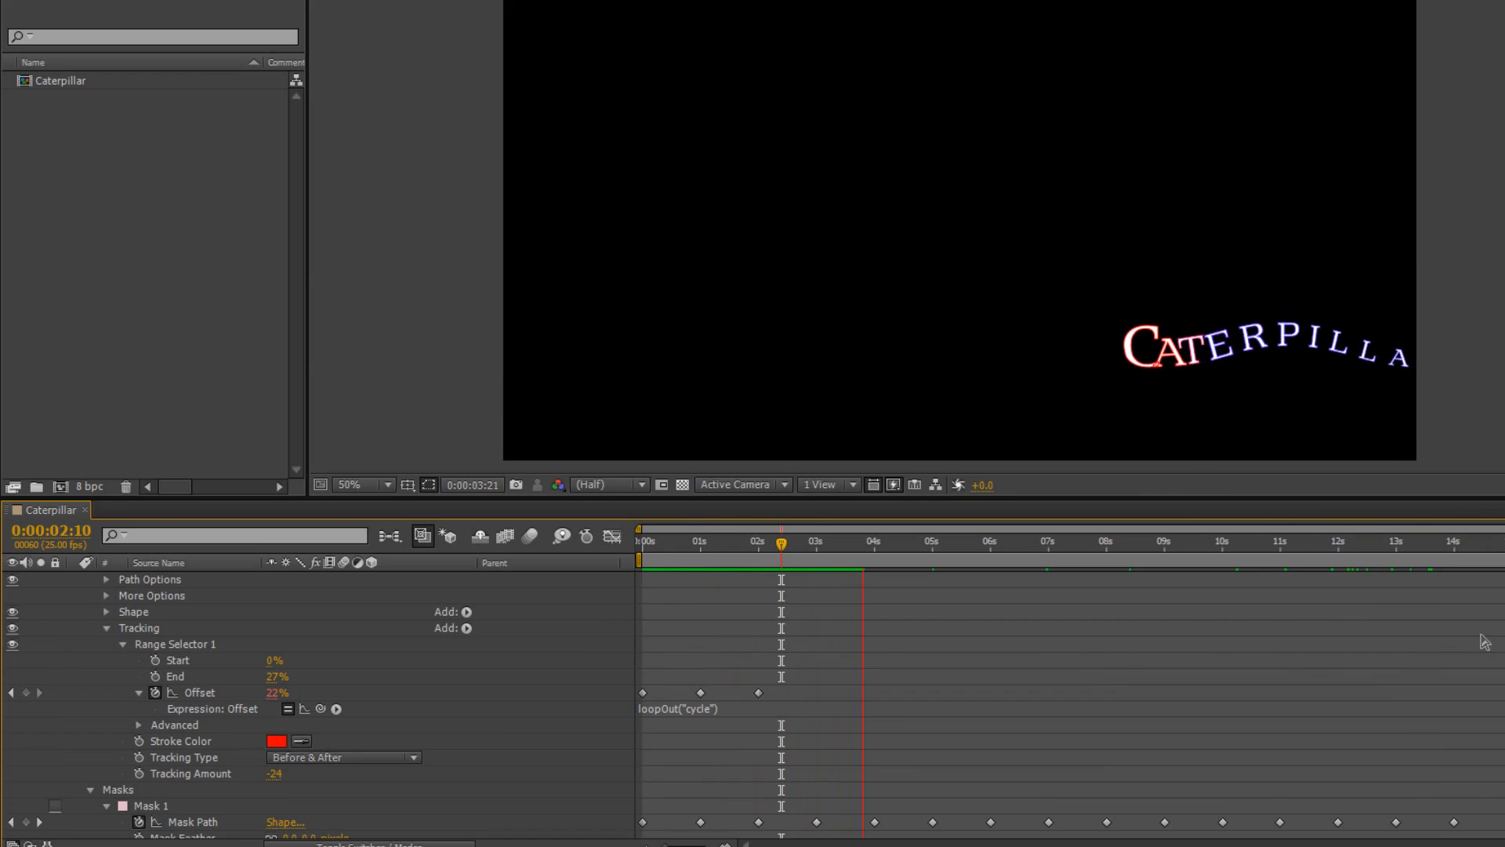
left_click(942, 541)
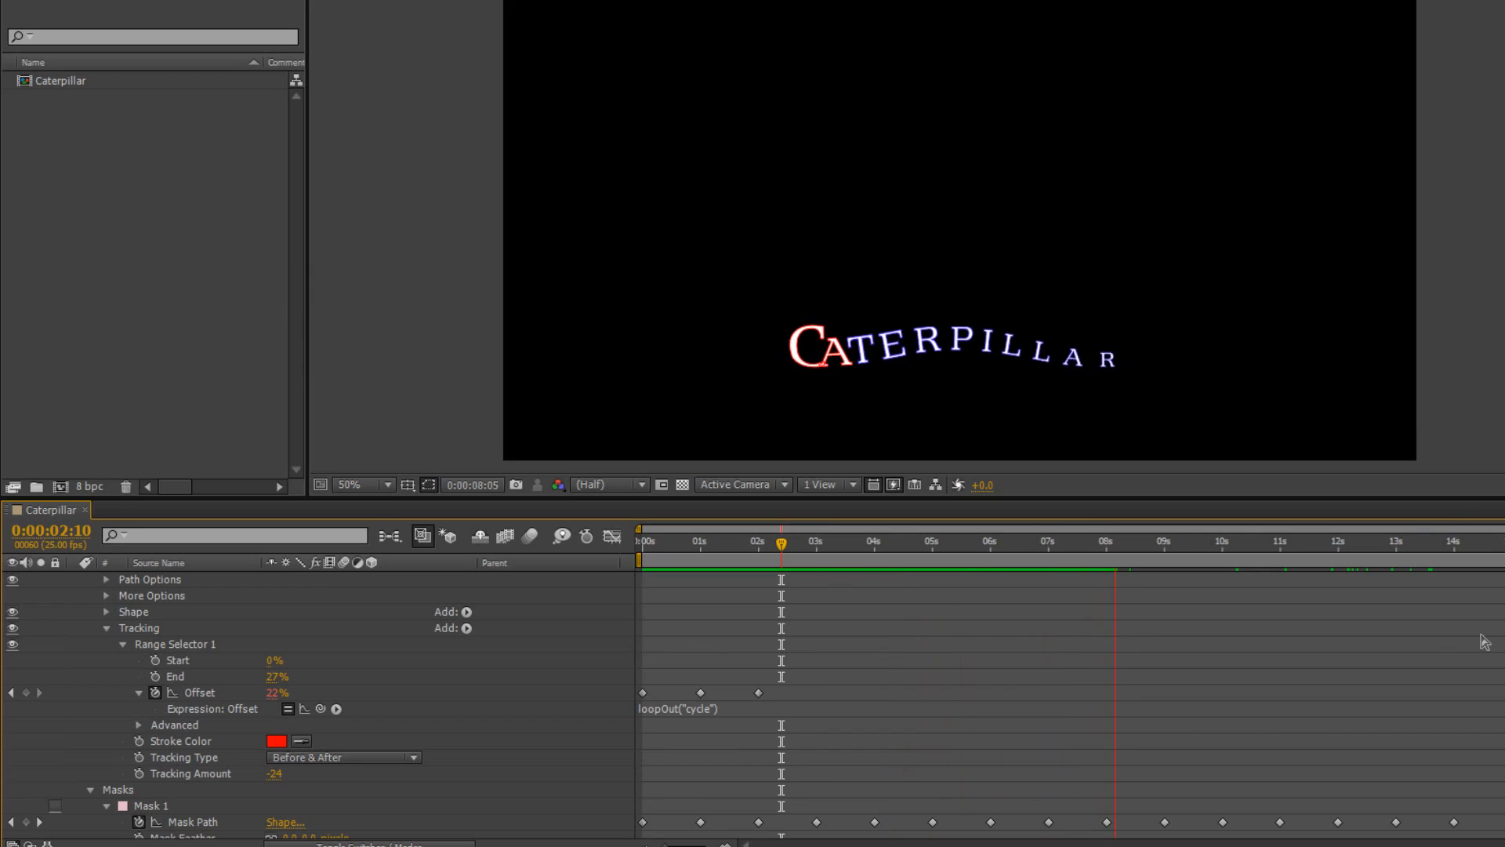
left_click(1162, 541)
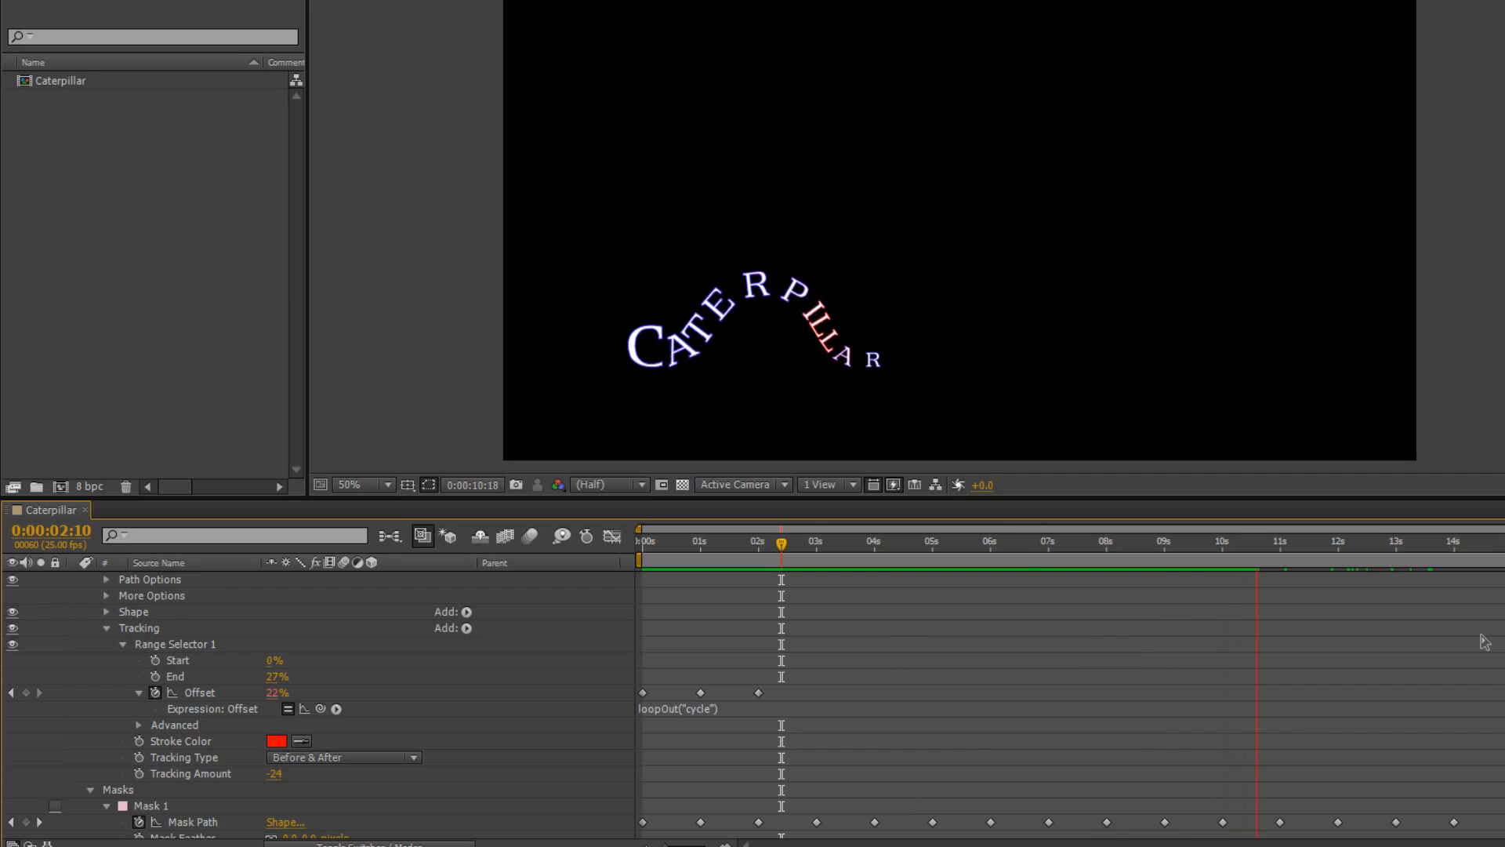
left_click(1336, 541)
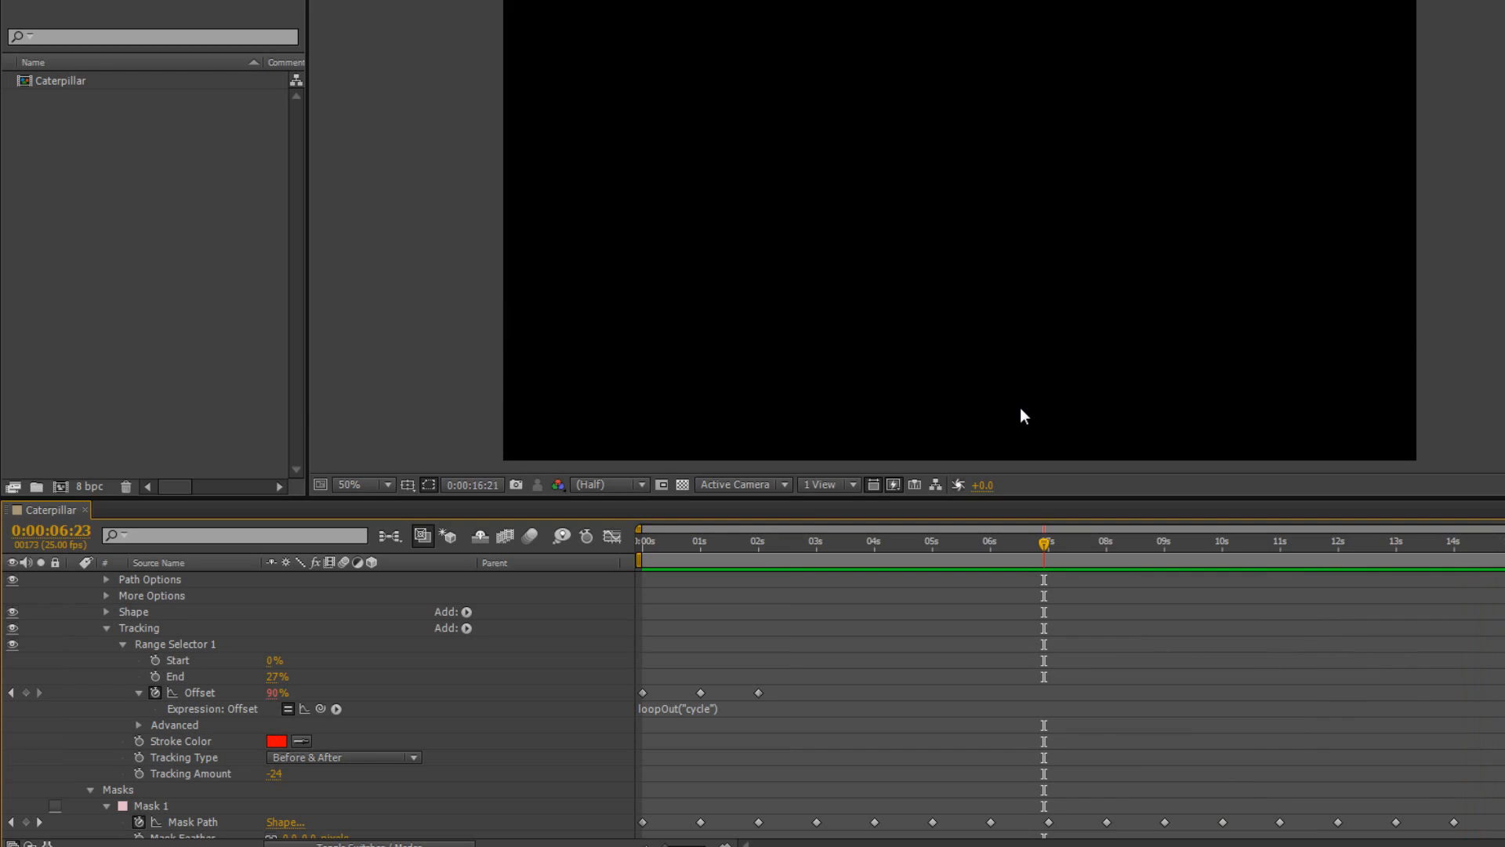
left_click(729, 540)
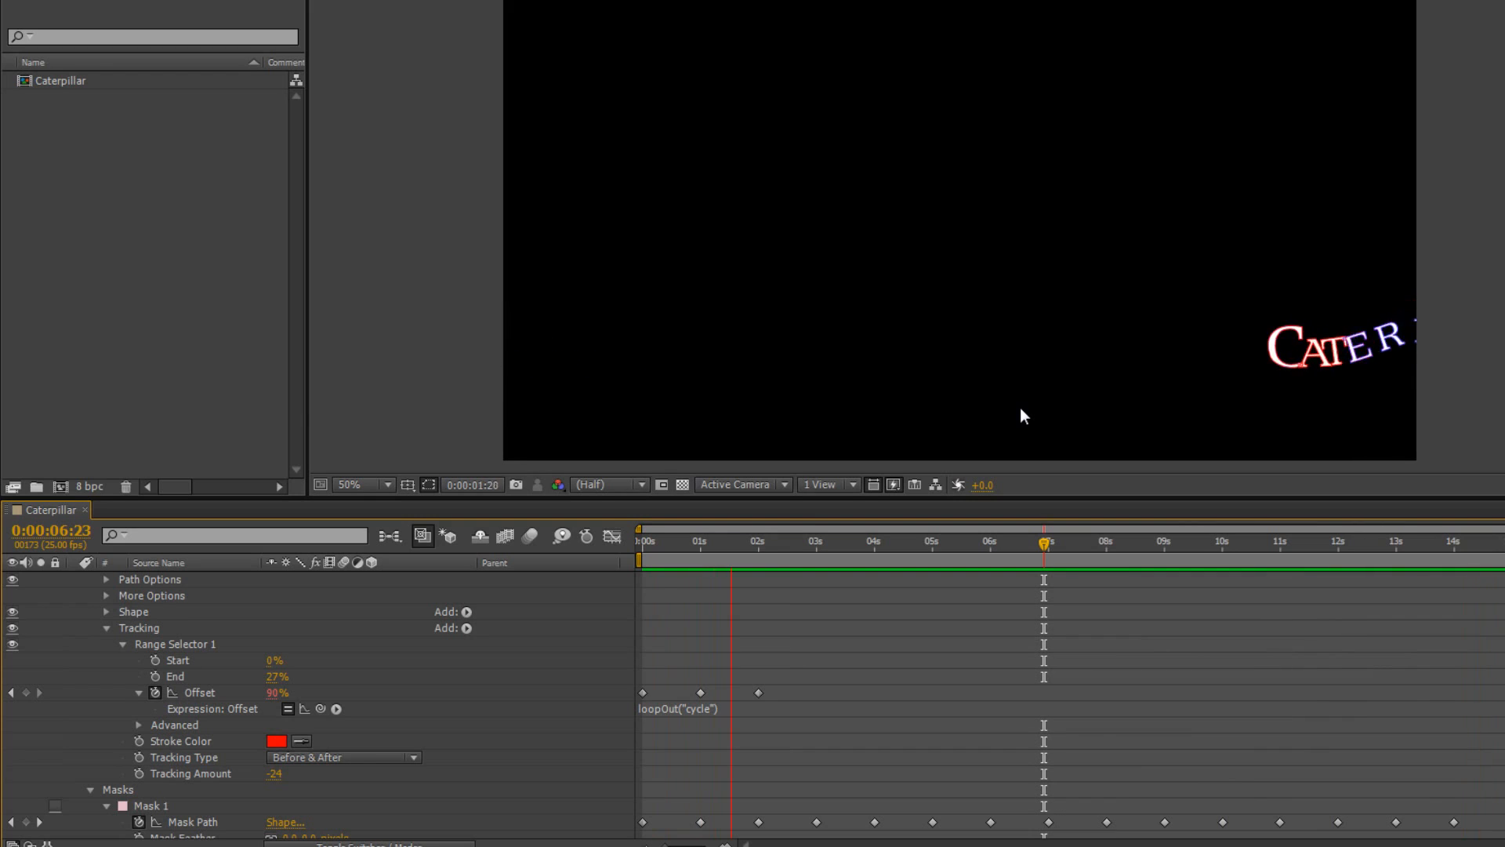